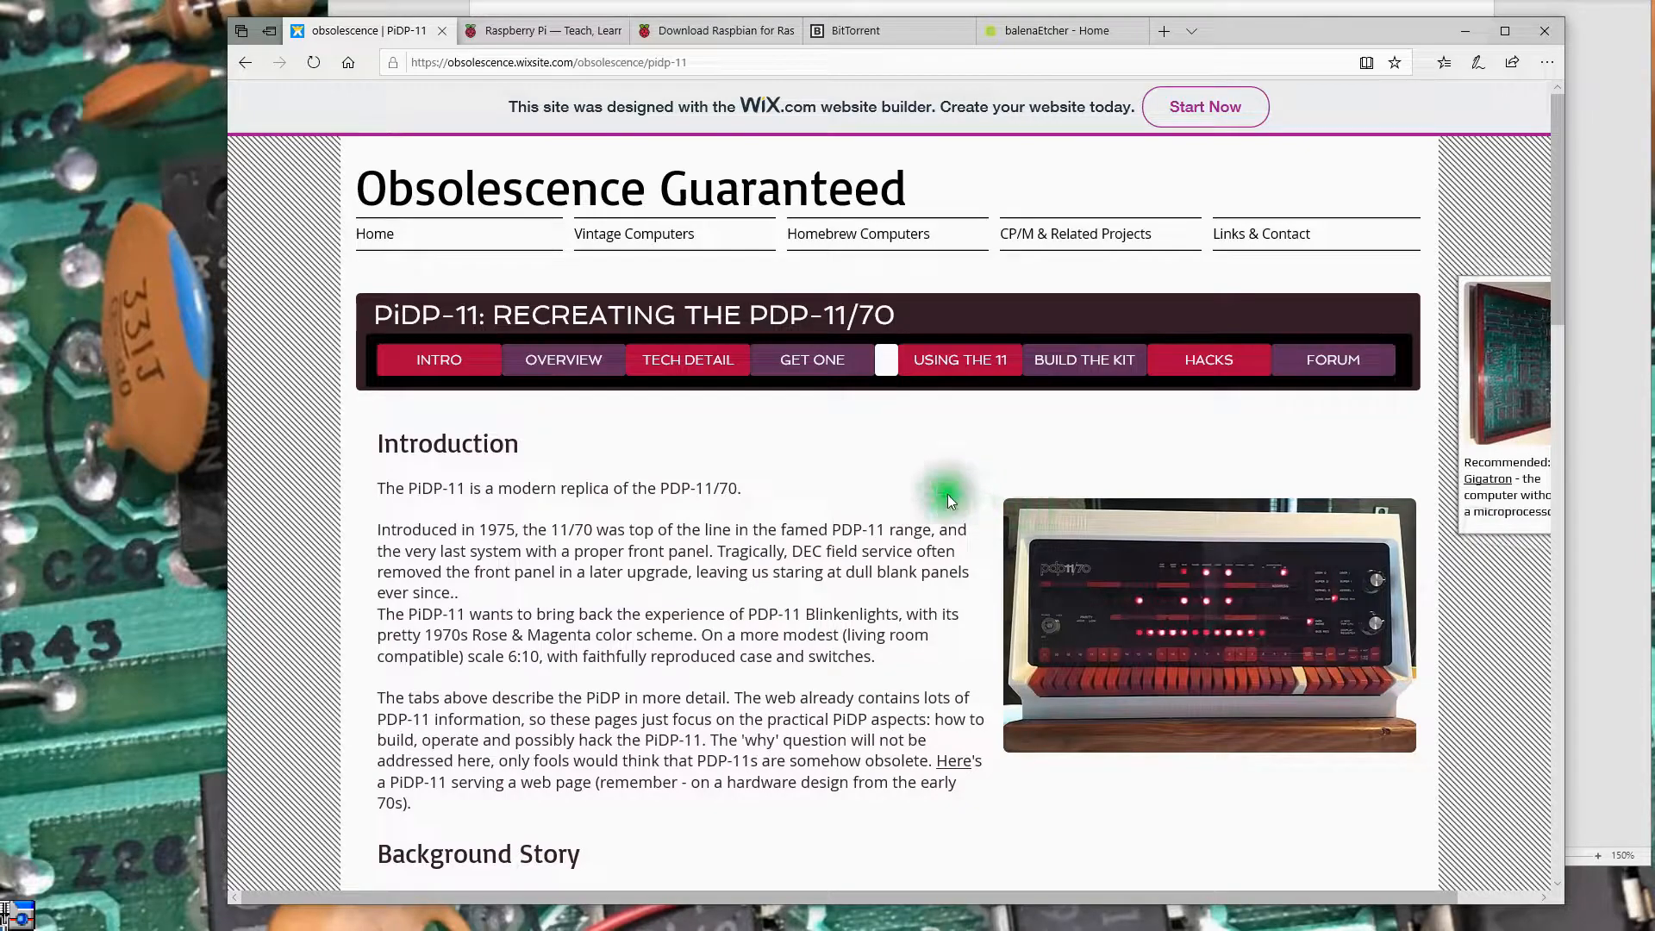
mouse_move(1296, 599)
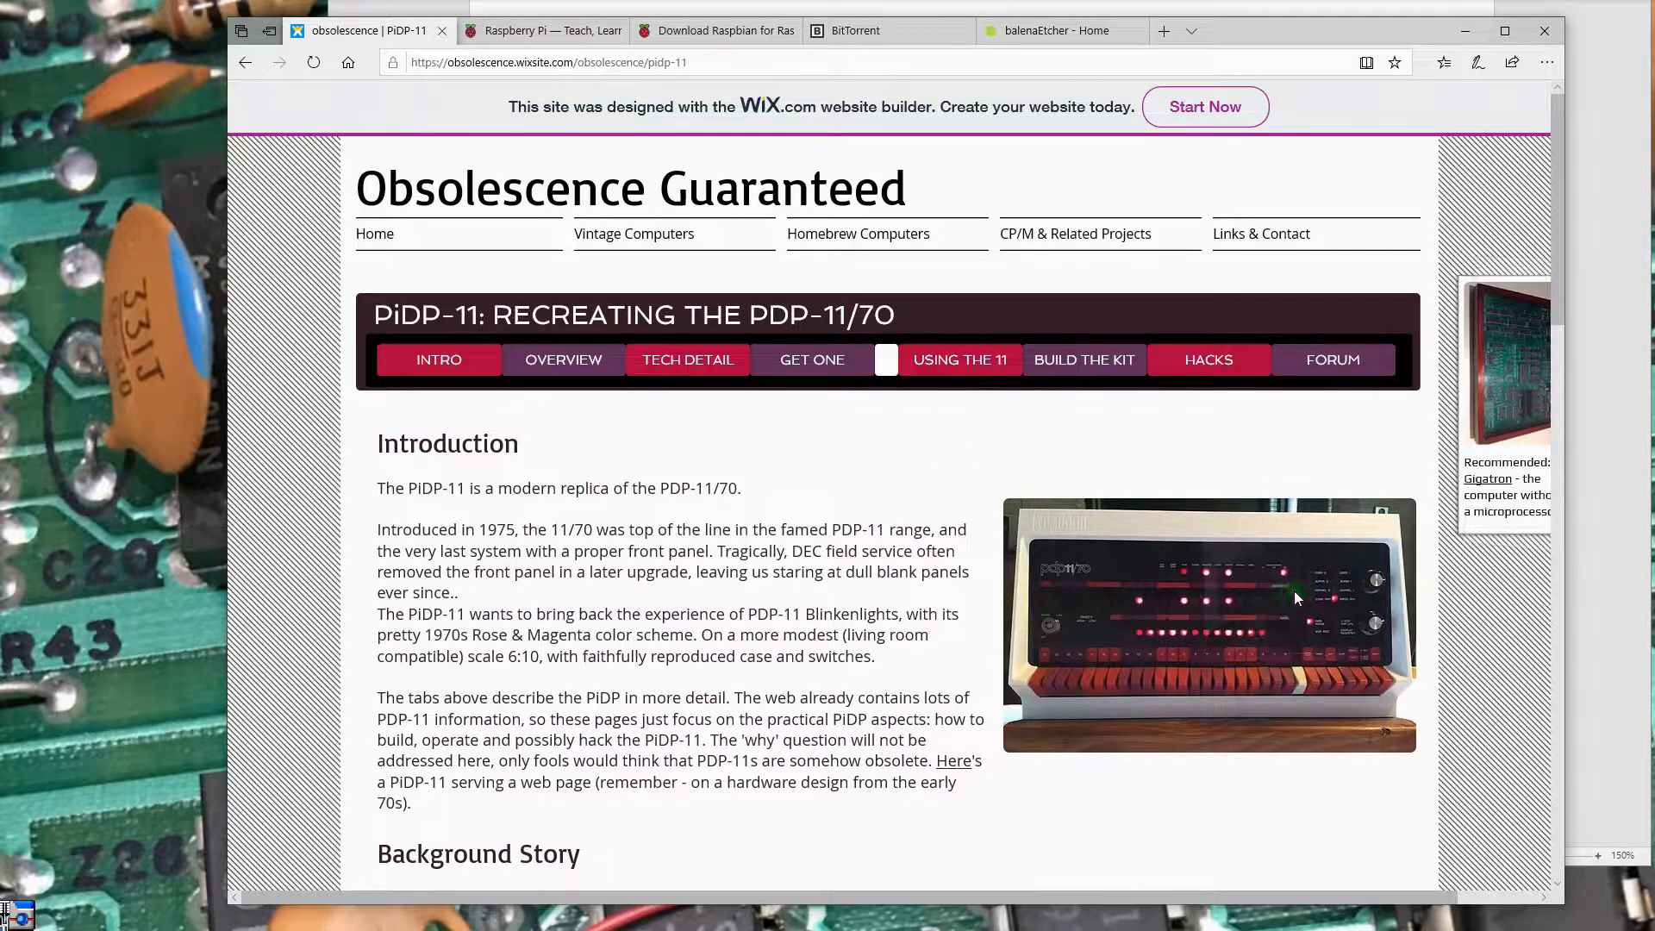
mouse_move(1083, 638)
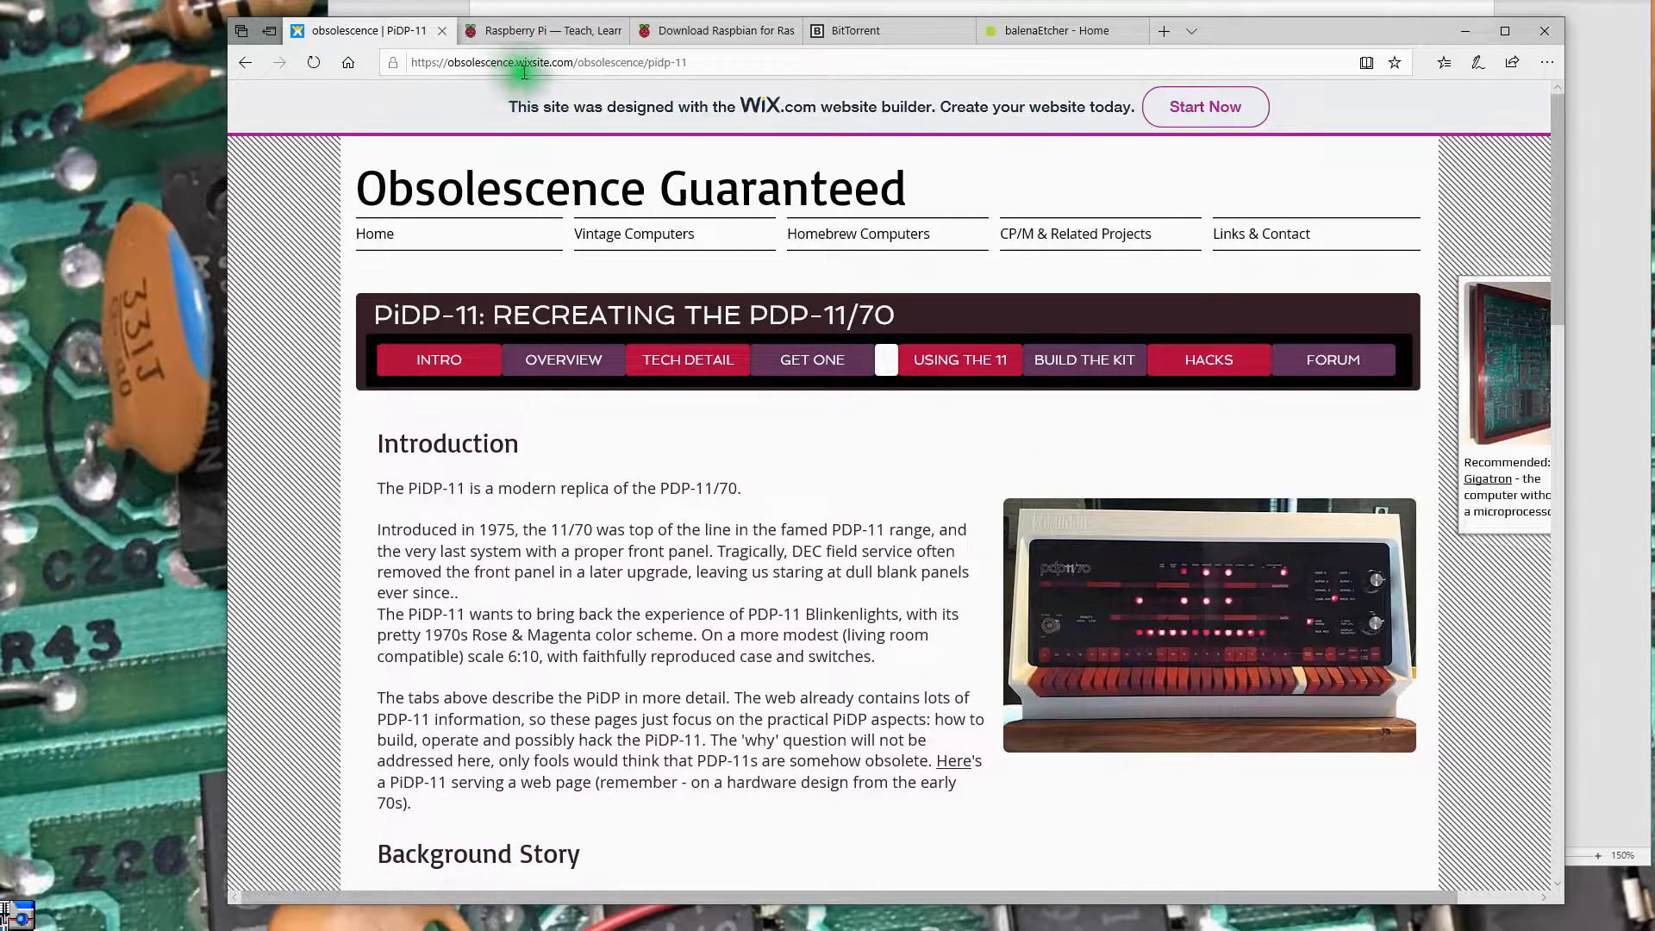
Finish reading the 'Setting up a Raspberry Pi' section and leave Word for Edge.
click(635, 235)
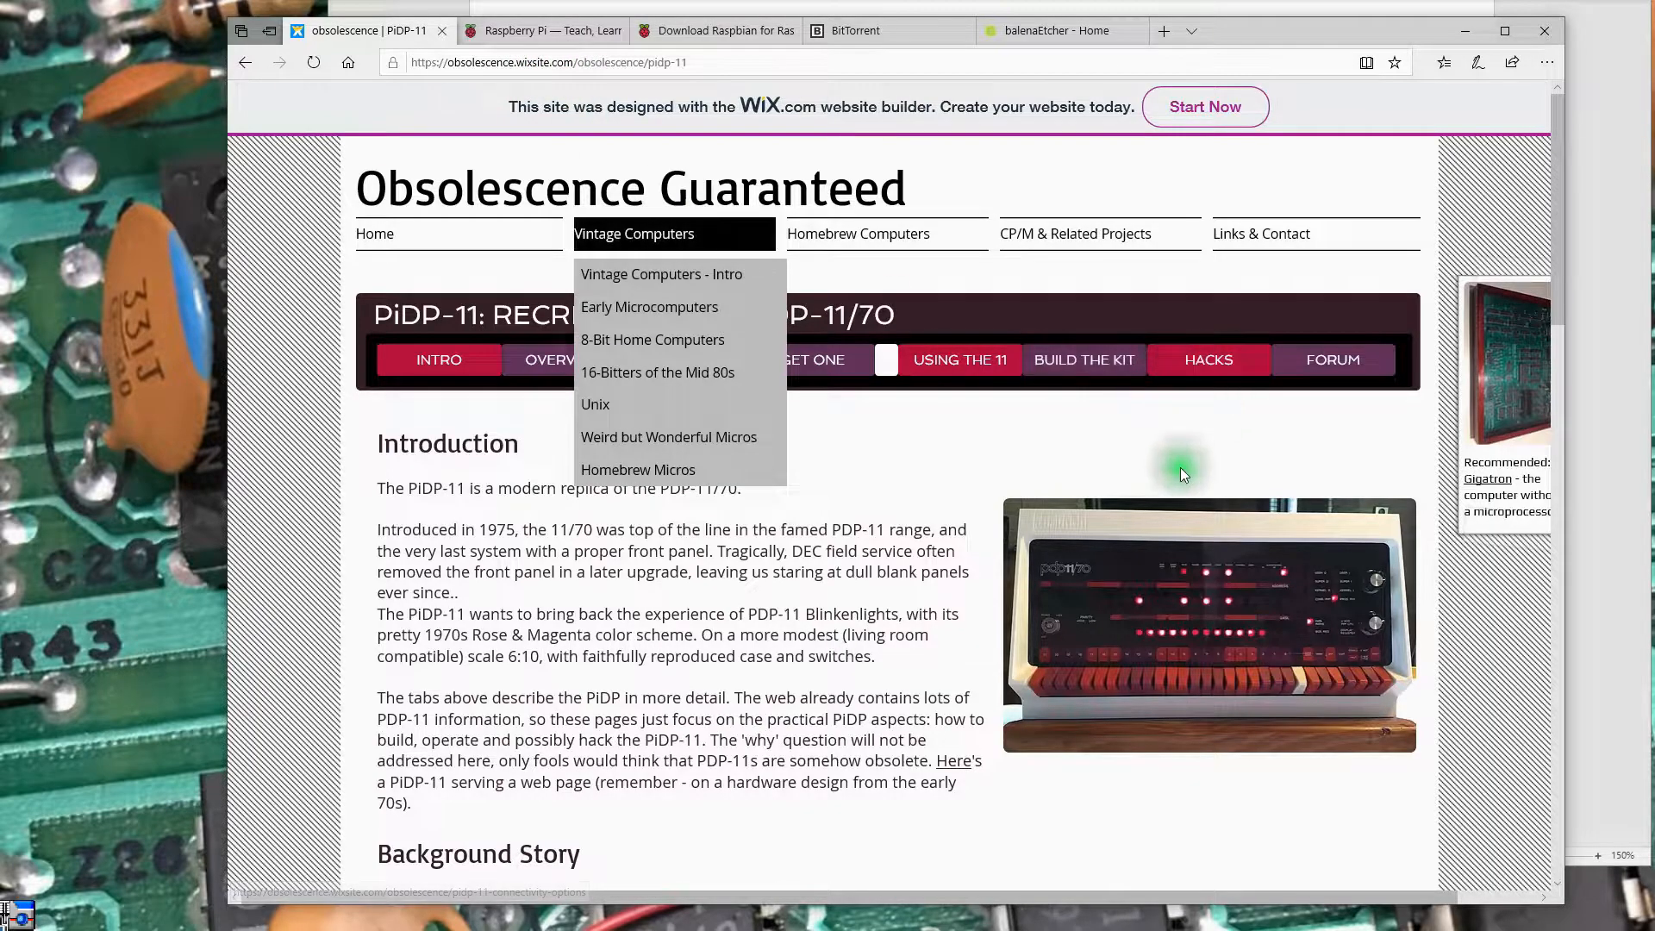
mouse_move(1189, 414)
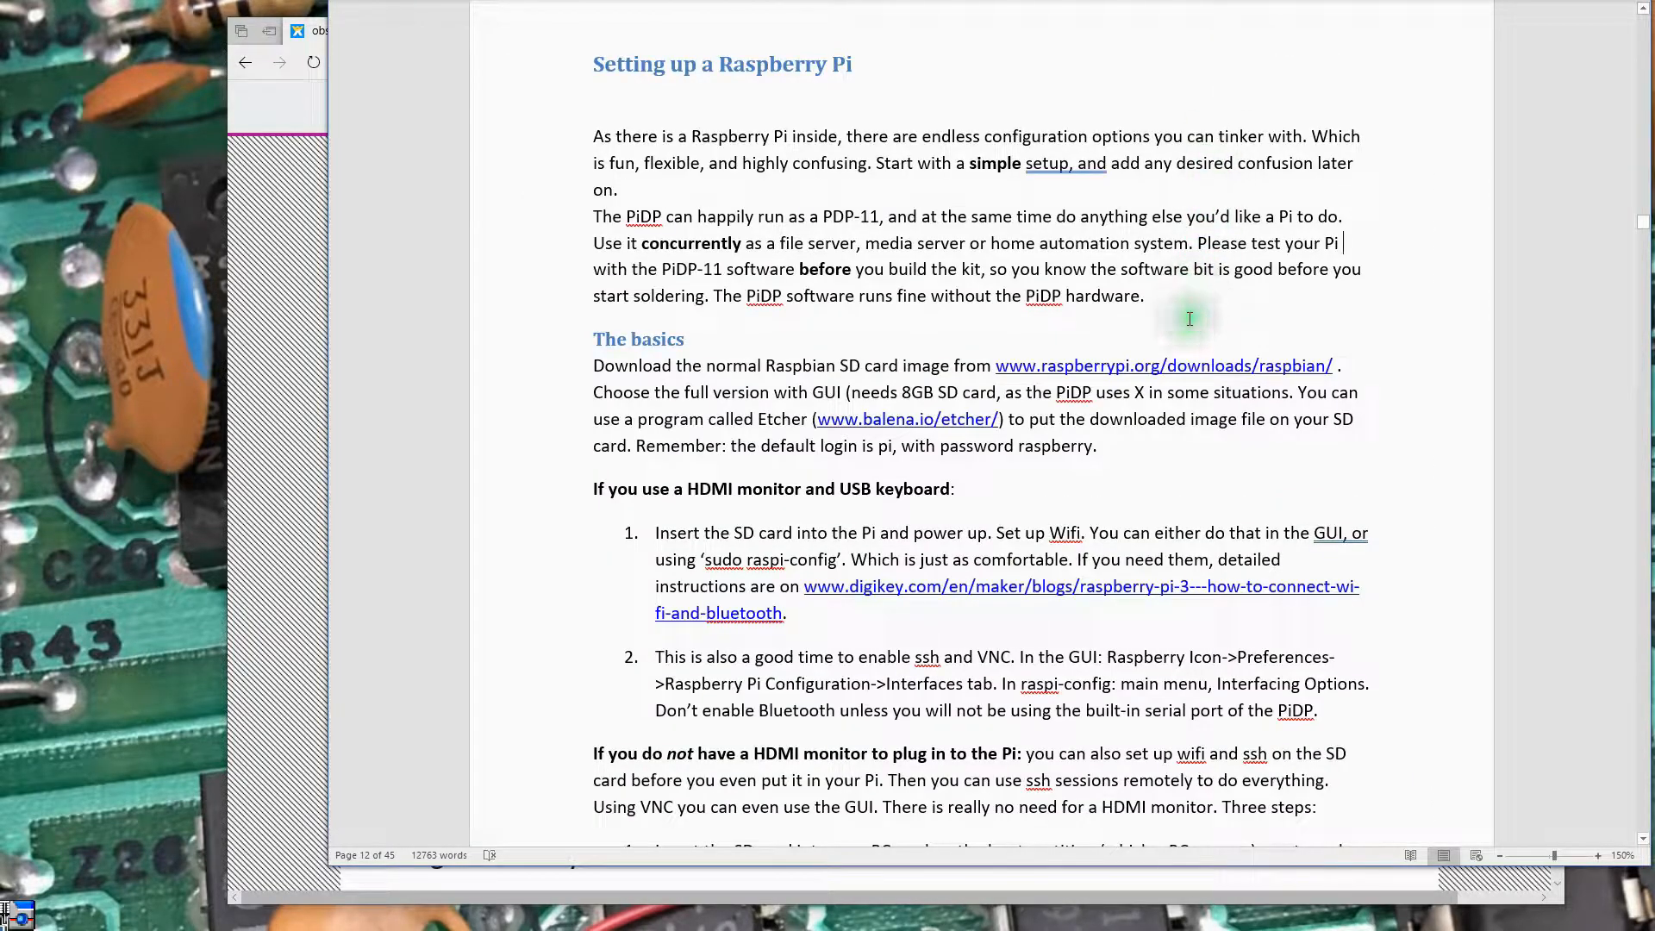
mouse_move(1147, 431)
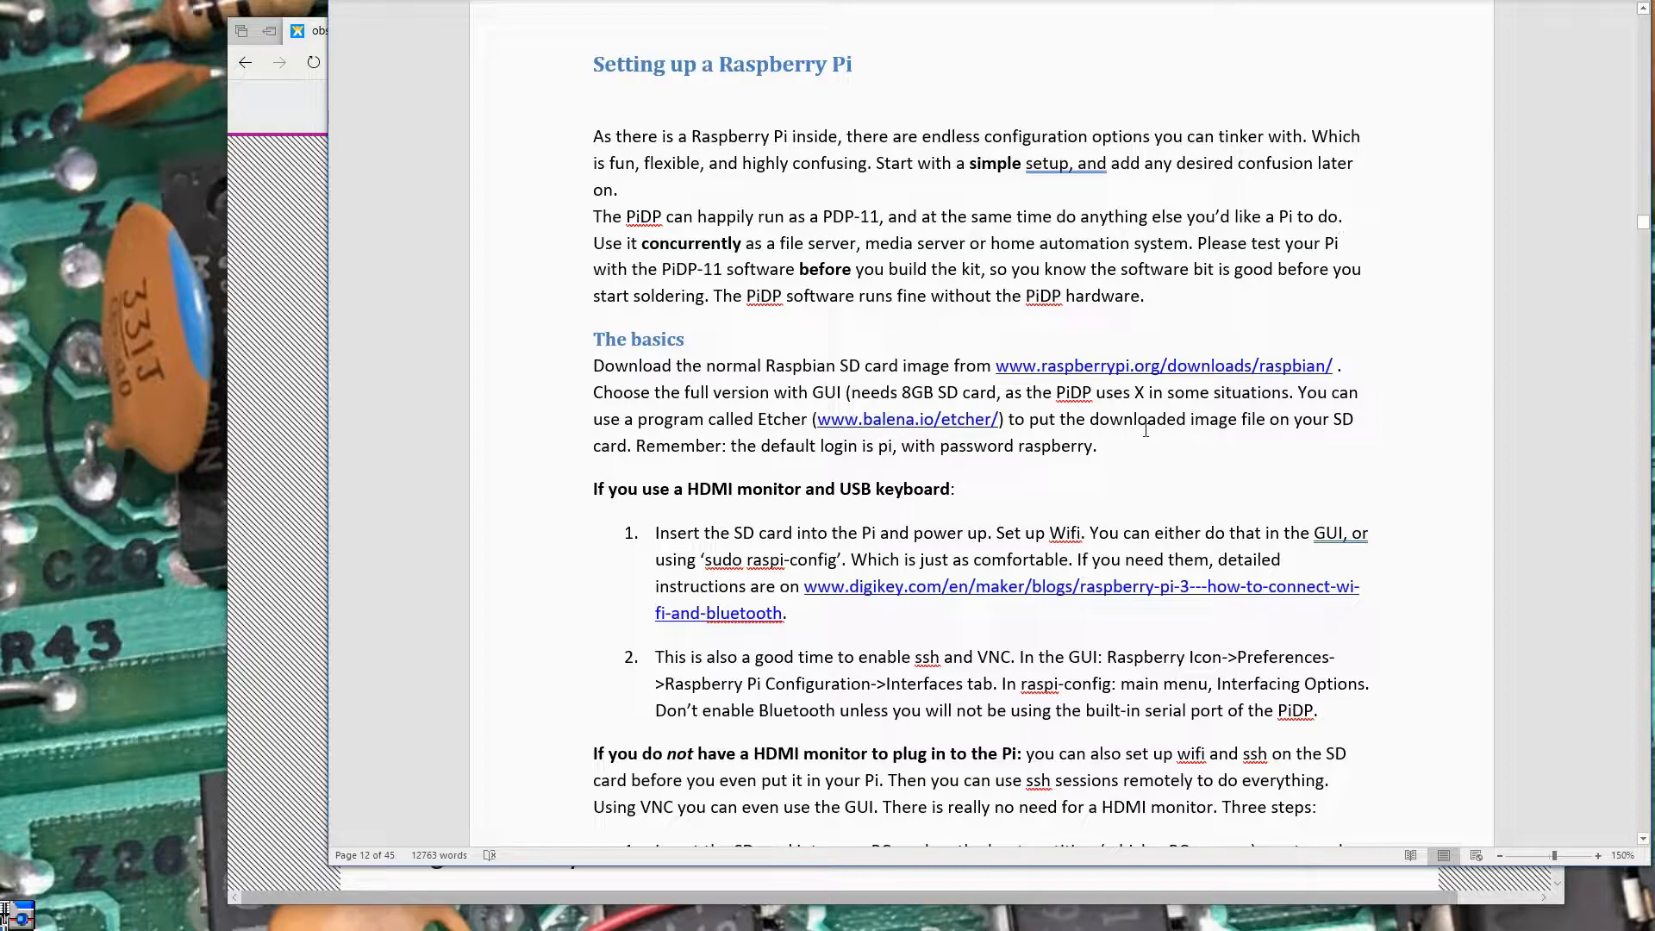
click(657, 63)
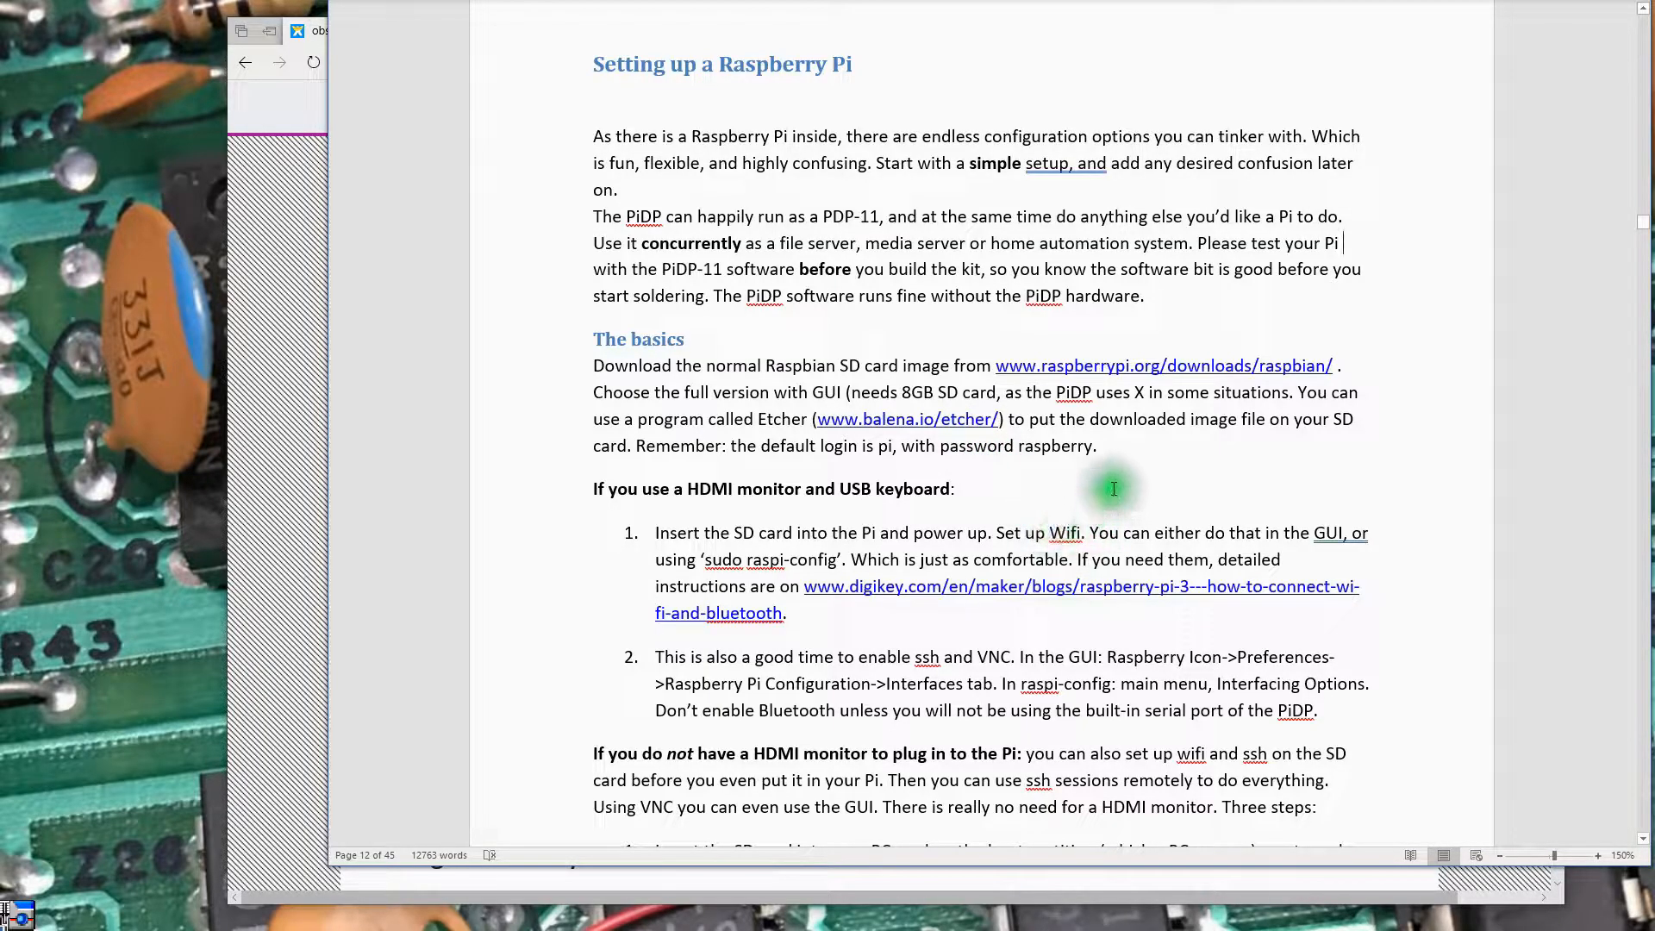
mouse_move(1111, 352)
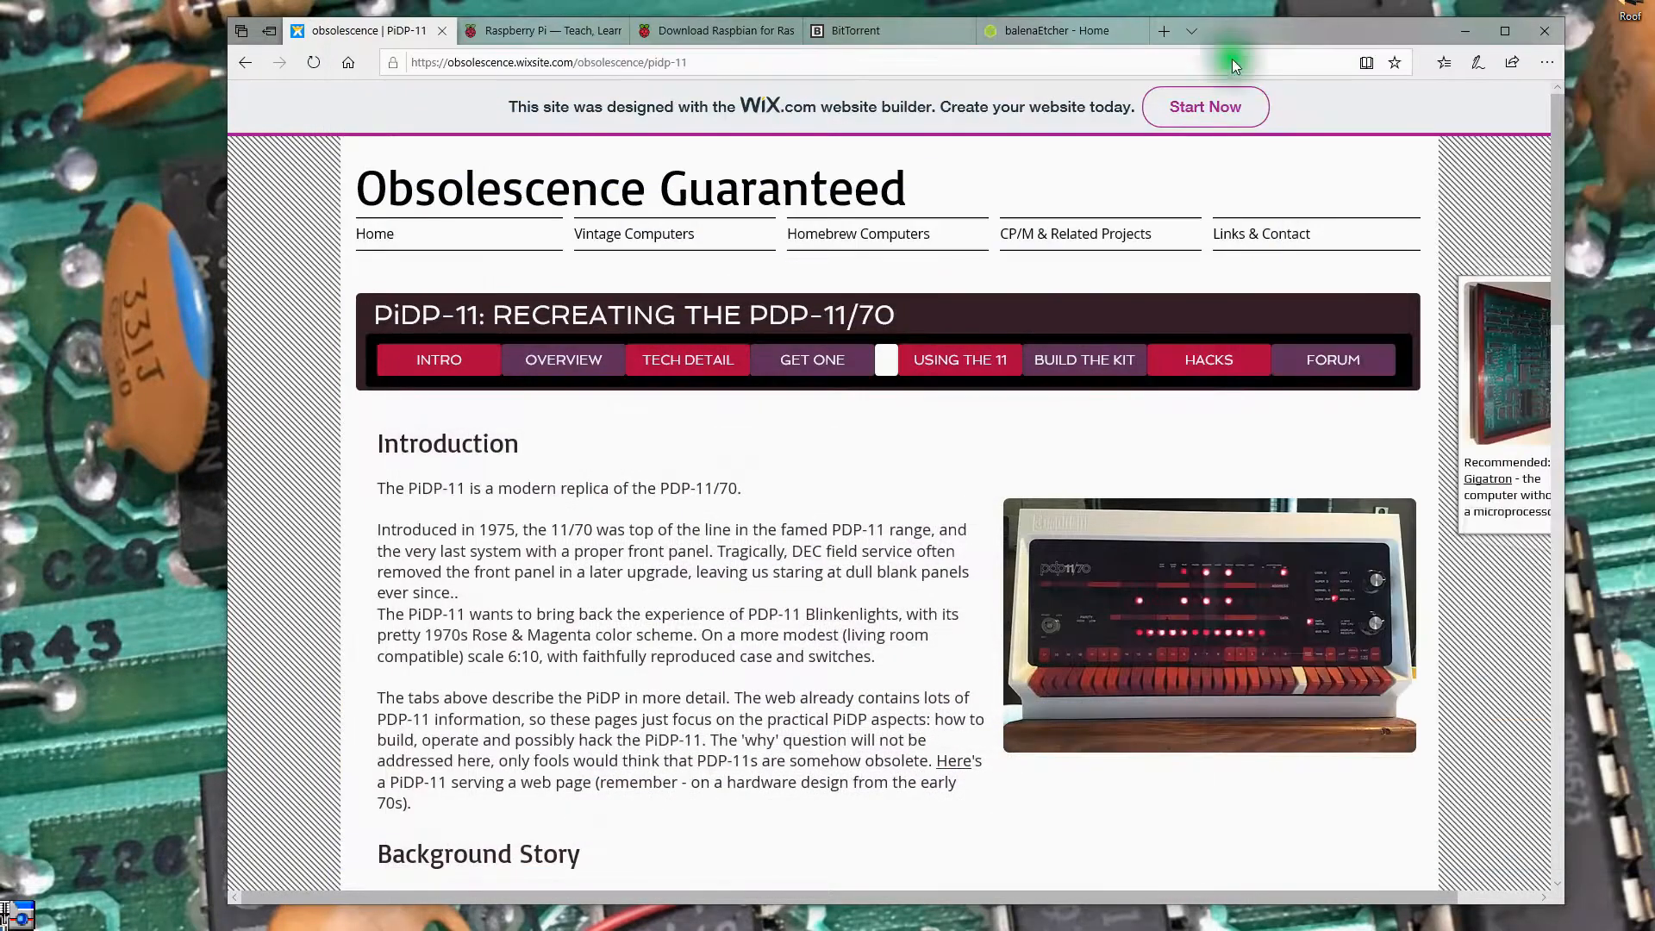
Show the Raspbian downloads page scrolled to the Raspbian Stretch torrent and ZIP buttons.
click(541, 31)
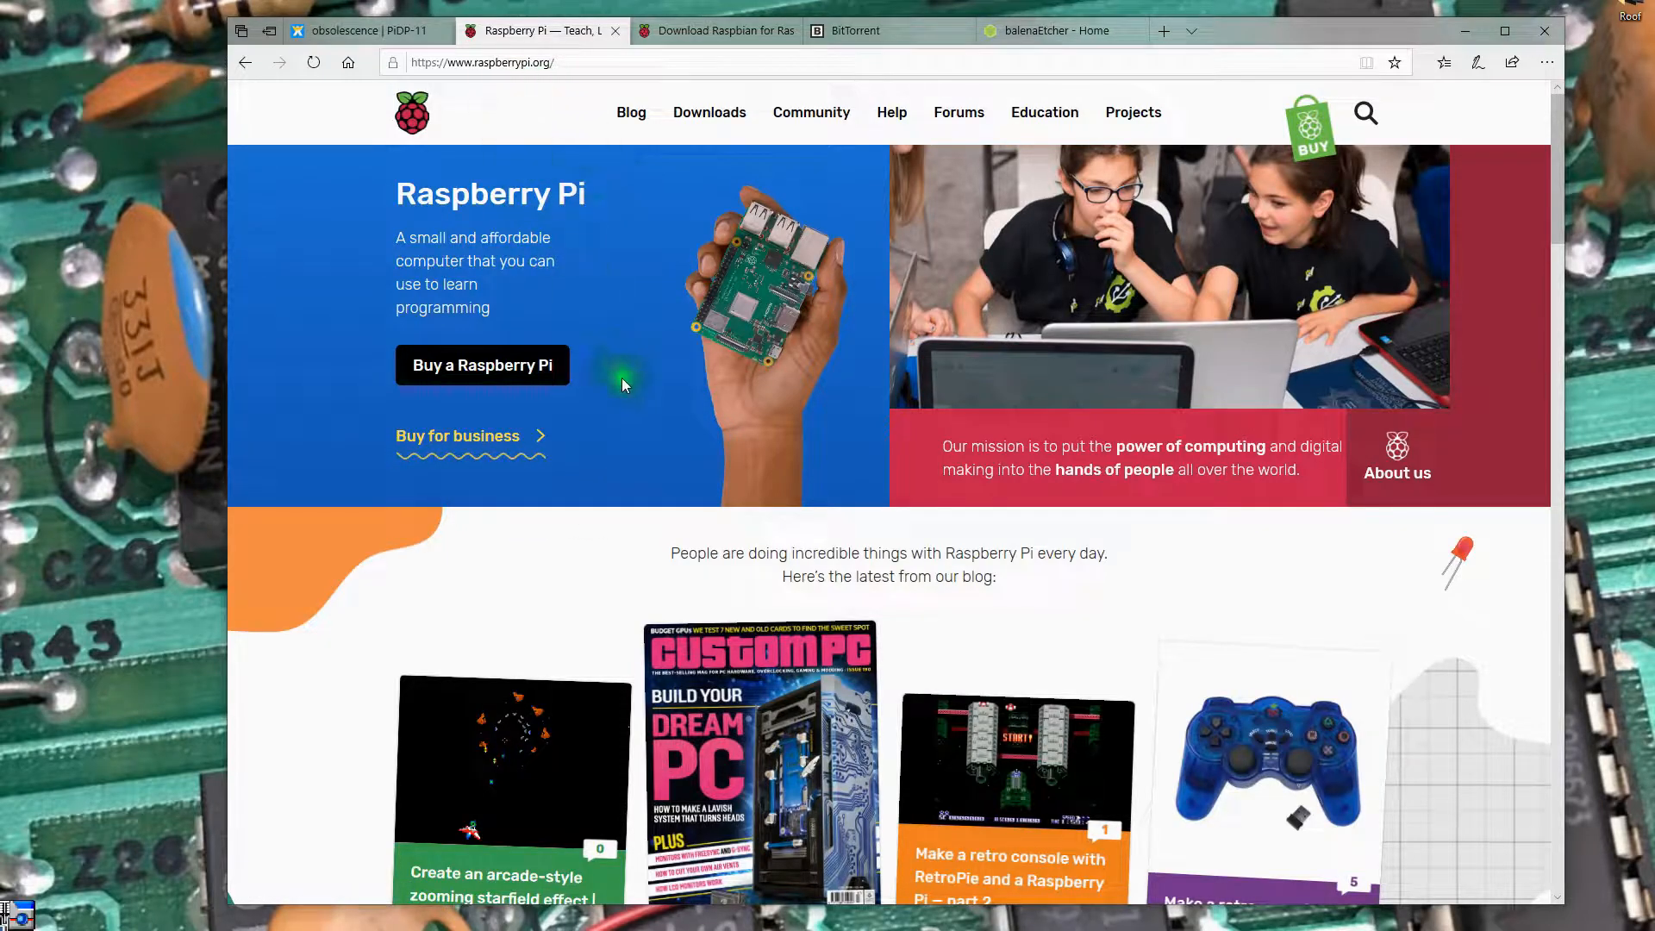
mouse_move(717, 452)
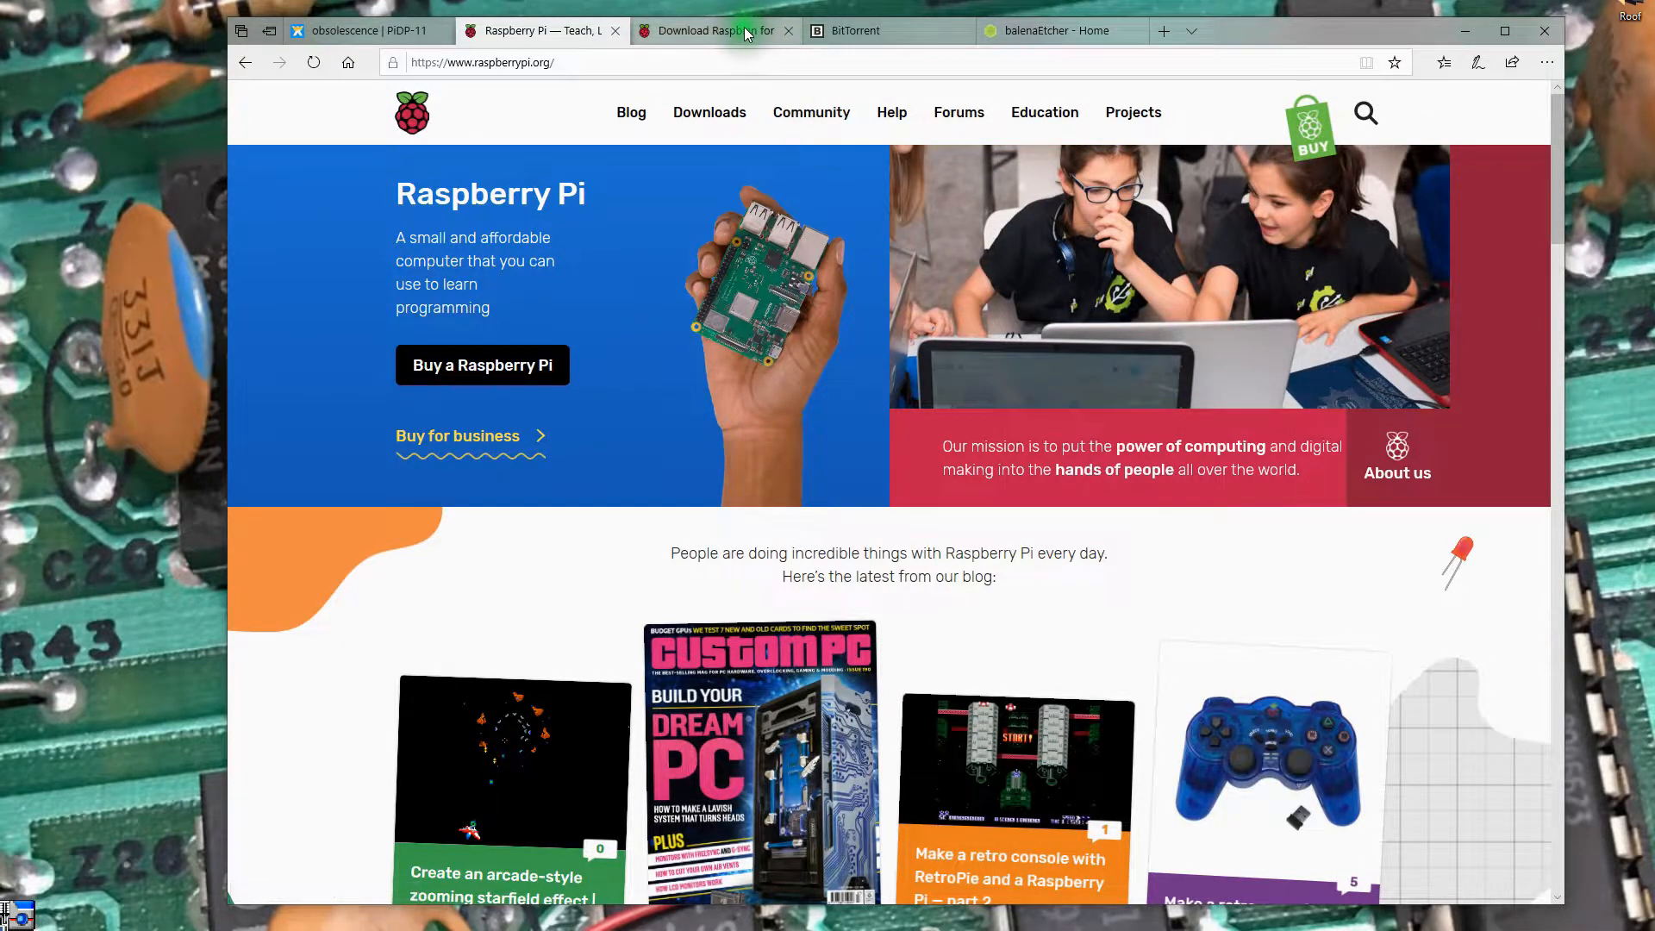
click(724, 31)
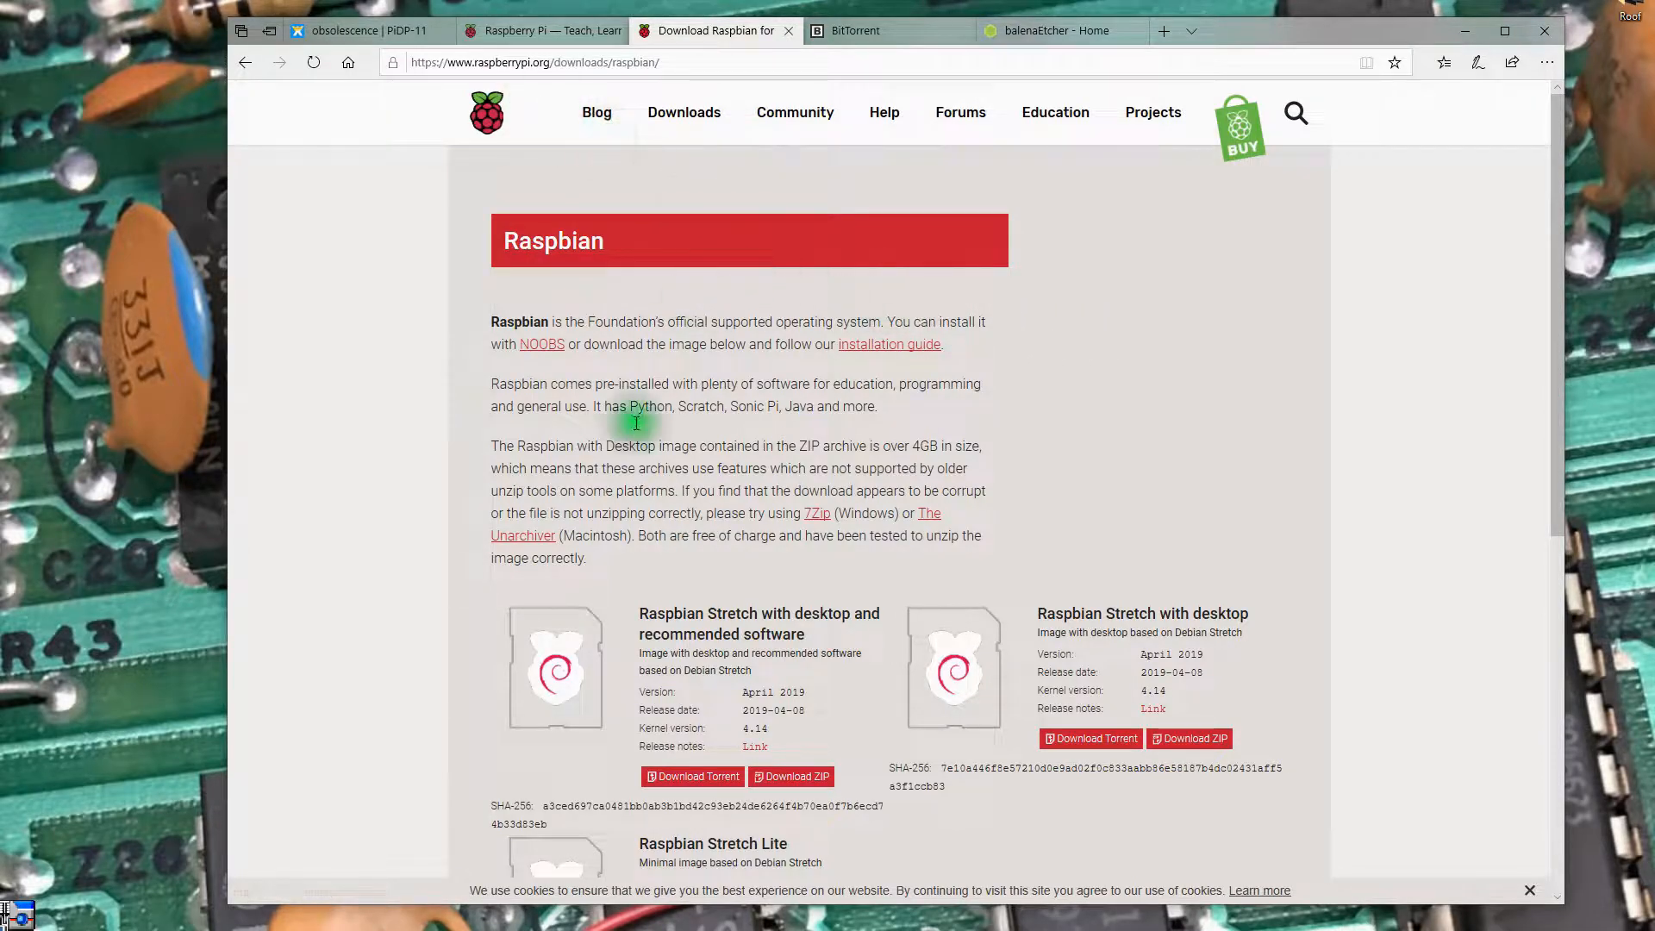
mouse_move(741, 300)
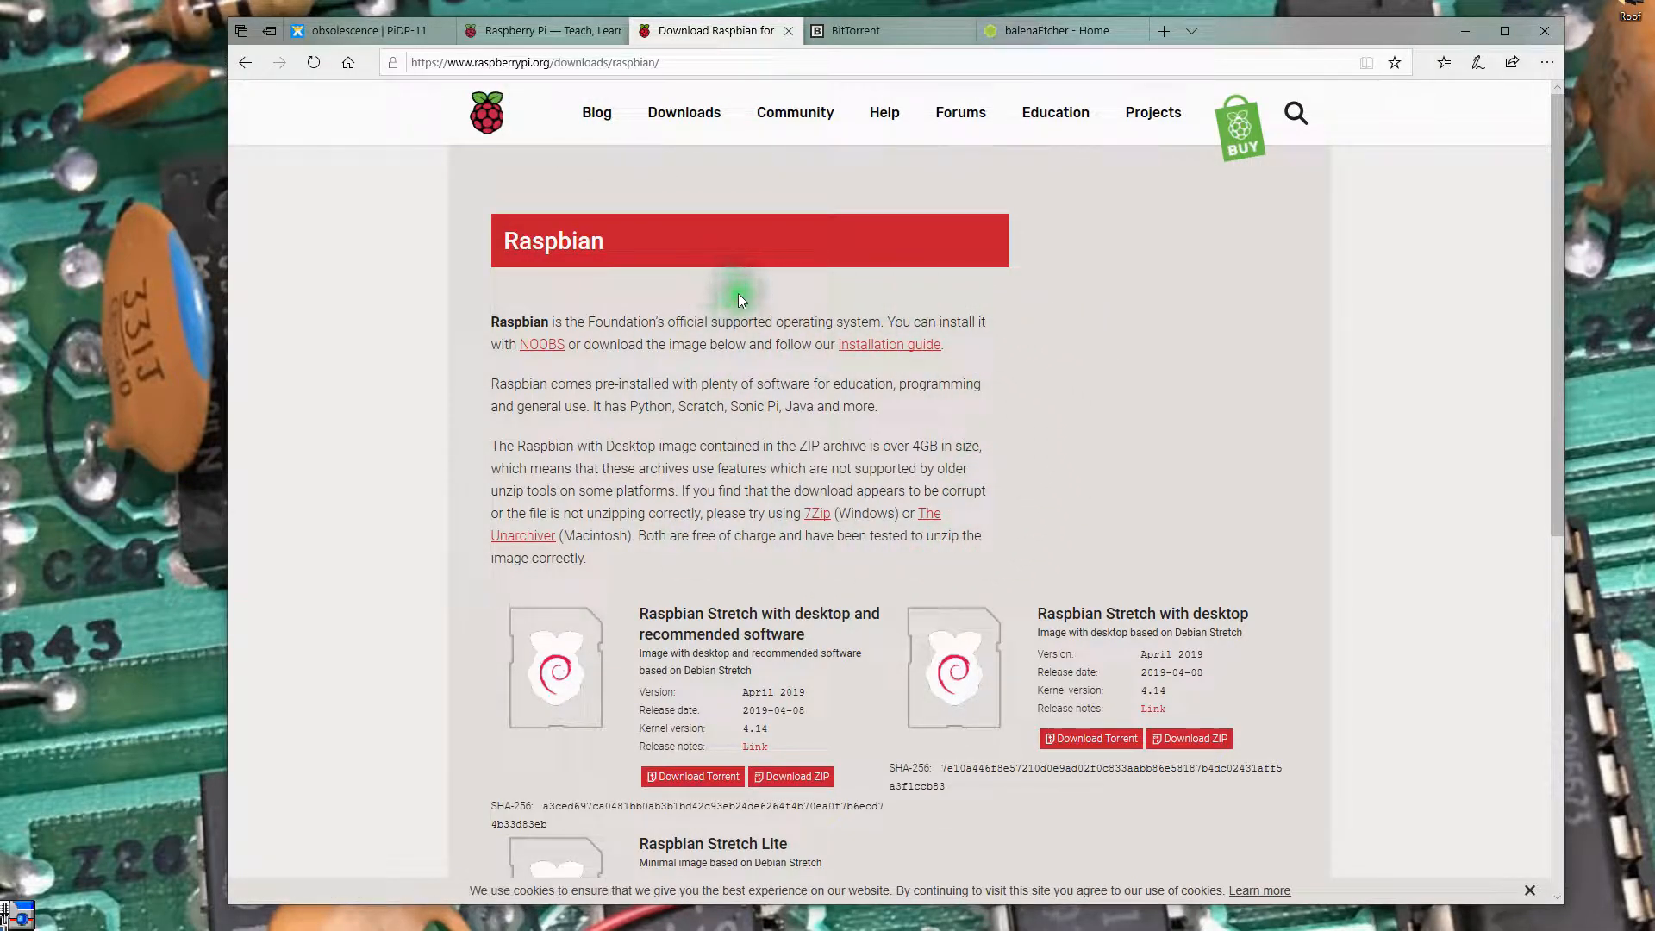
scroll(down, 3)
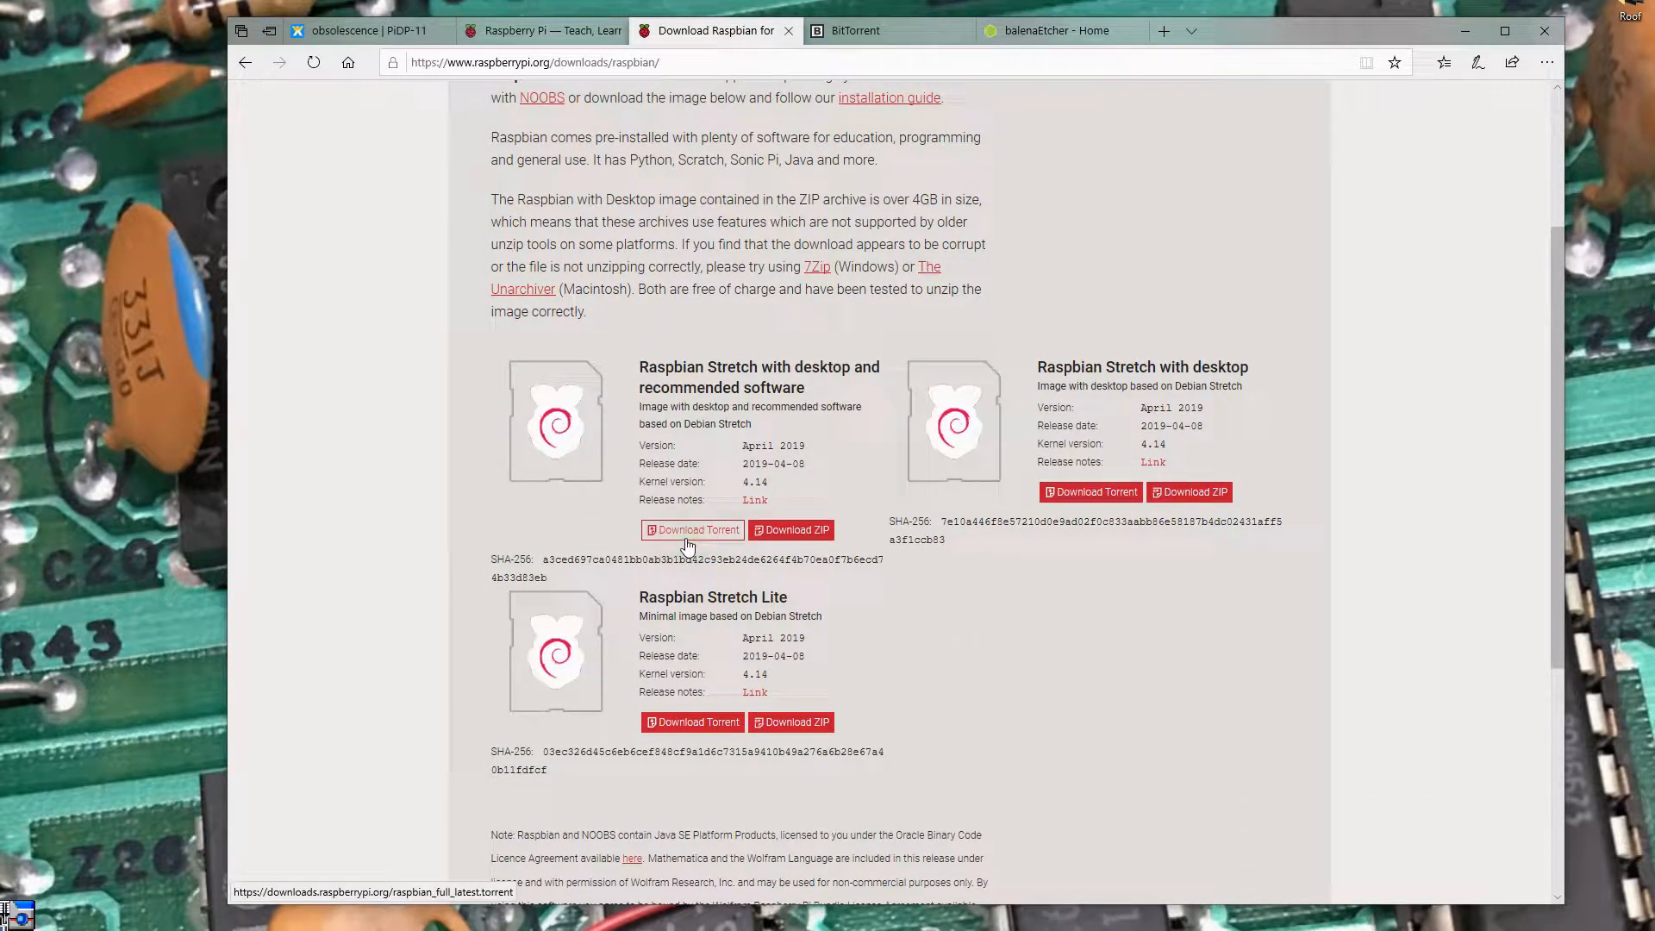
click(796, 531)
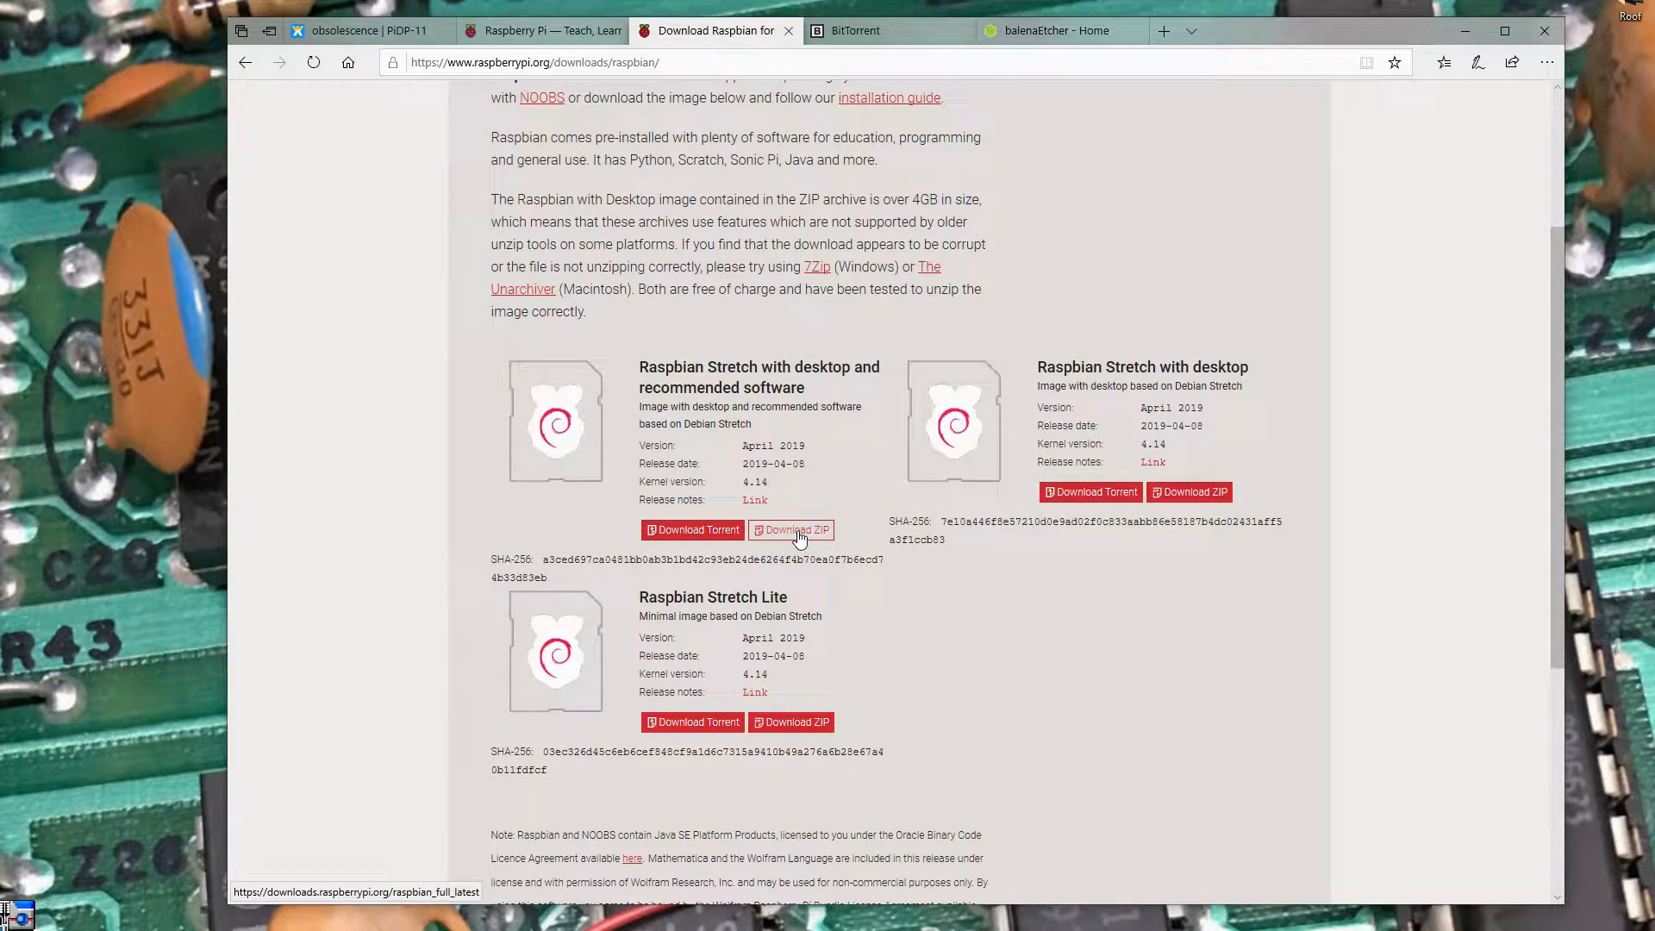
mouse_move(707, 531)
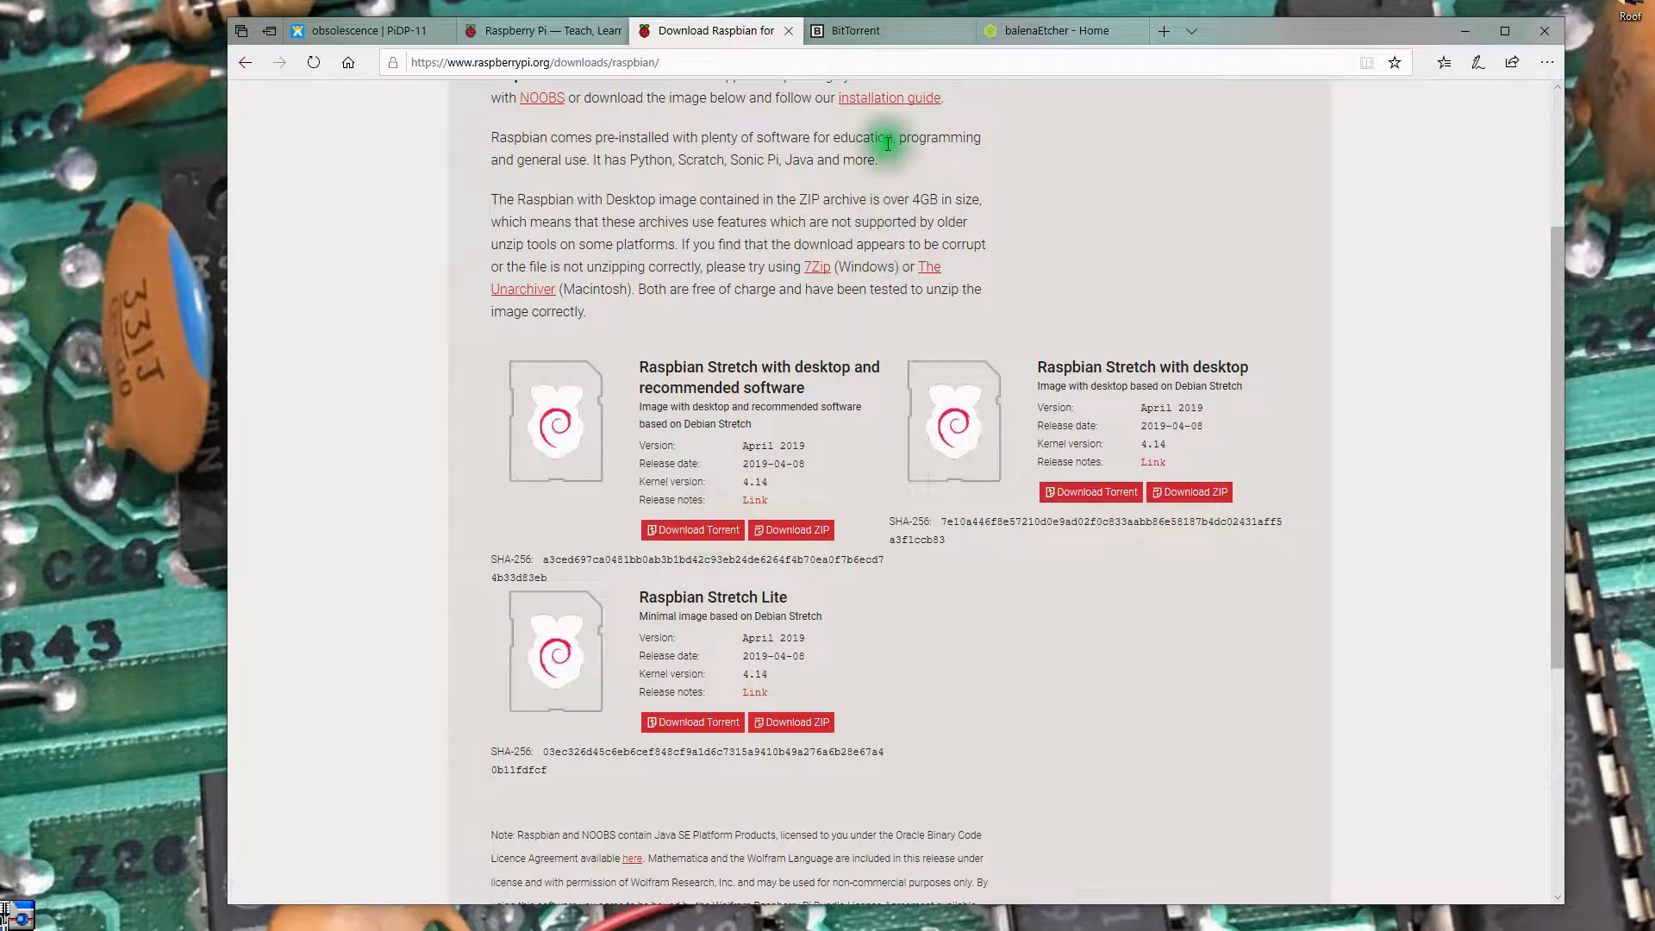
click(843, 31)
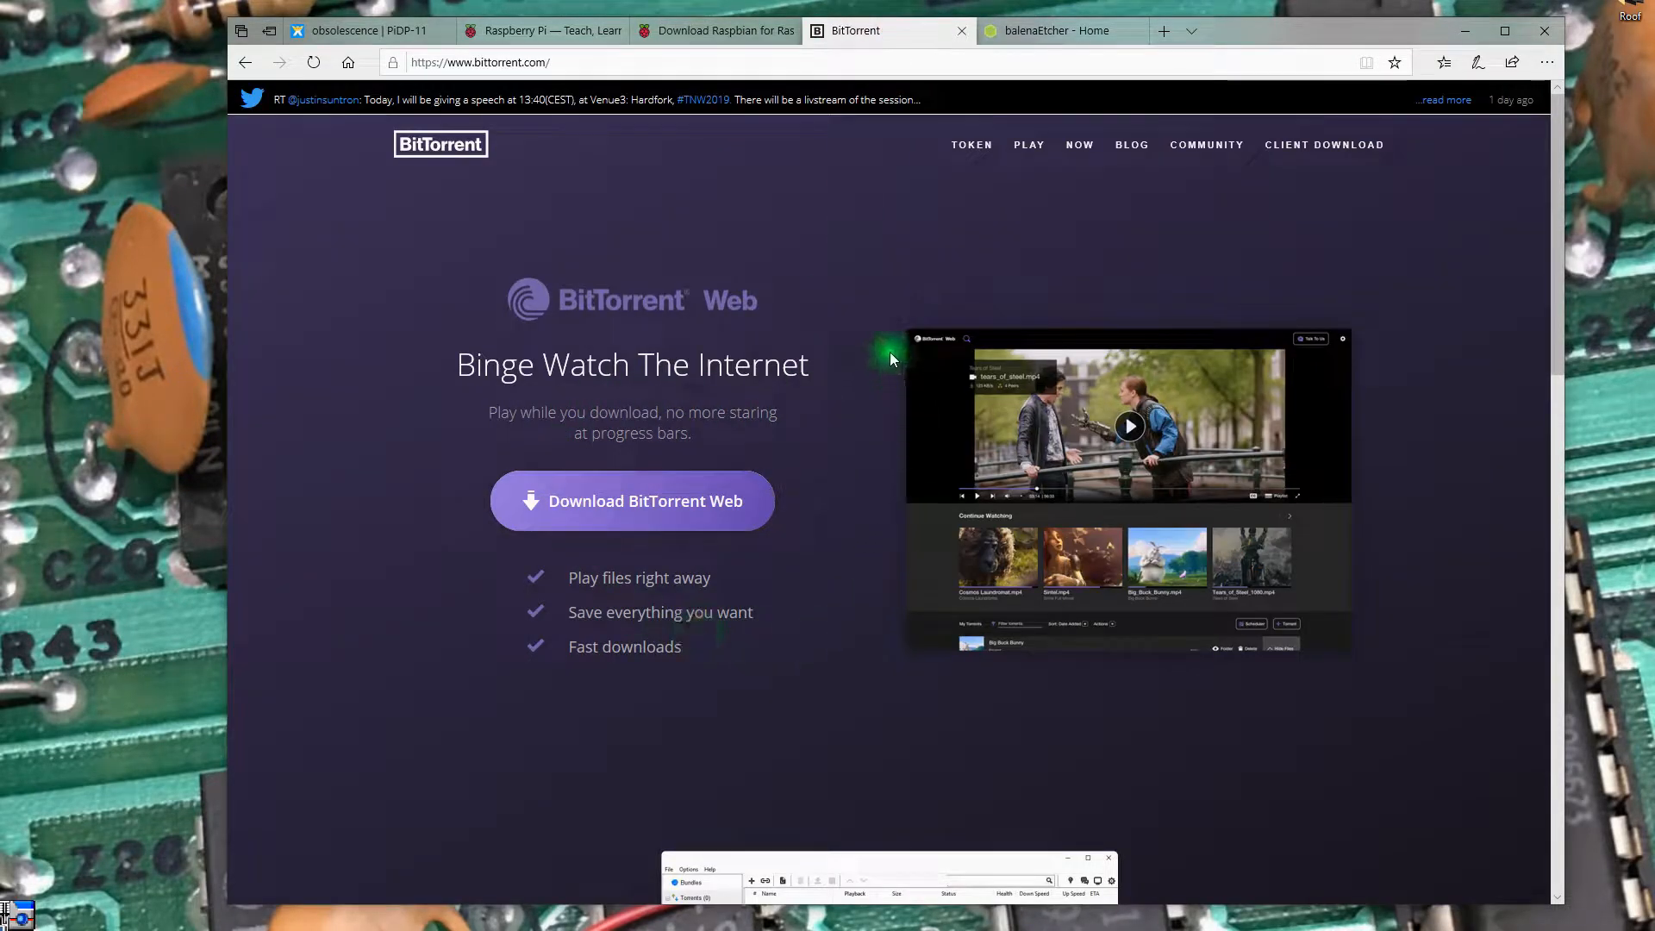
mouse_move(809, 362)
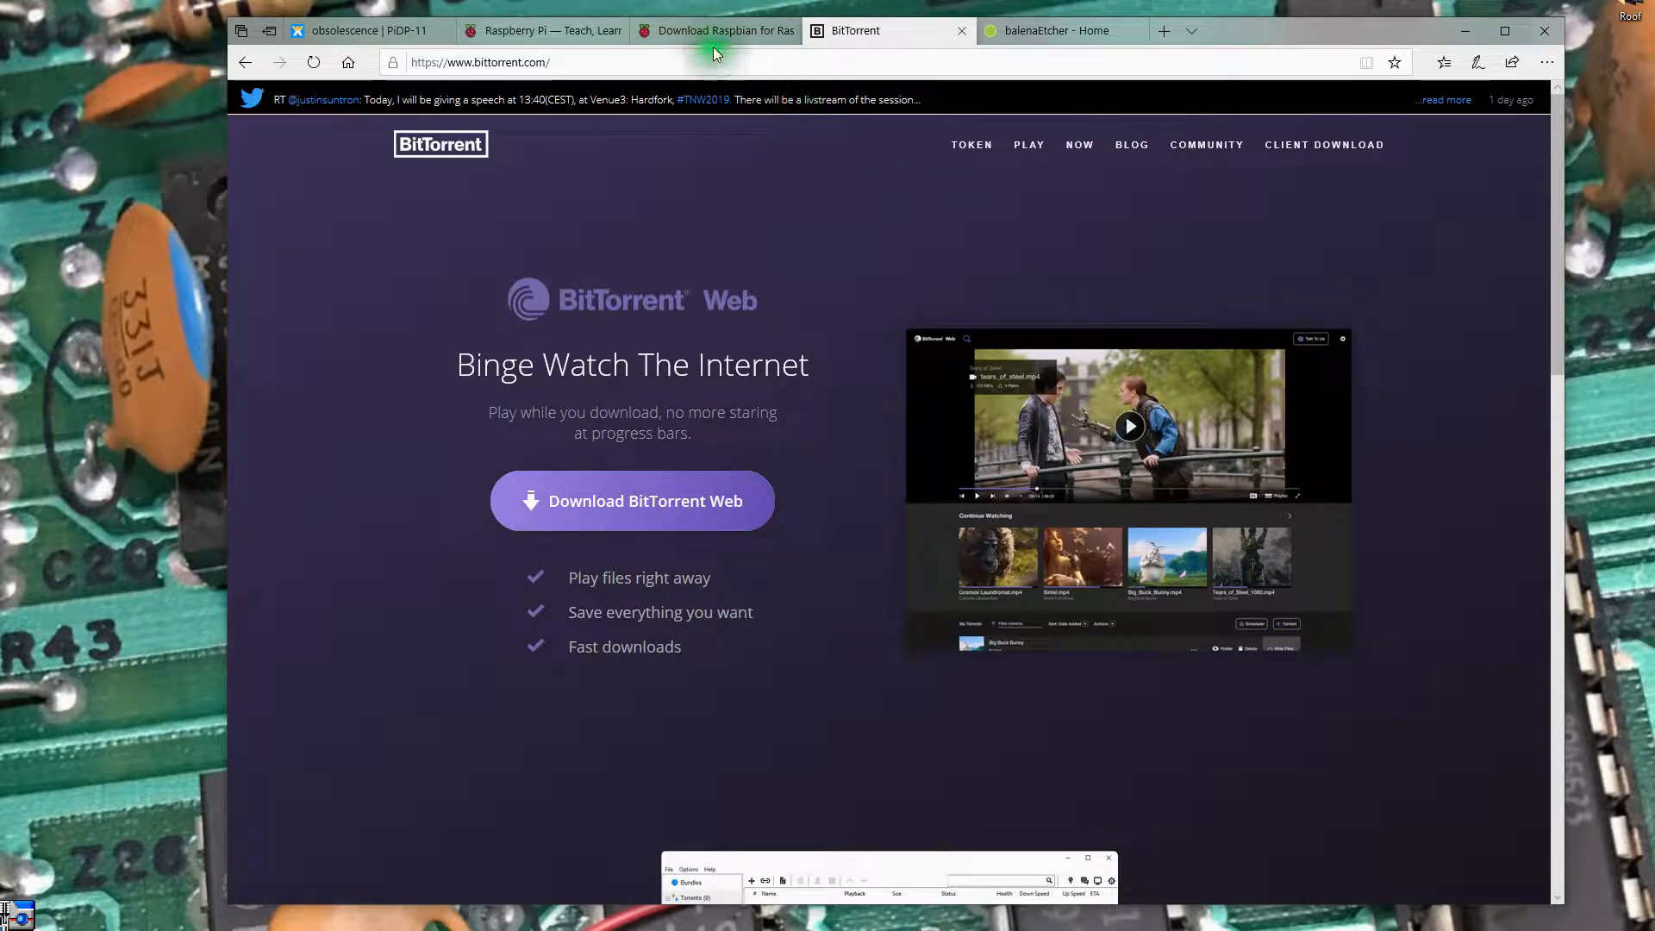
click(724, 31)
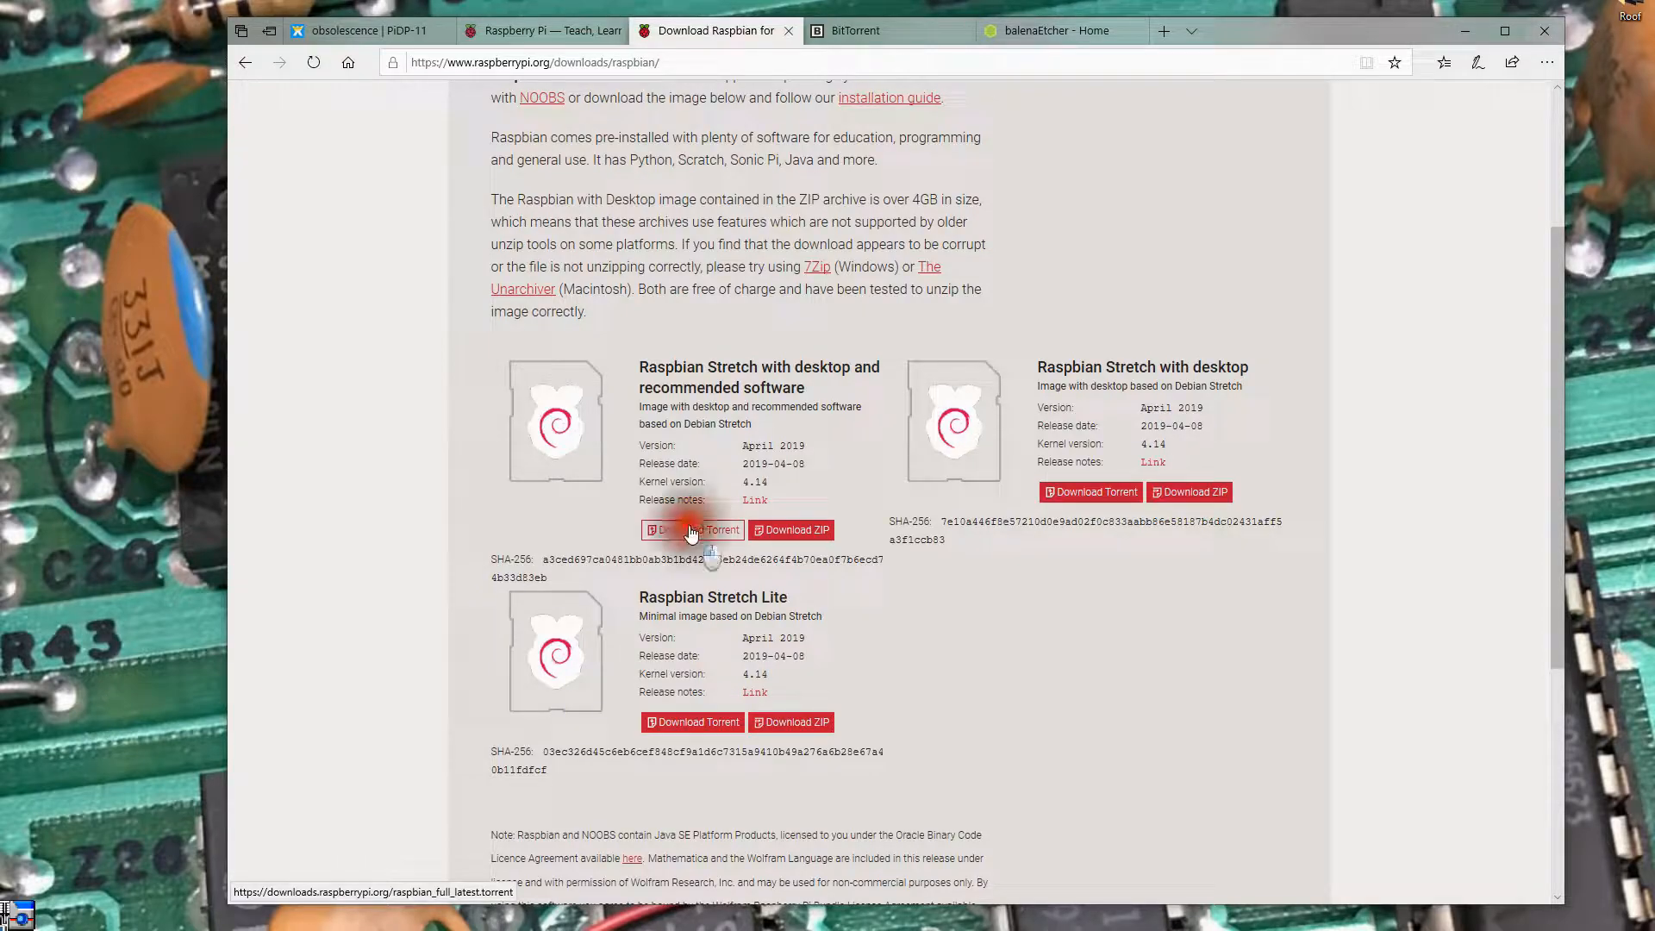
Download the Raspbian Stretch with desktop and recommended software torrent and open it in BitTorrent.
click(693, 530)
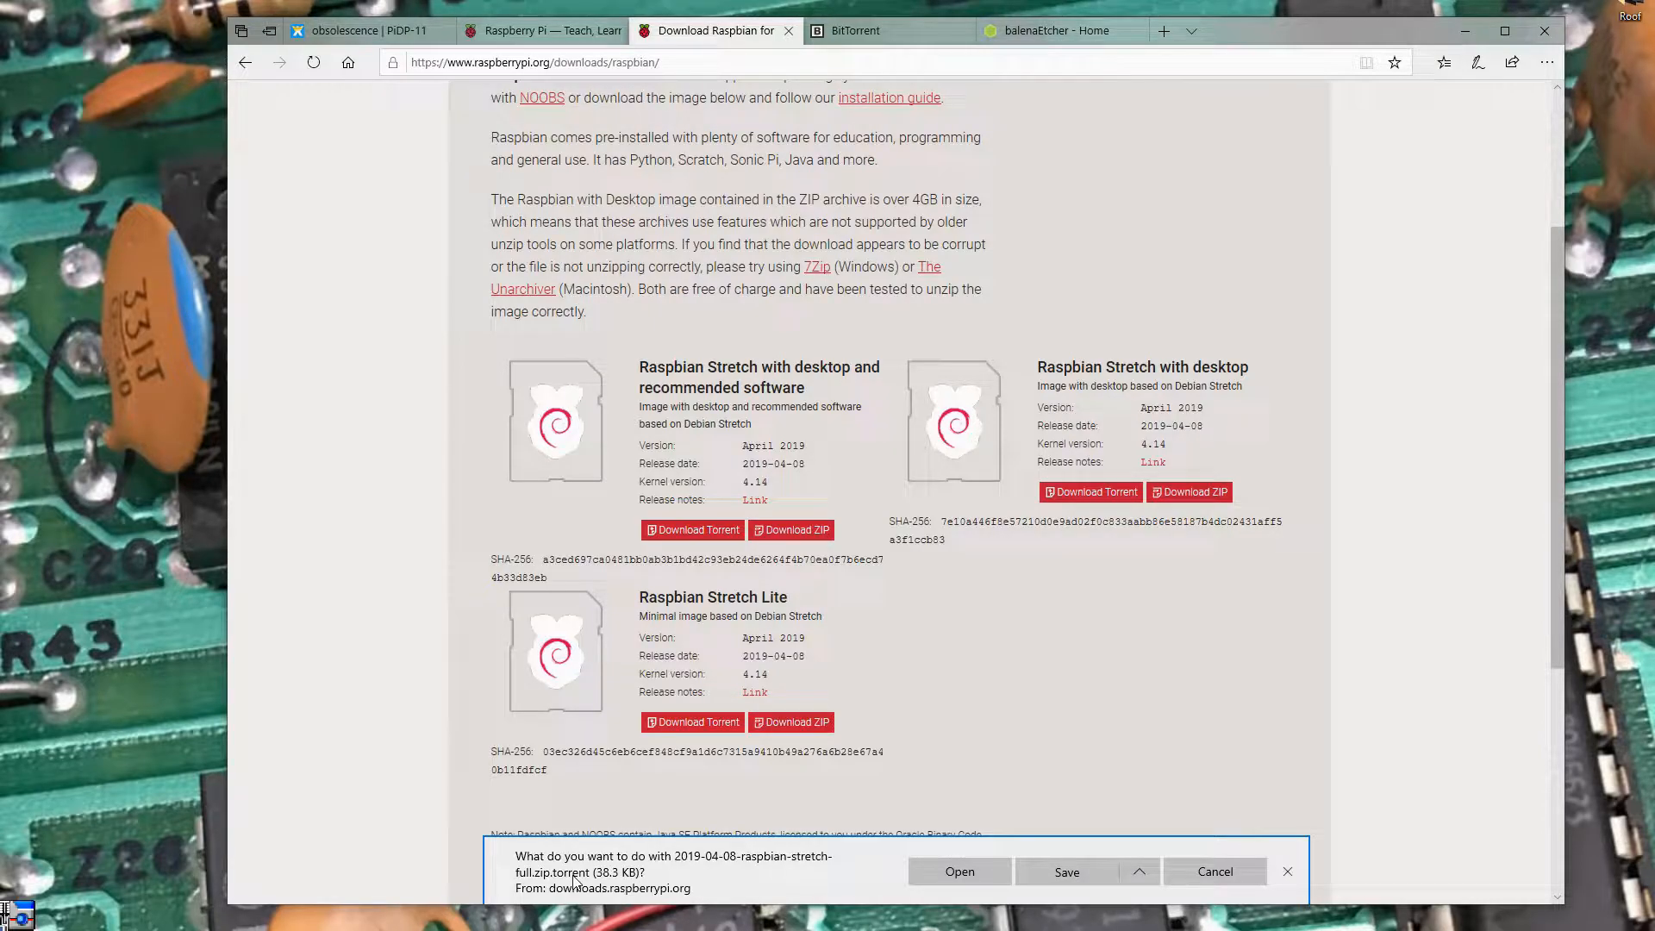
mouse_move(755, 897)
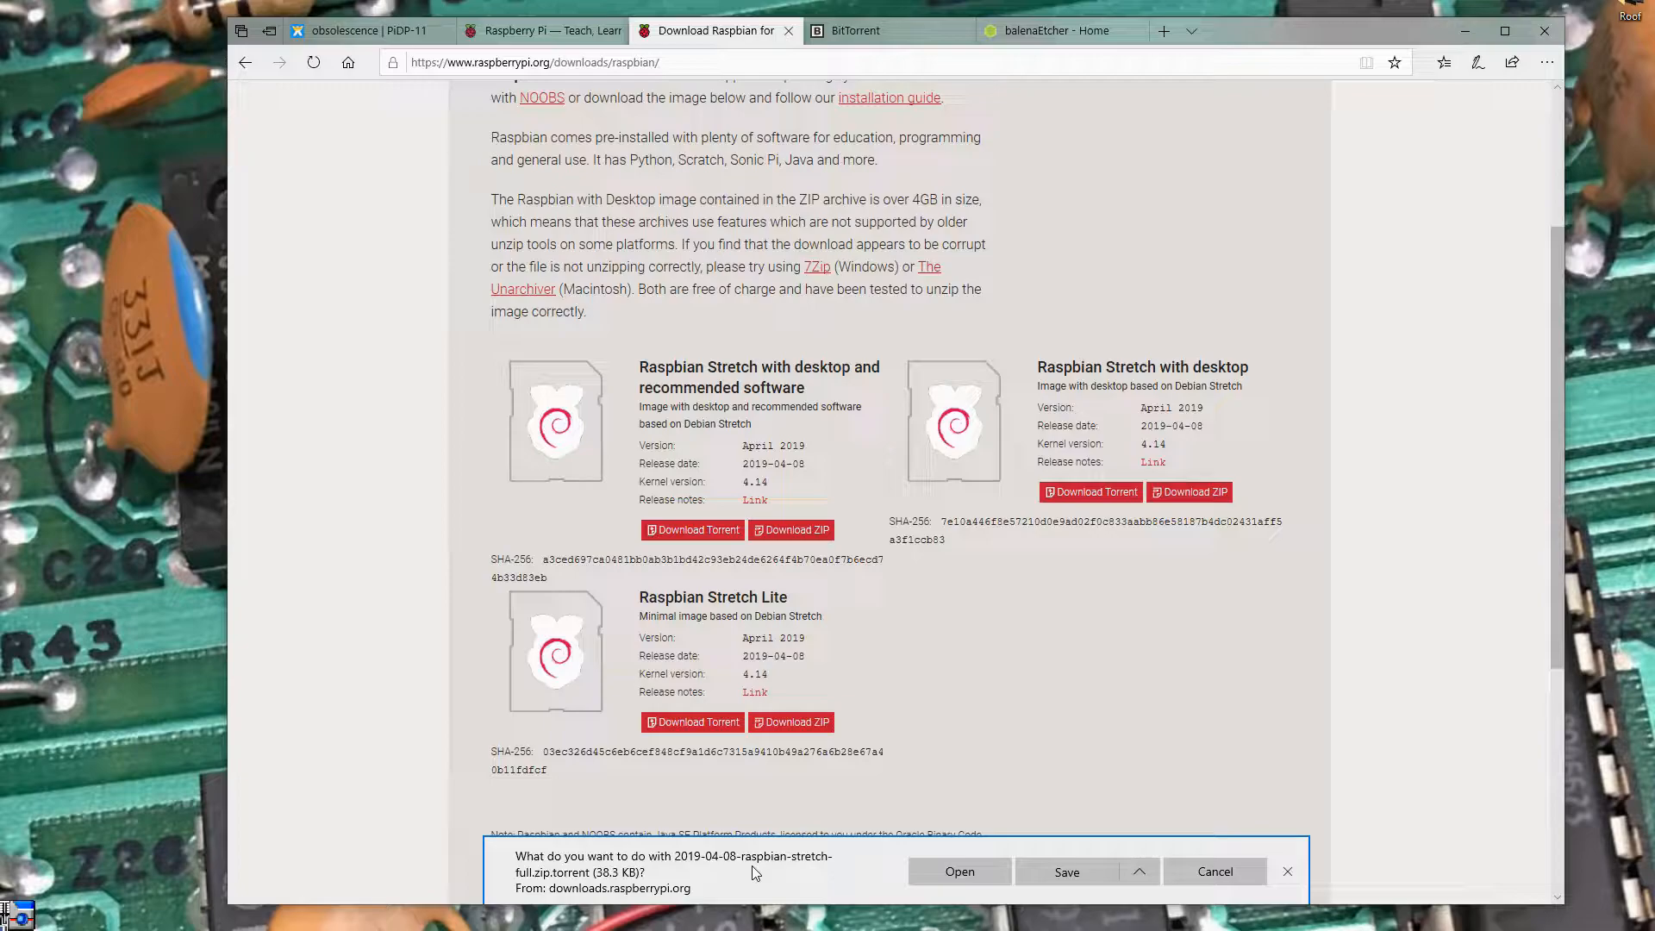
click(1066, 872)
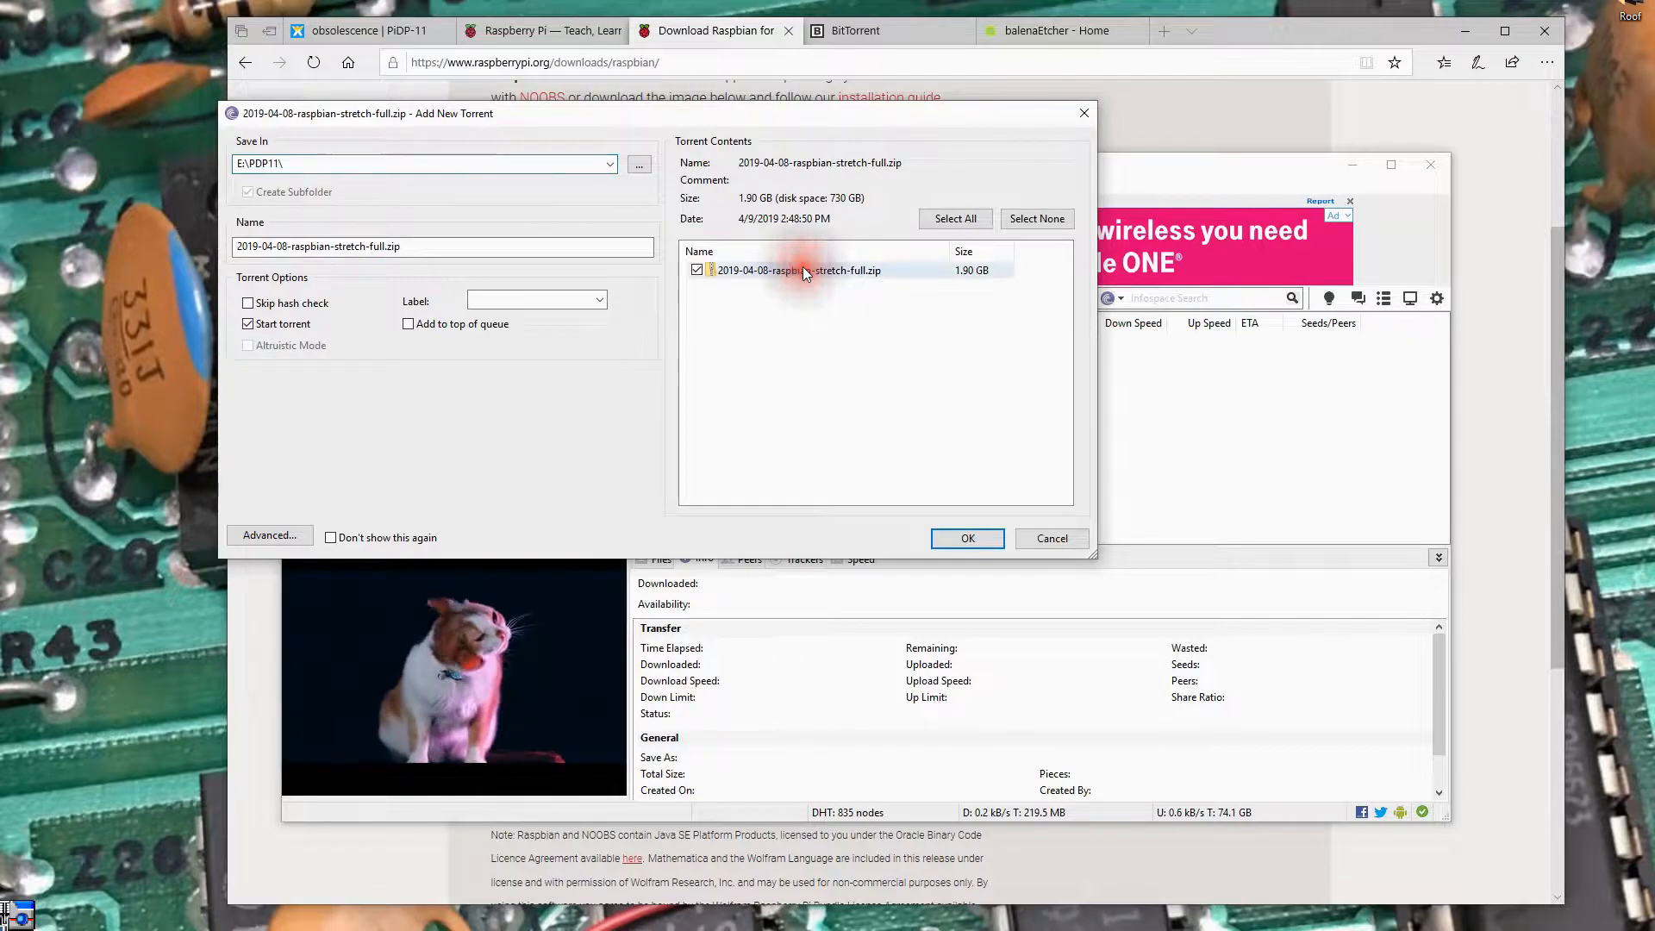
Keep the Raspbian zip selected in Add New Torrent and bring up File Explorer on the RAID-E drive.
right_click(804, 271)
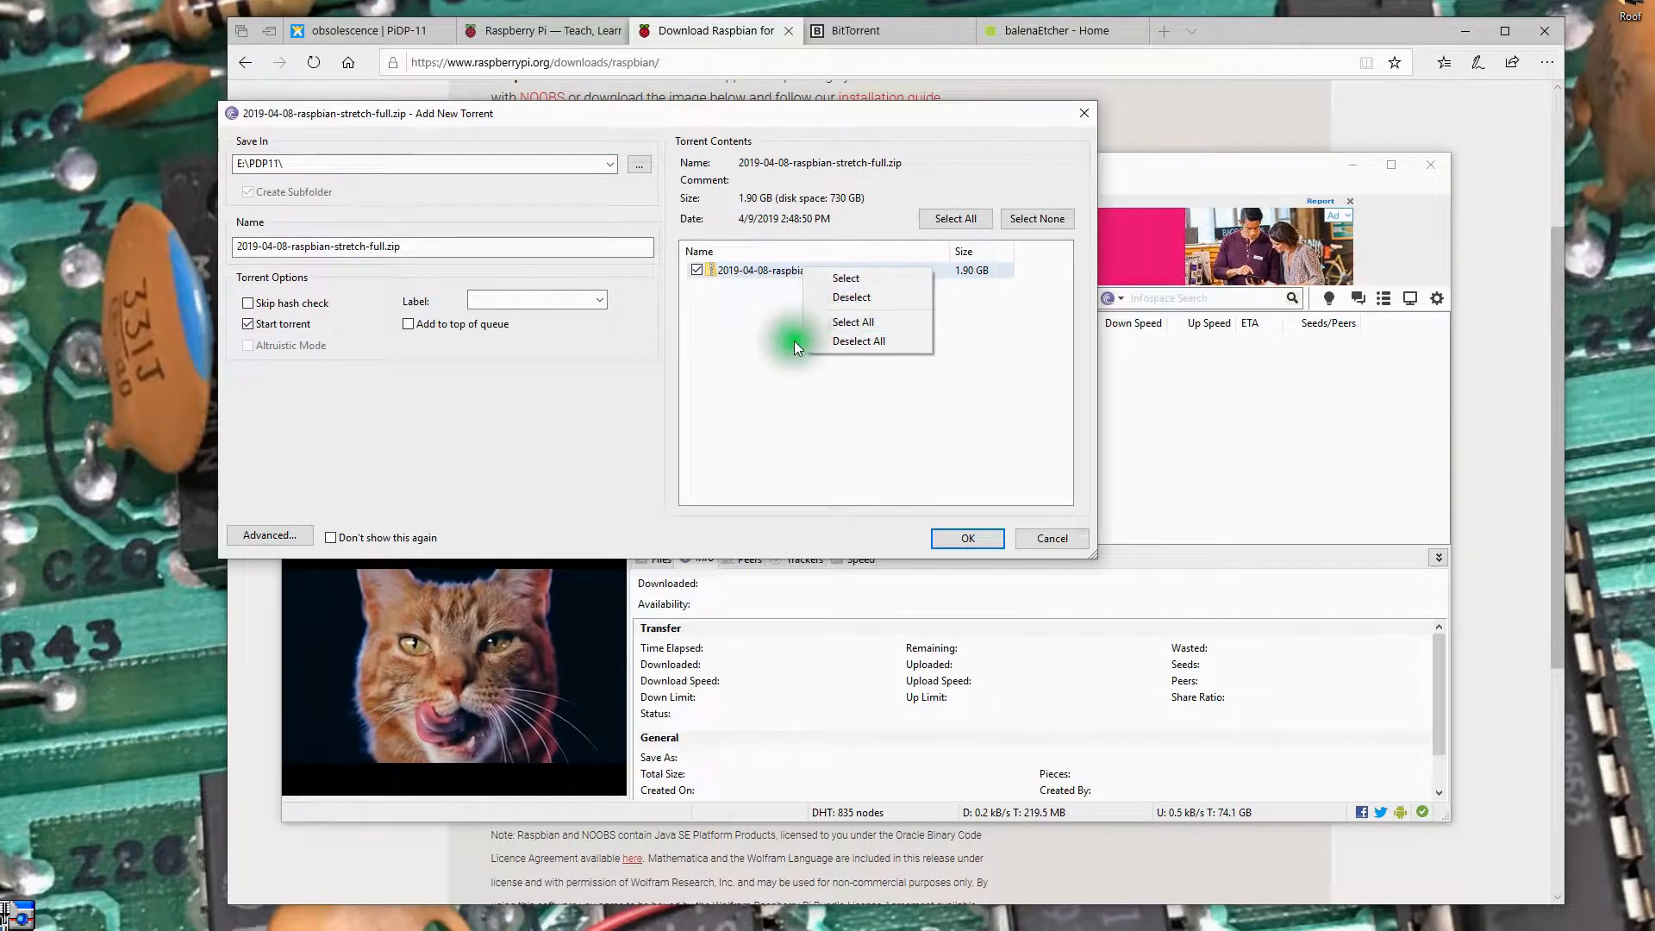
click(866, 297)
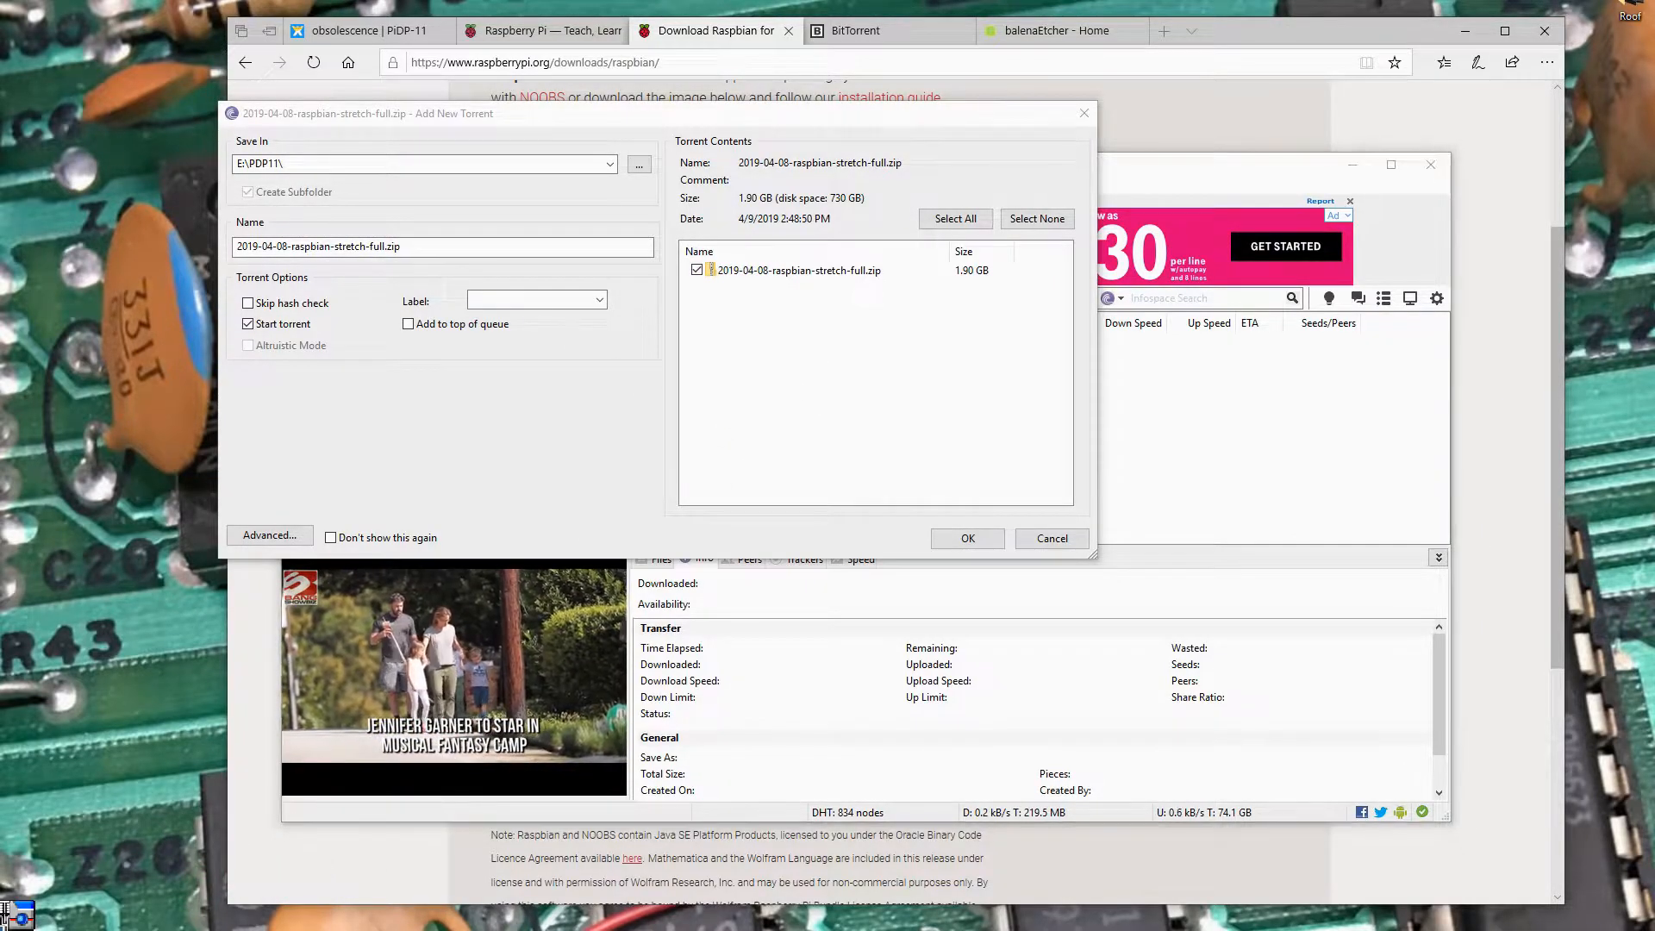
click(638, 164)
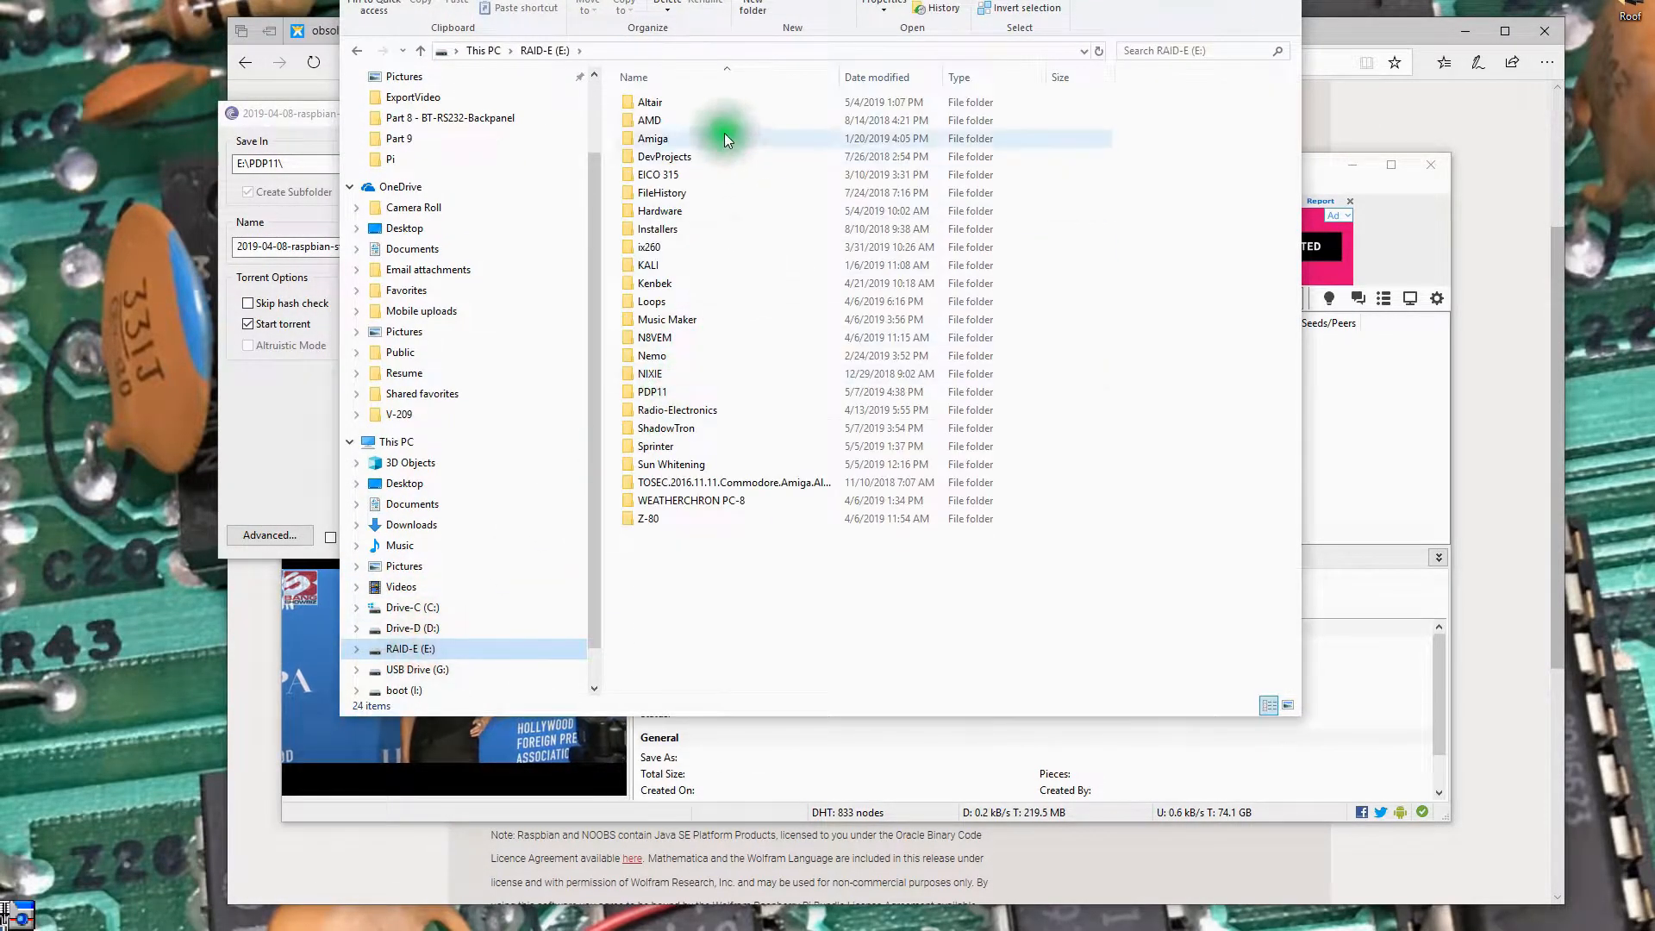
Rename the existing zip in PDP11 to 2019-04-08-raspbian-stretch-full.zip.old, accepting the extension change.
double_click(652, 392)
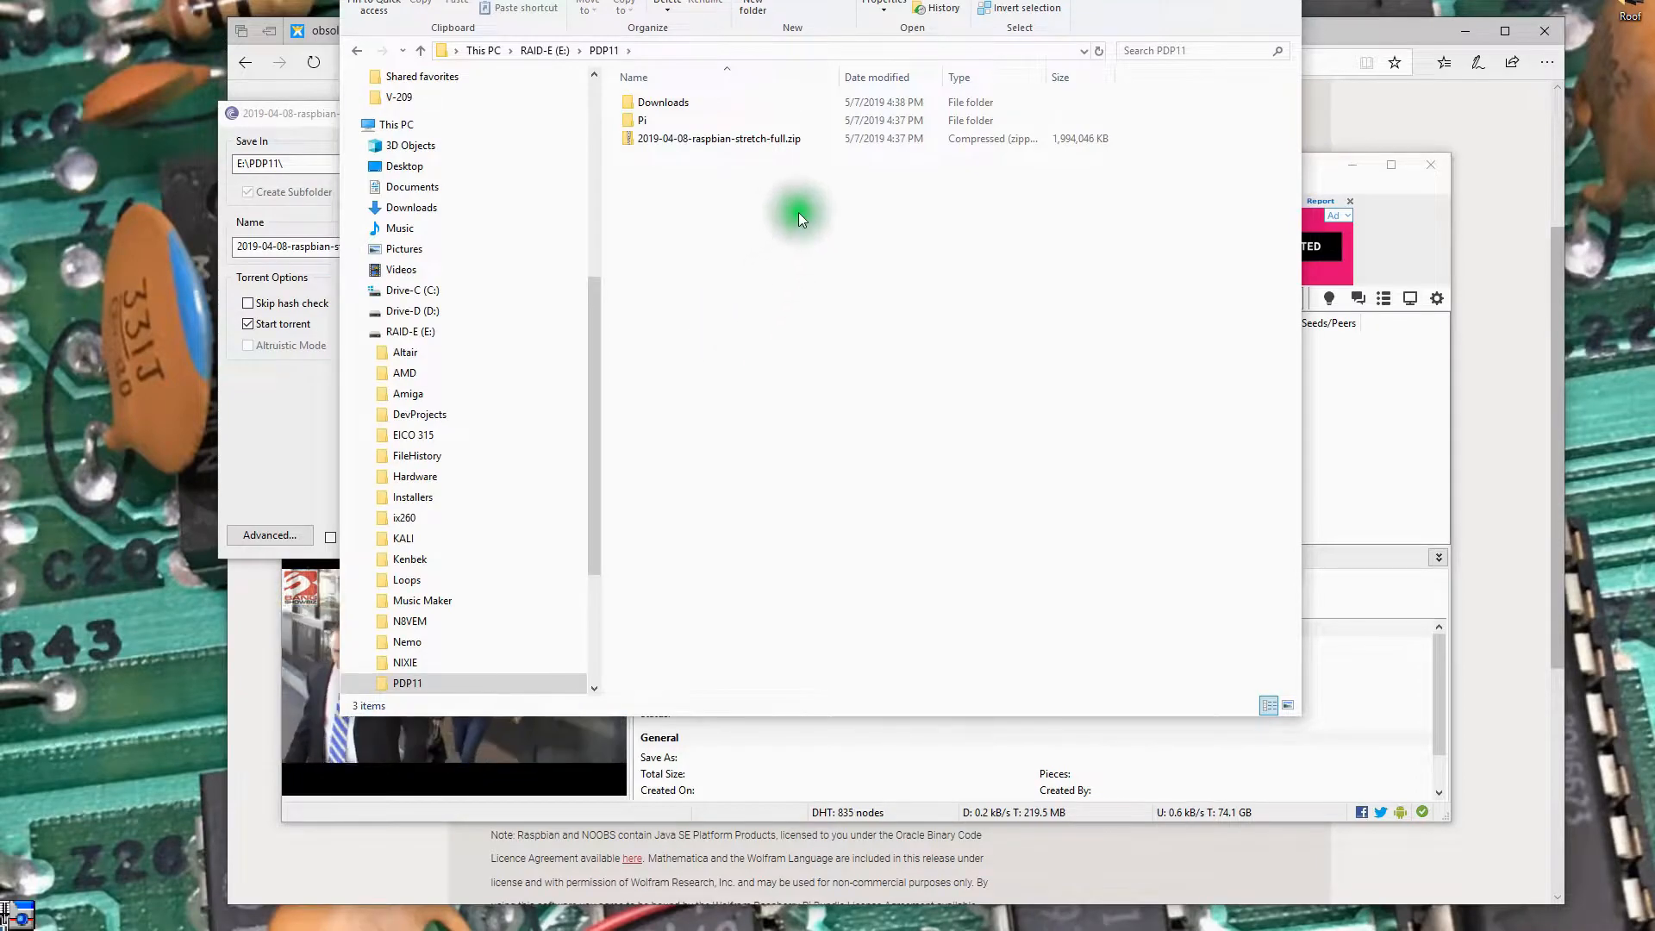
right_click(719, 138)
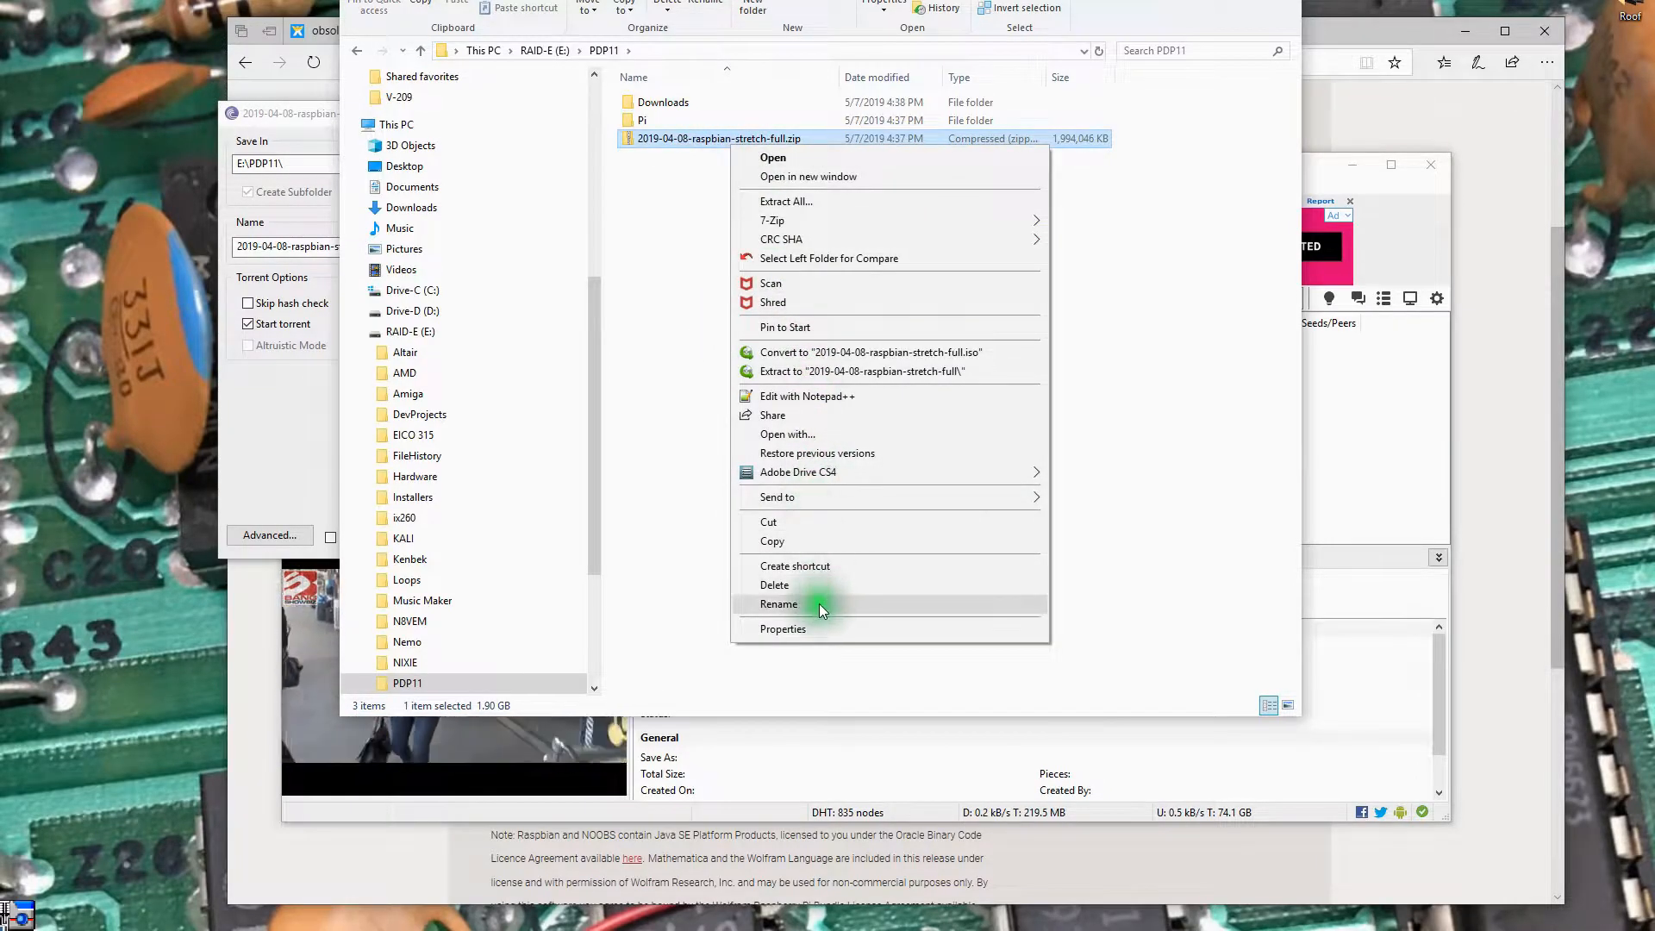
click(818, 605)
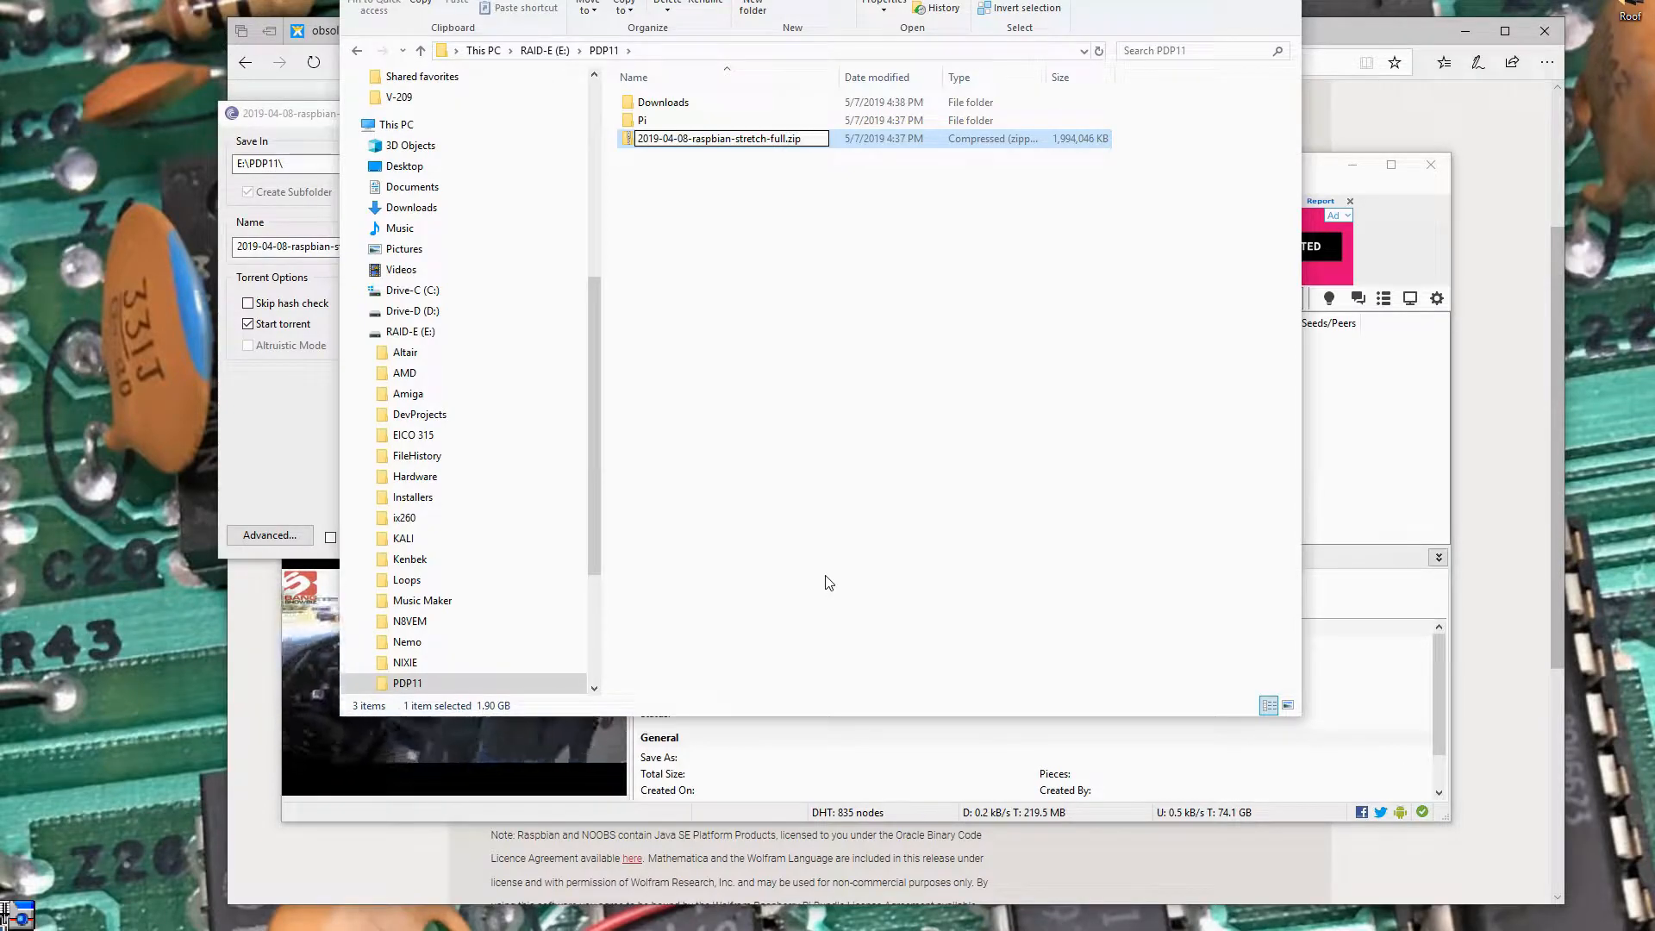
key(Enter)
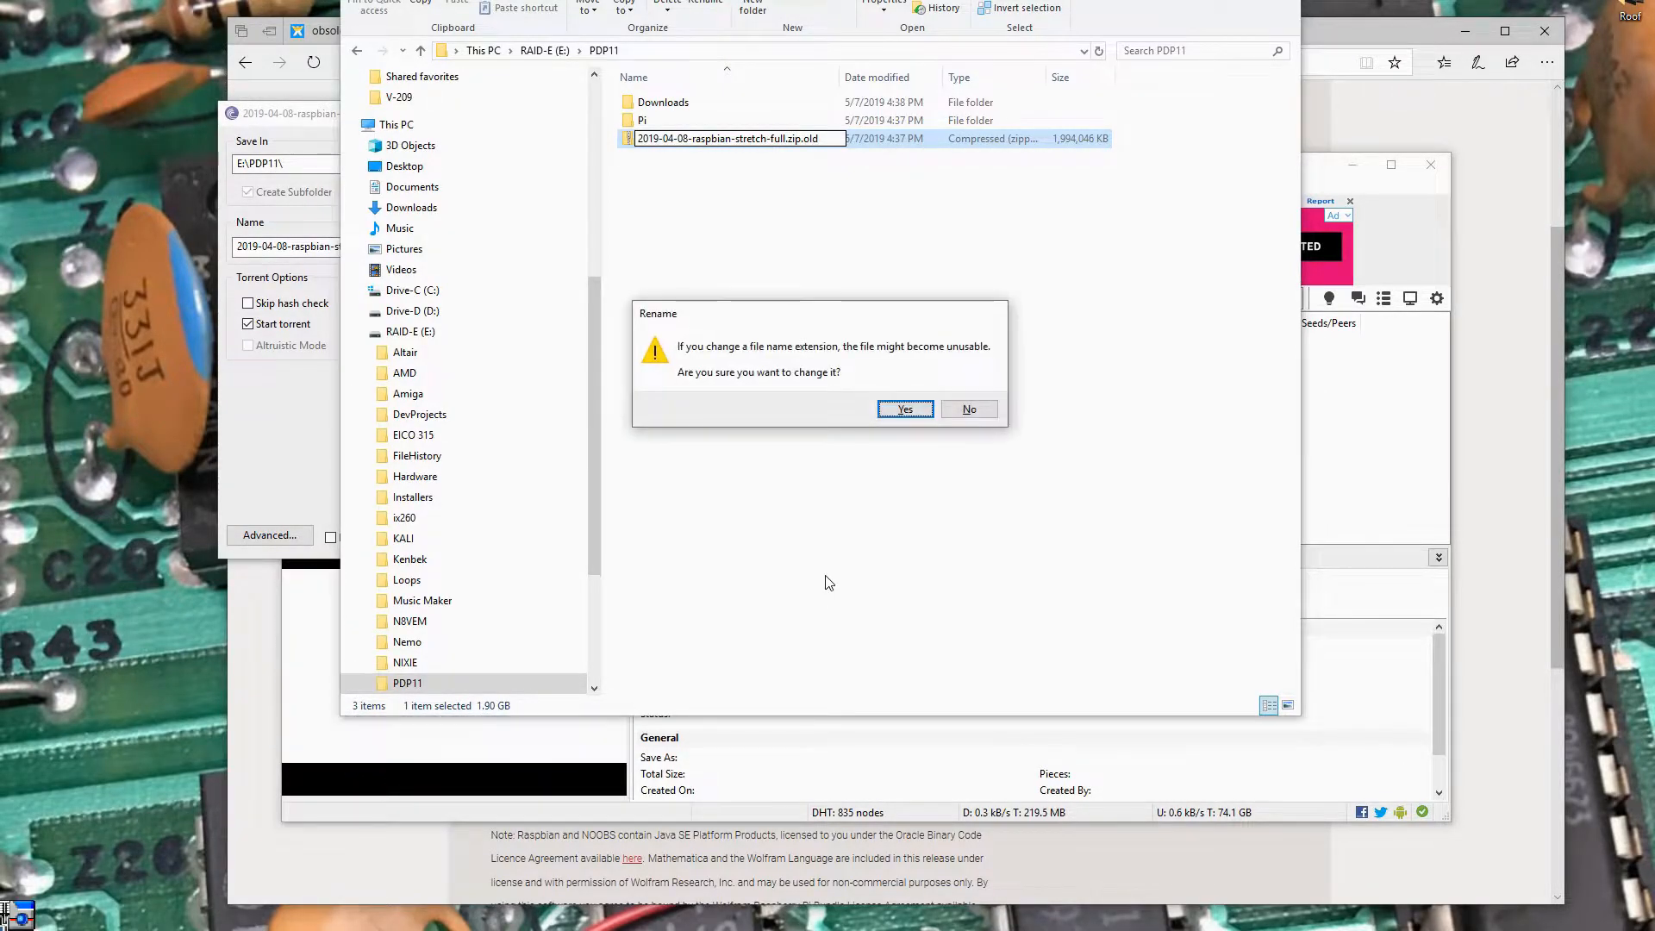
click(906, 408)
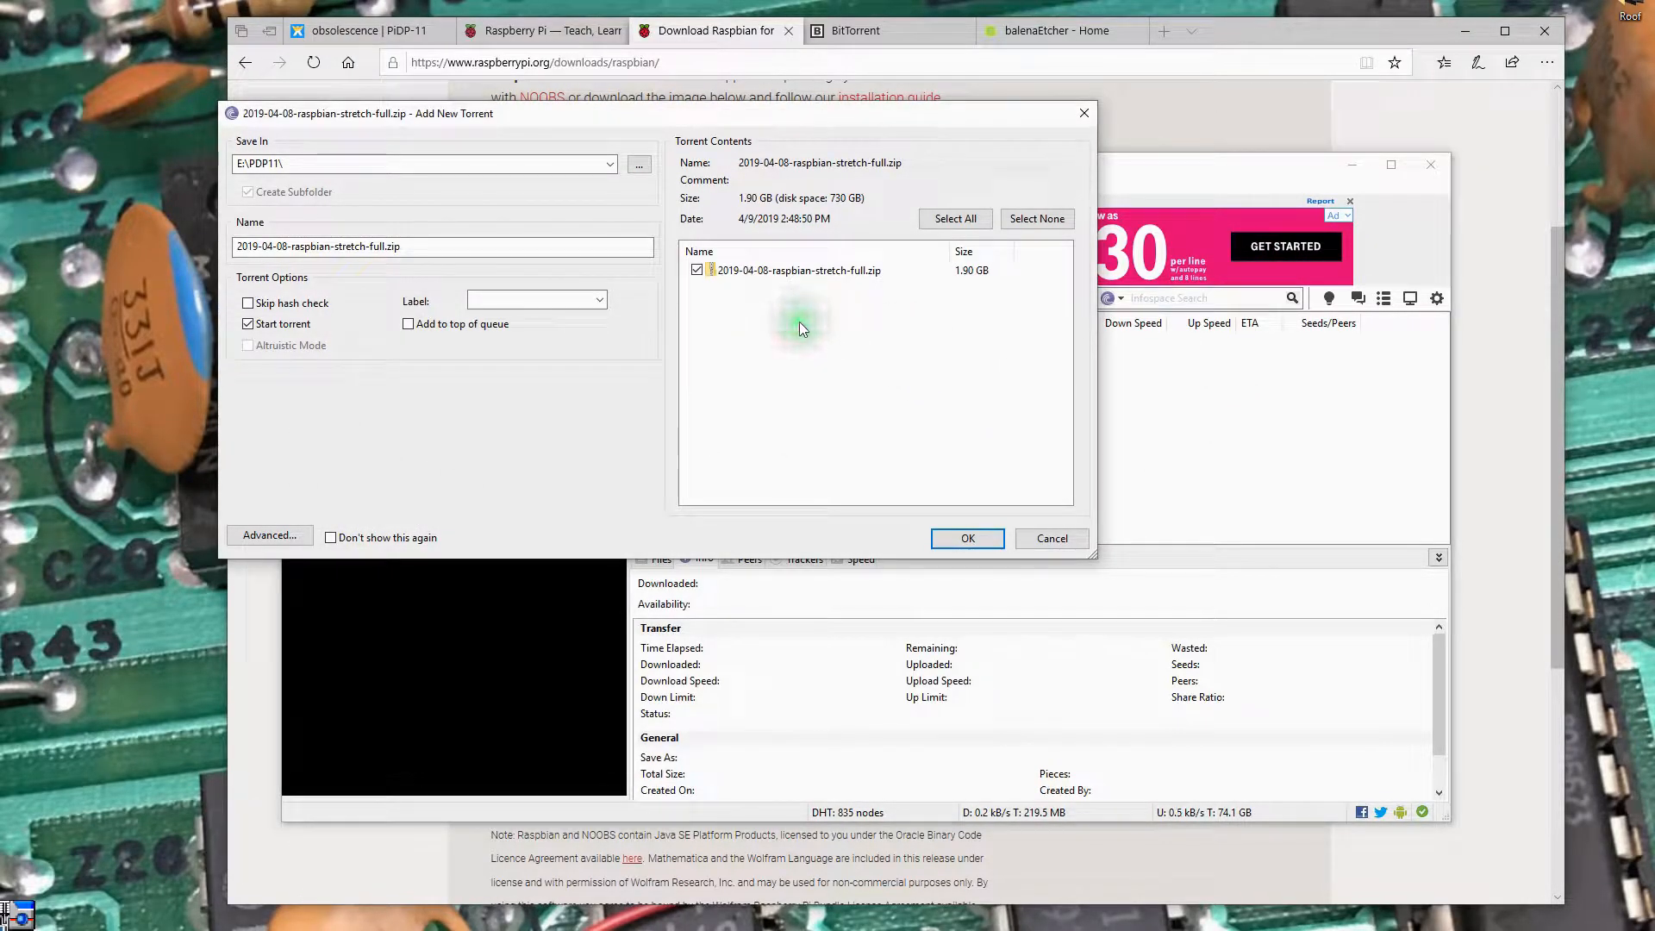
mouse_move(320, 224)
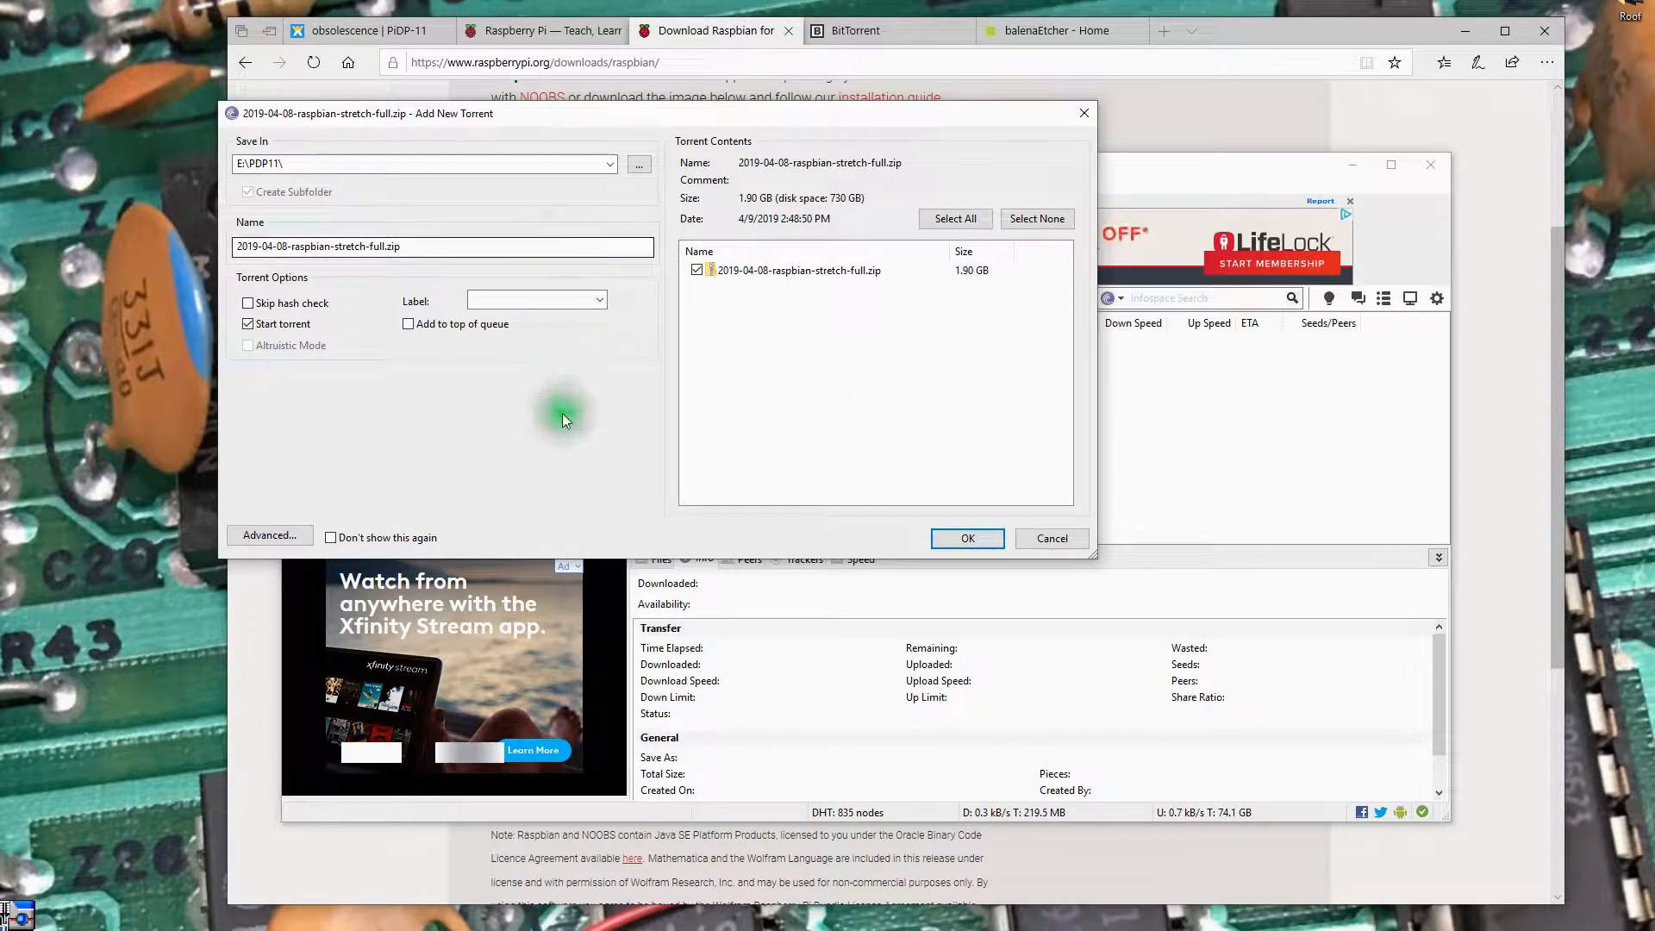
Add the Raspbian Stretch torrent saving into E:\PDP11 with Start torrent checked.
click(967, 538)
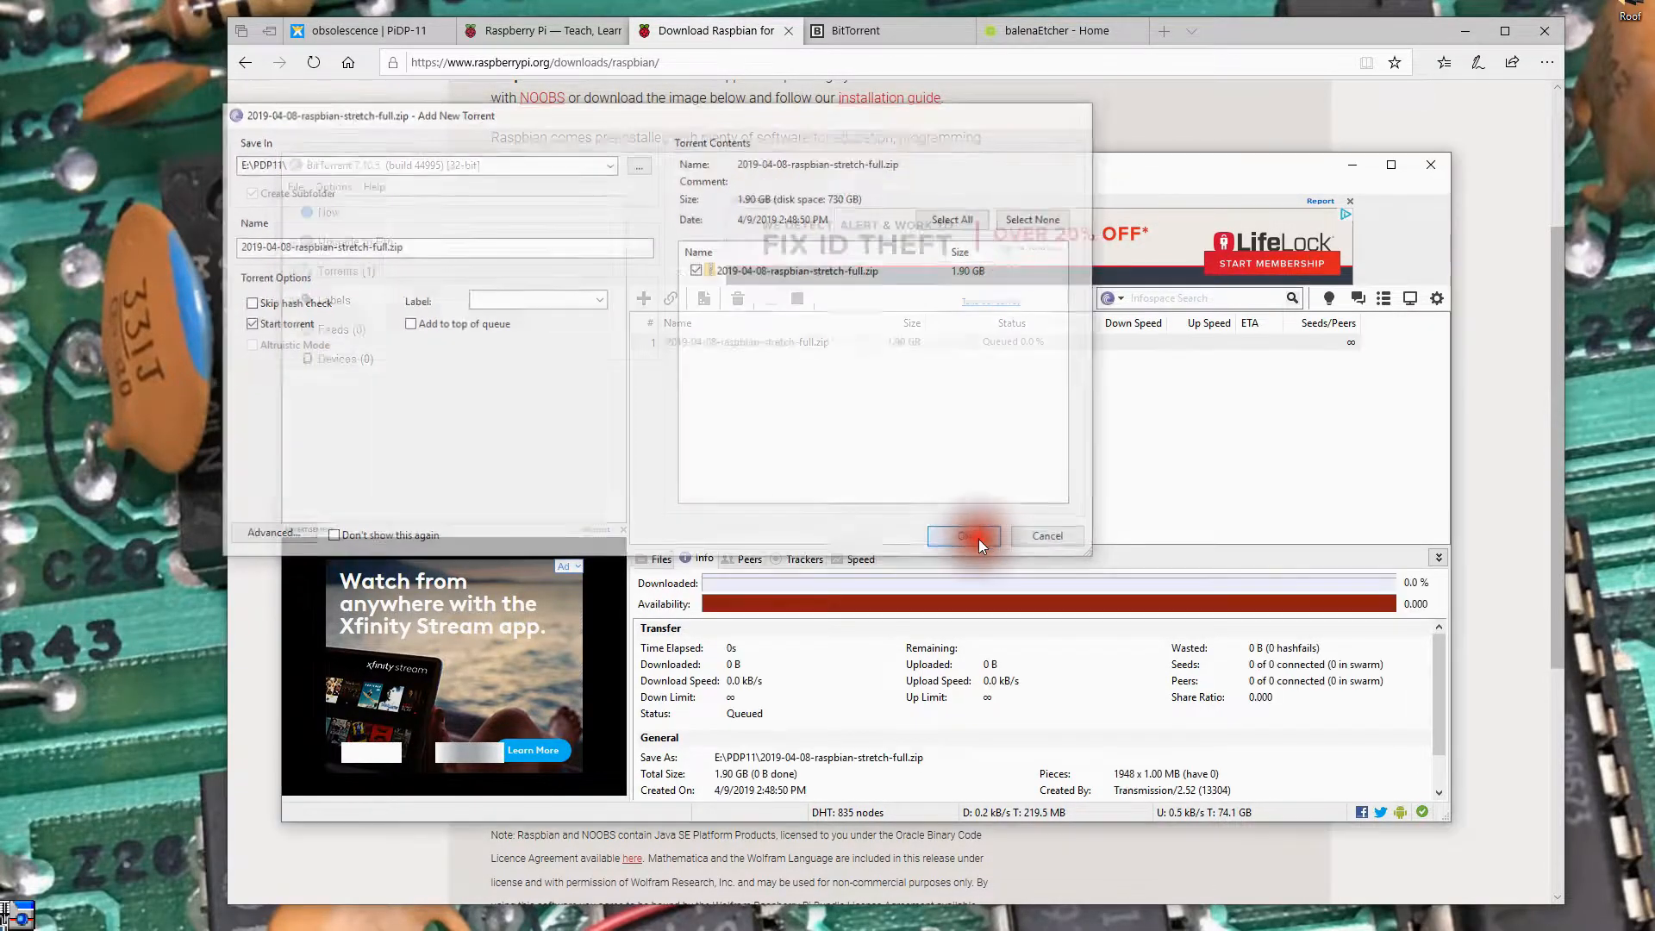
Let the queued Raspbian zip begin downloading from peers into E:\PDP11.
click(966, 534)
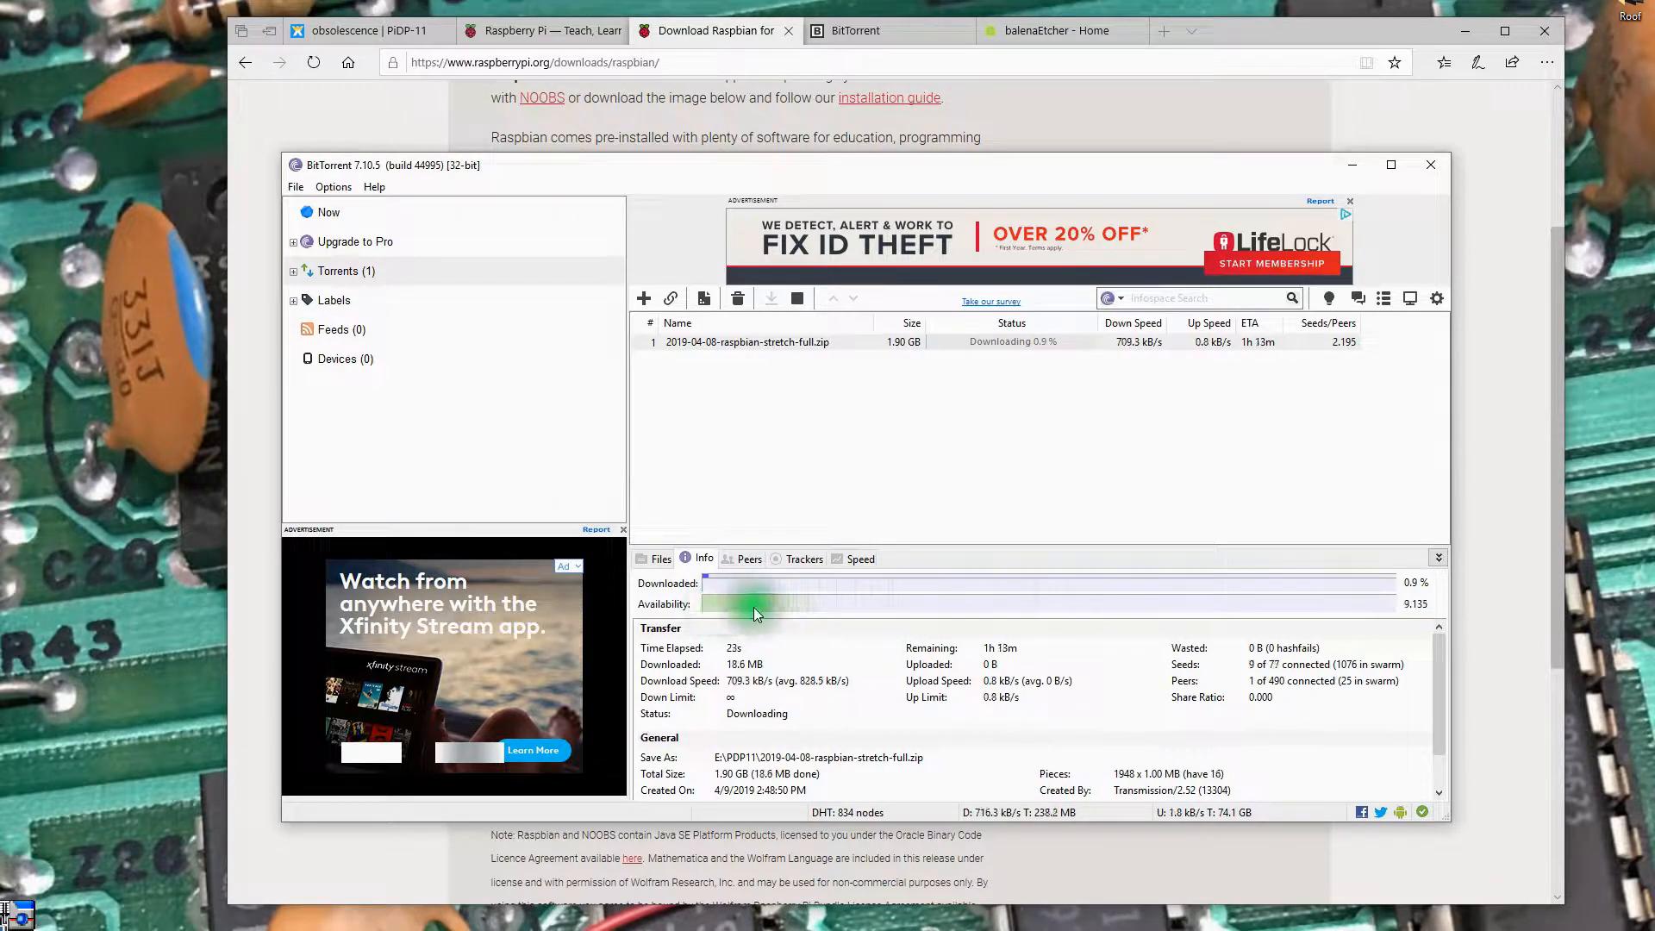
mouse_move(1386, 610)
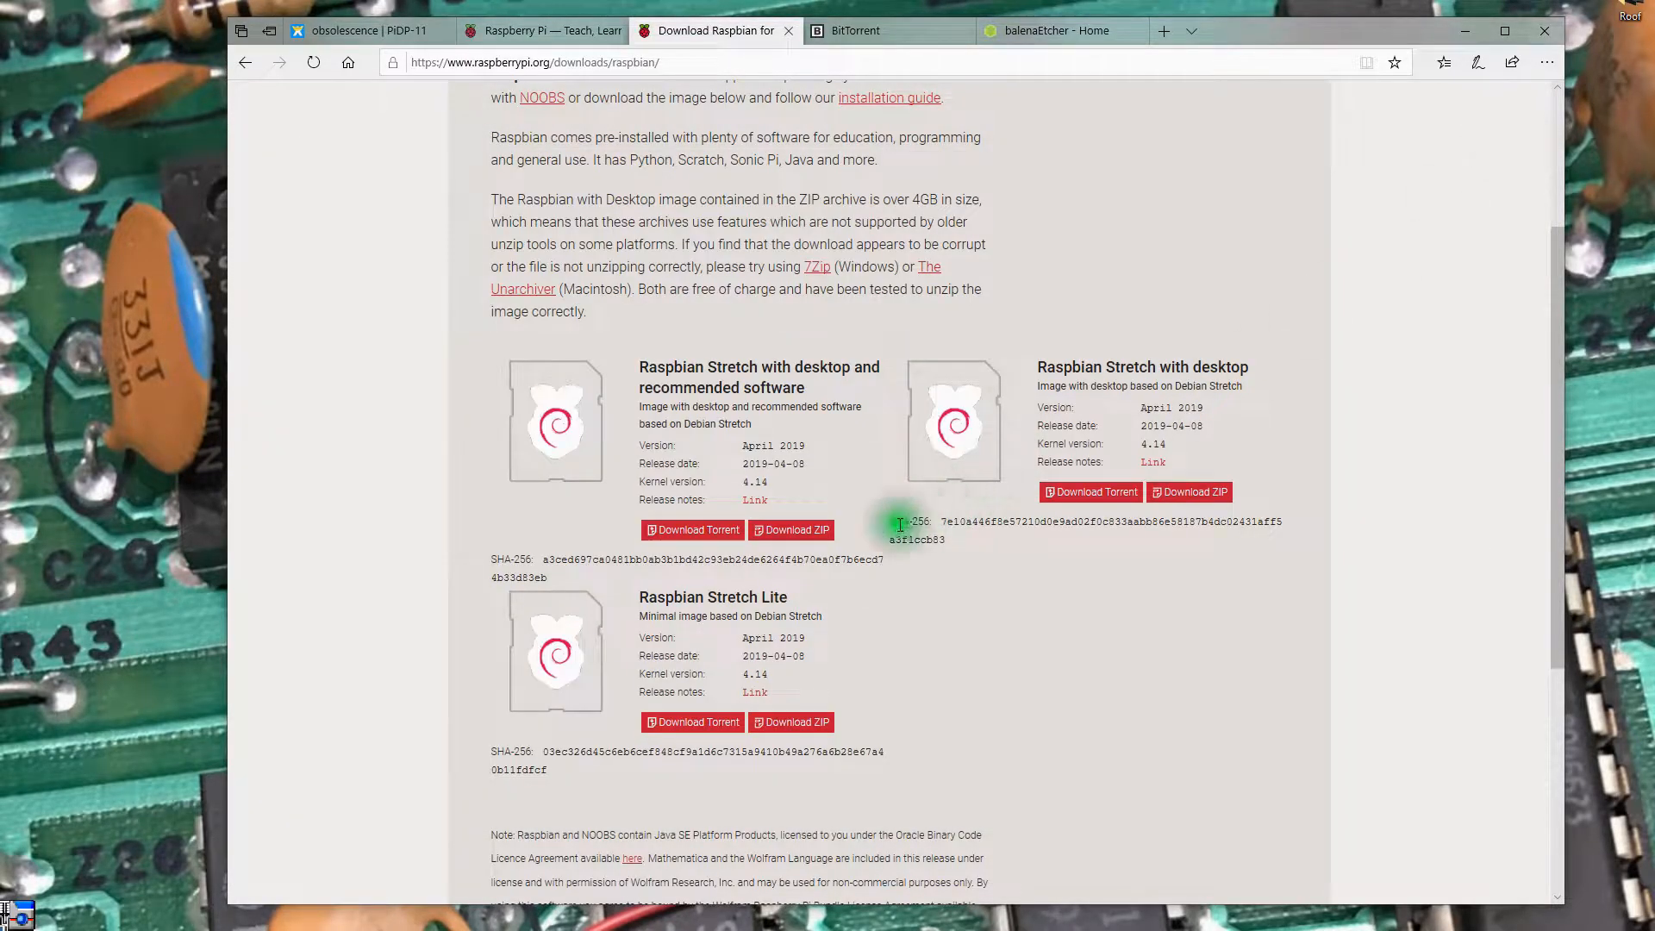
mouse_move(809, 541)
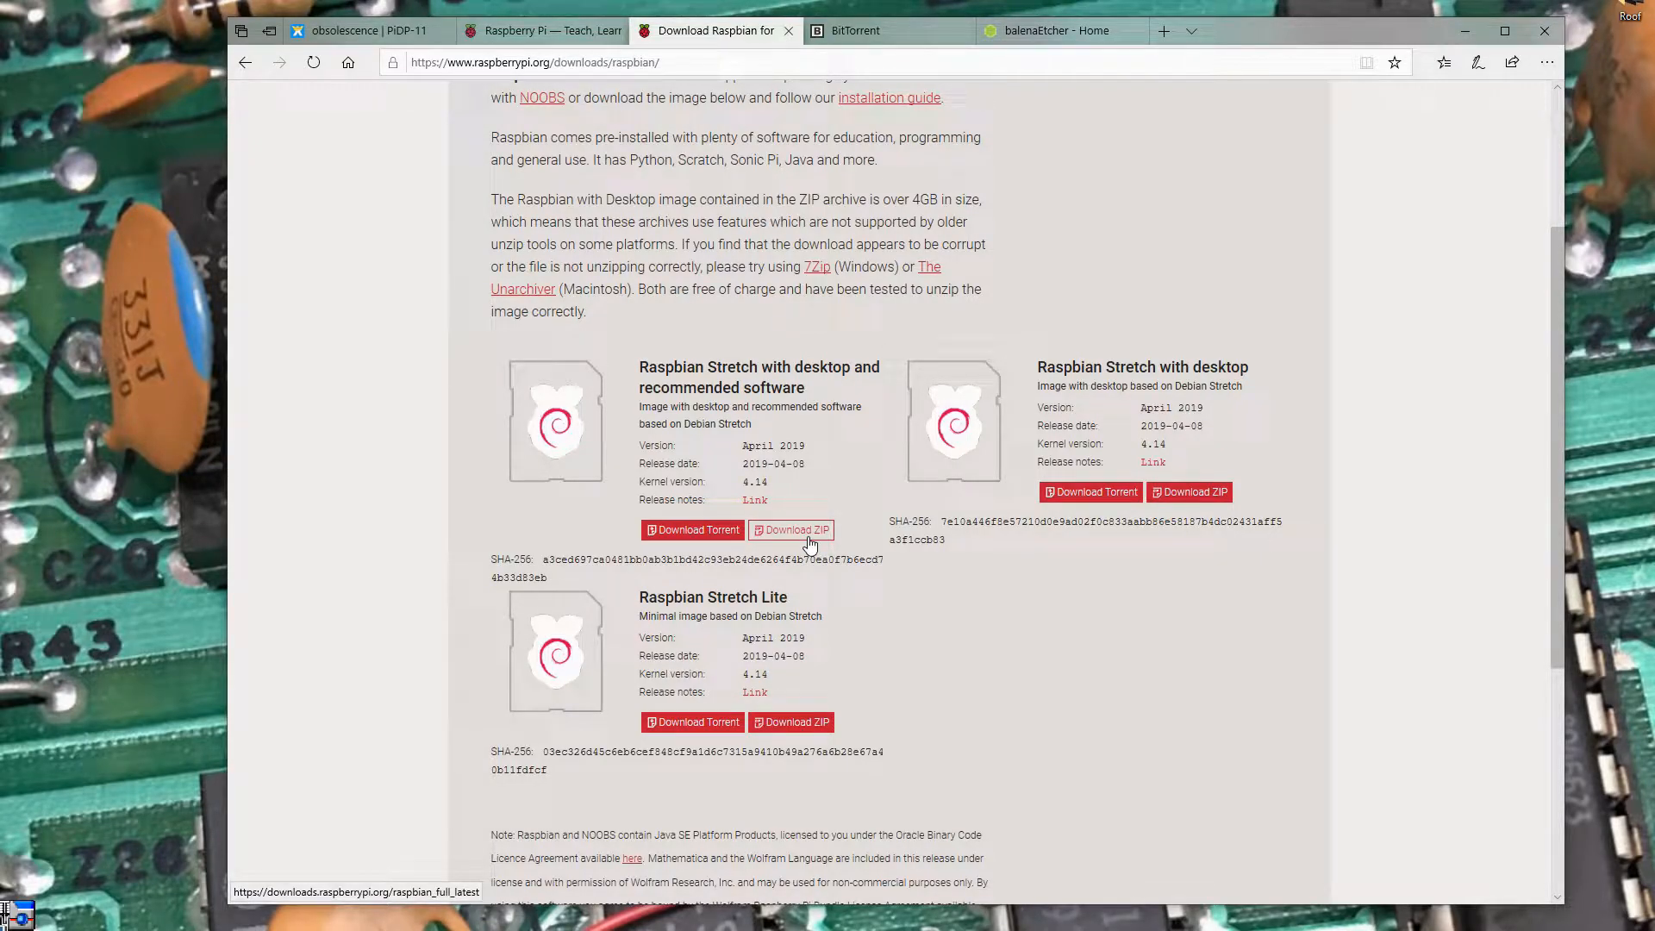
Request the direct ZIP of Raspbian Stretch with desktop and recommended software.
click(791, 529)
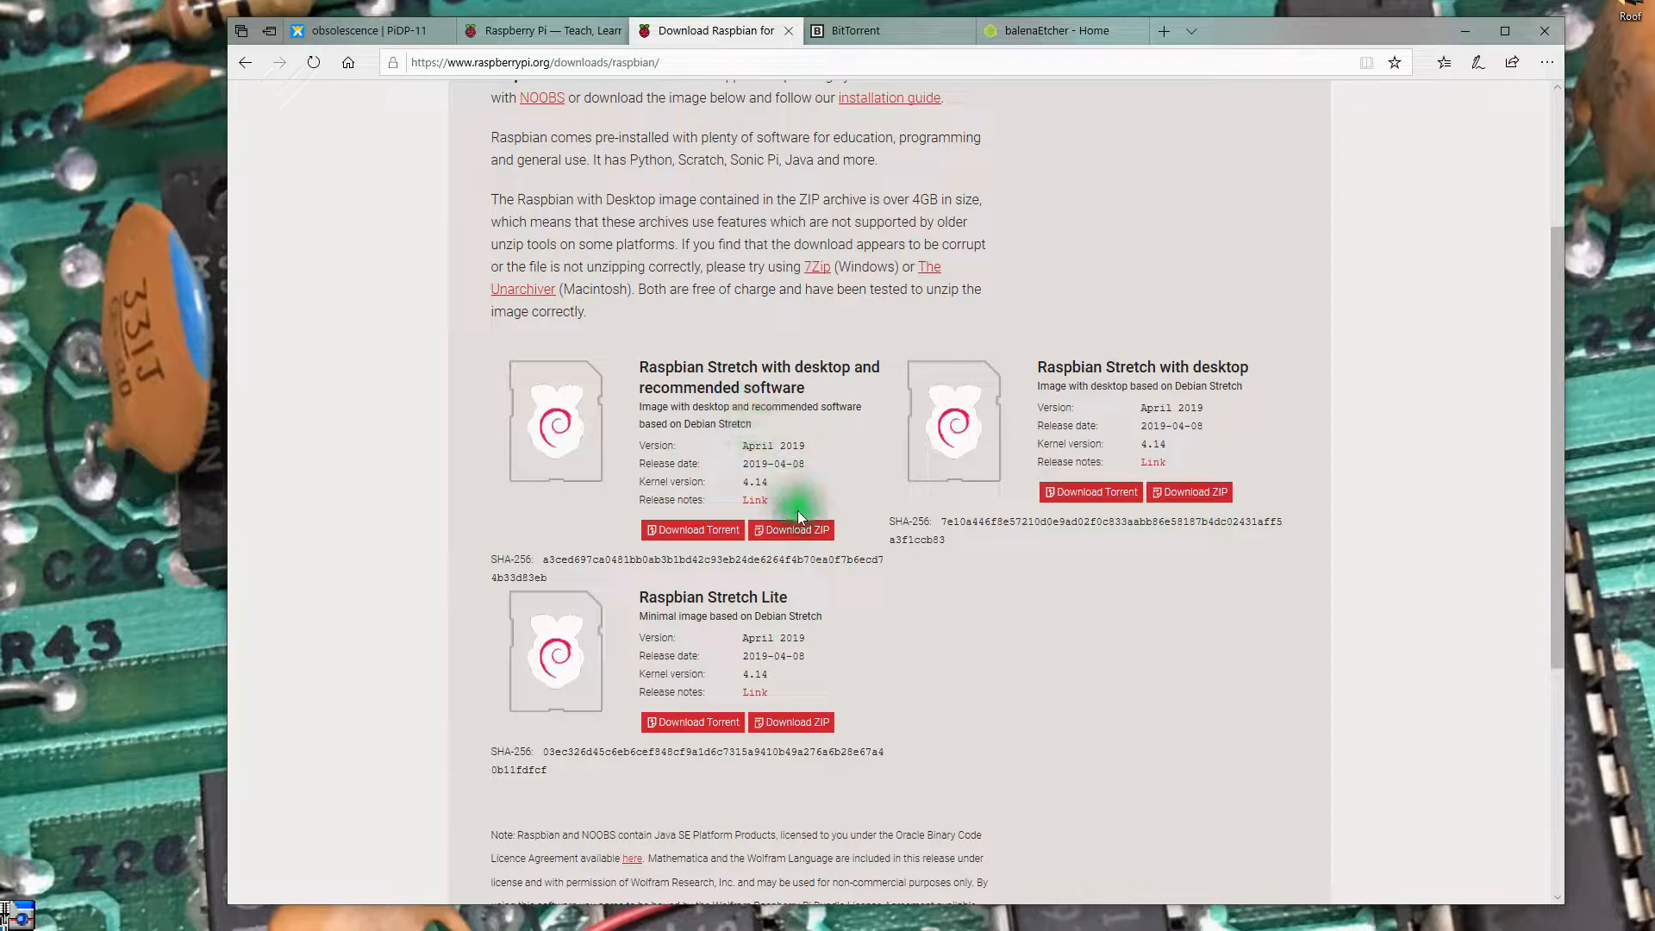
mouse_move(890, 490)
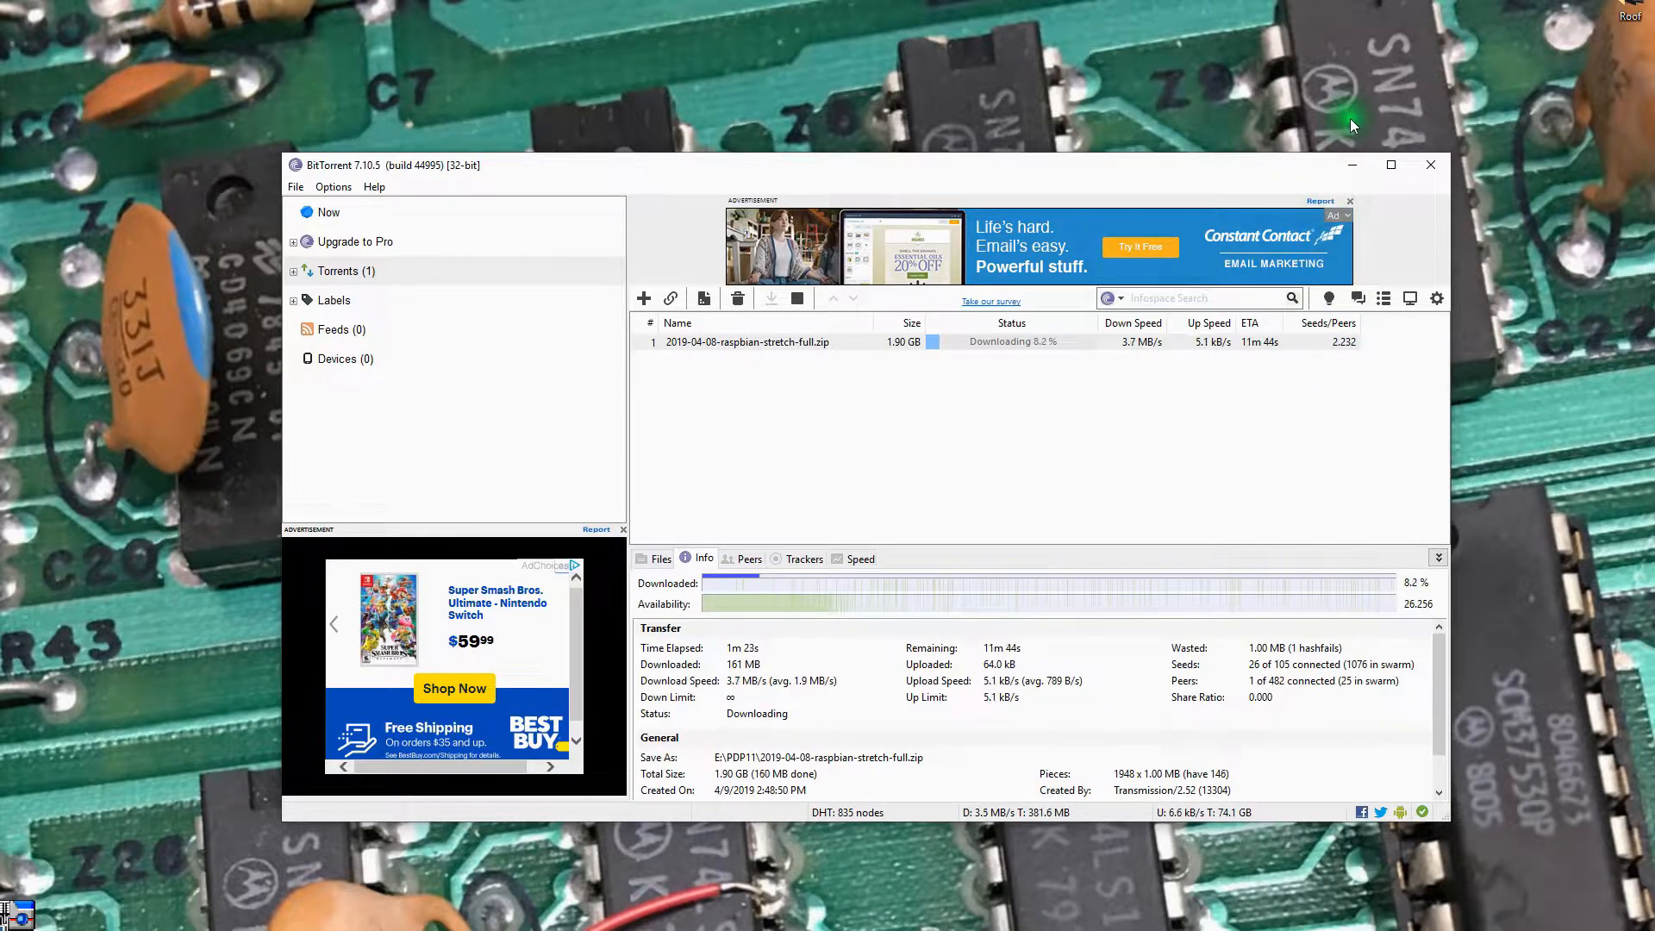
mouse_move(1352, 167)
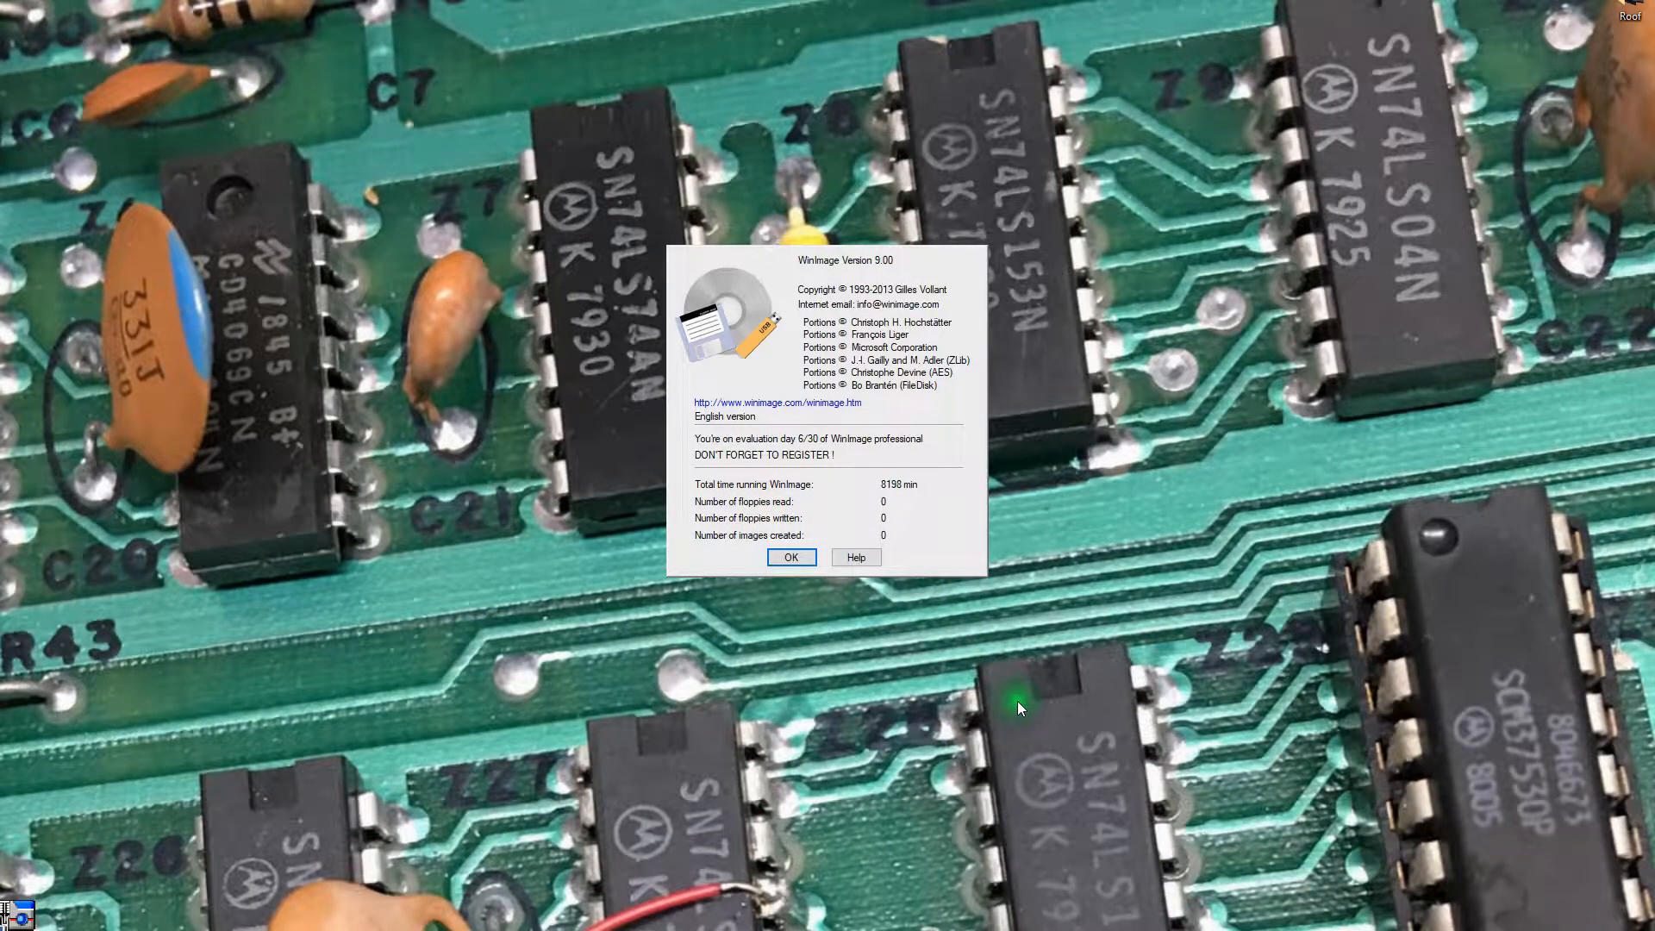
mouse_move(683, 331)
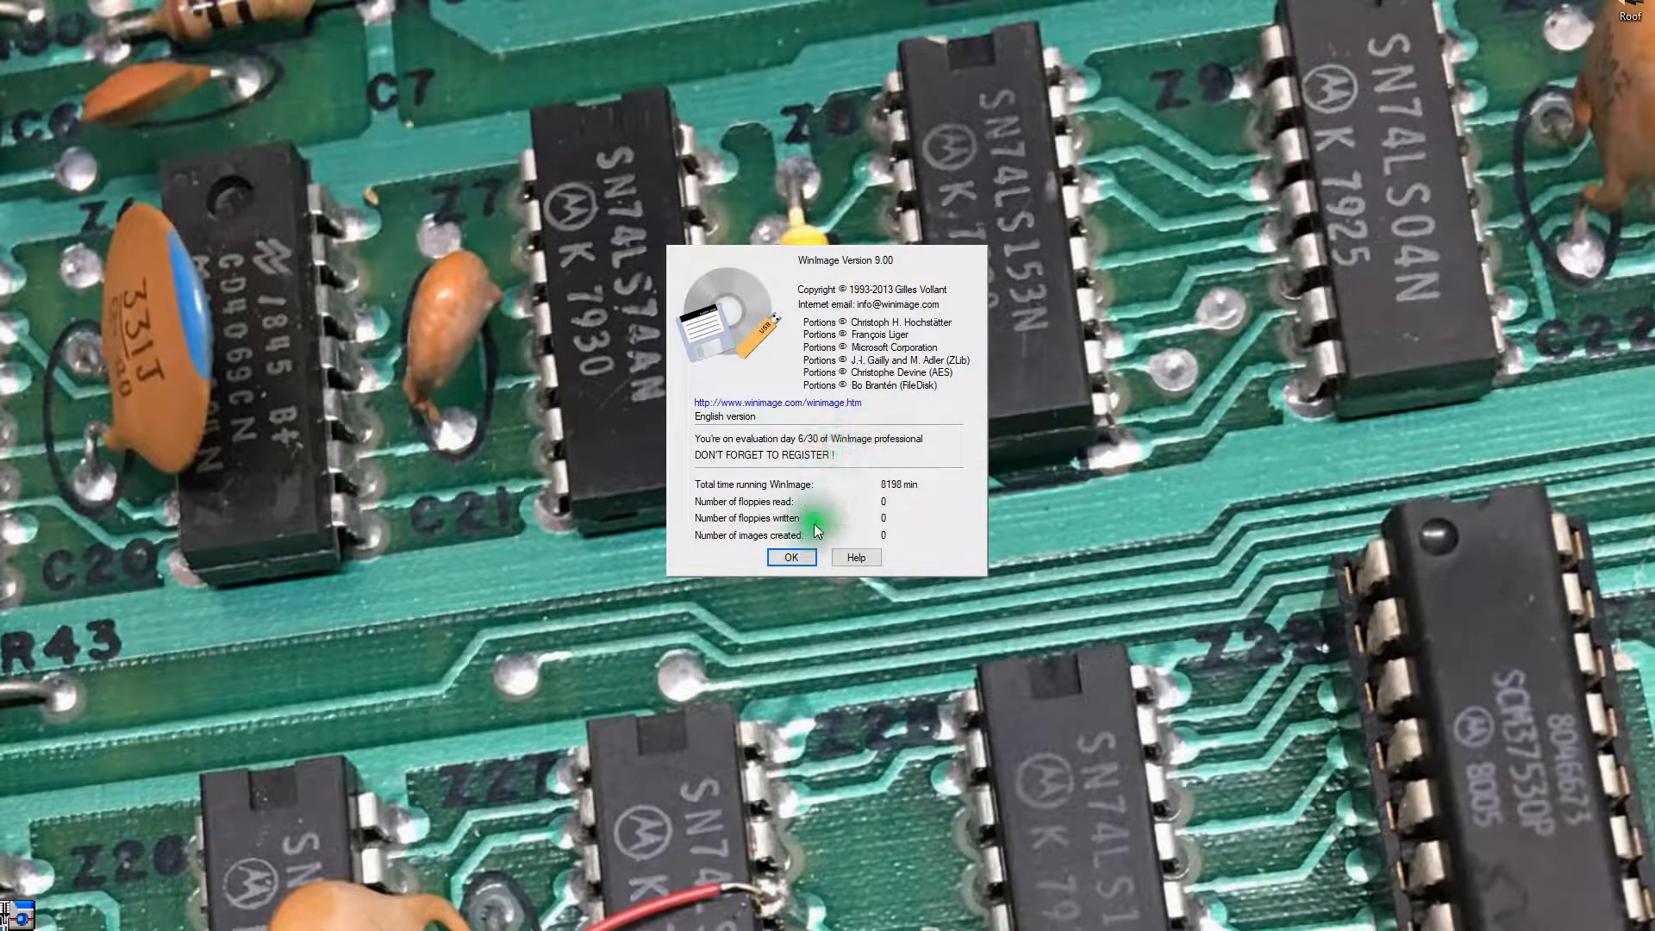
Dismiss WinImage's evaluation notice to reach the empty main window.
click(791, 557)
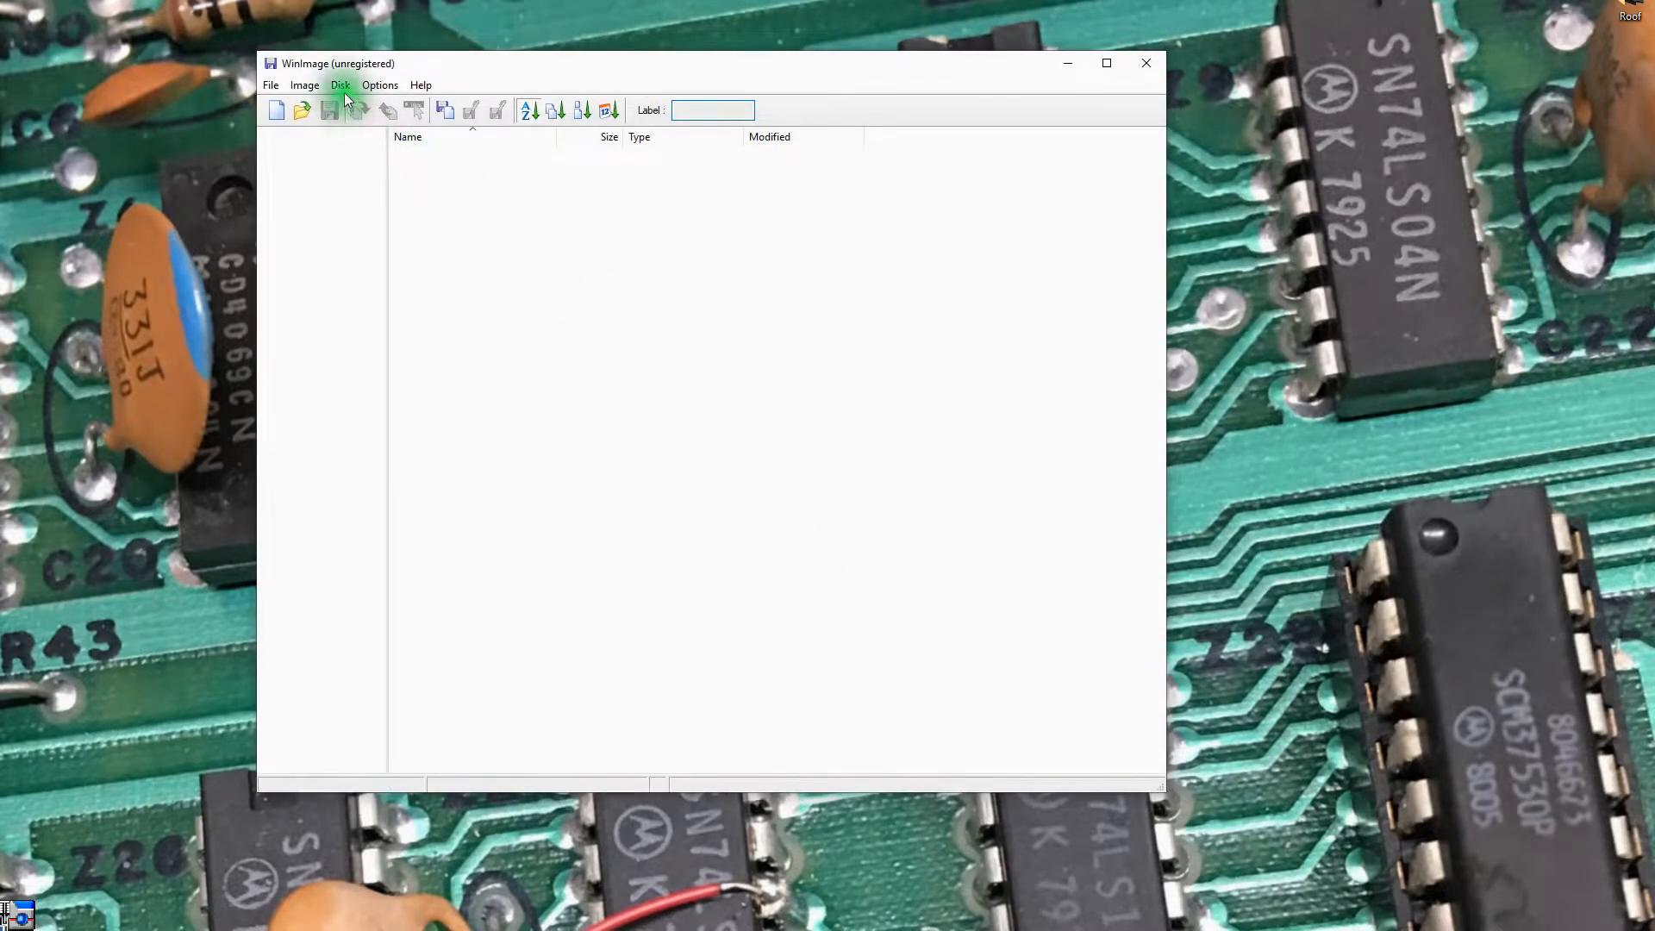
Start a fixed-size virtual hard disk image from the 15,558,144 KB SD card (Disk 7).
click(341, 85)
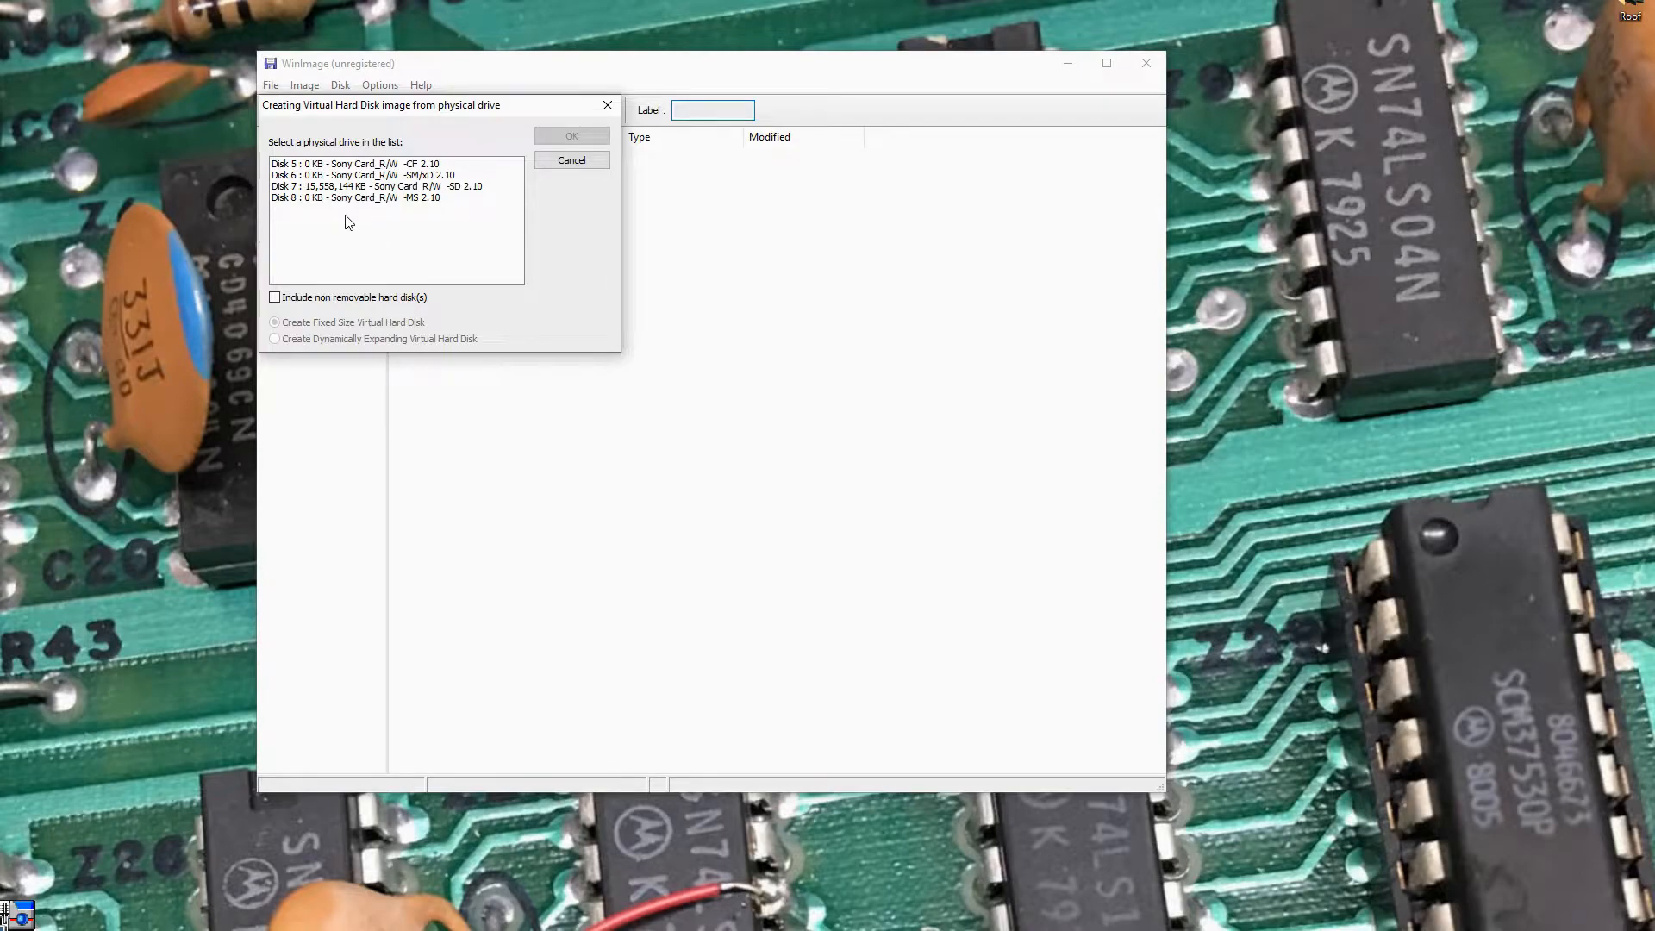
mouse_move(328, 237)
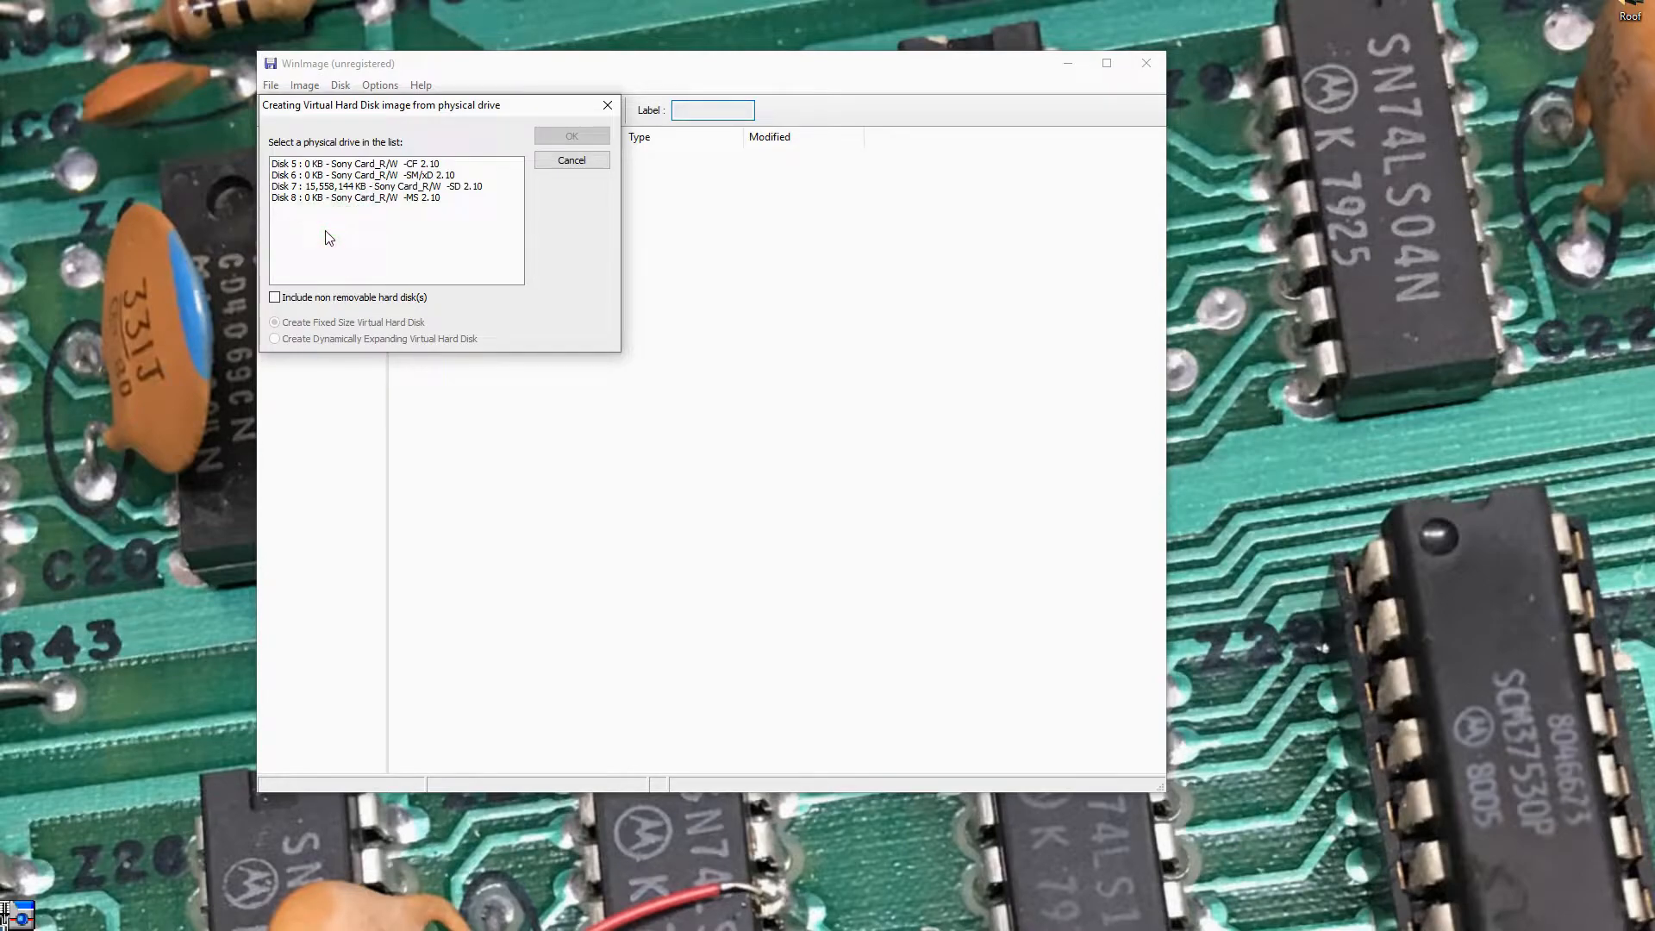
click(304, 187)
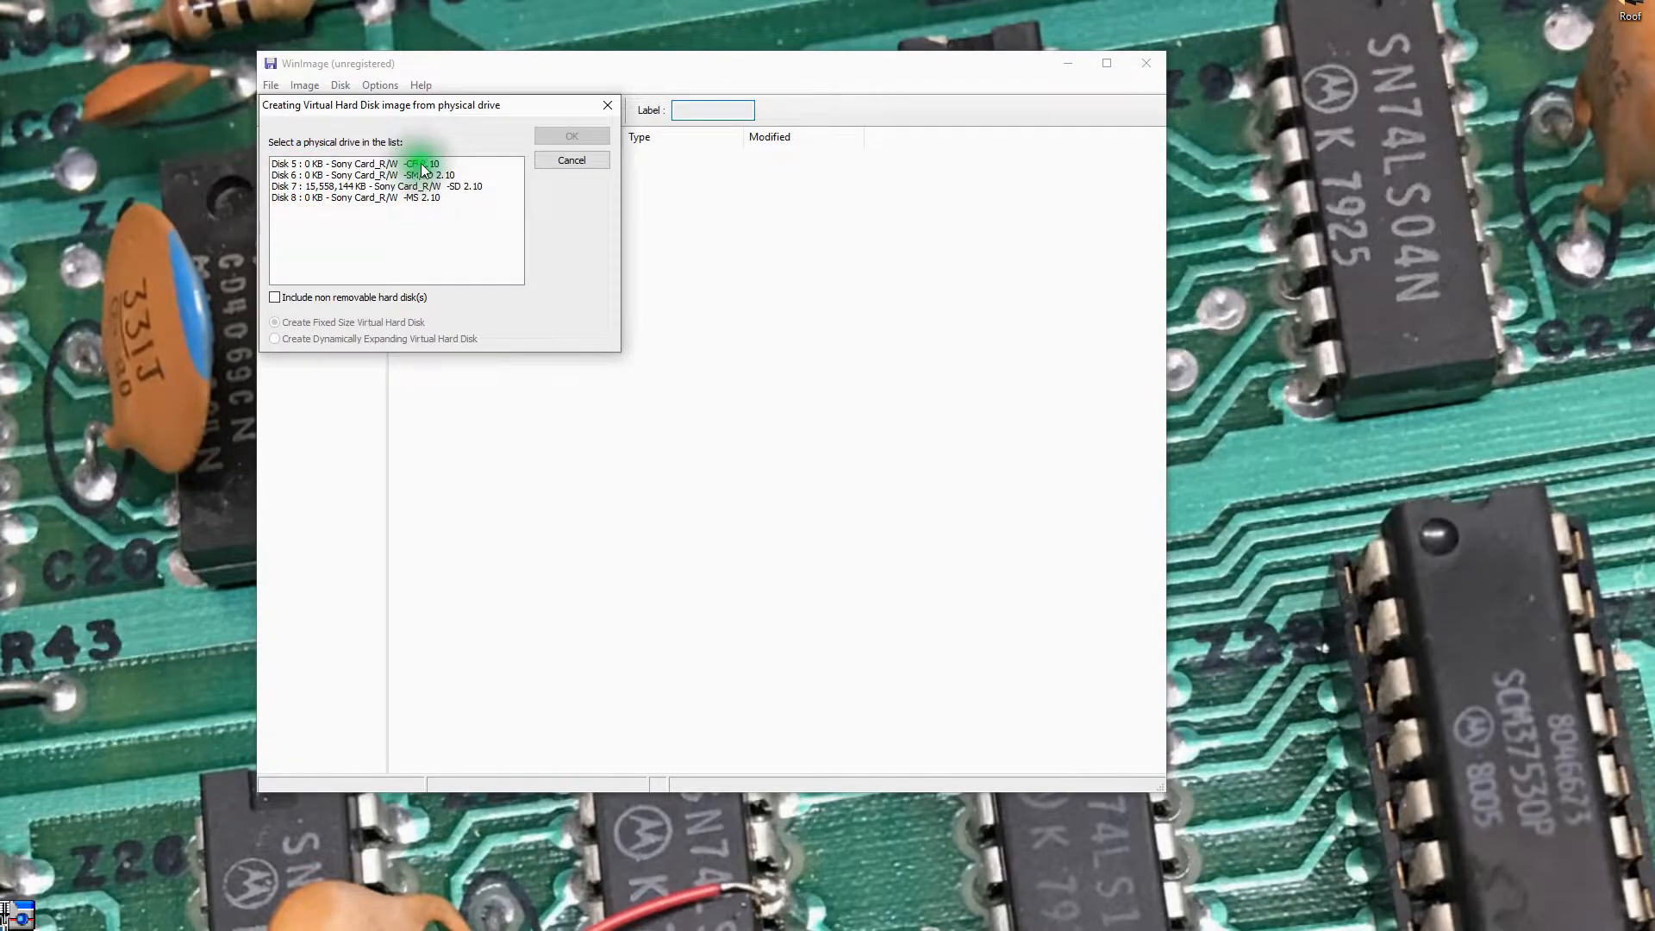
click(414, 204)
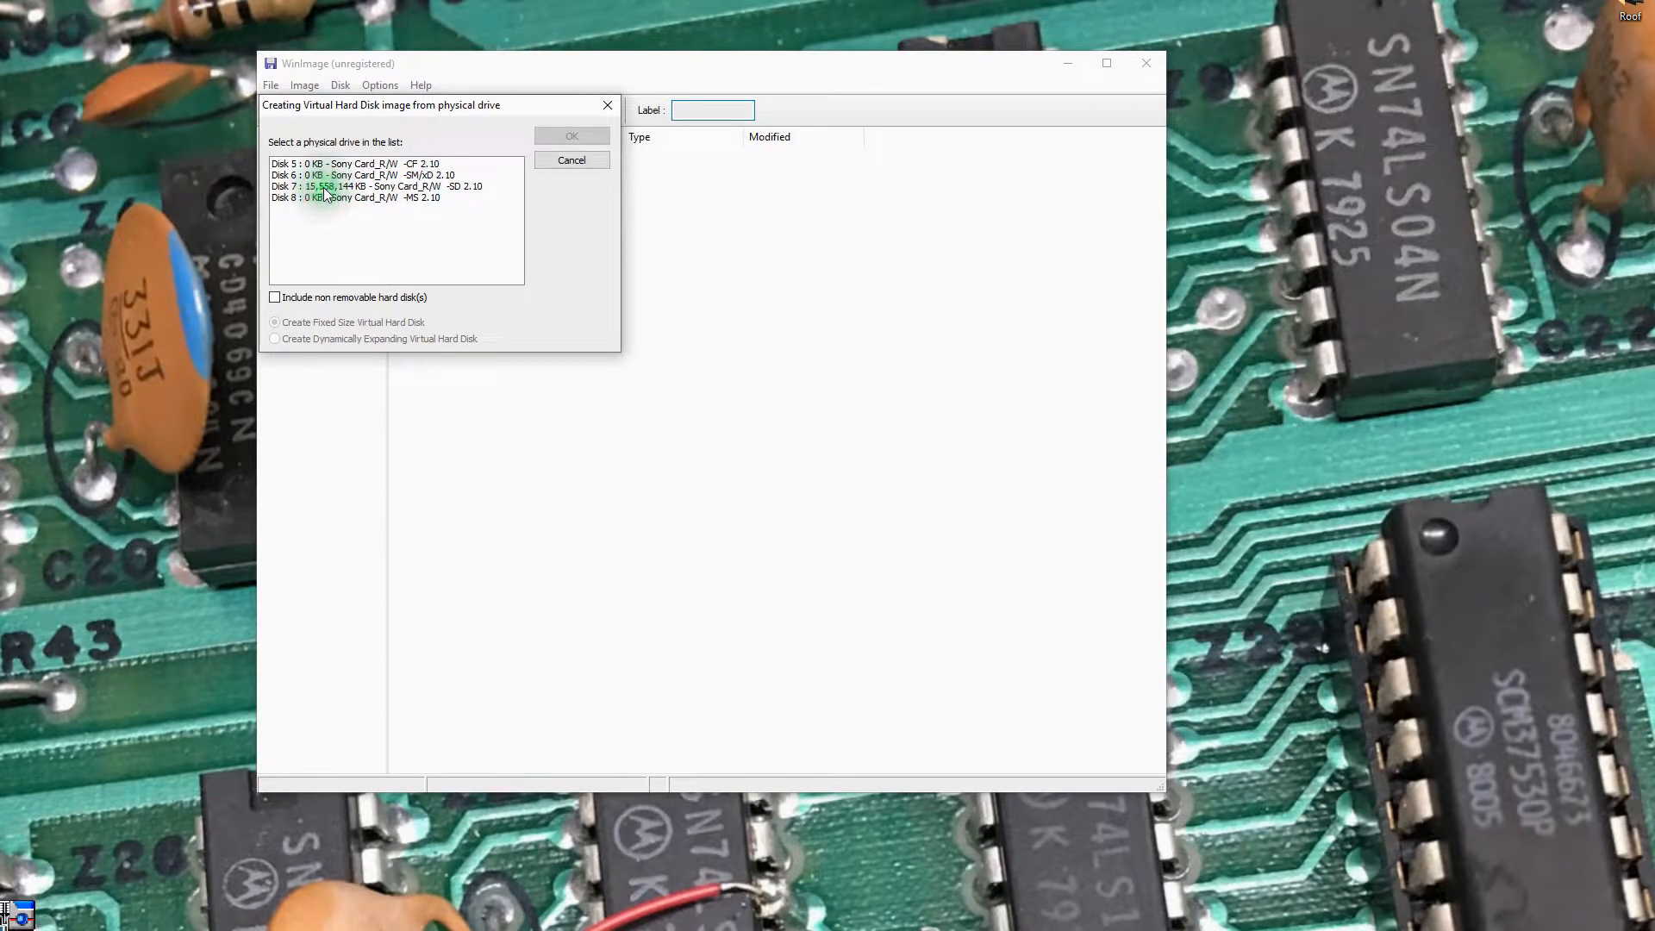
click(366, 186)
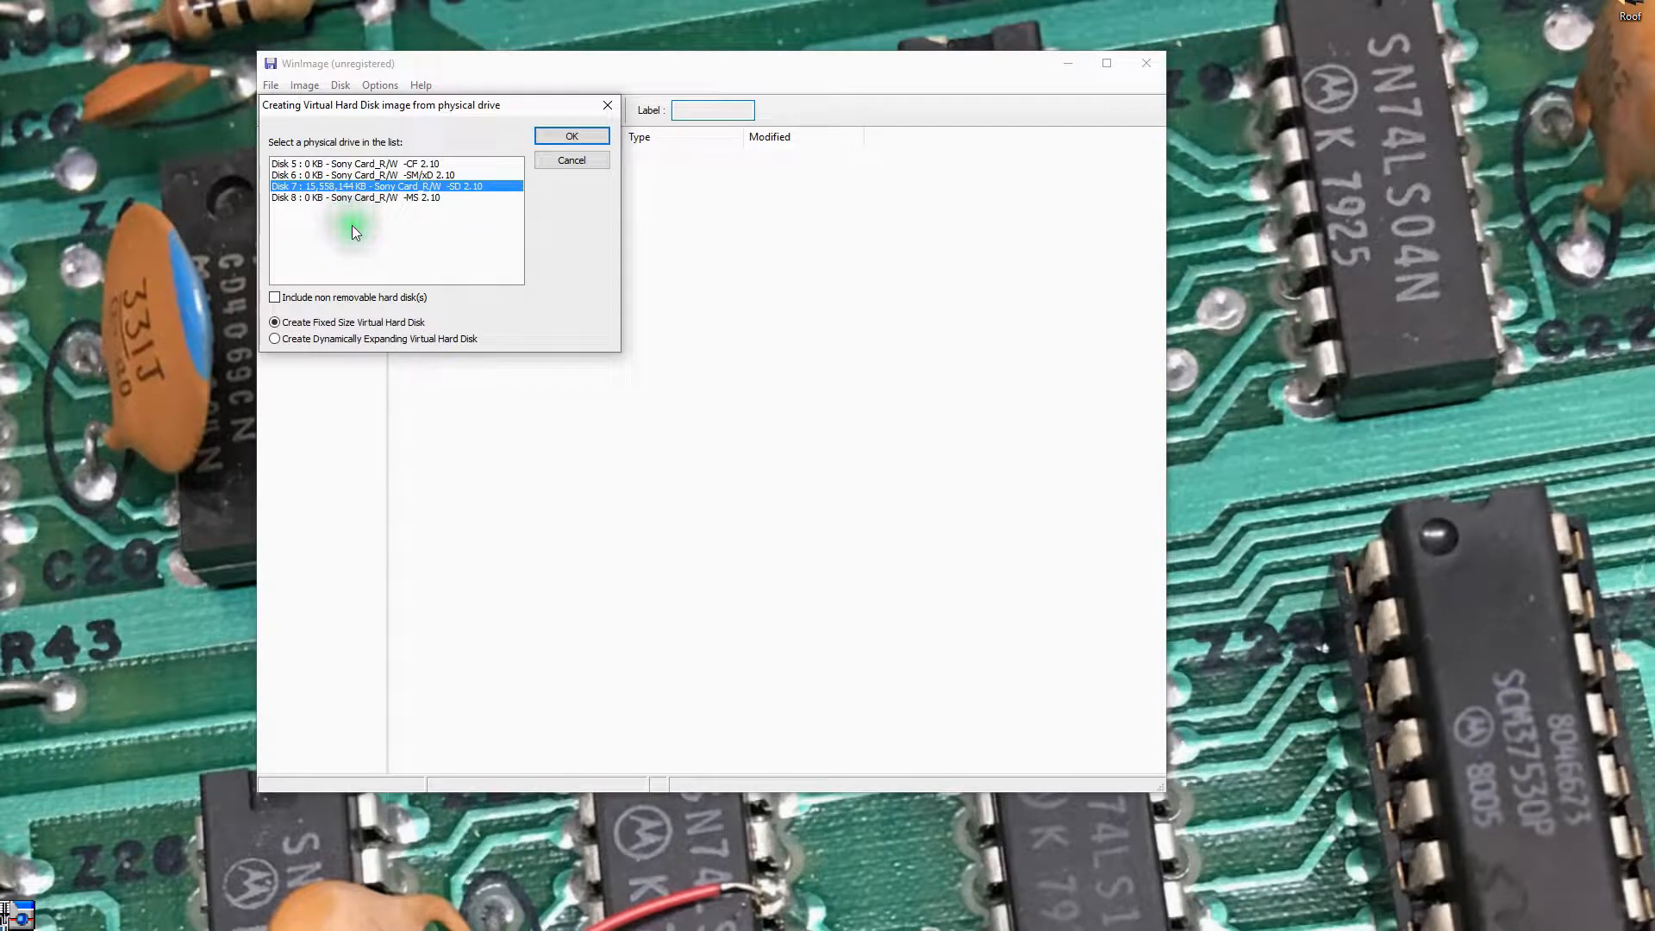
mouse_move(317, 201)
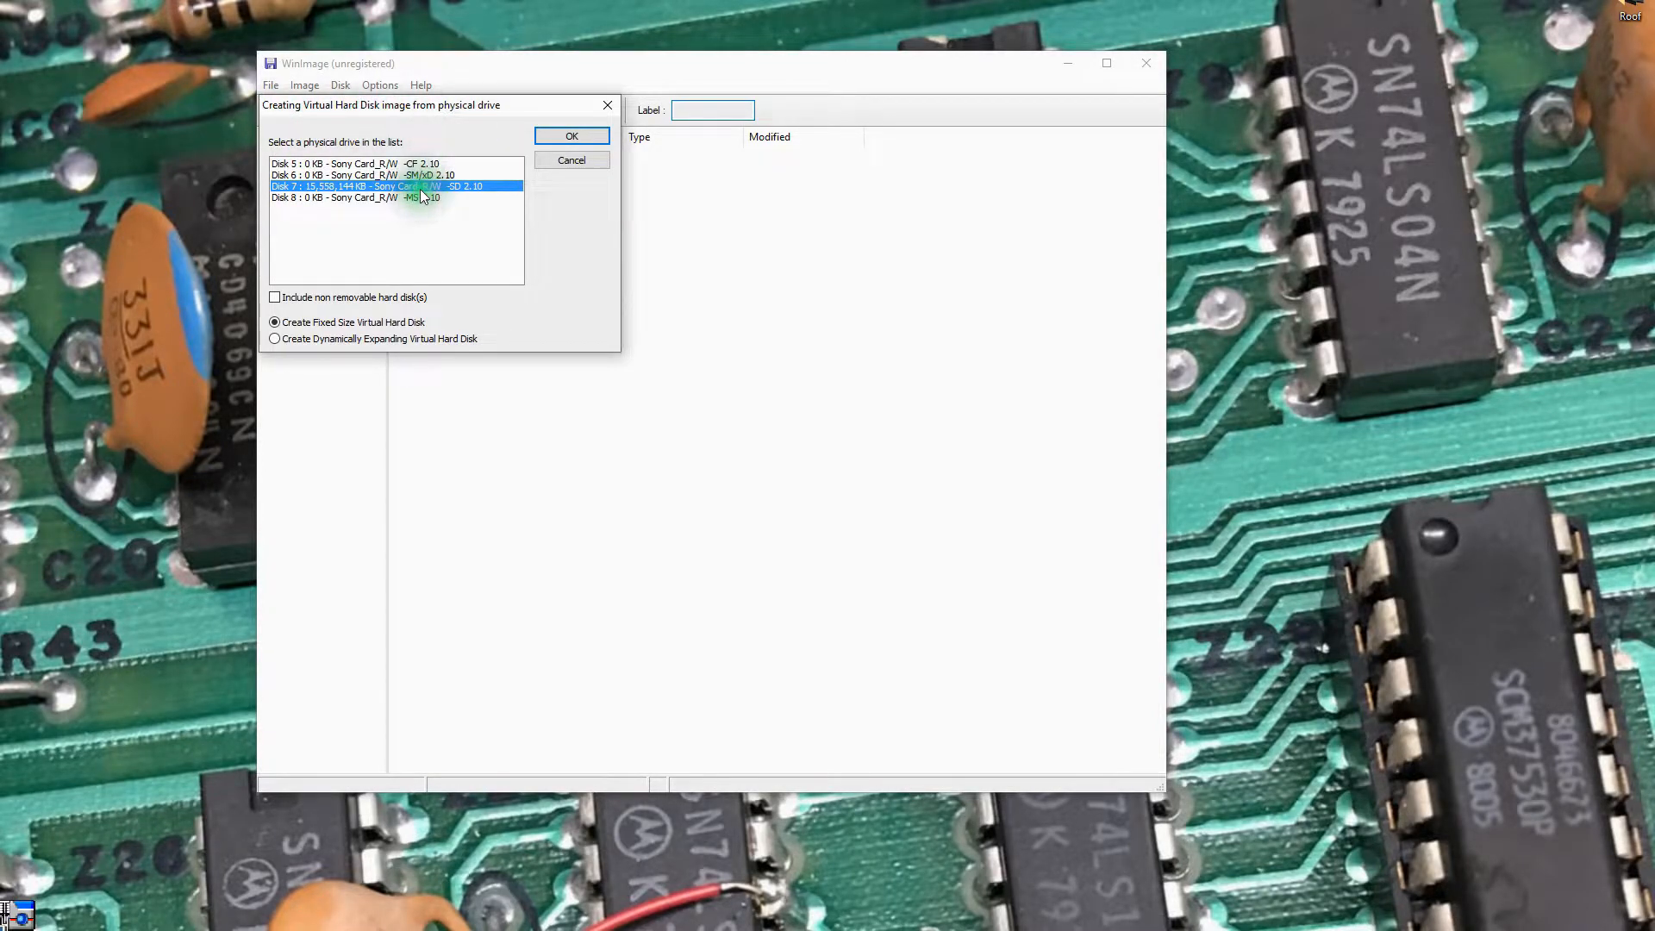
click(571, 136)
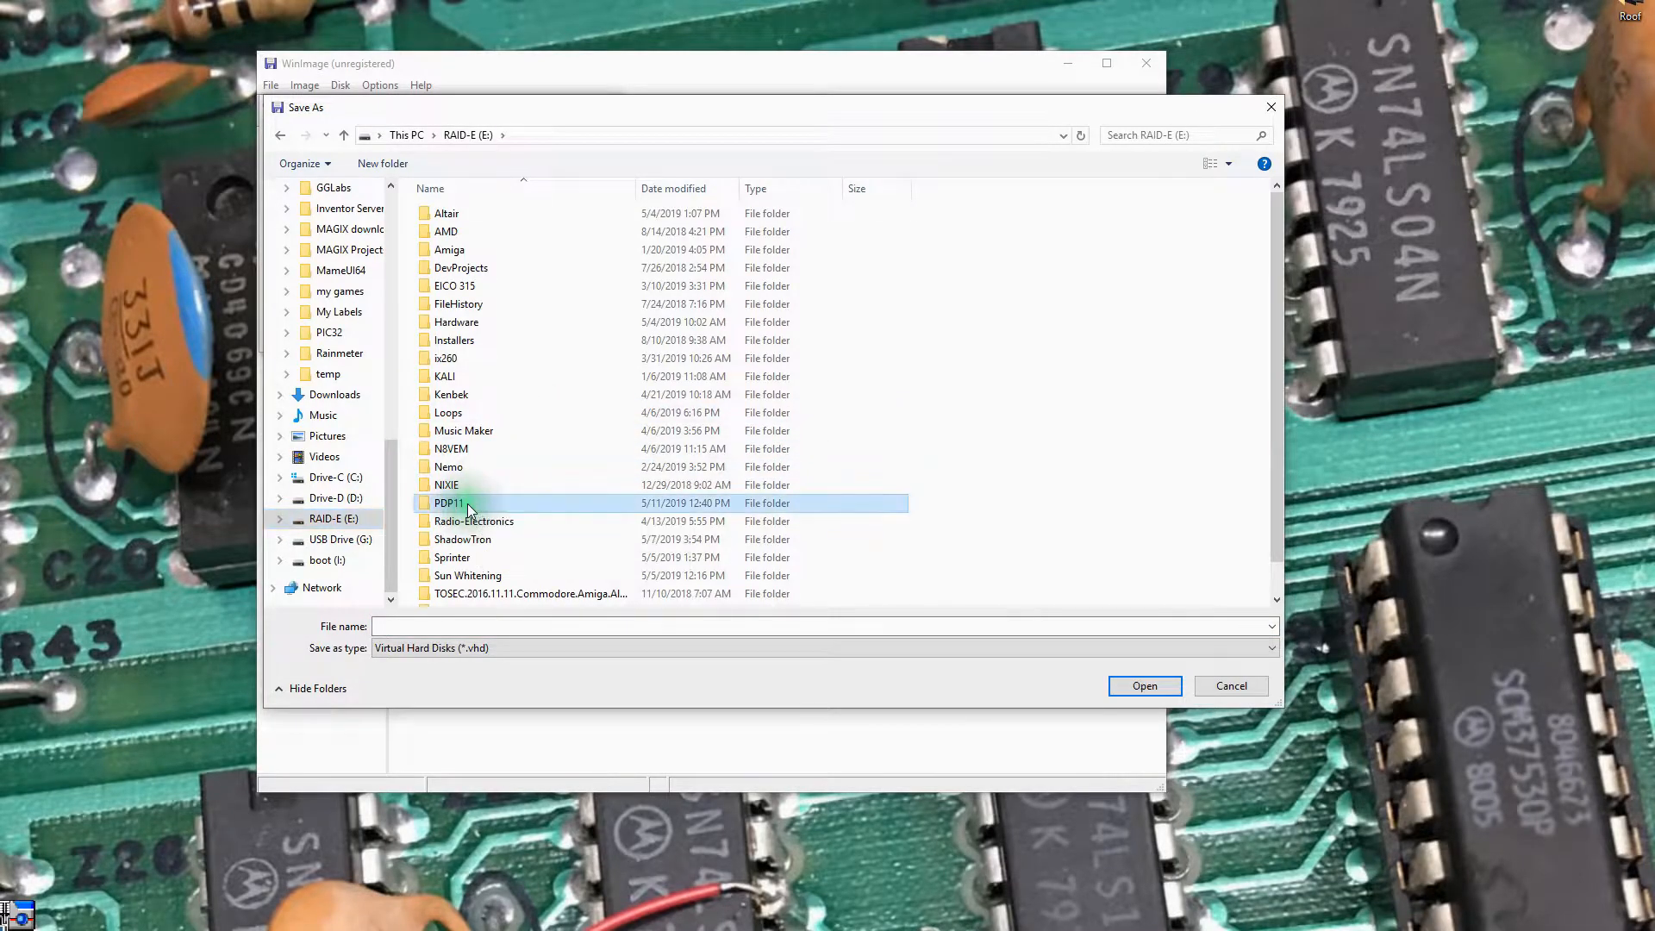
Save the SD card image as Simh-backup.vhd in the PDP11 folder, starting the read.
double_click(449, 504)
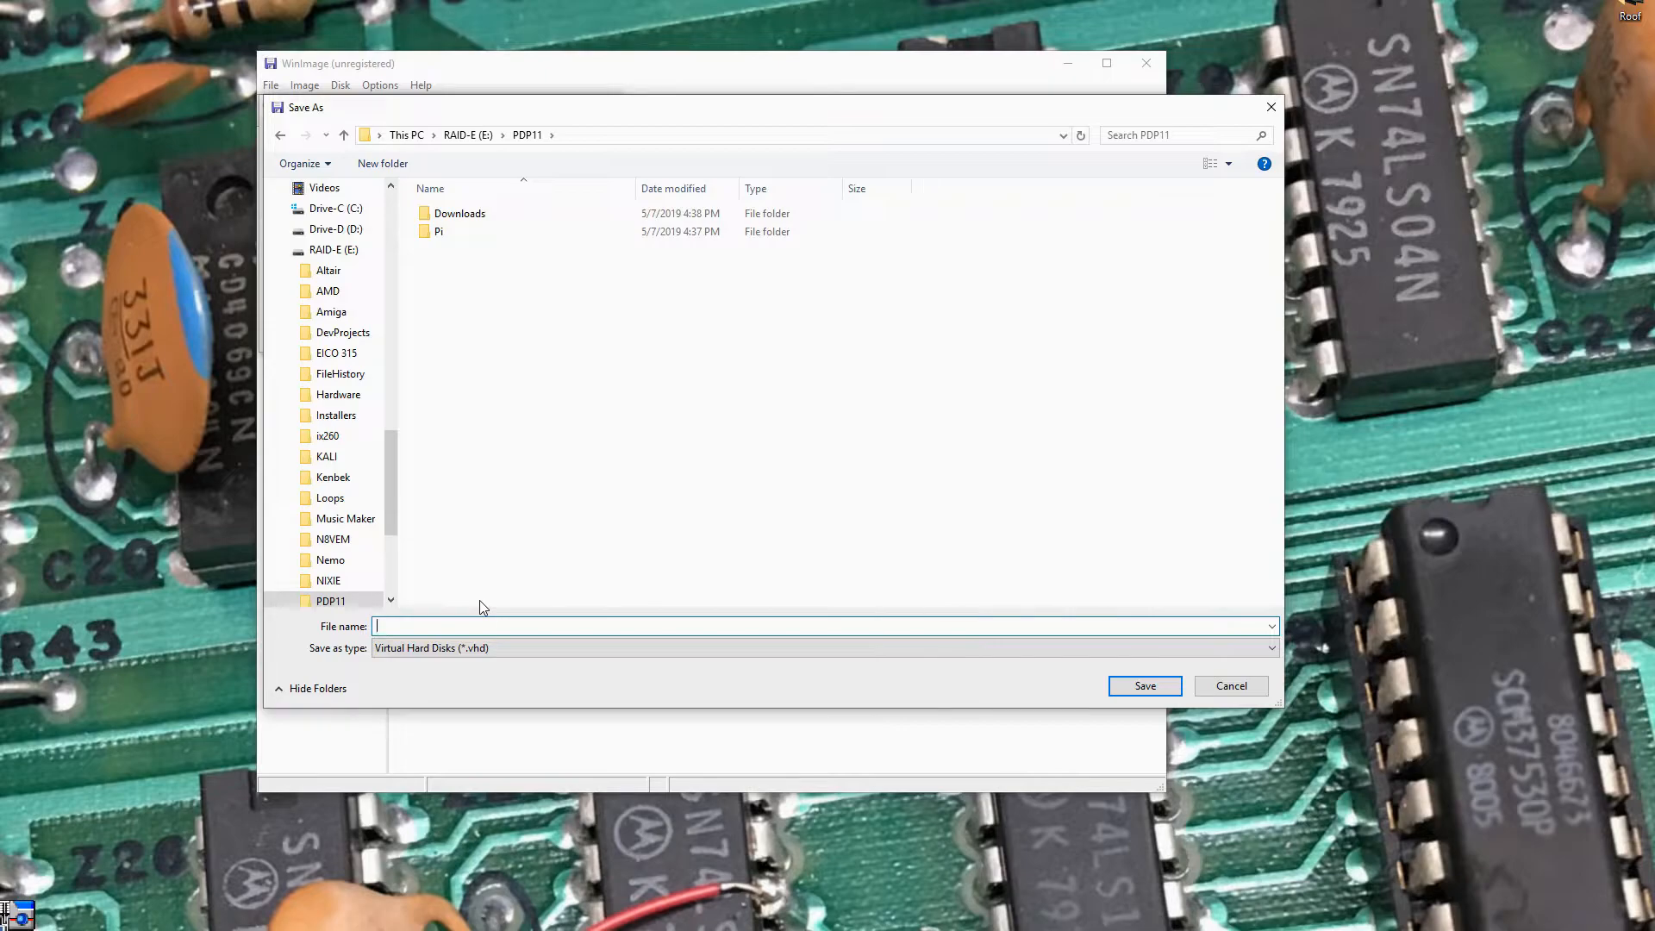
text(Simh-ba)
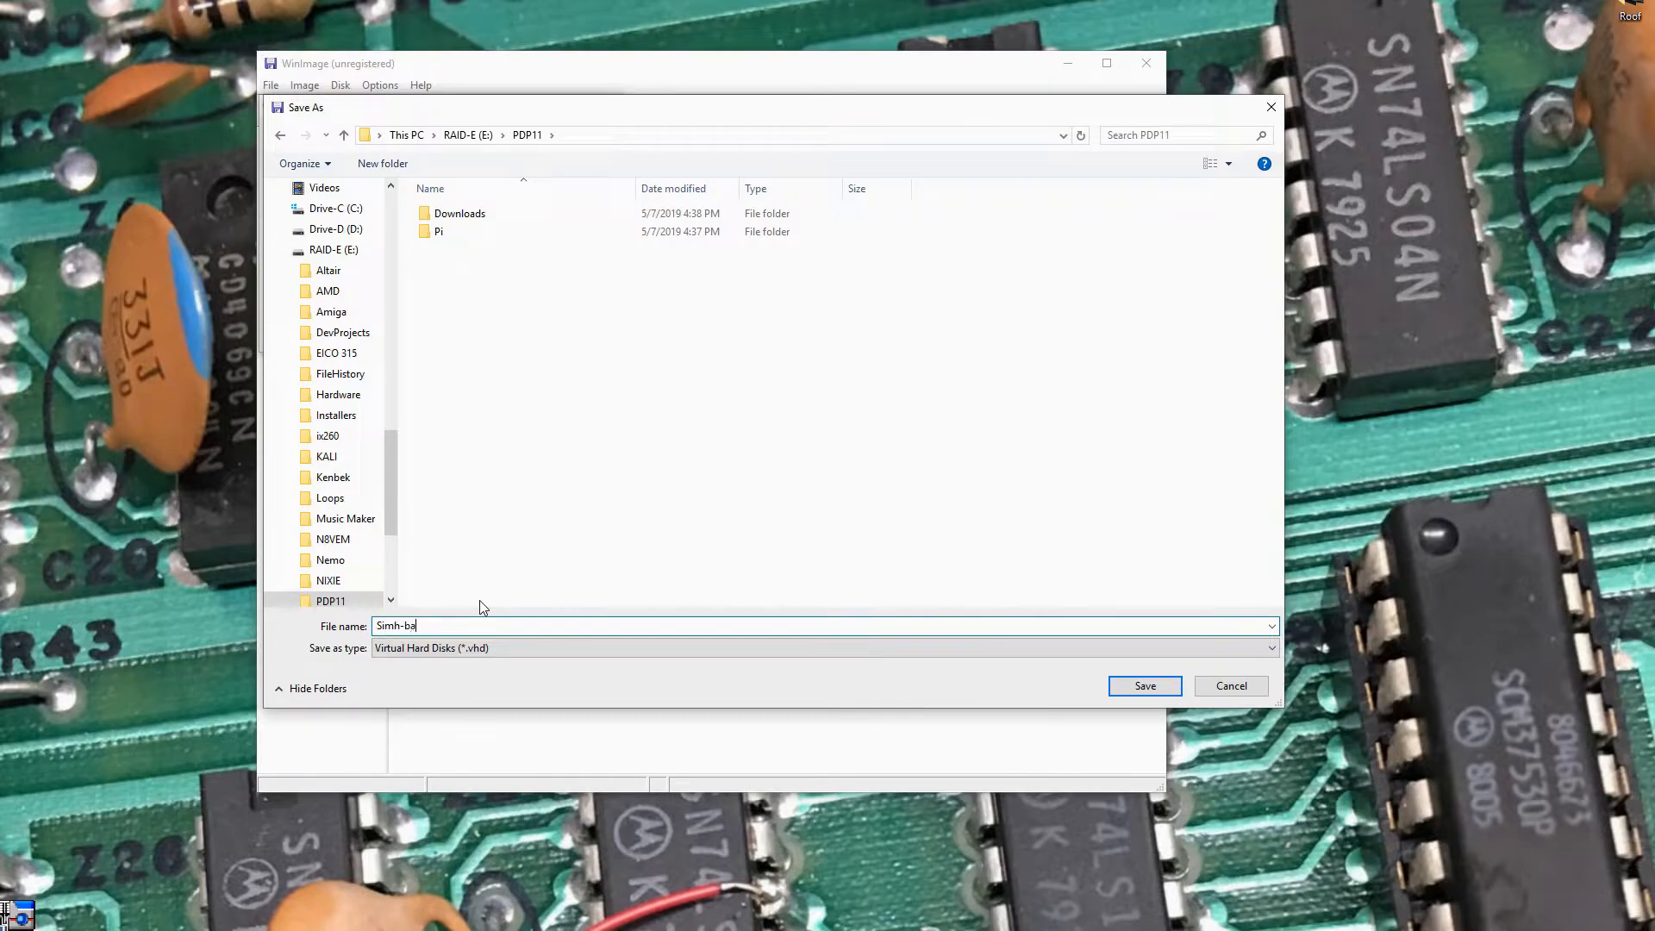
text(ckup)
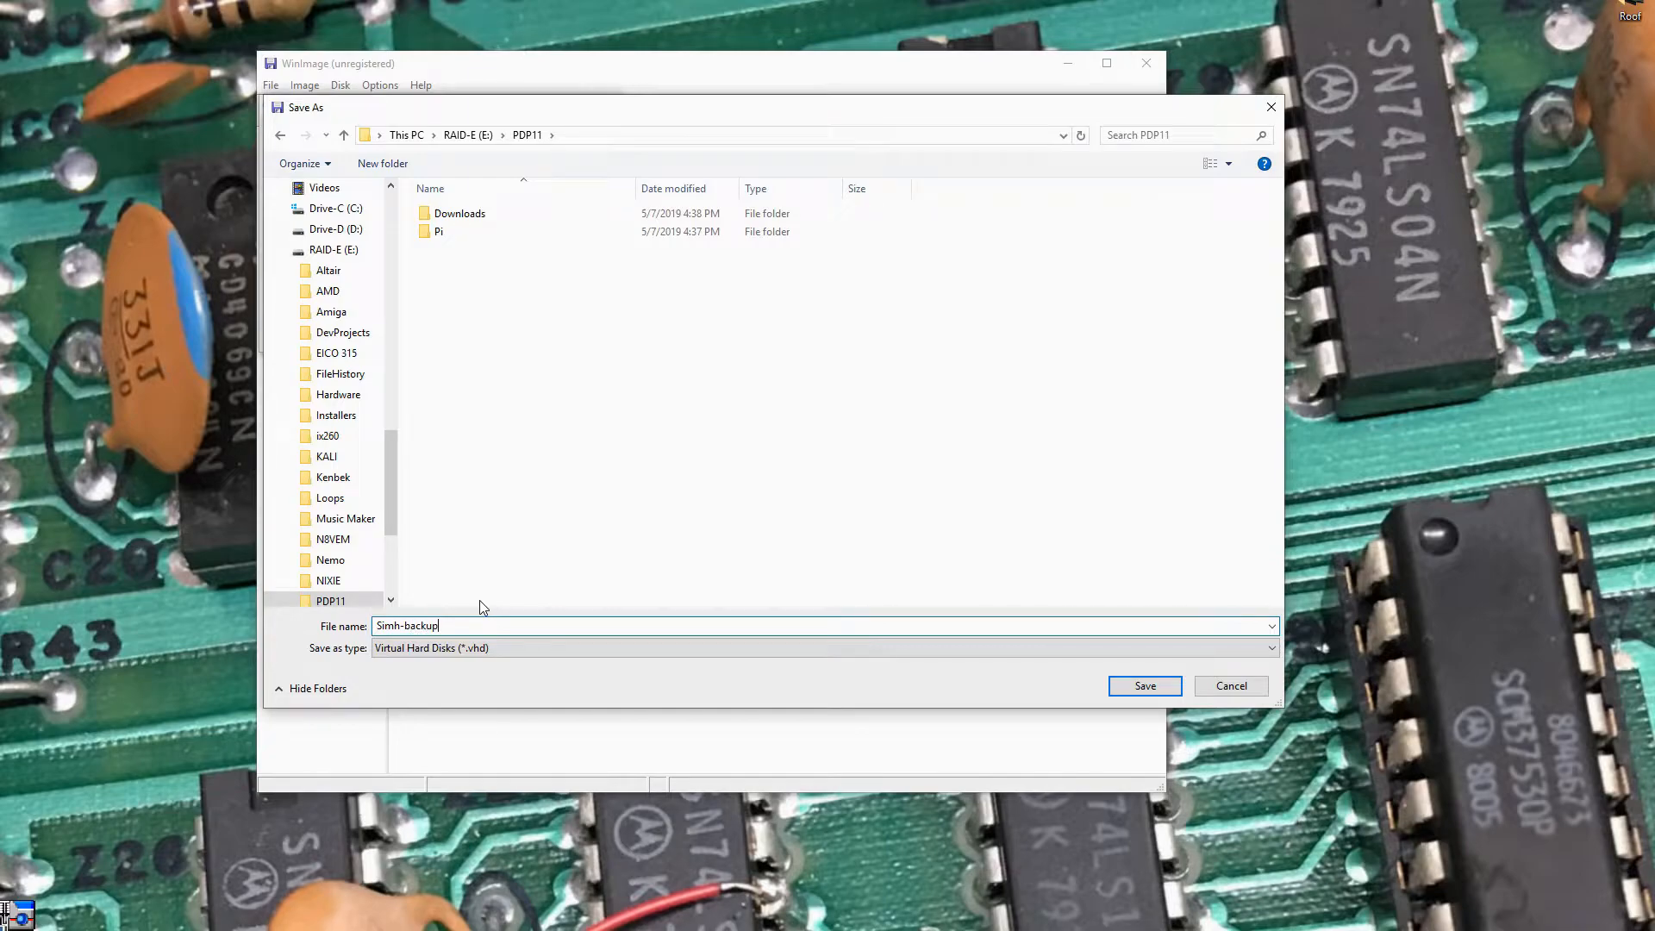
click(1145, 686)
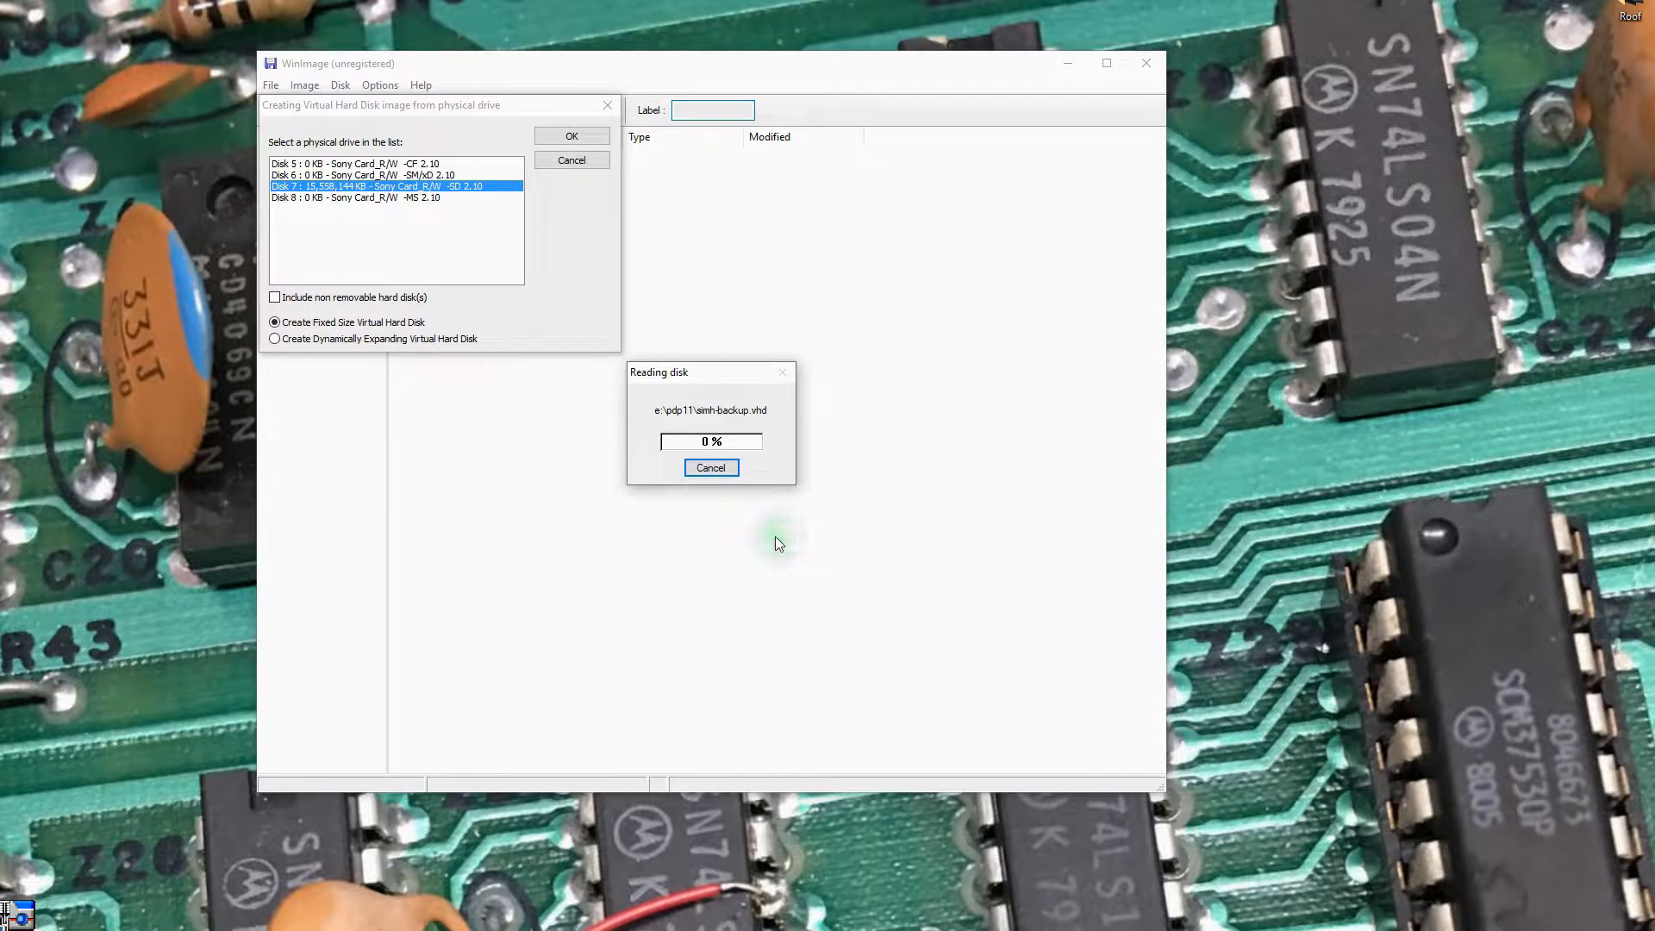
mouse_move(780, 543)
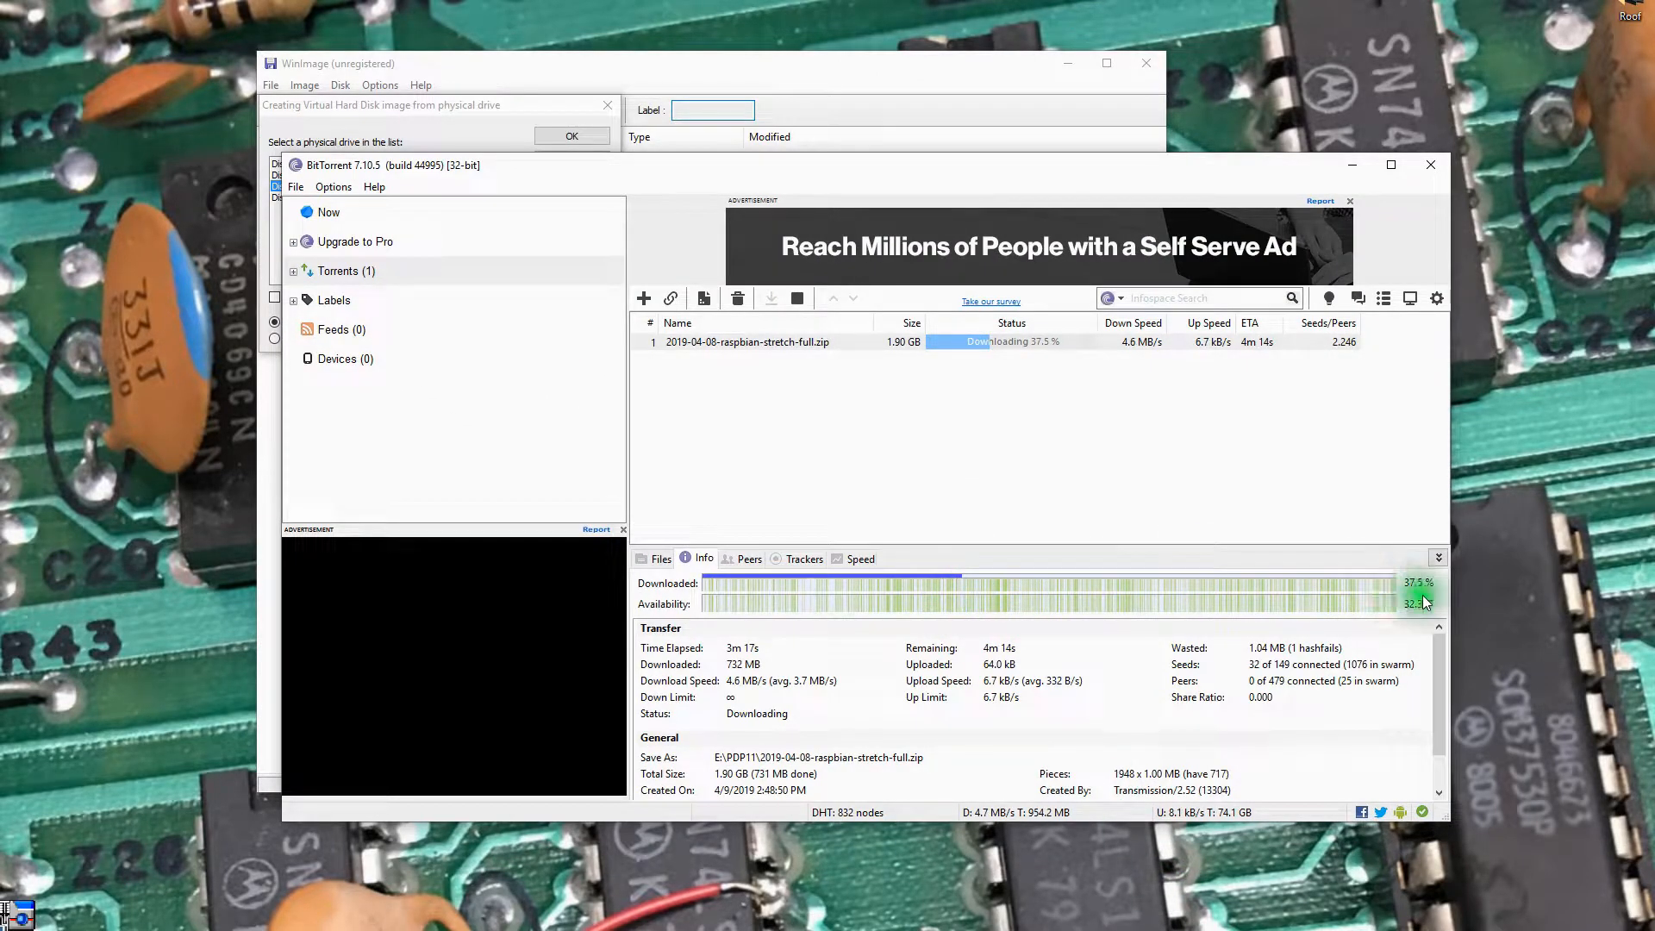
mouse_move(1041, 619)
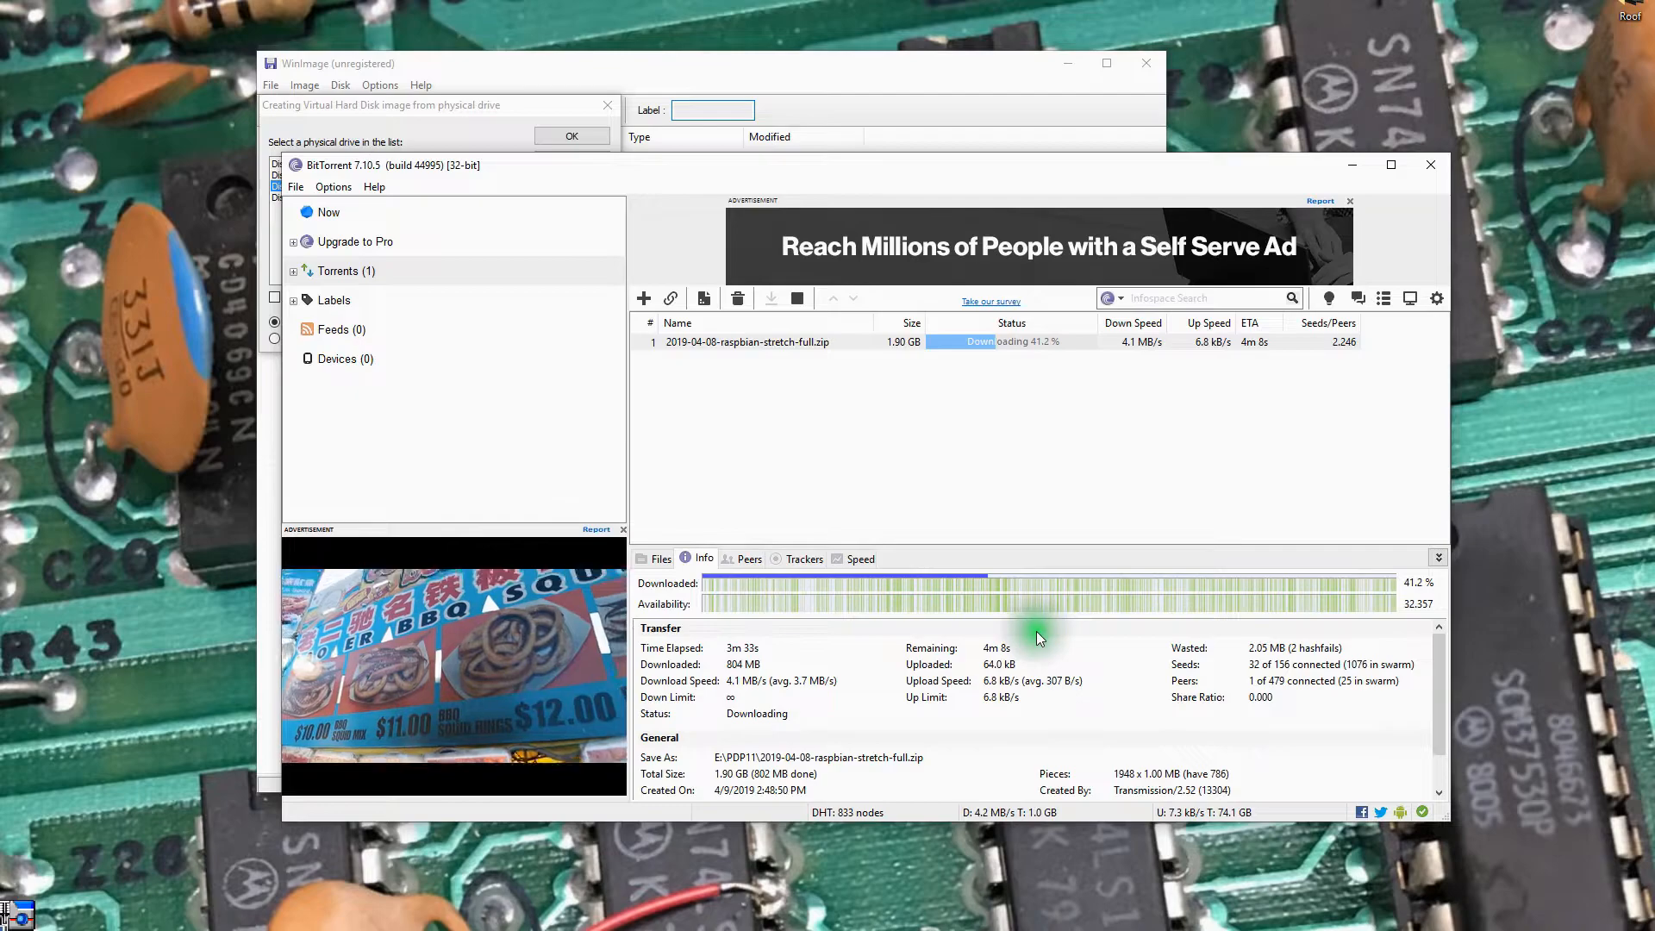
mouse_move(1065, 628)
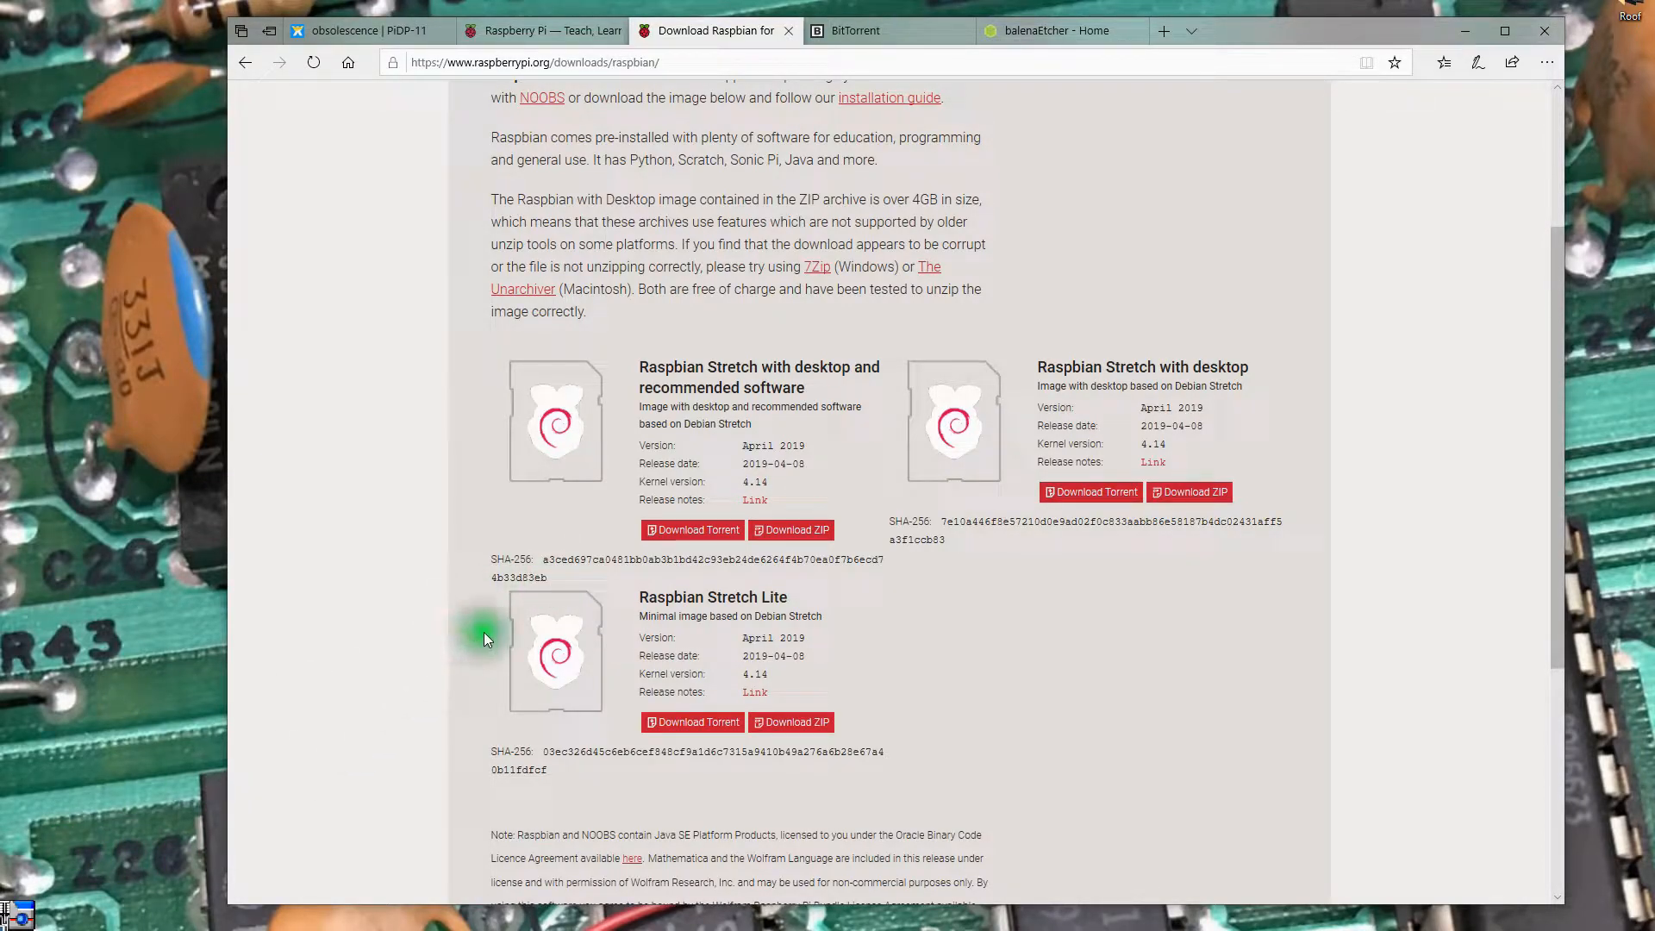
mouse_move(551, 583)
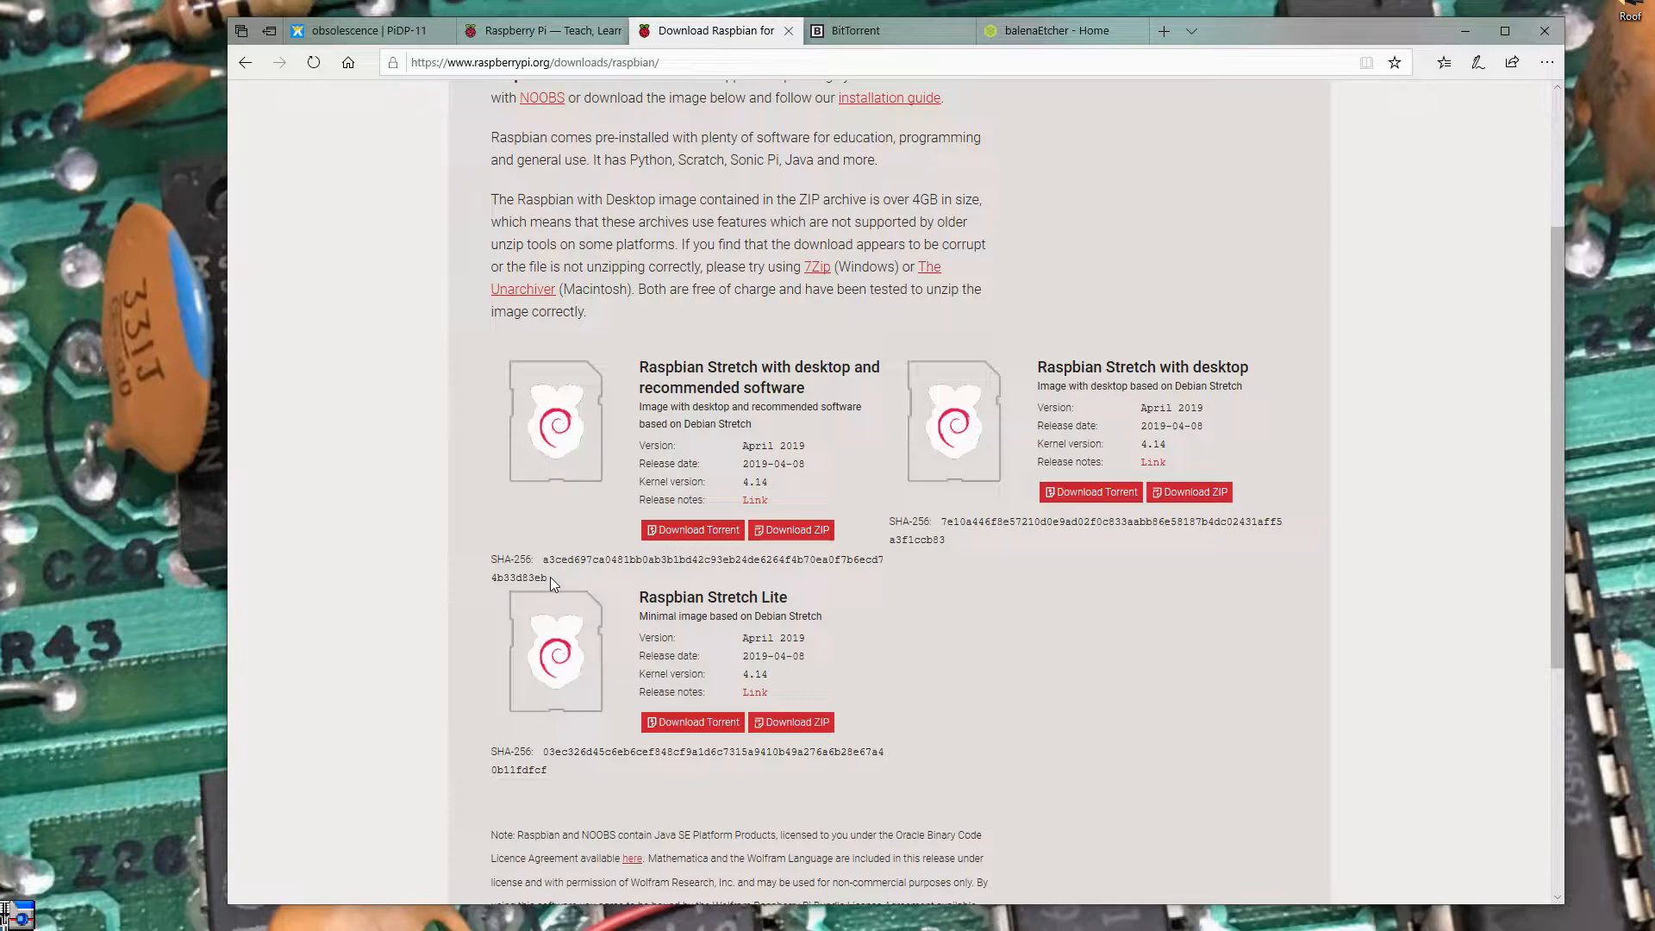
Pick out the full Stretch image's SHA-256 checksum on the Raspbian downloads page.
click(531, 564)
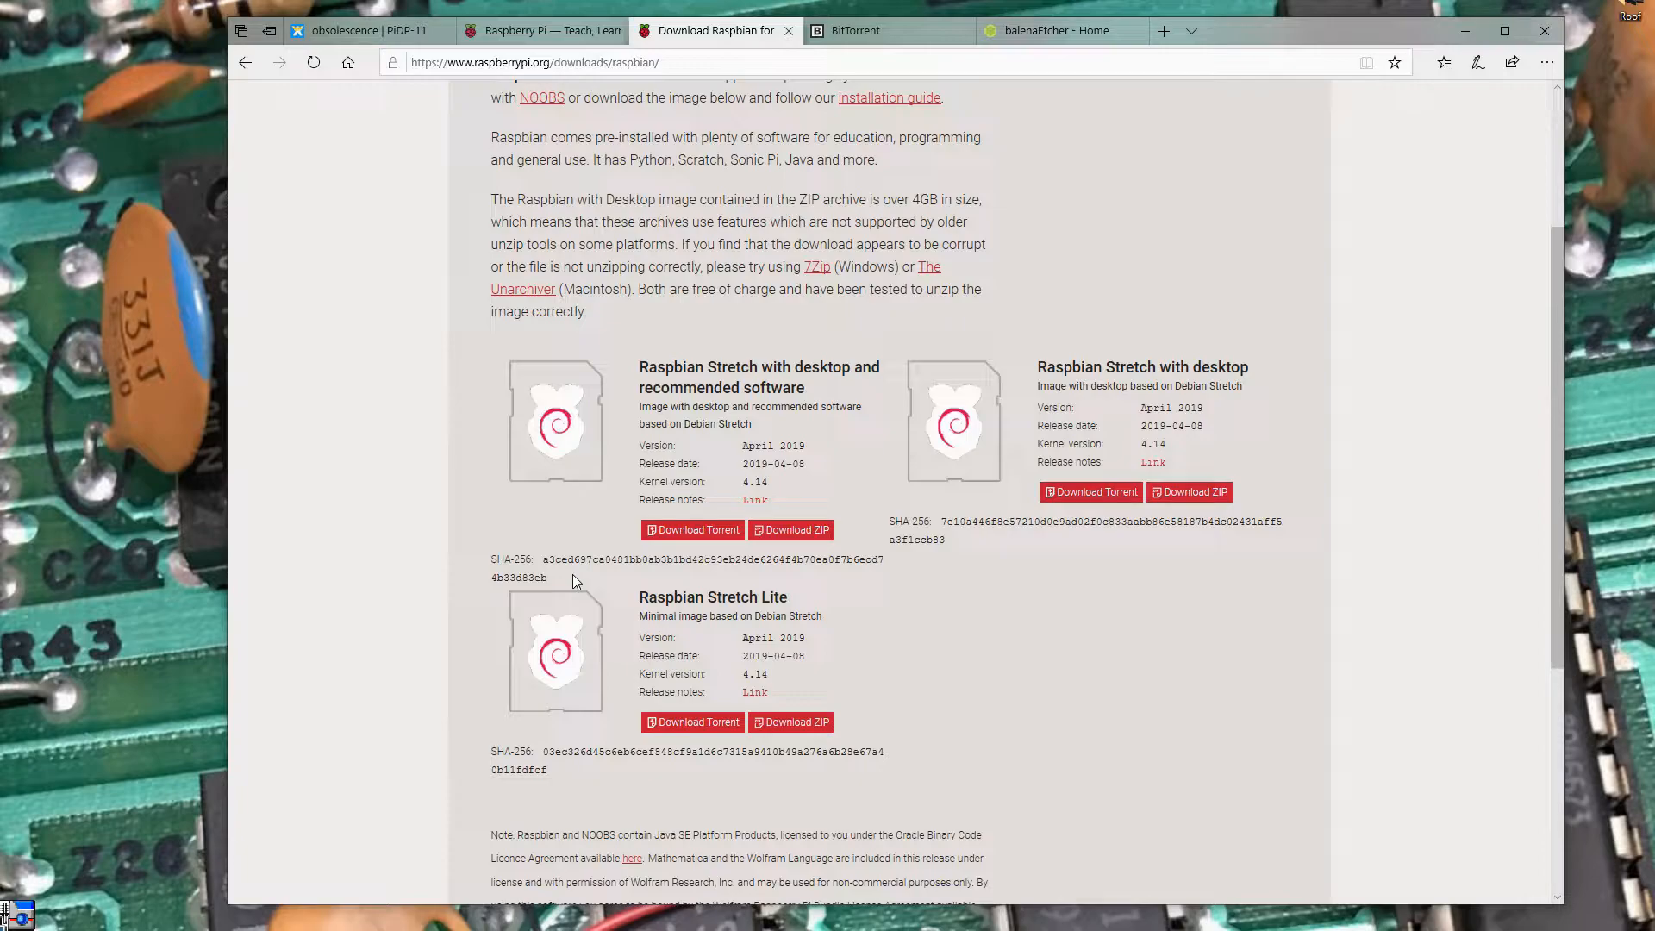
mouse_move(820, 490)
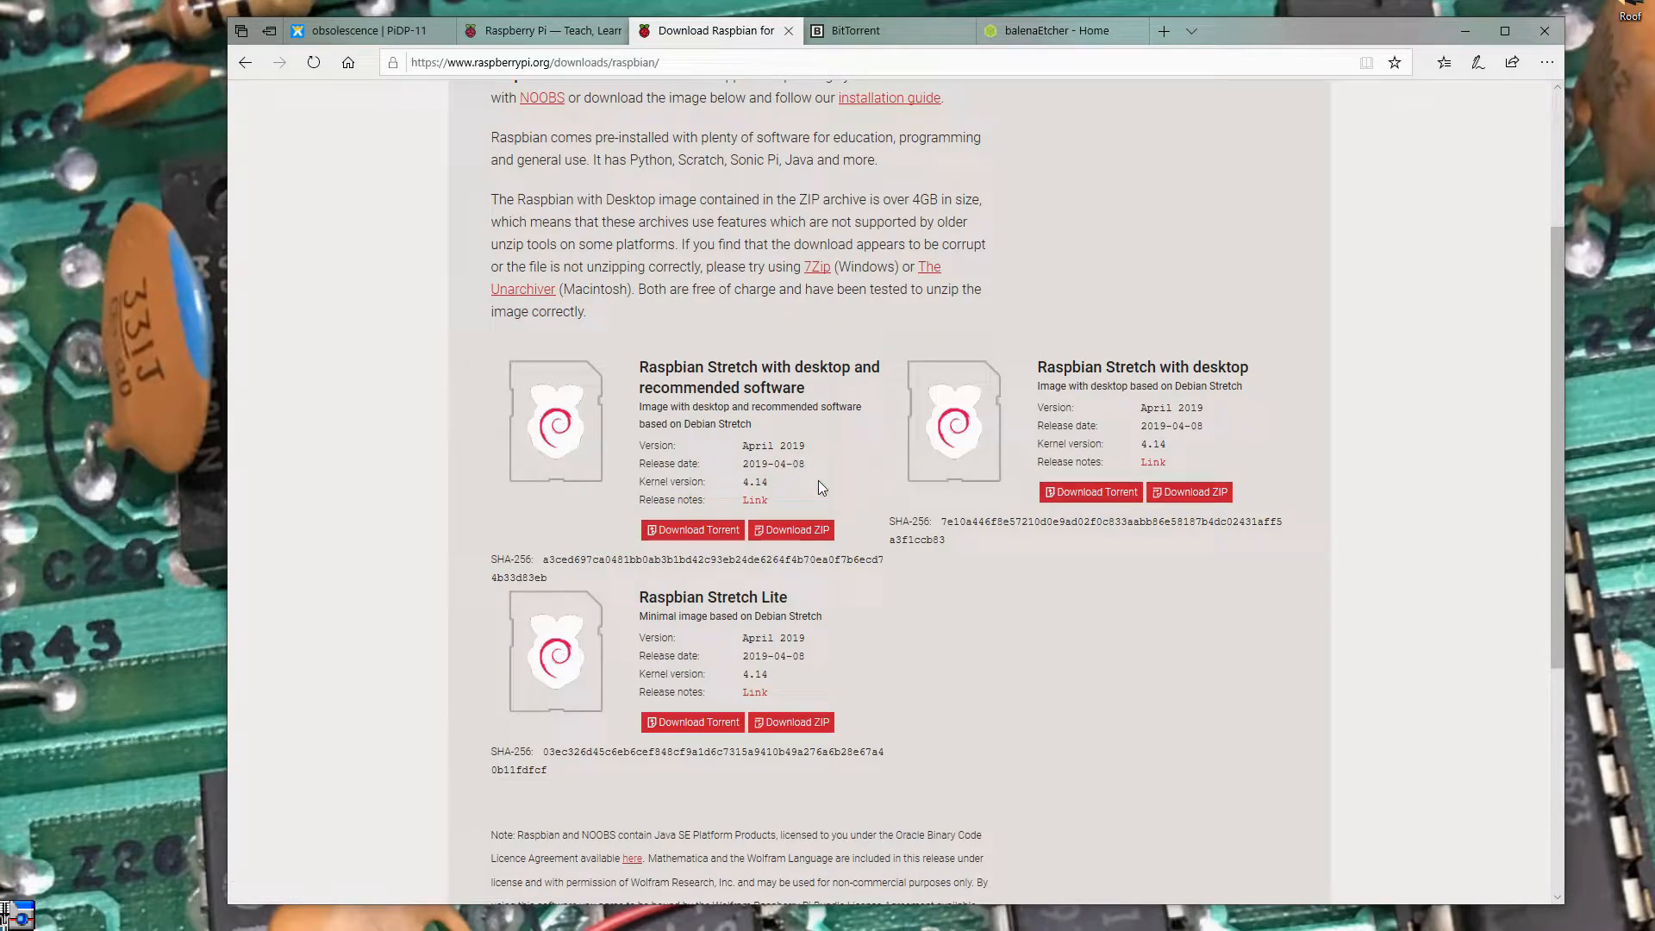
mouse_move(848, 448)
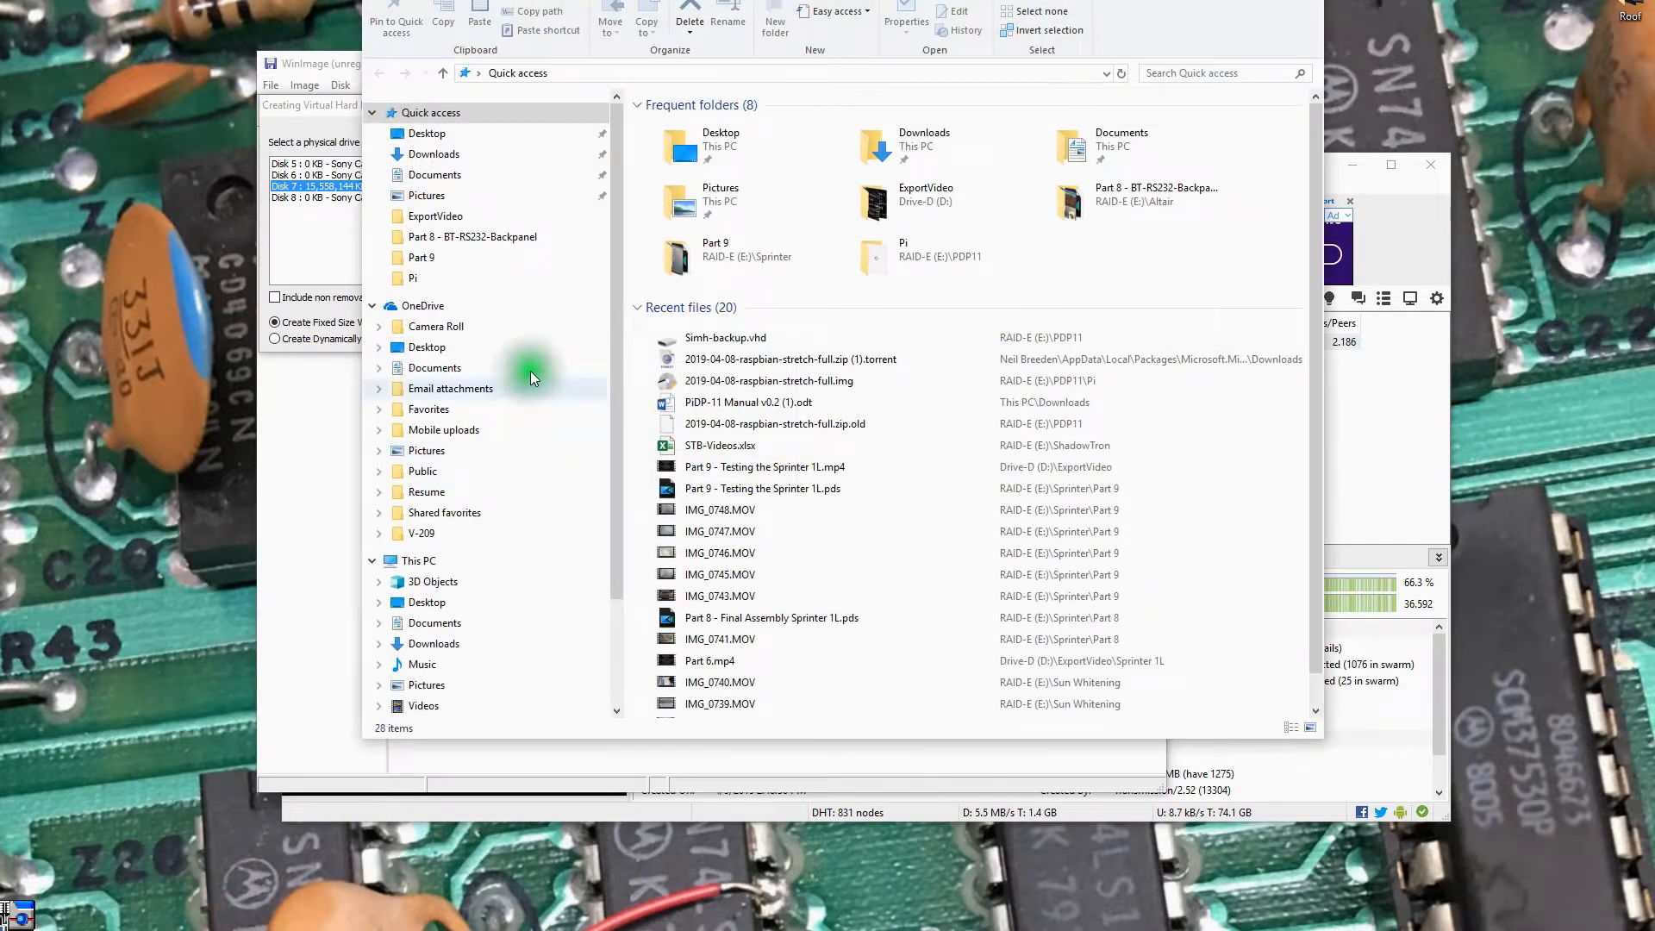
Show the Tools folder on drive C sorted by date modified, oldest first.
click(434, 589)
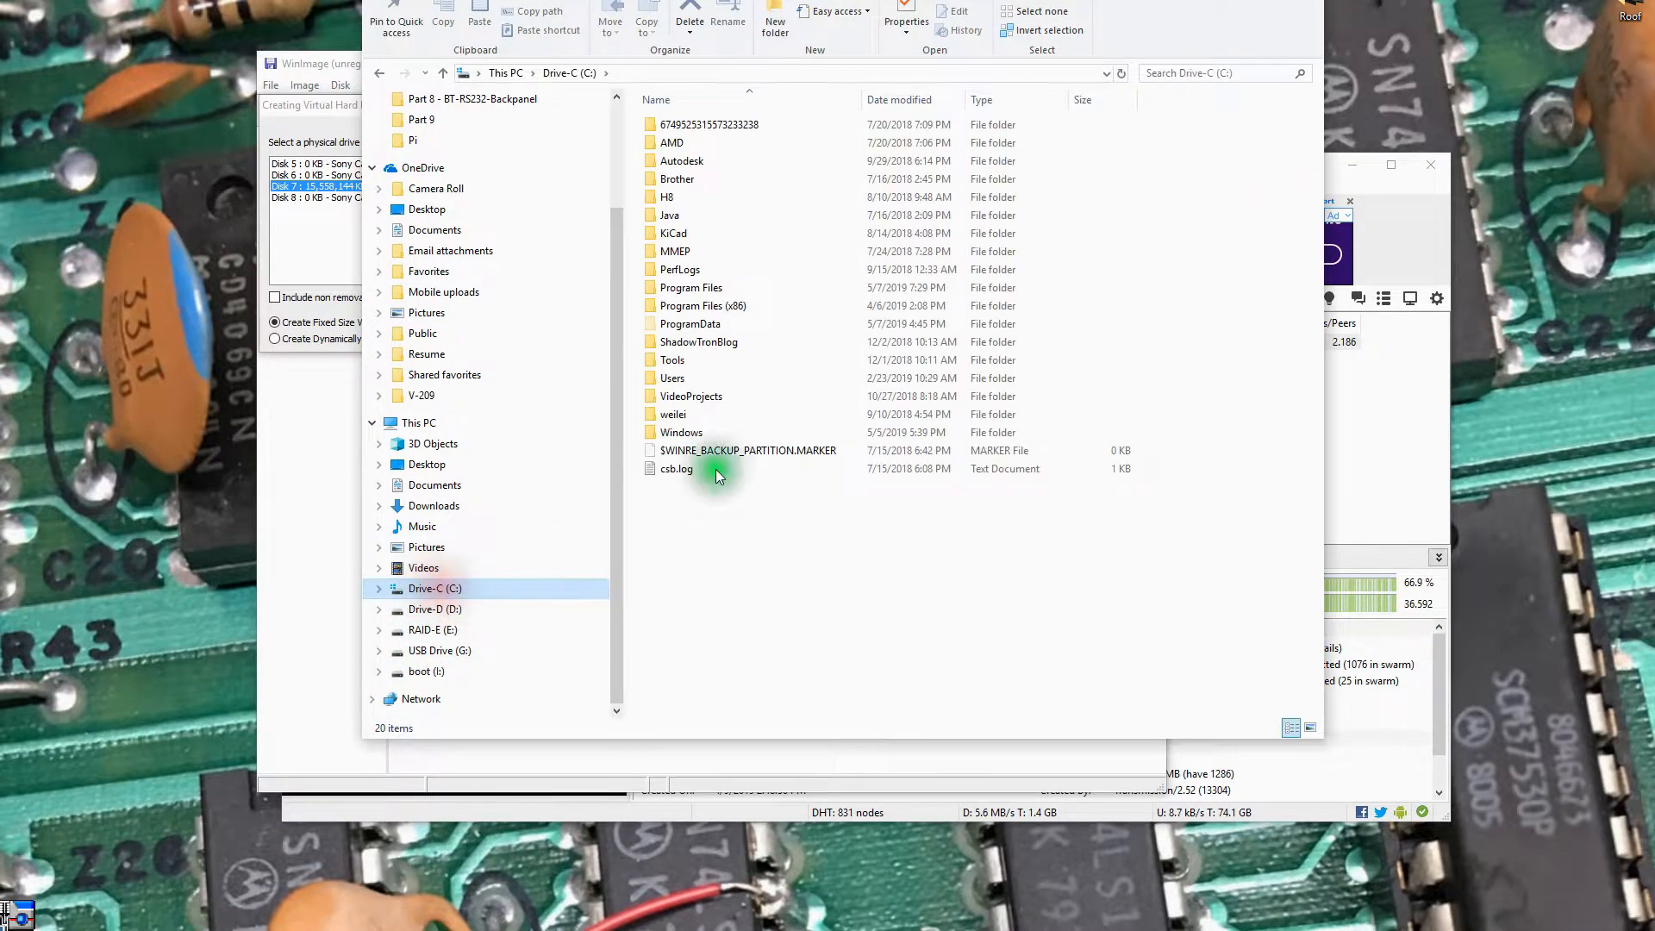
double_click(672, 358)
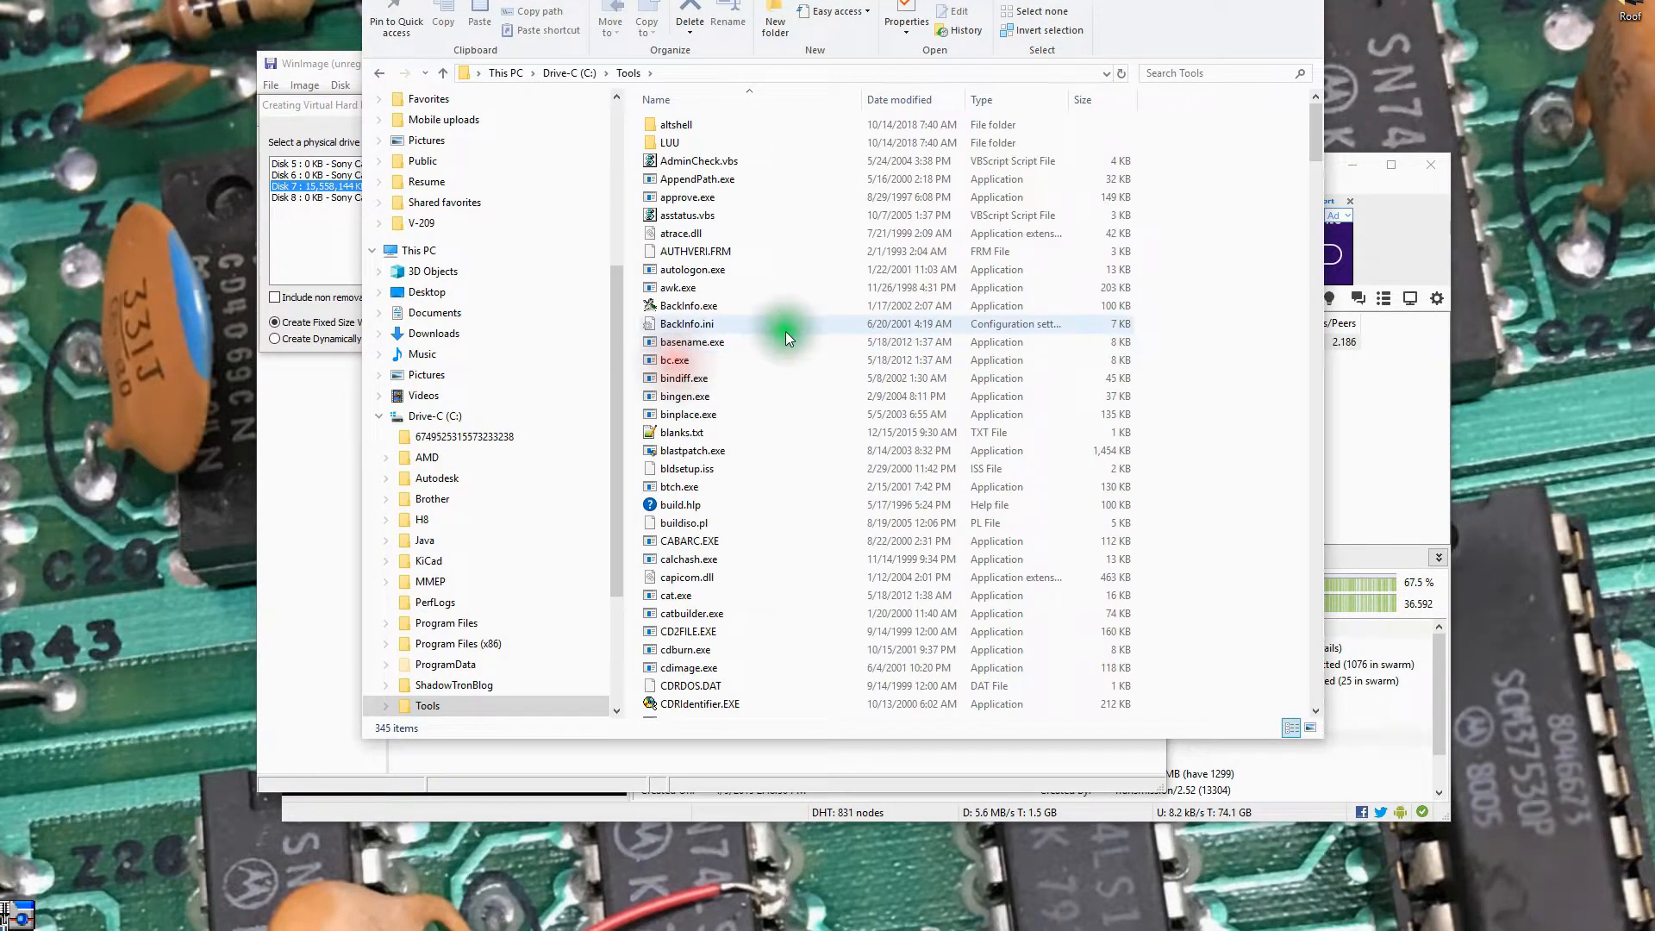
click(900, 100)
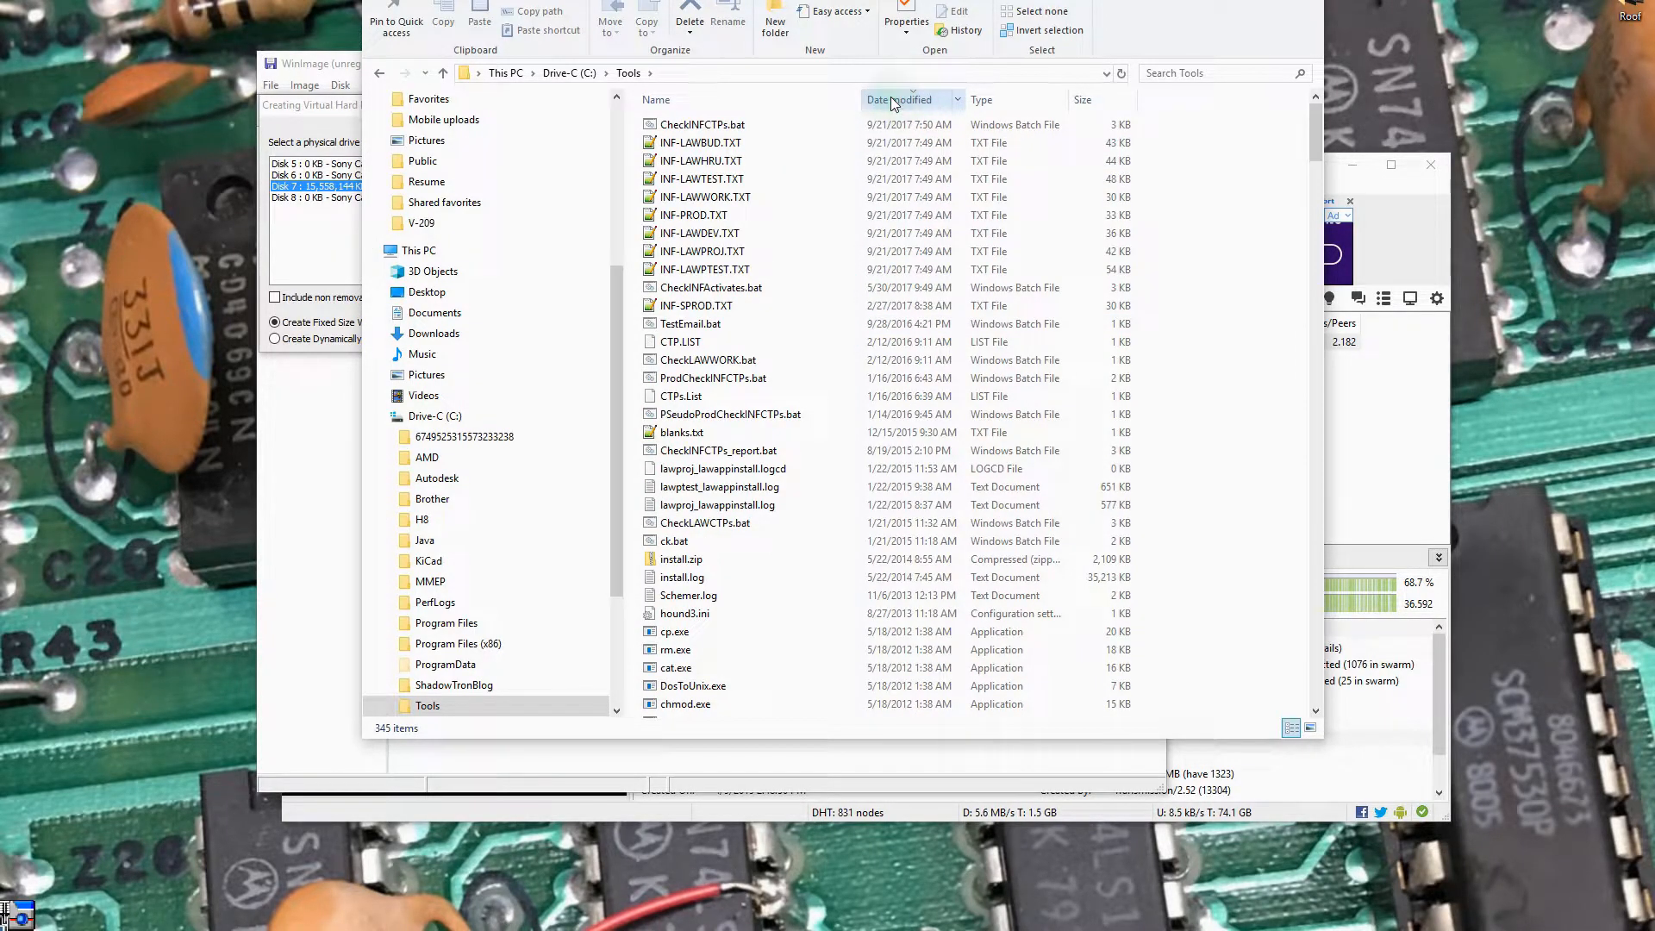
click(896, 100)
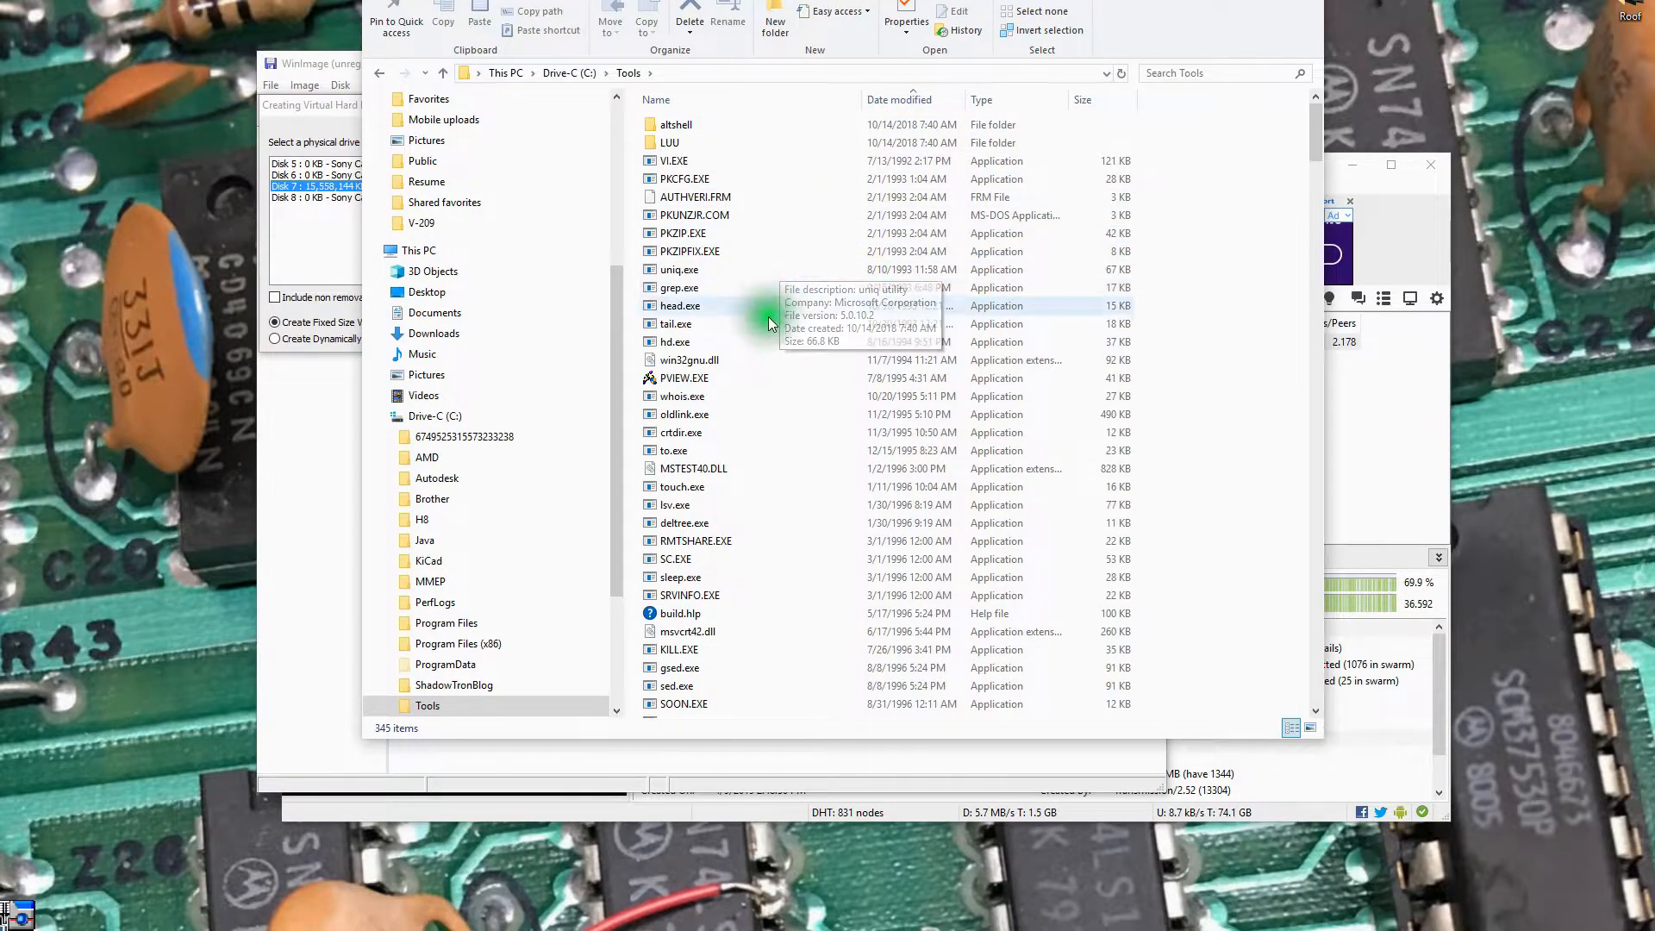
mouse_move(783, 638)
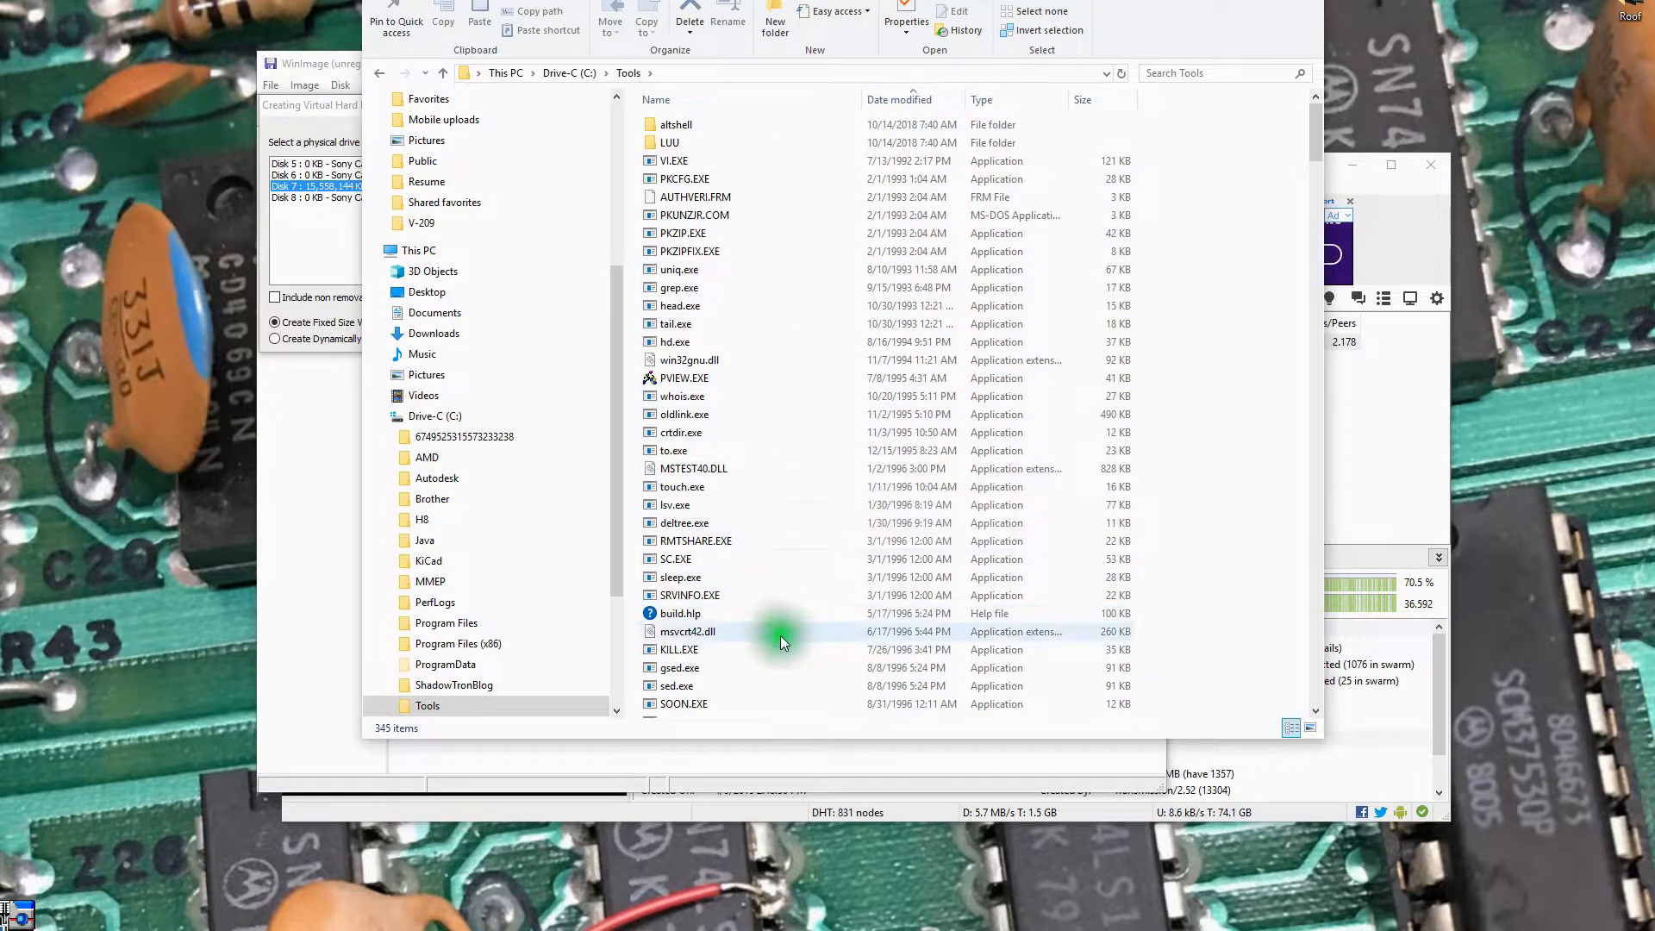
Scroll through the Tools file list, then return to the browser.
scroll(down, 3)
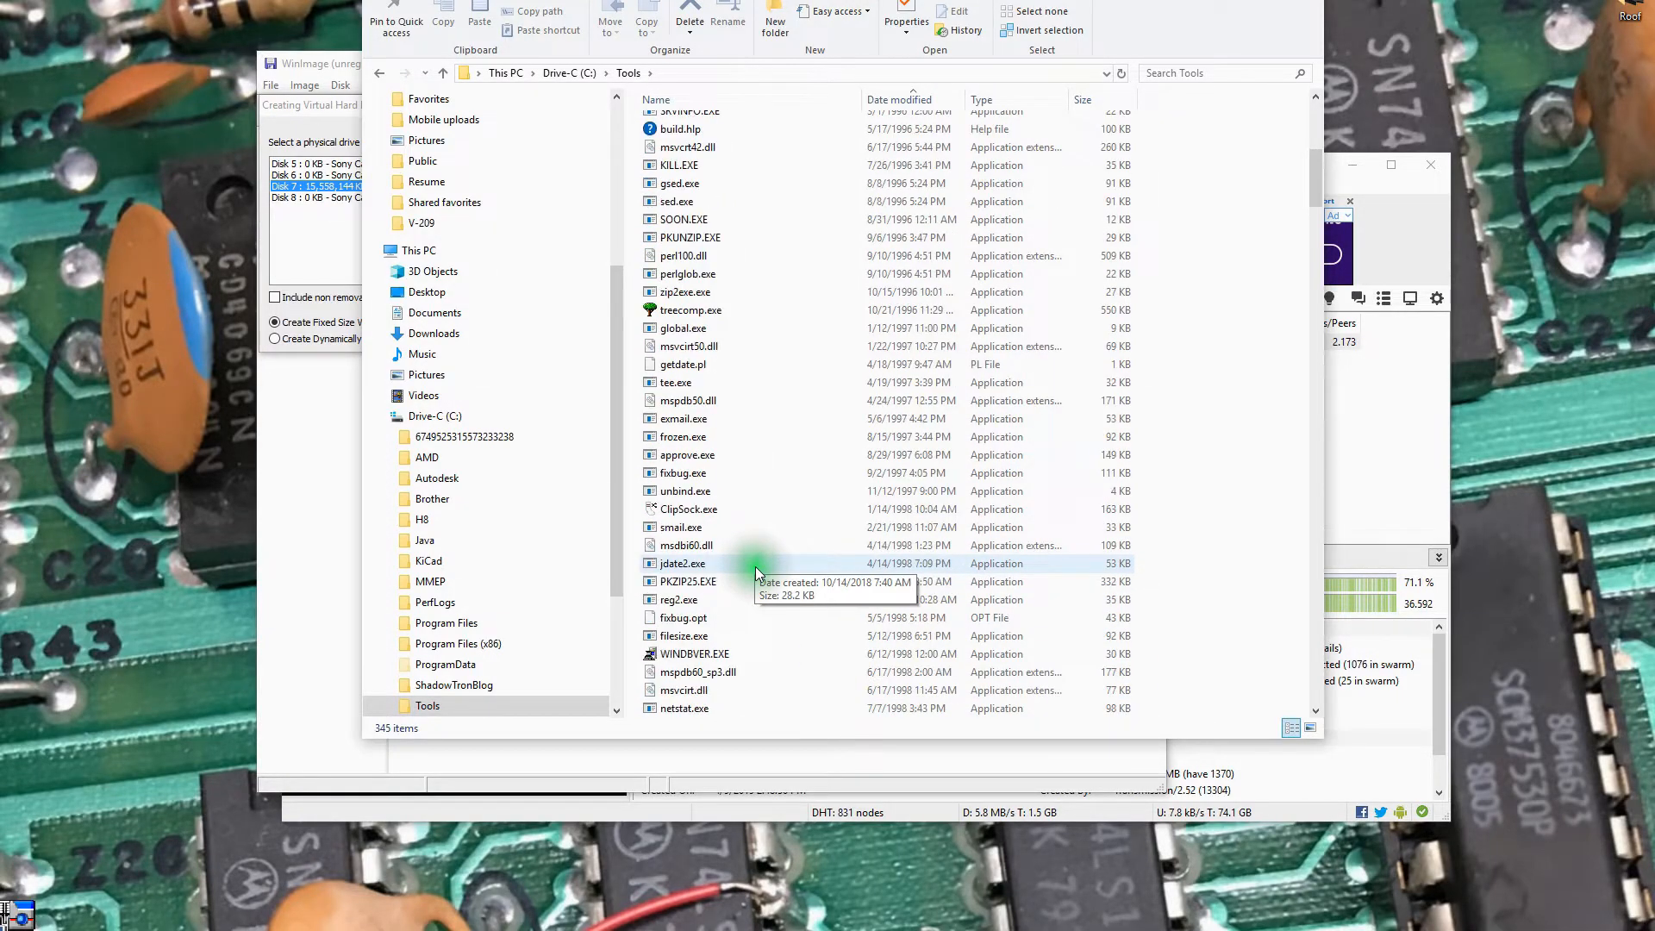
scroll(down, 3)
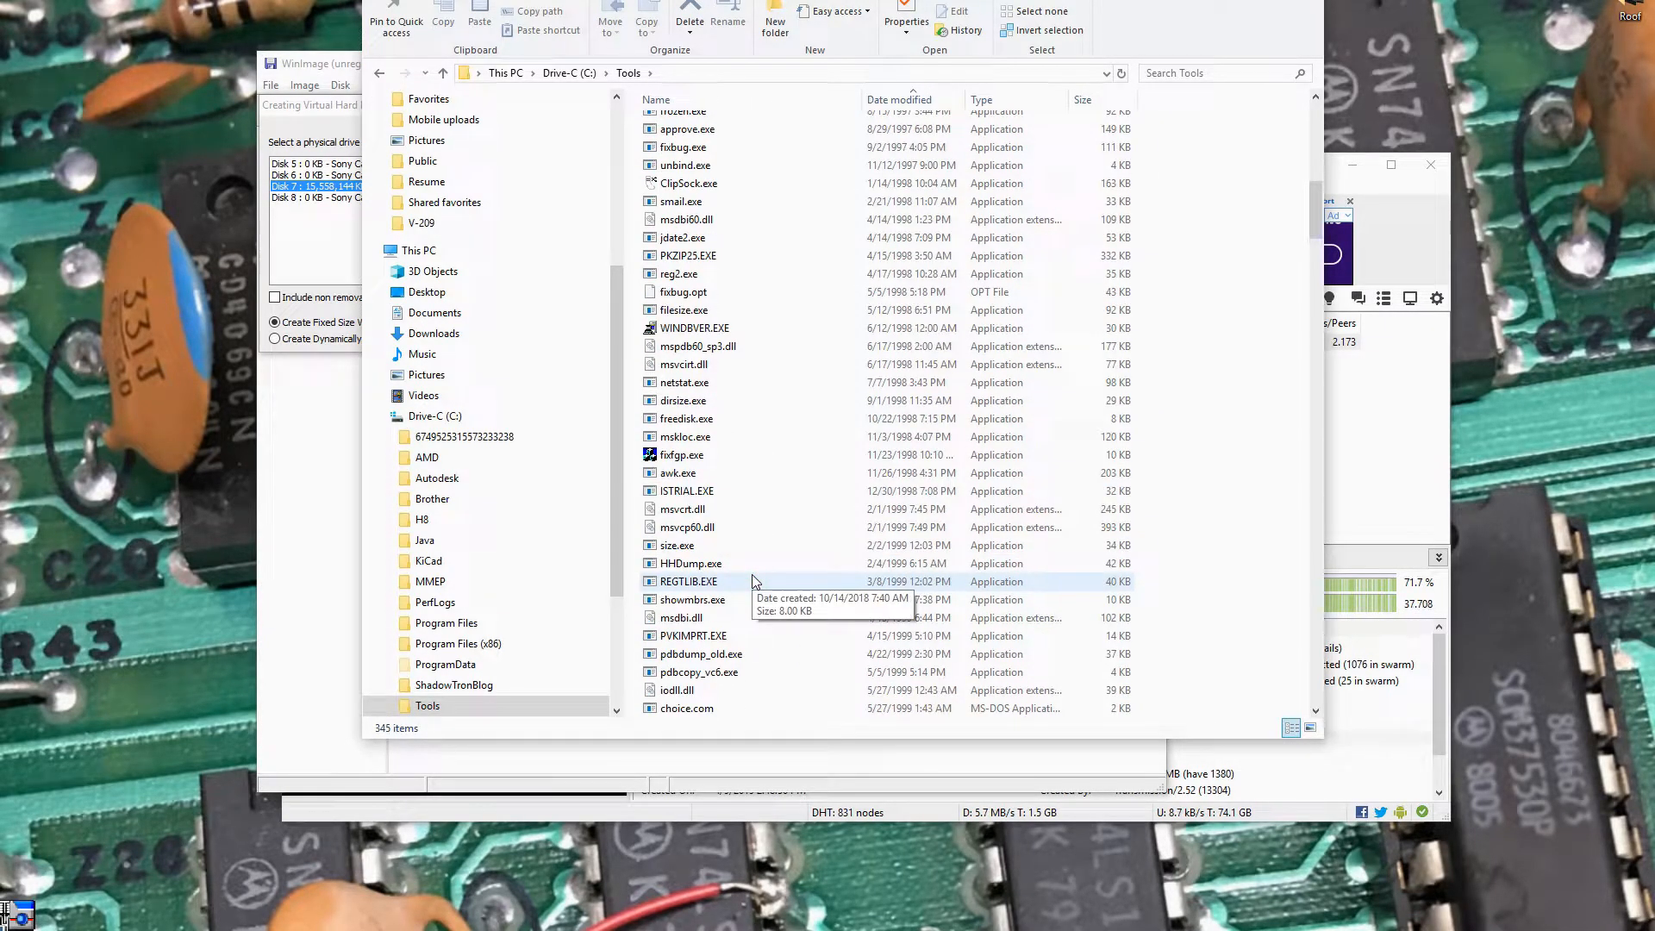
scroll(down, 3)
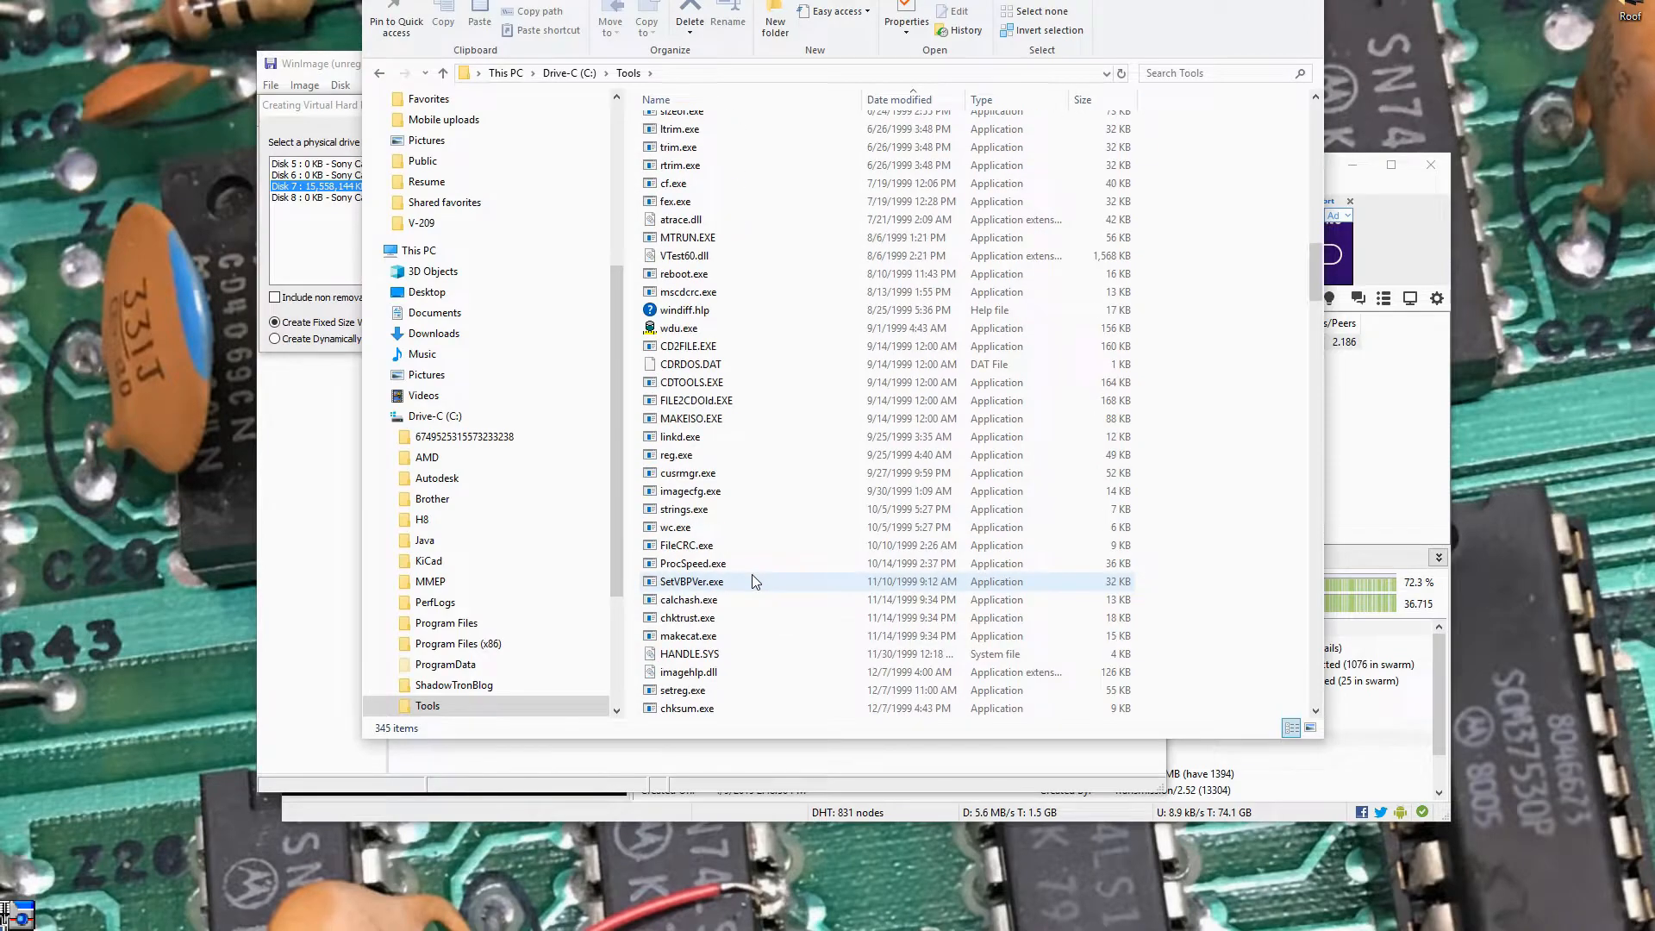
scroll(down, 3)
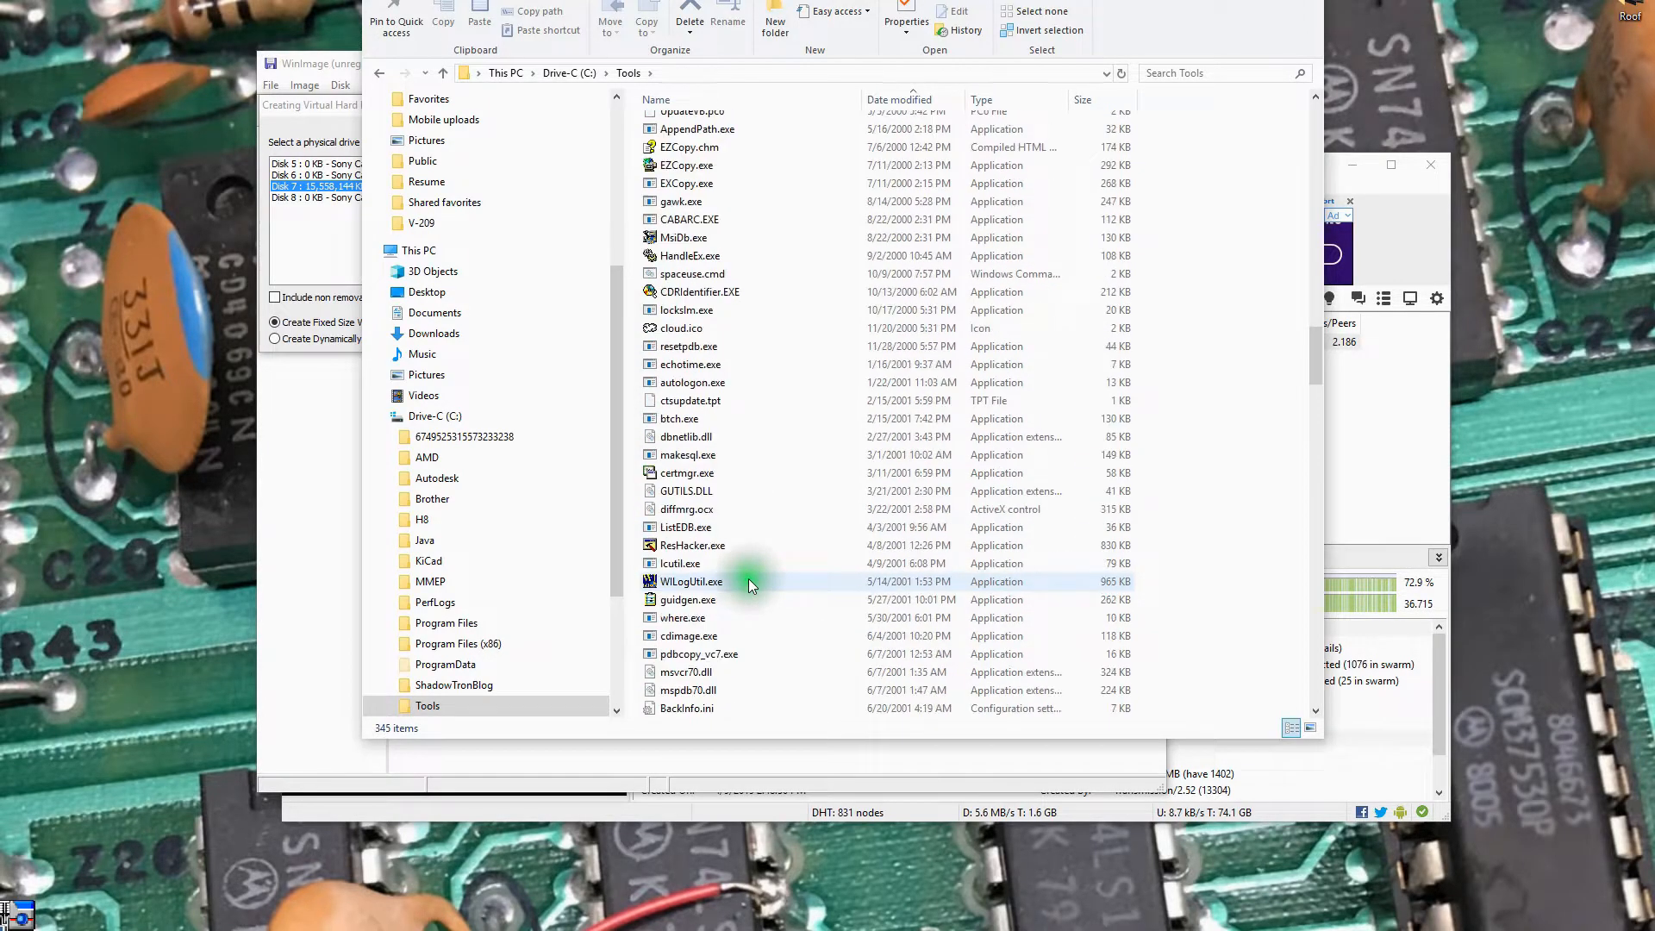
scroll(down, 3)
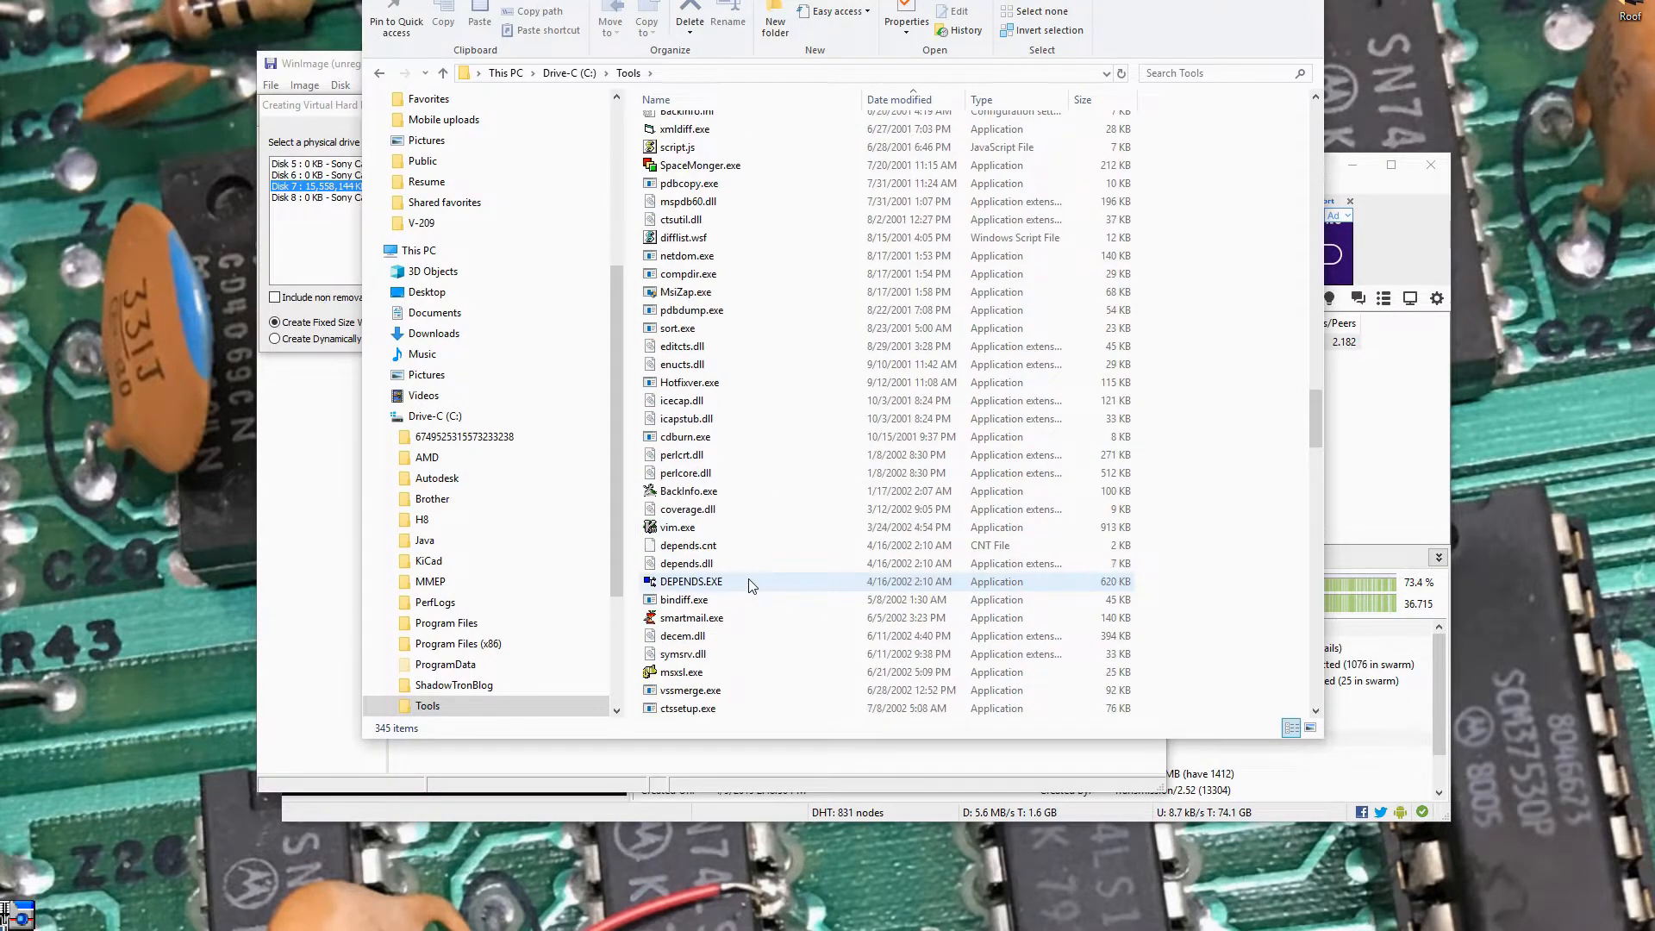
scroll(down, 3)
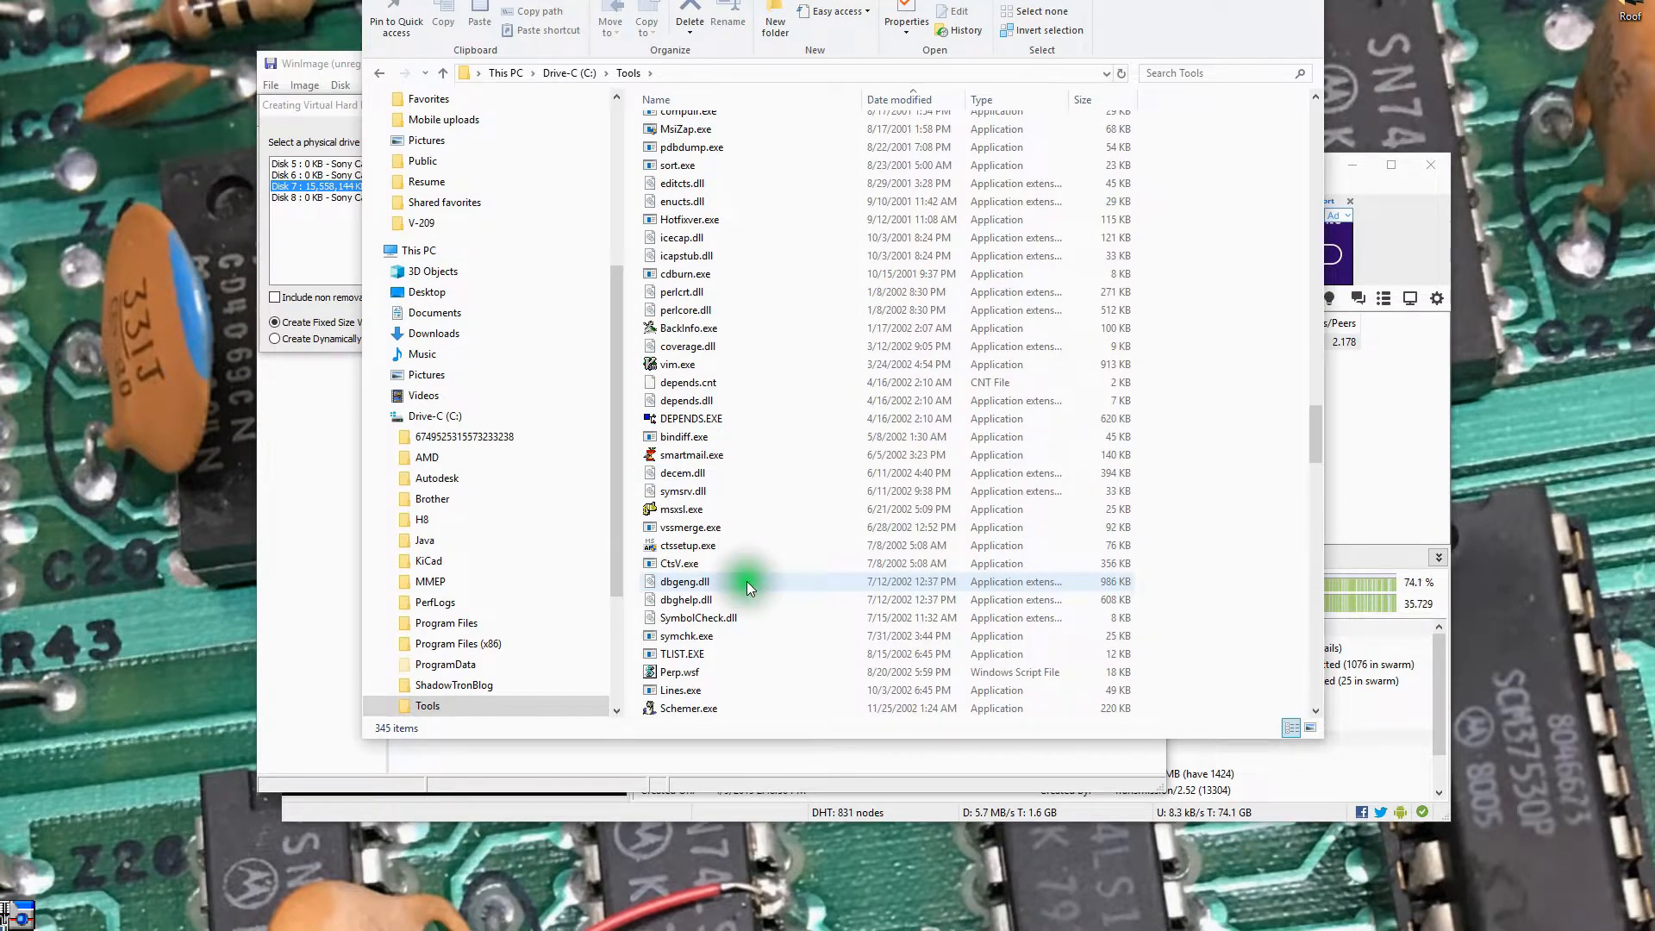
scroll(down, 3)
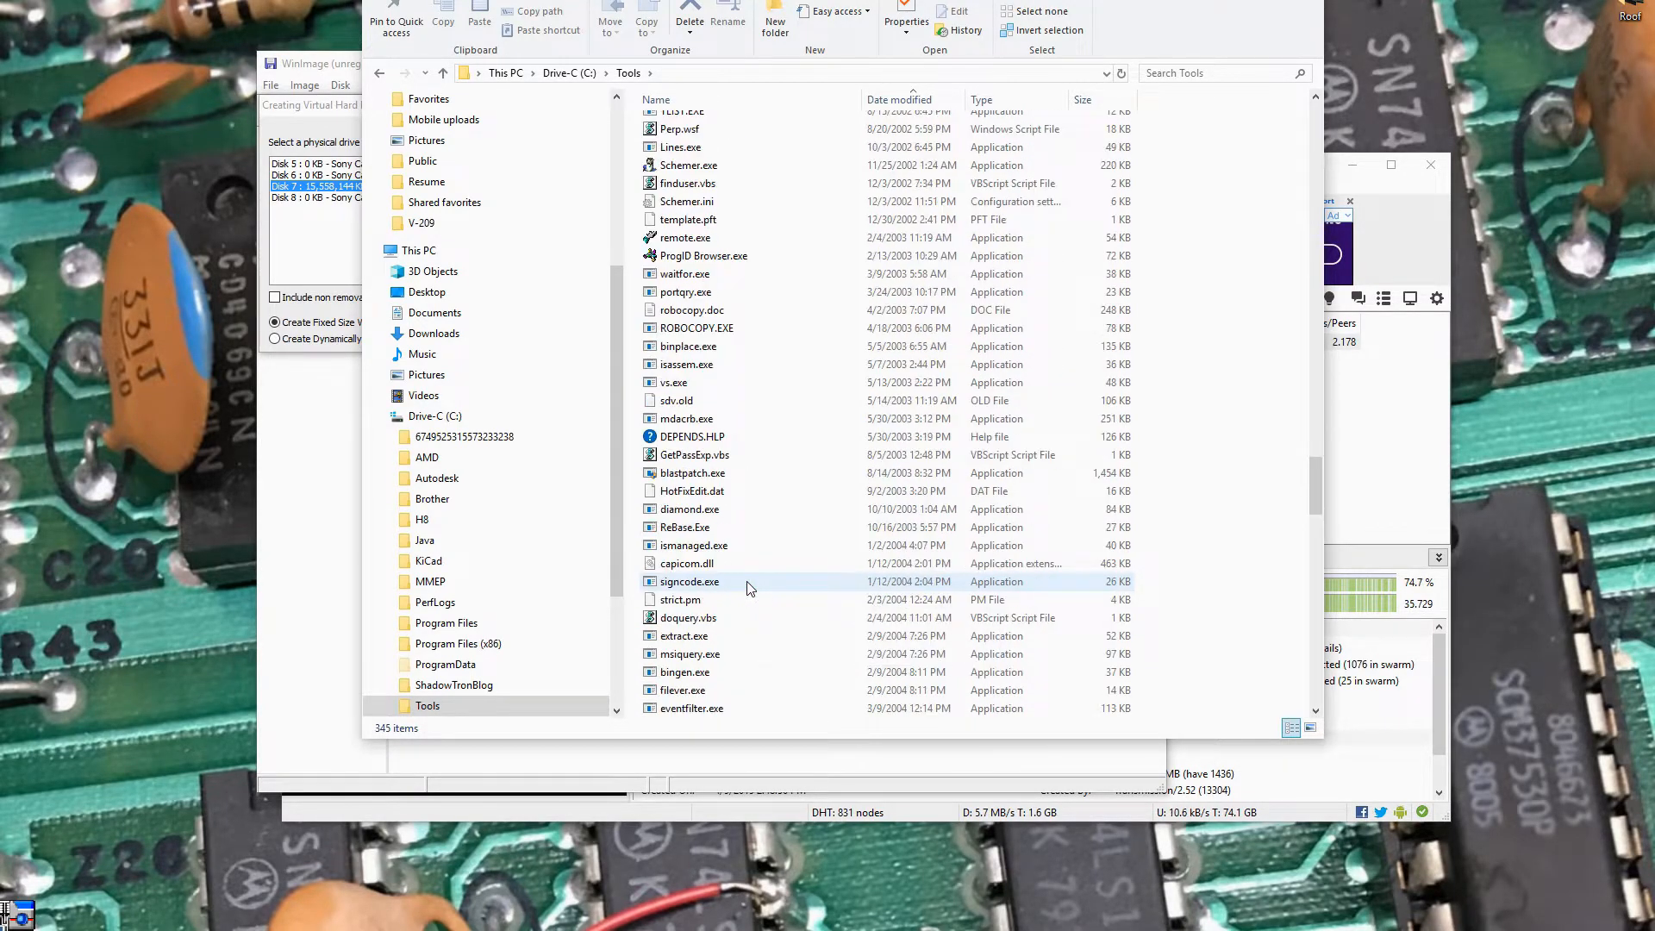
scroll(down, 3)
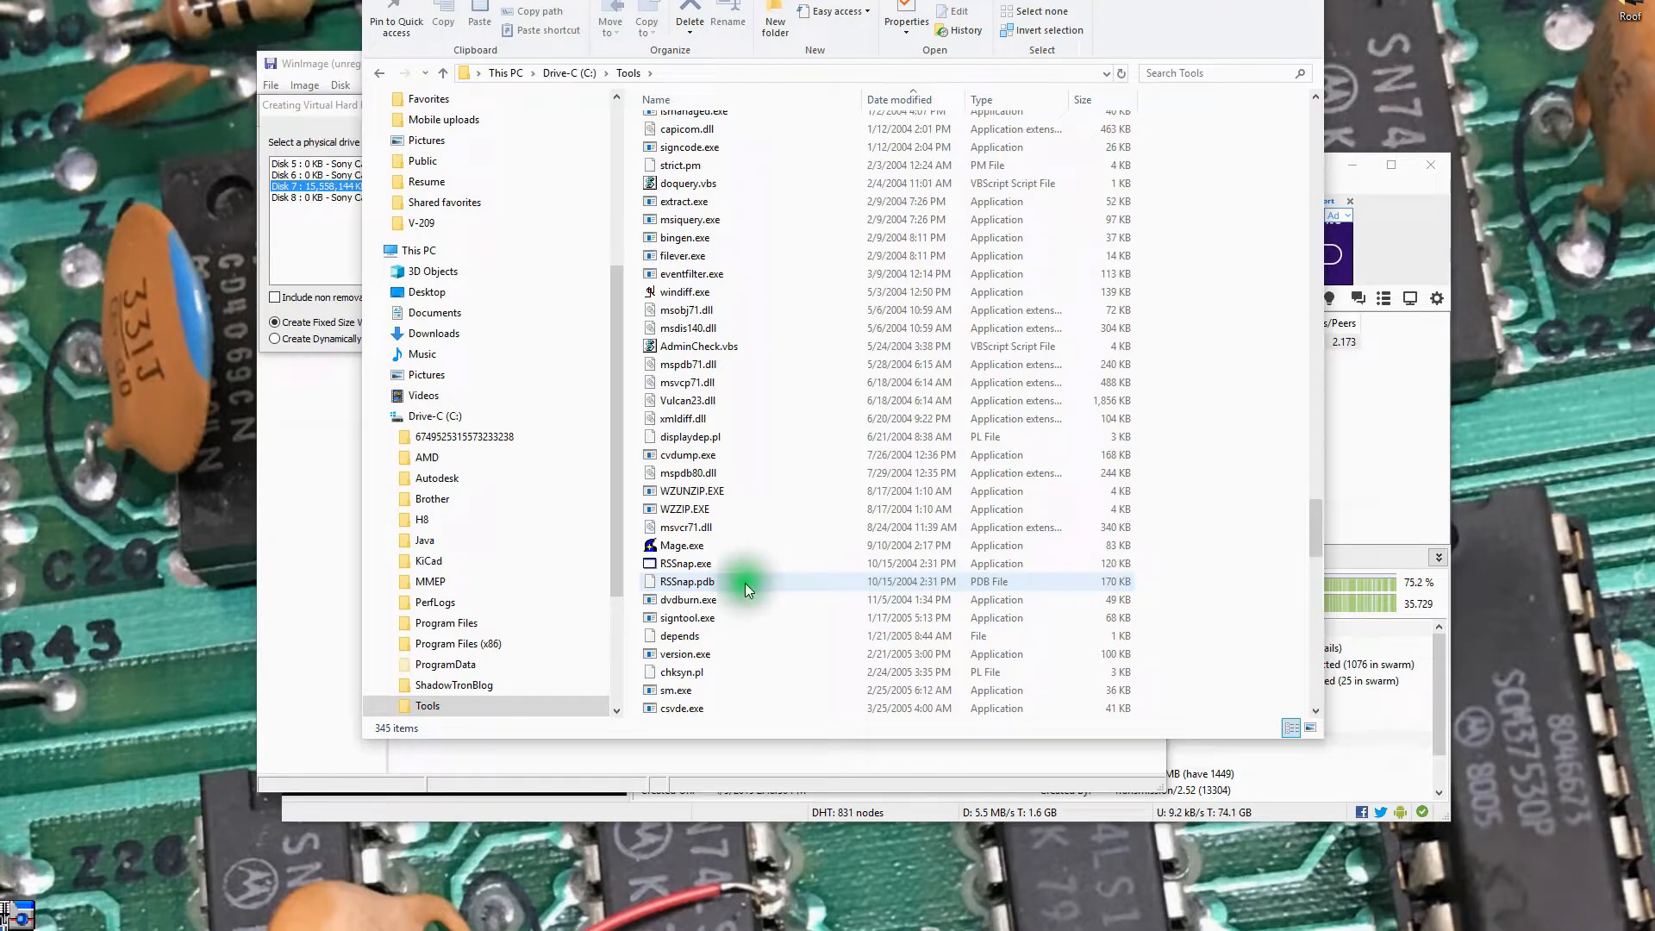
scroll(down, 3)
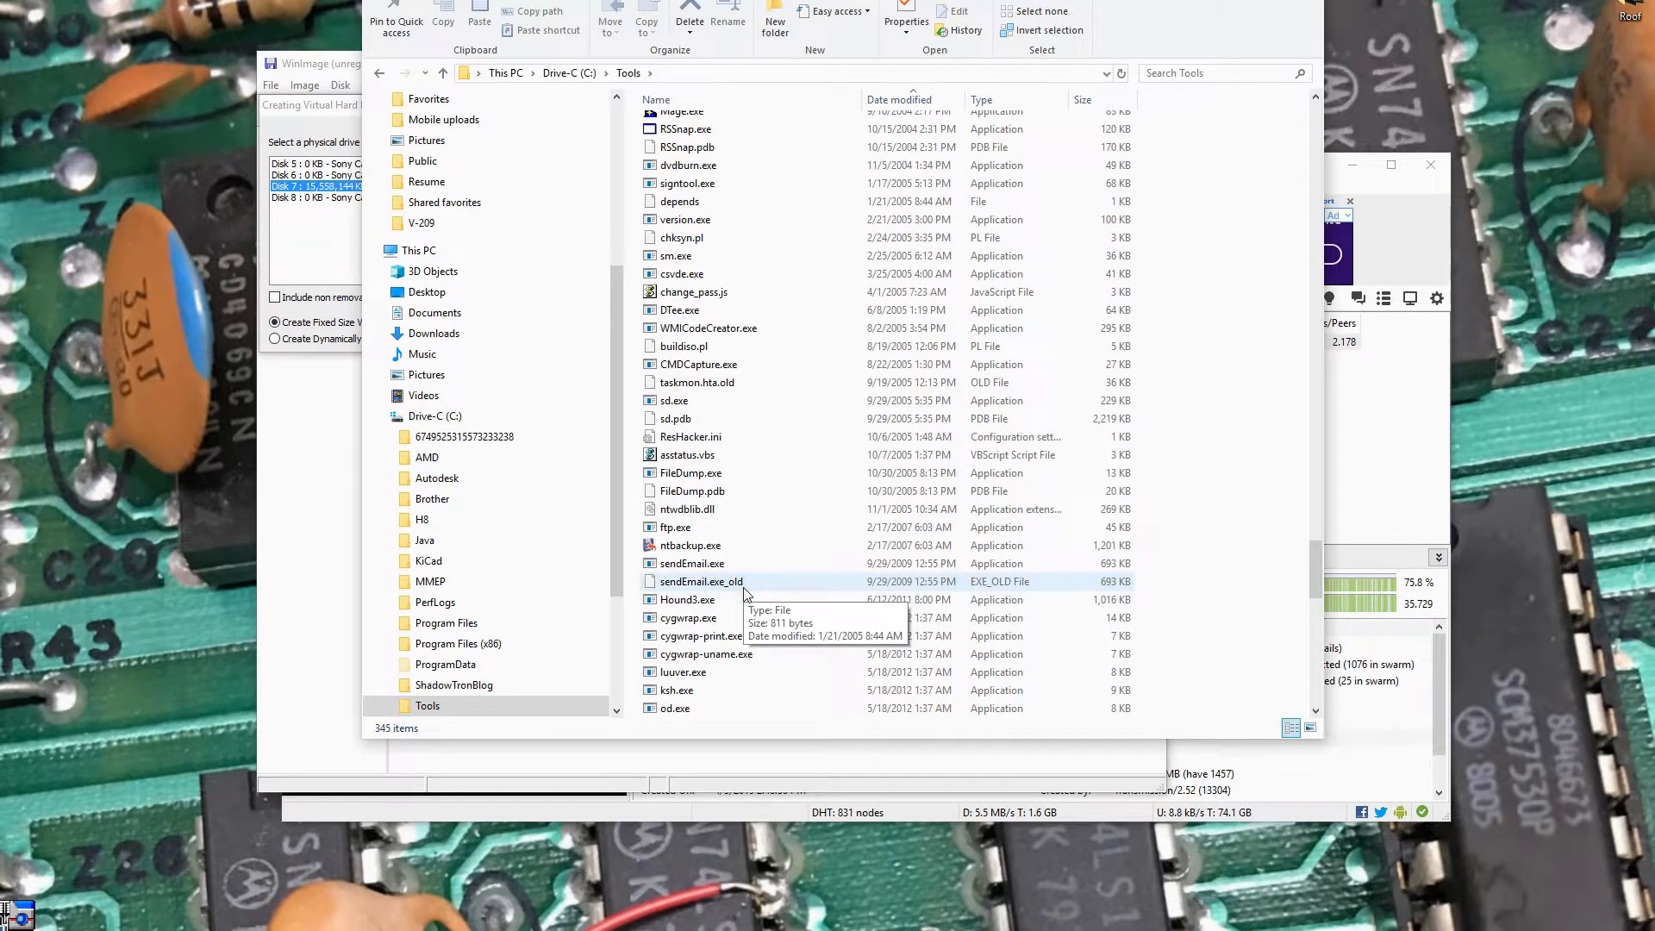
scroll(down, 3)
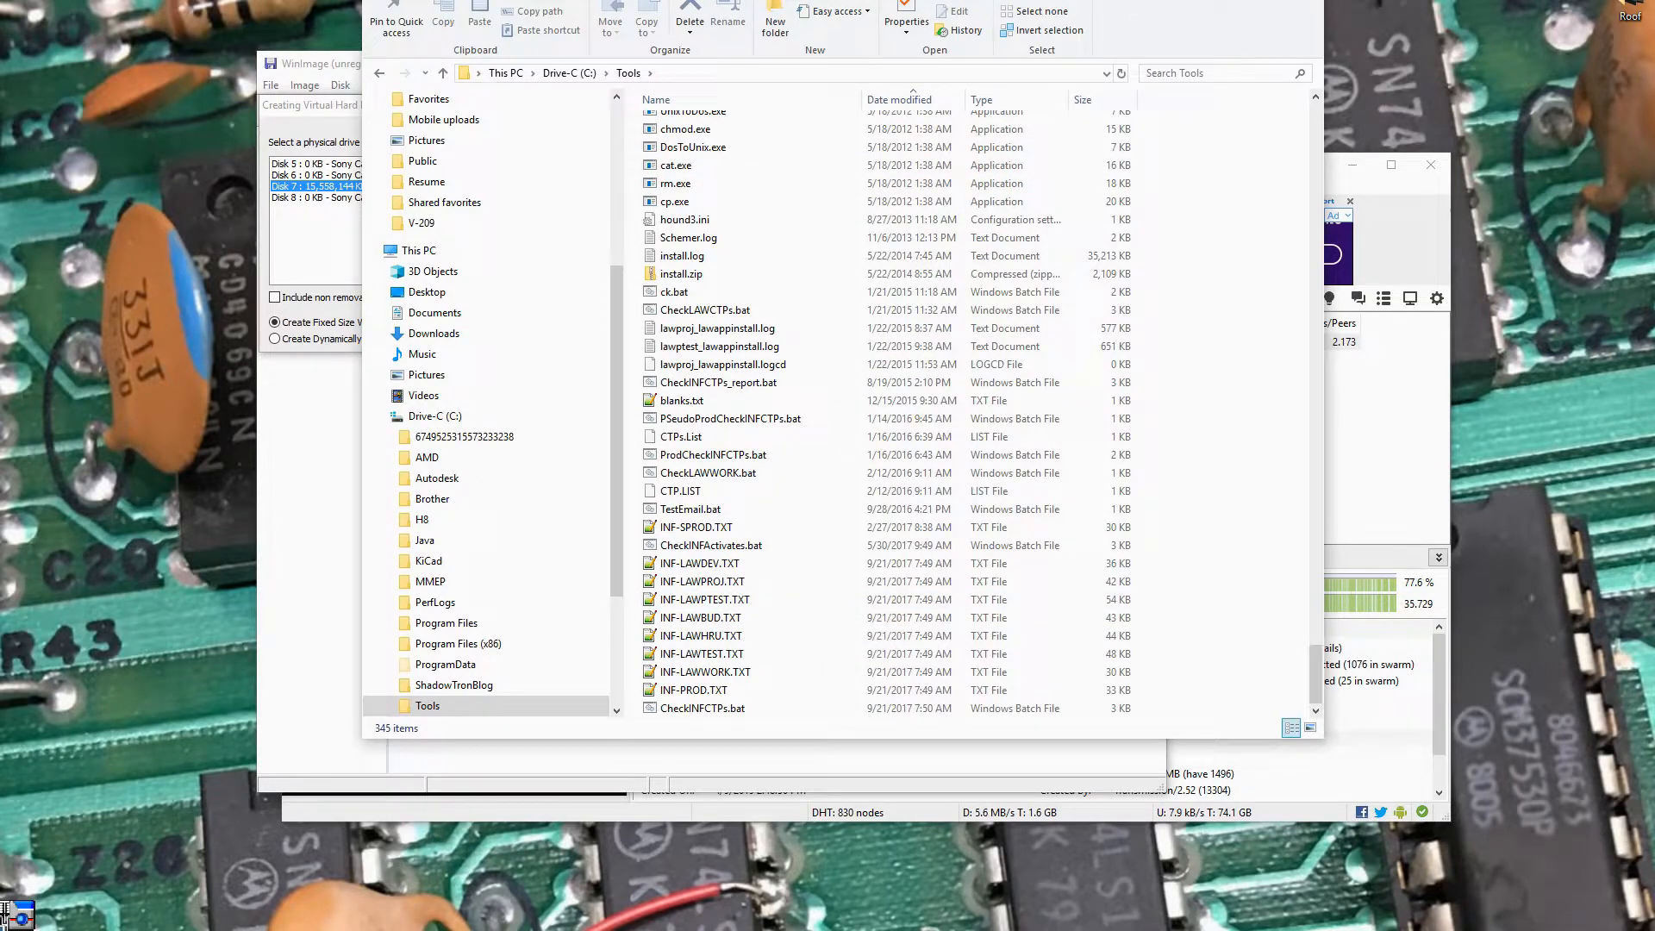
click(571, 135)
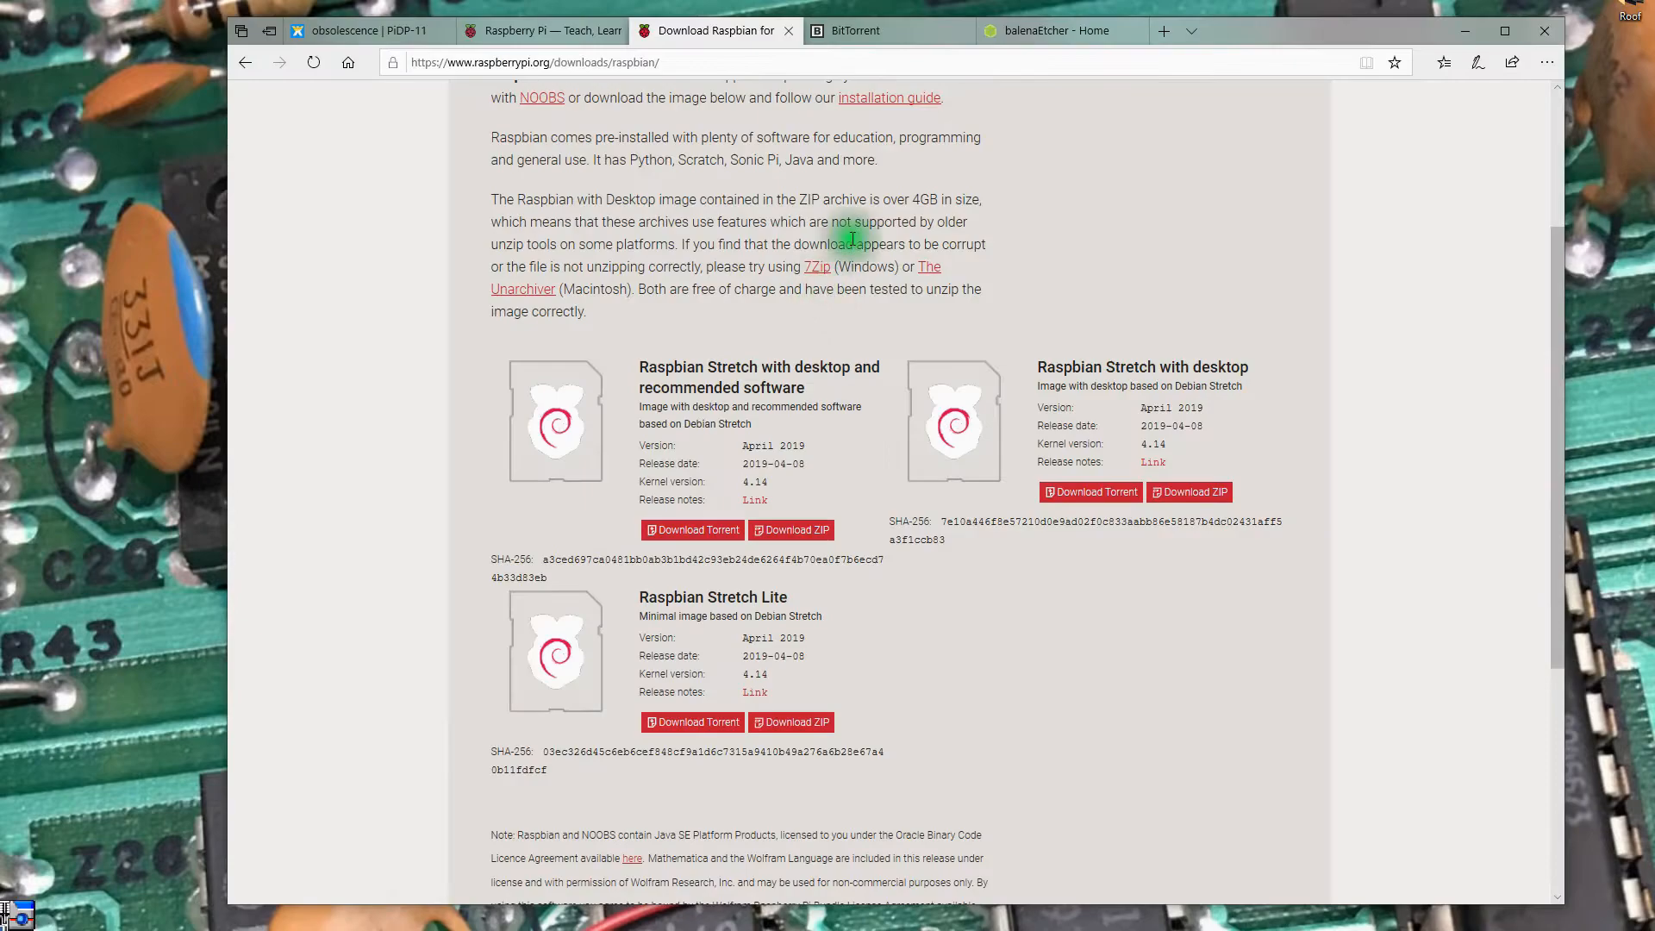
Search Bing for 'calculate sha-256' and follow the SHA Calculator Microsoft Store result.
click(1162, 31)
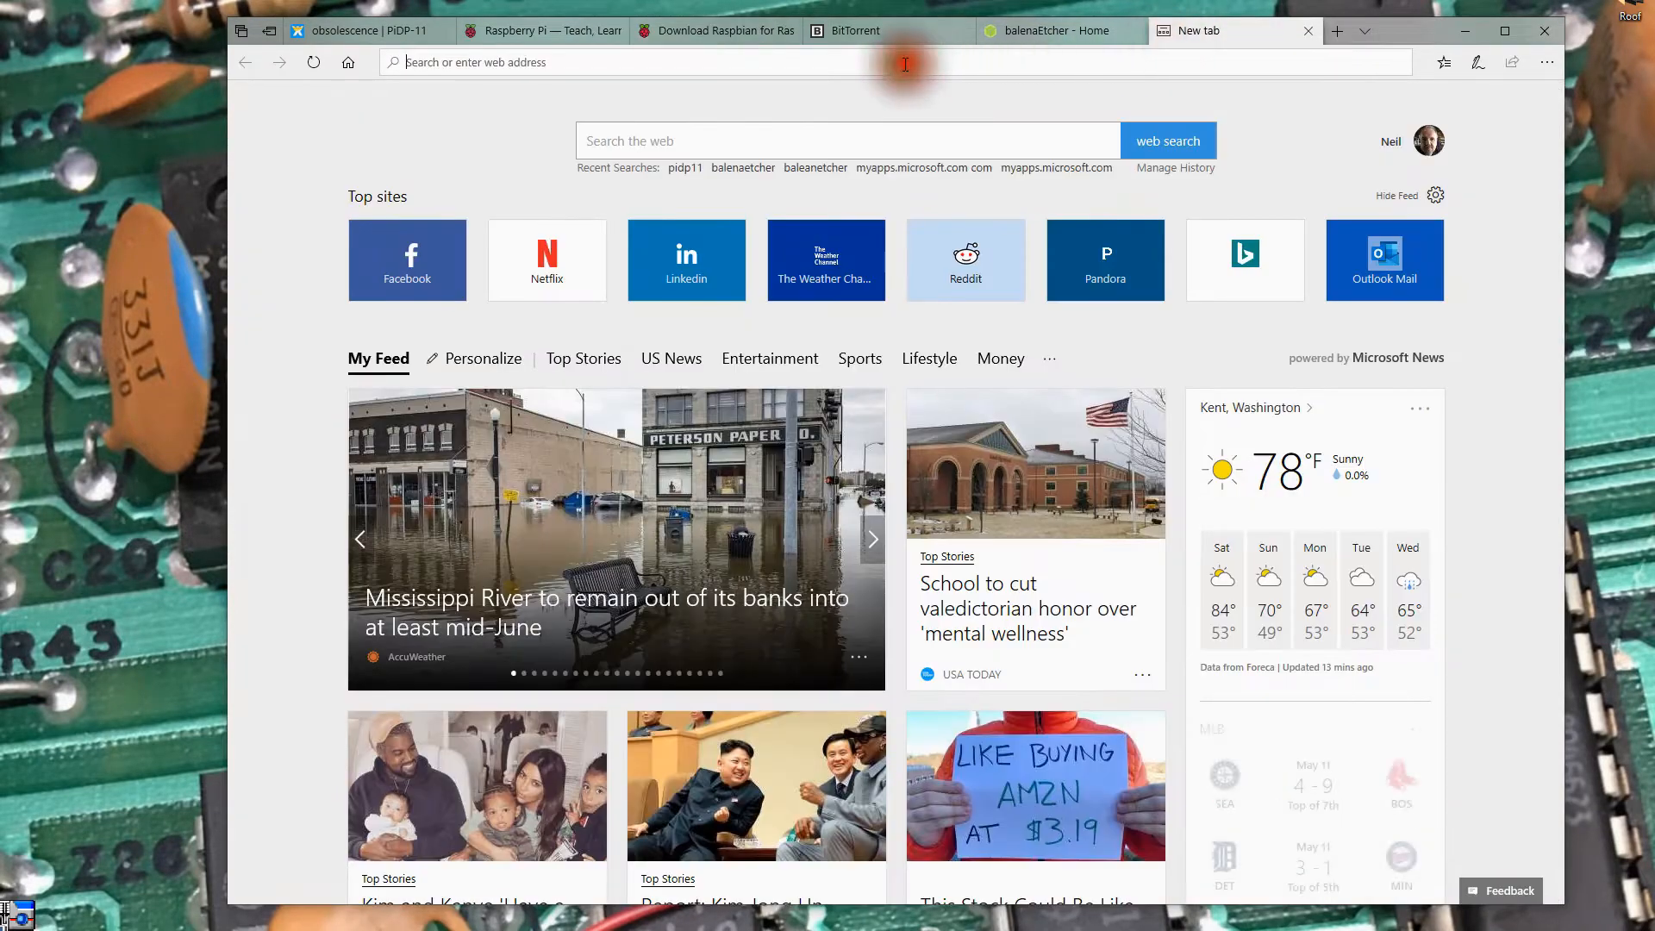
text(ca)
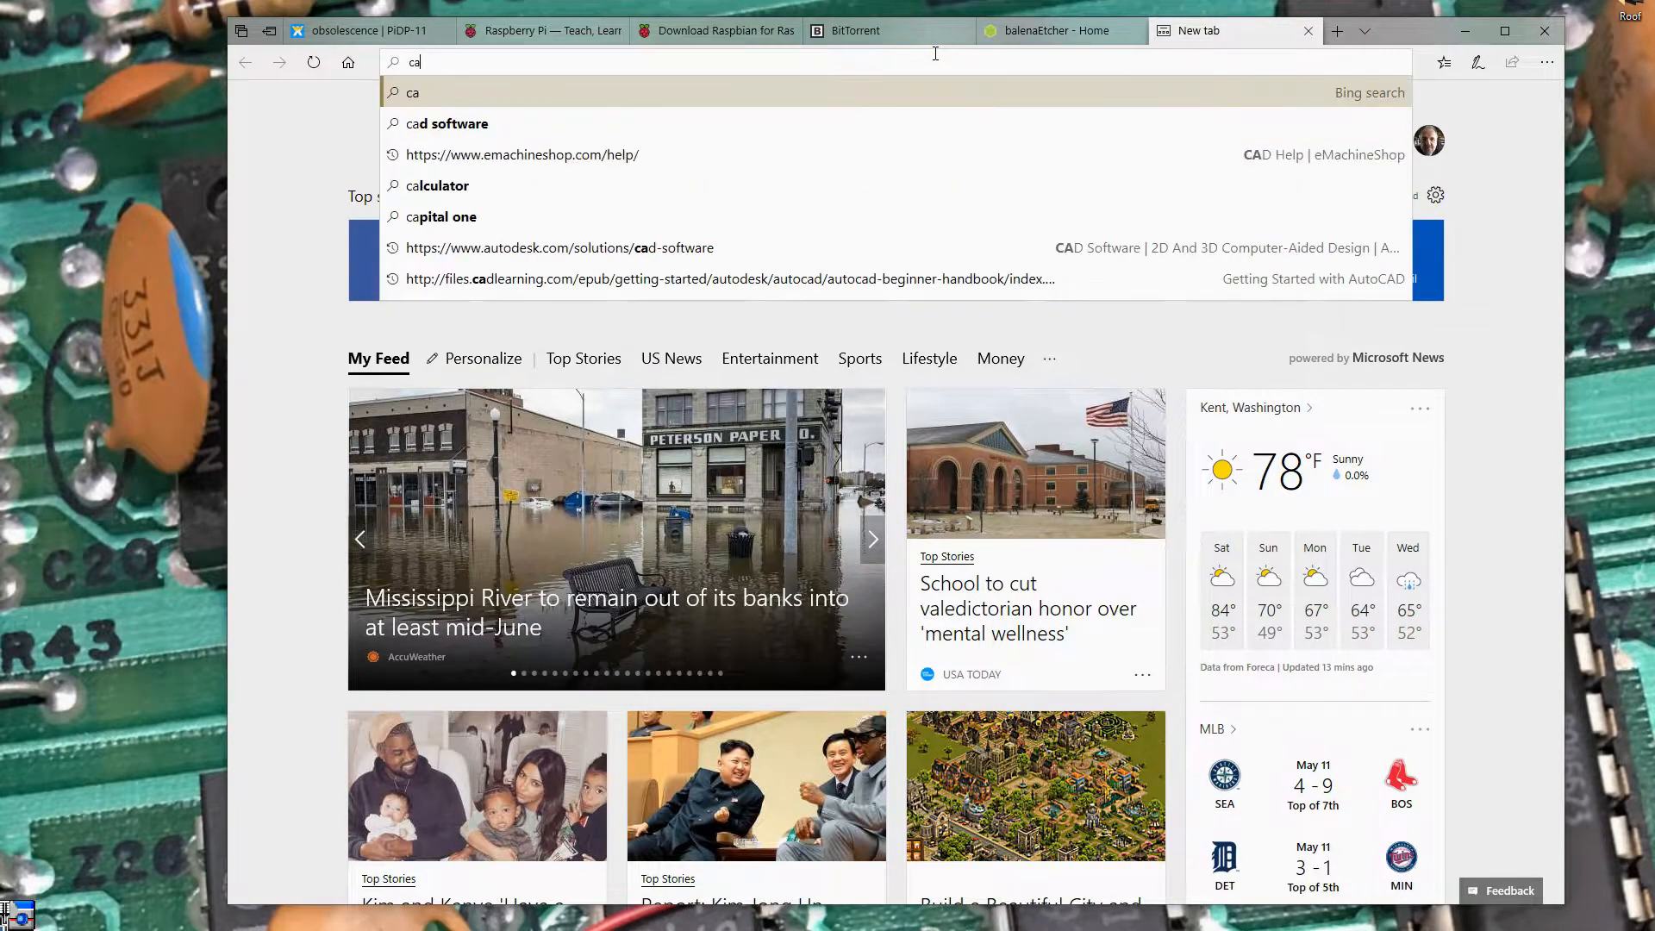
text(lcu;l)
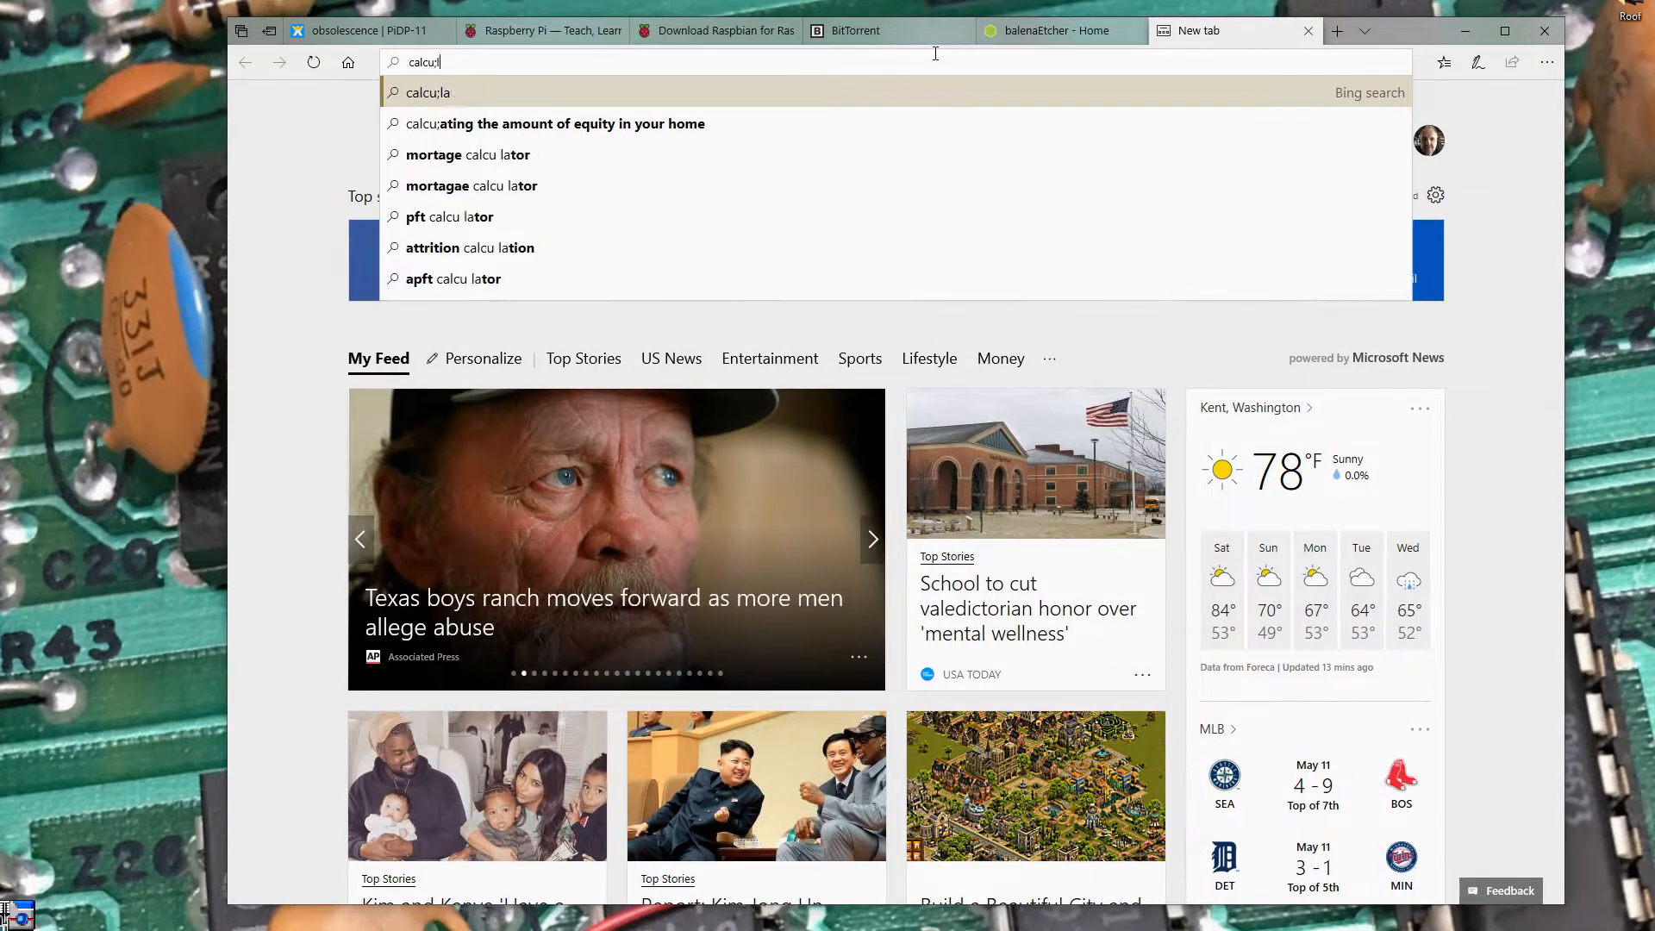
text(calculate sha-256)
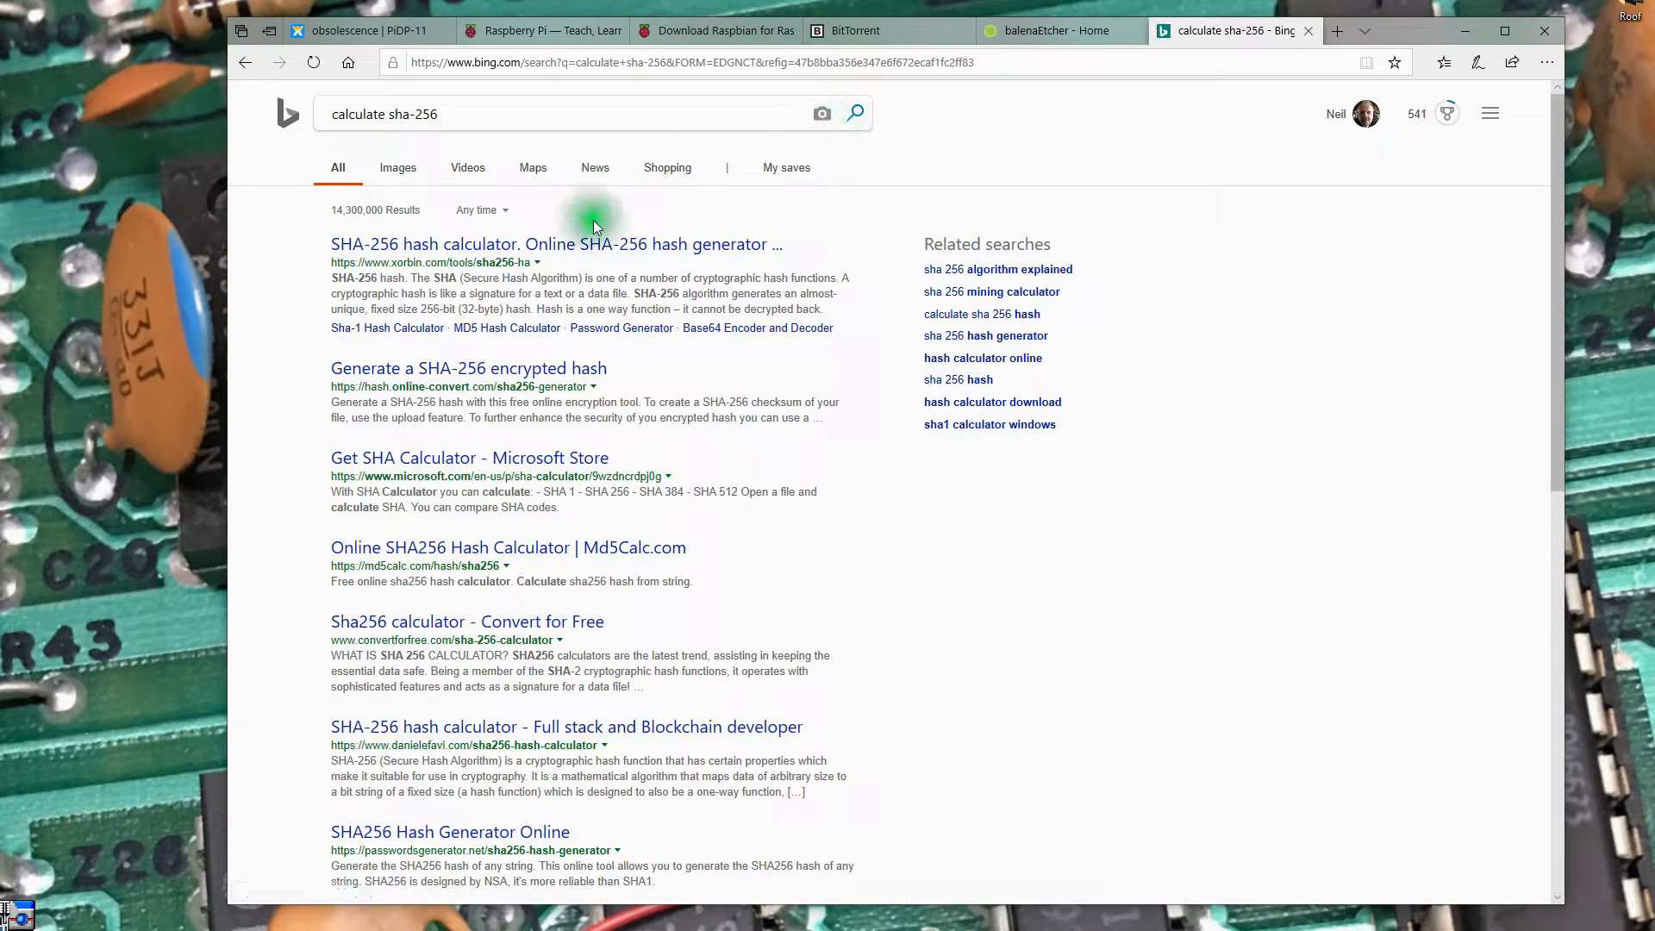
mouse_move(674, 402)
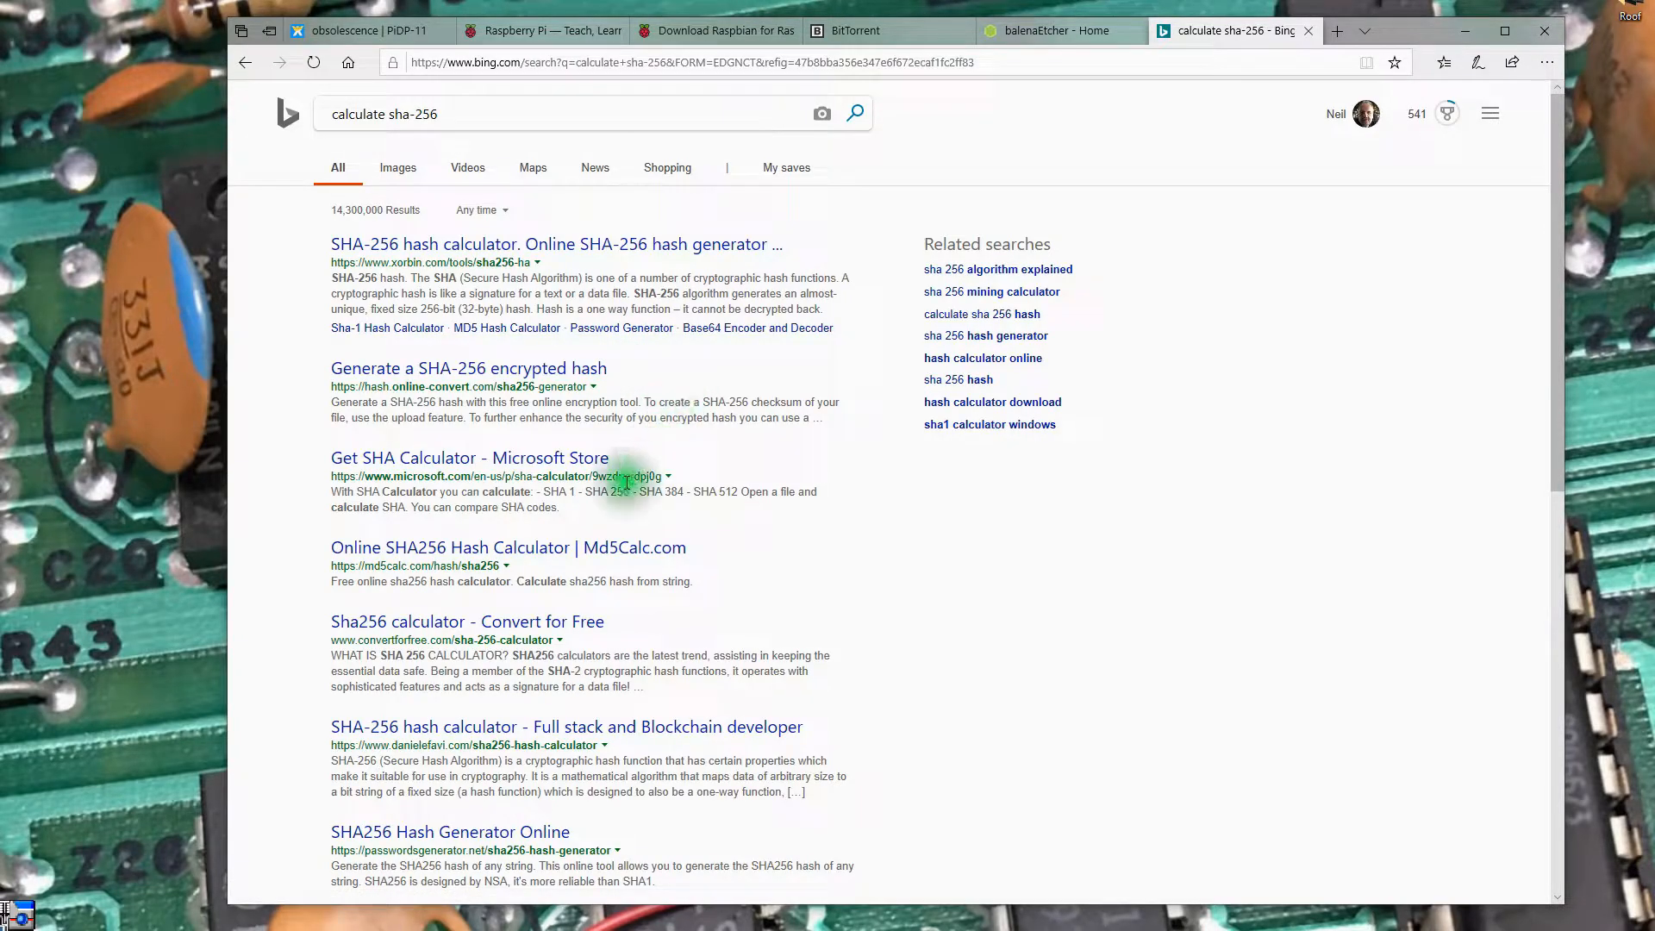
mouse_move(593, 524)
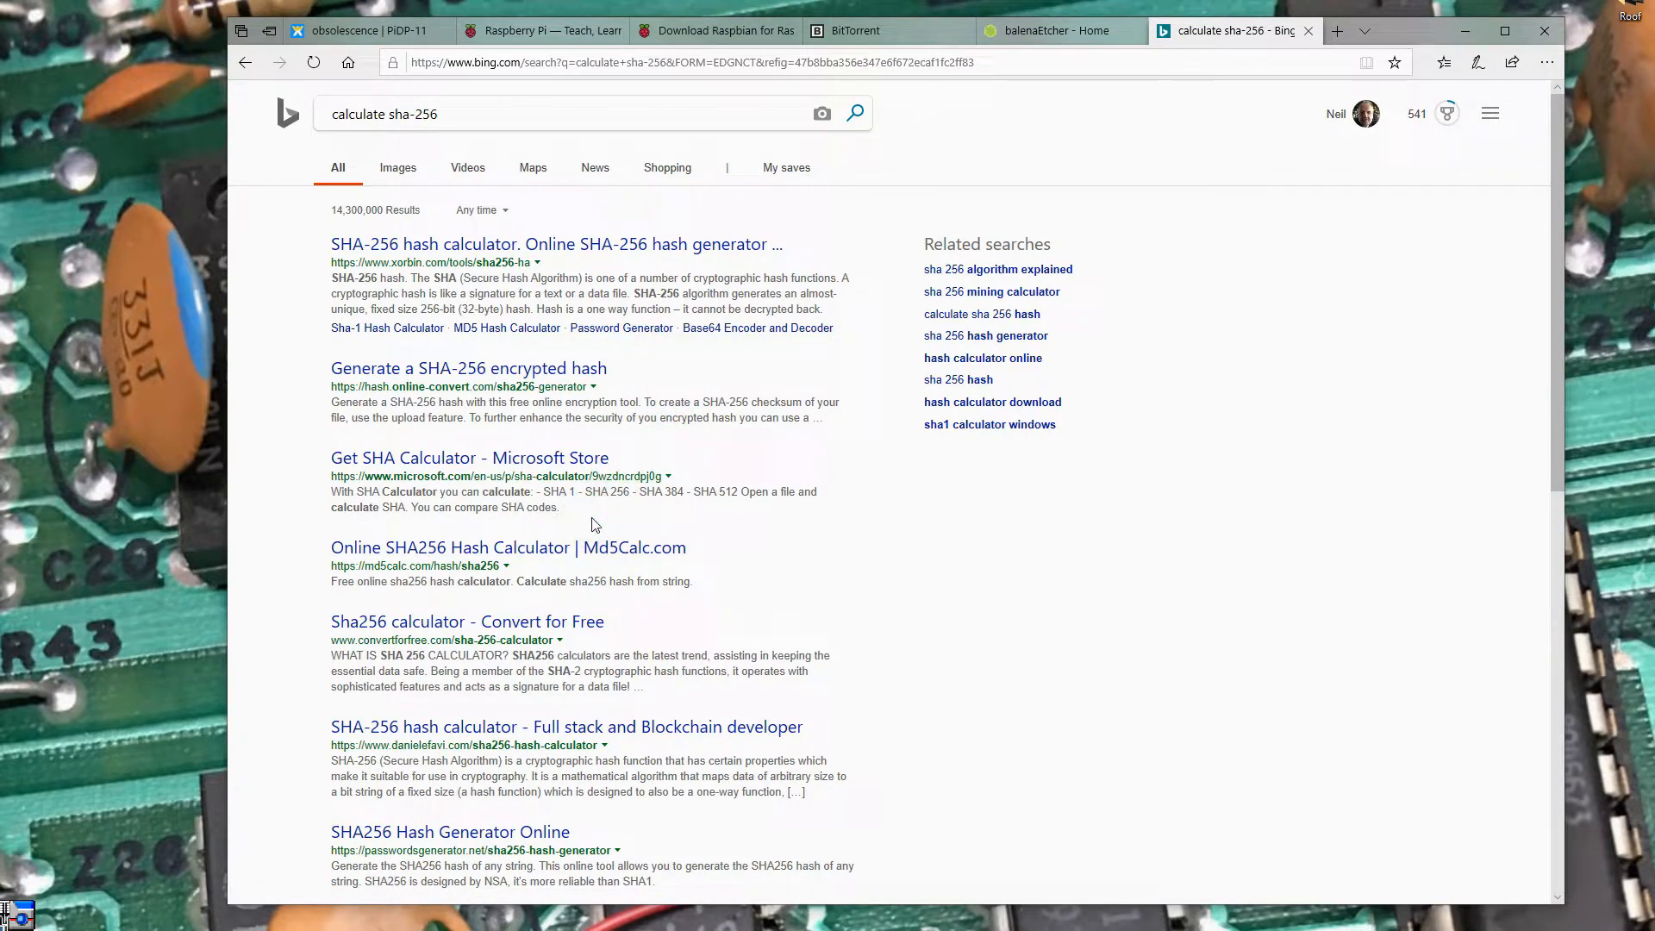
click(493, 458)
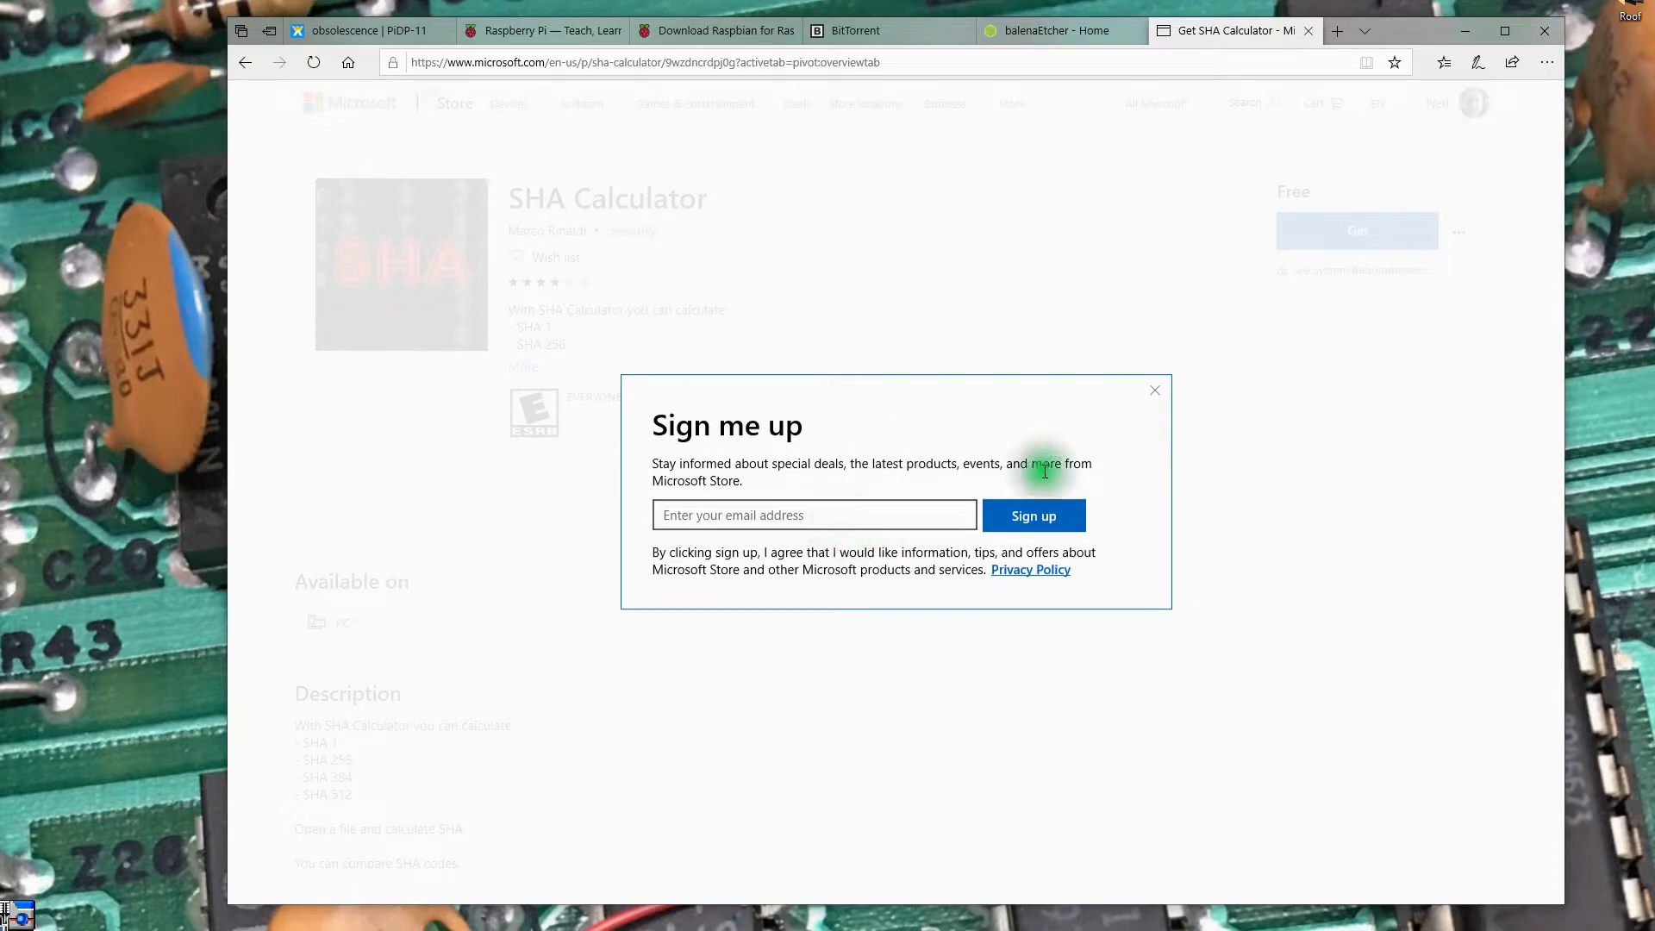
Read the SHA Calculator description and request the free app via Get.
click(1155, 390)
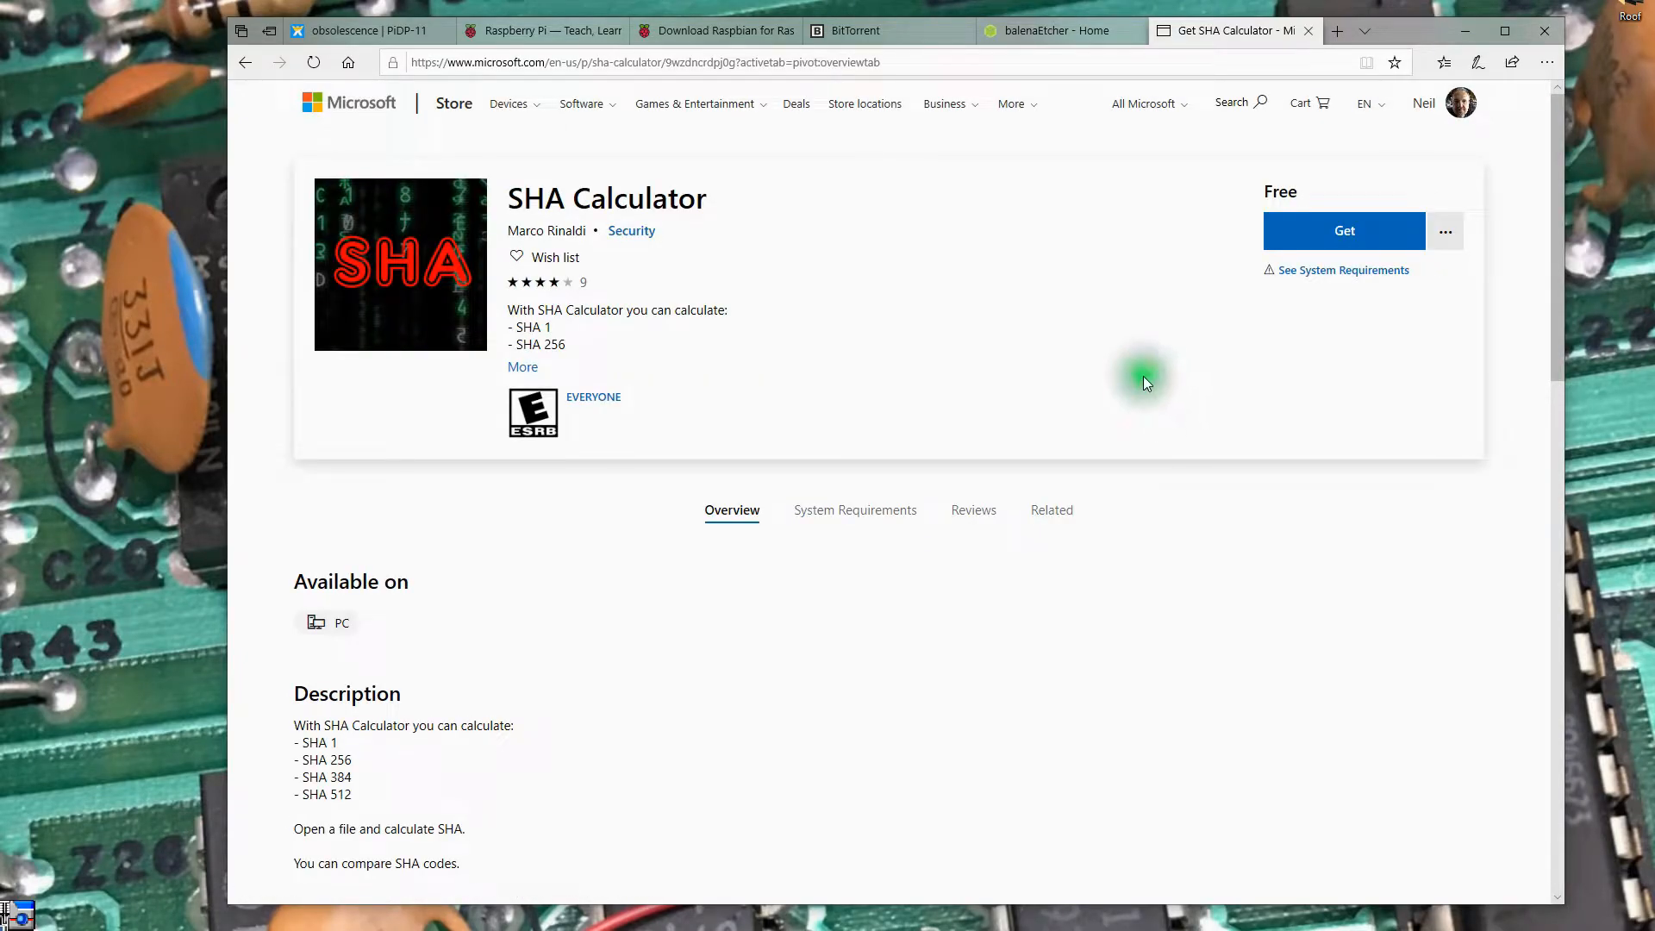
mouse_move(659, 338)
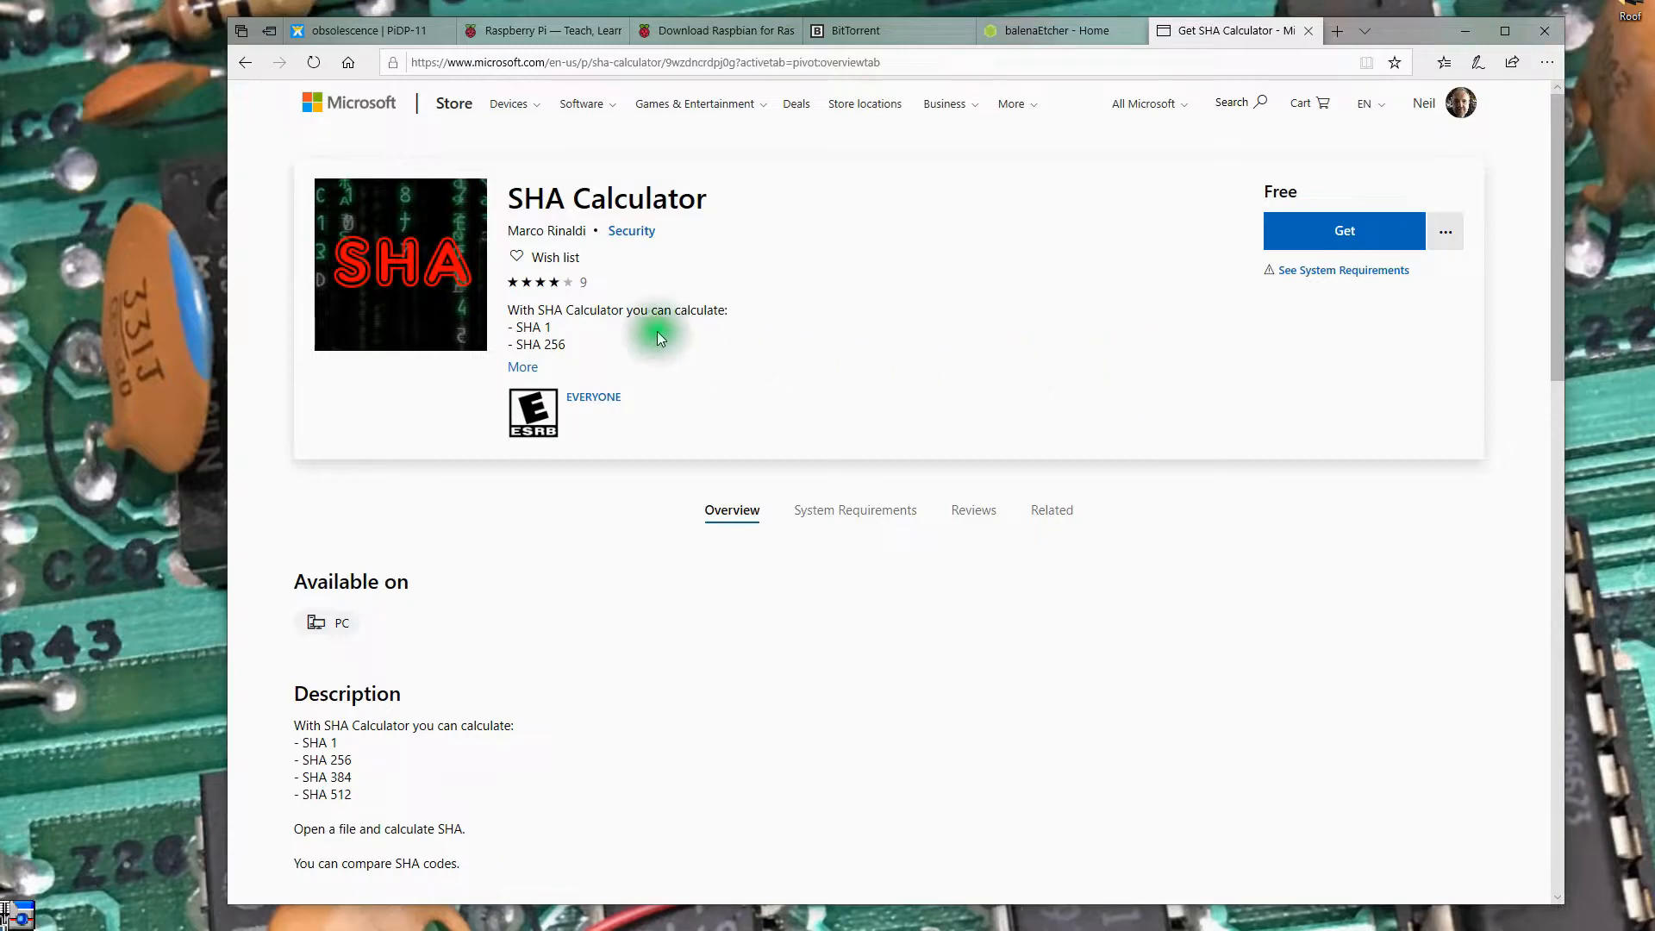
click(522, 366)
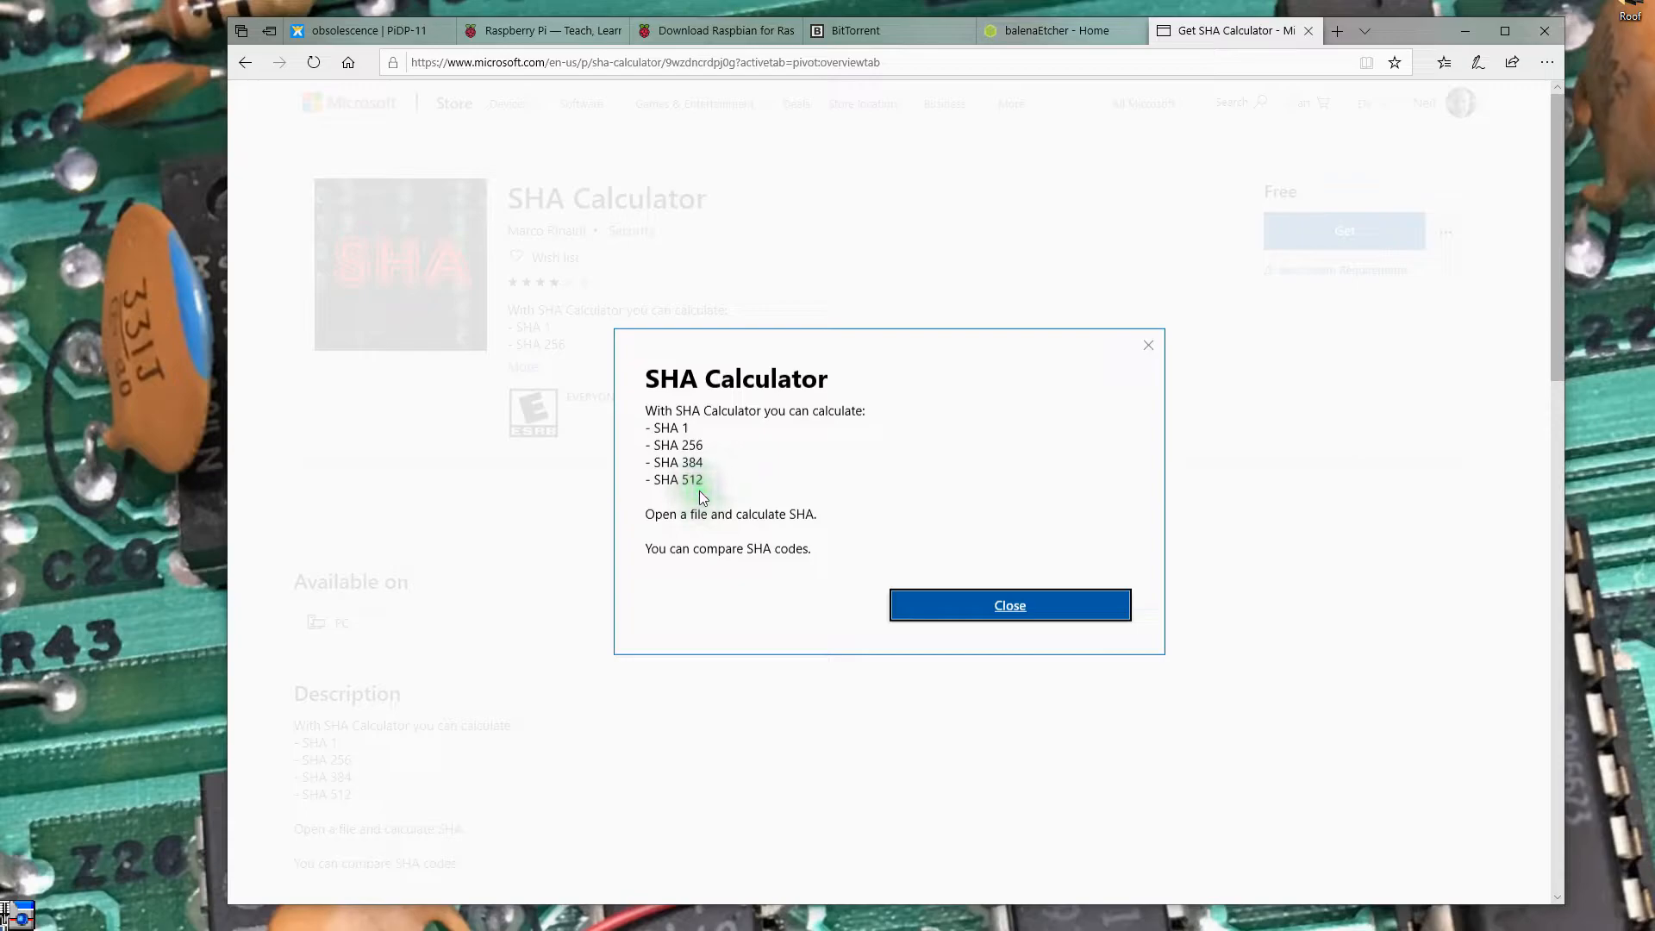
click(1010, 605)
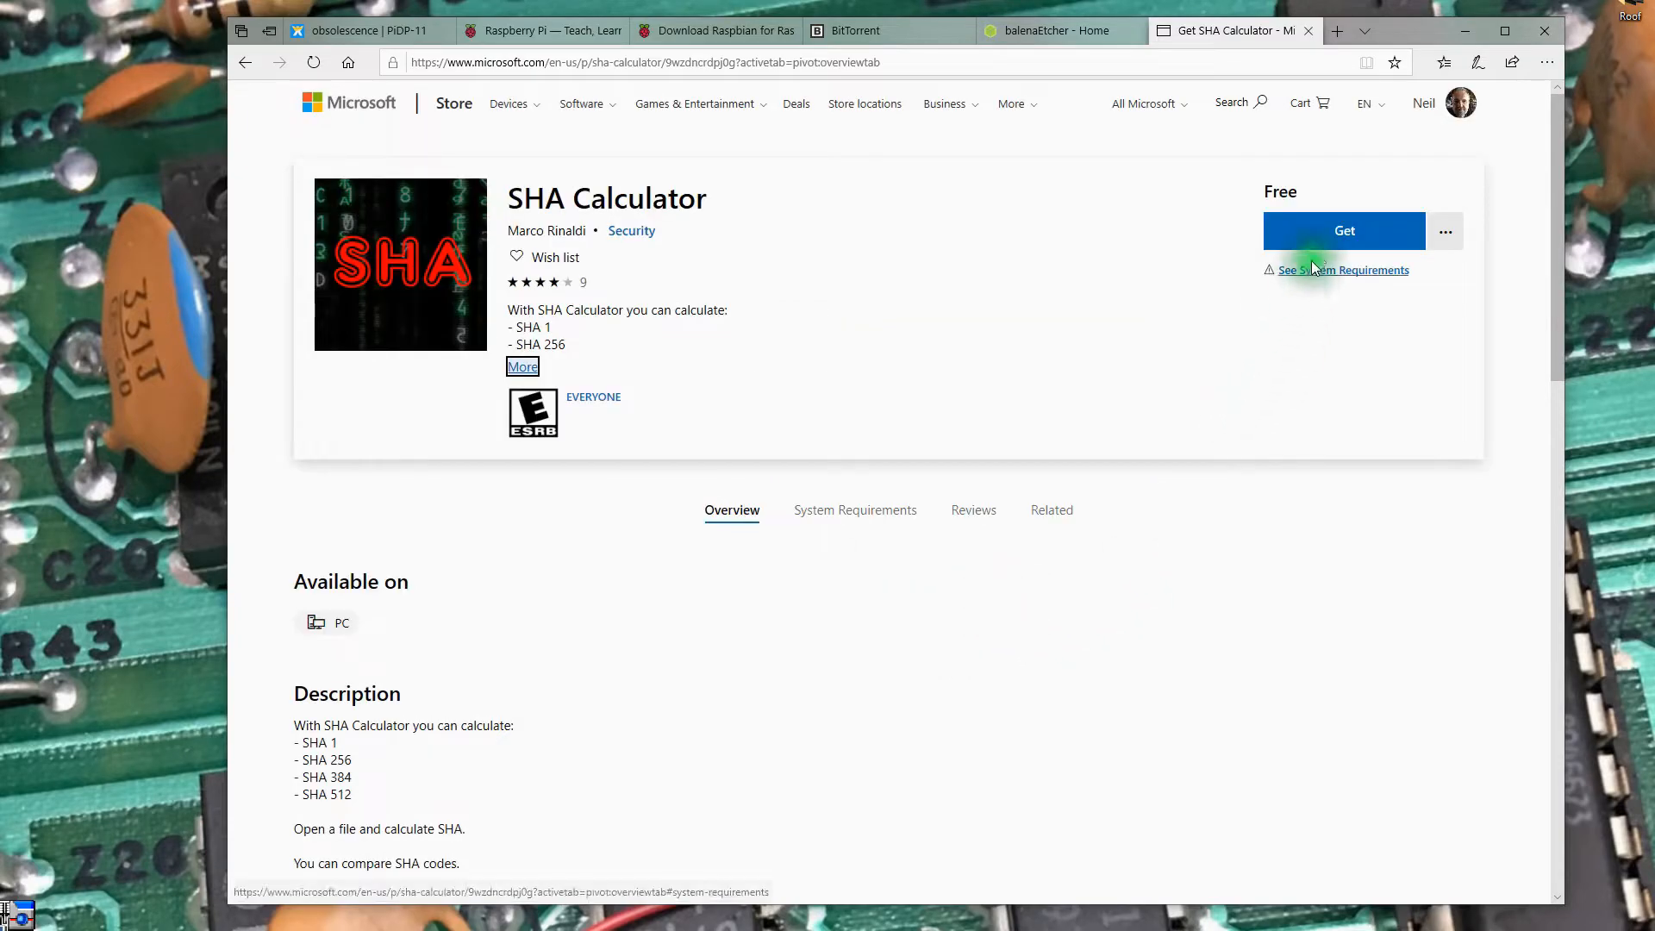
click(1345, 231)
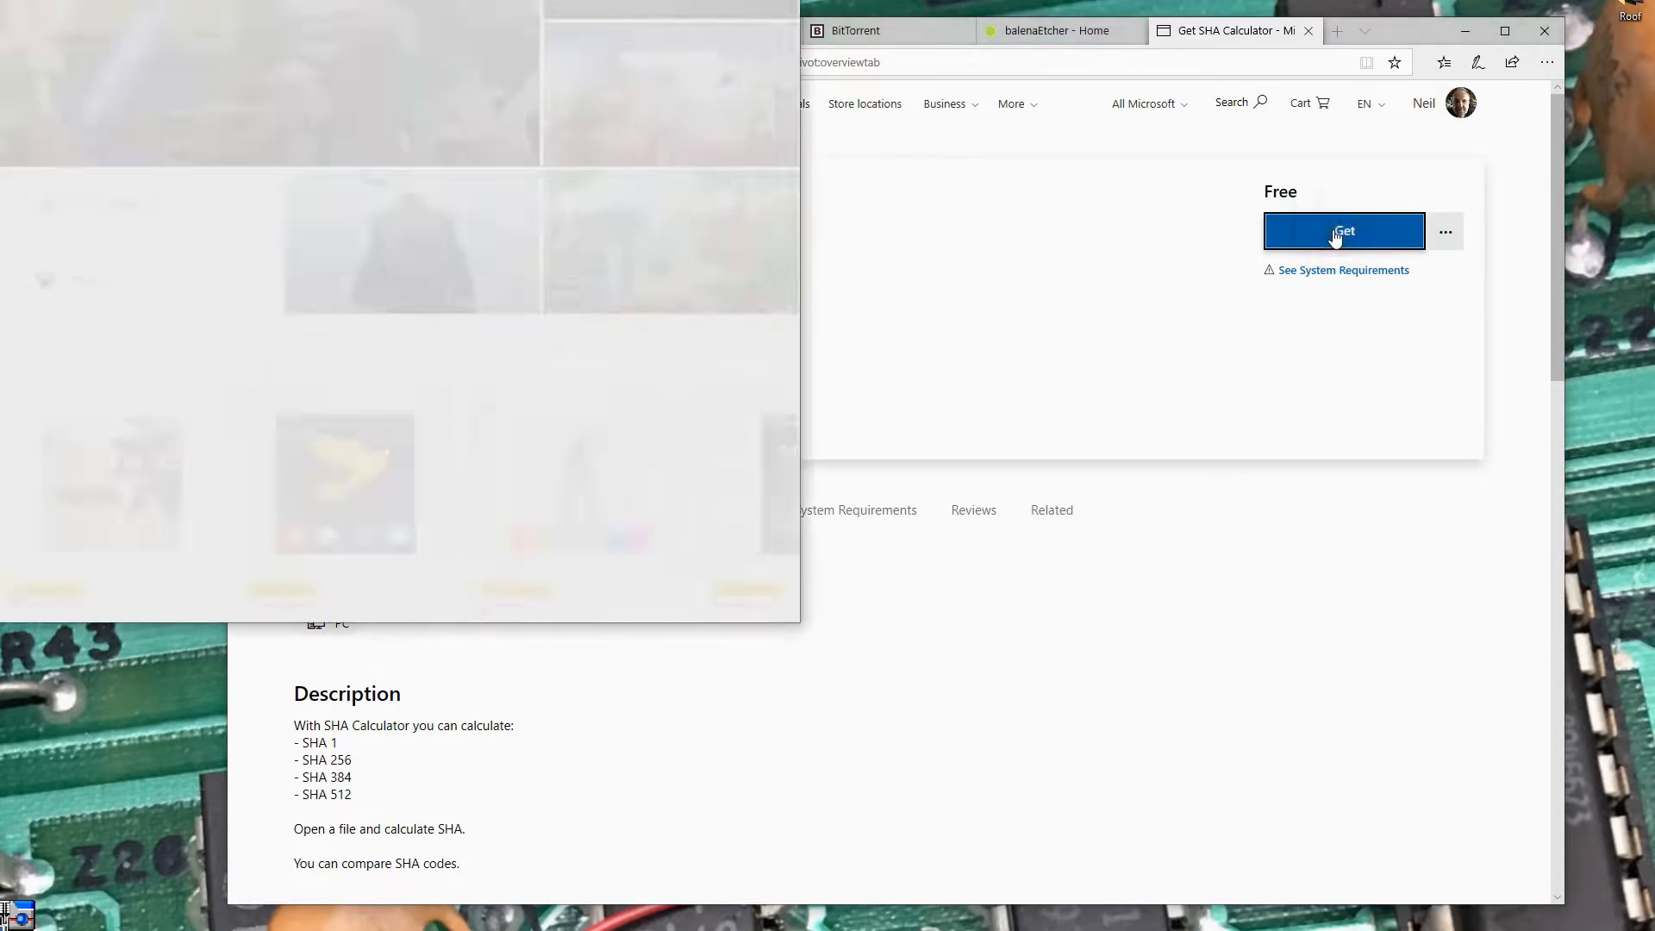
Acquire and install SHA Calculator from the Store, then launch it.
click(1344, 231)
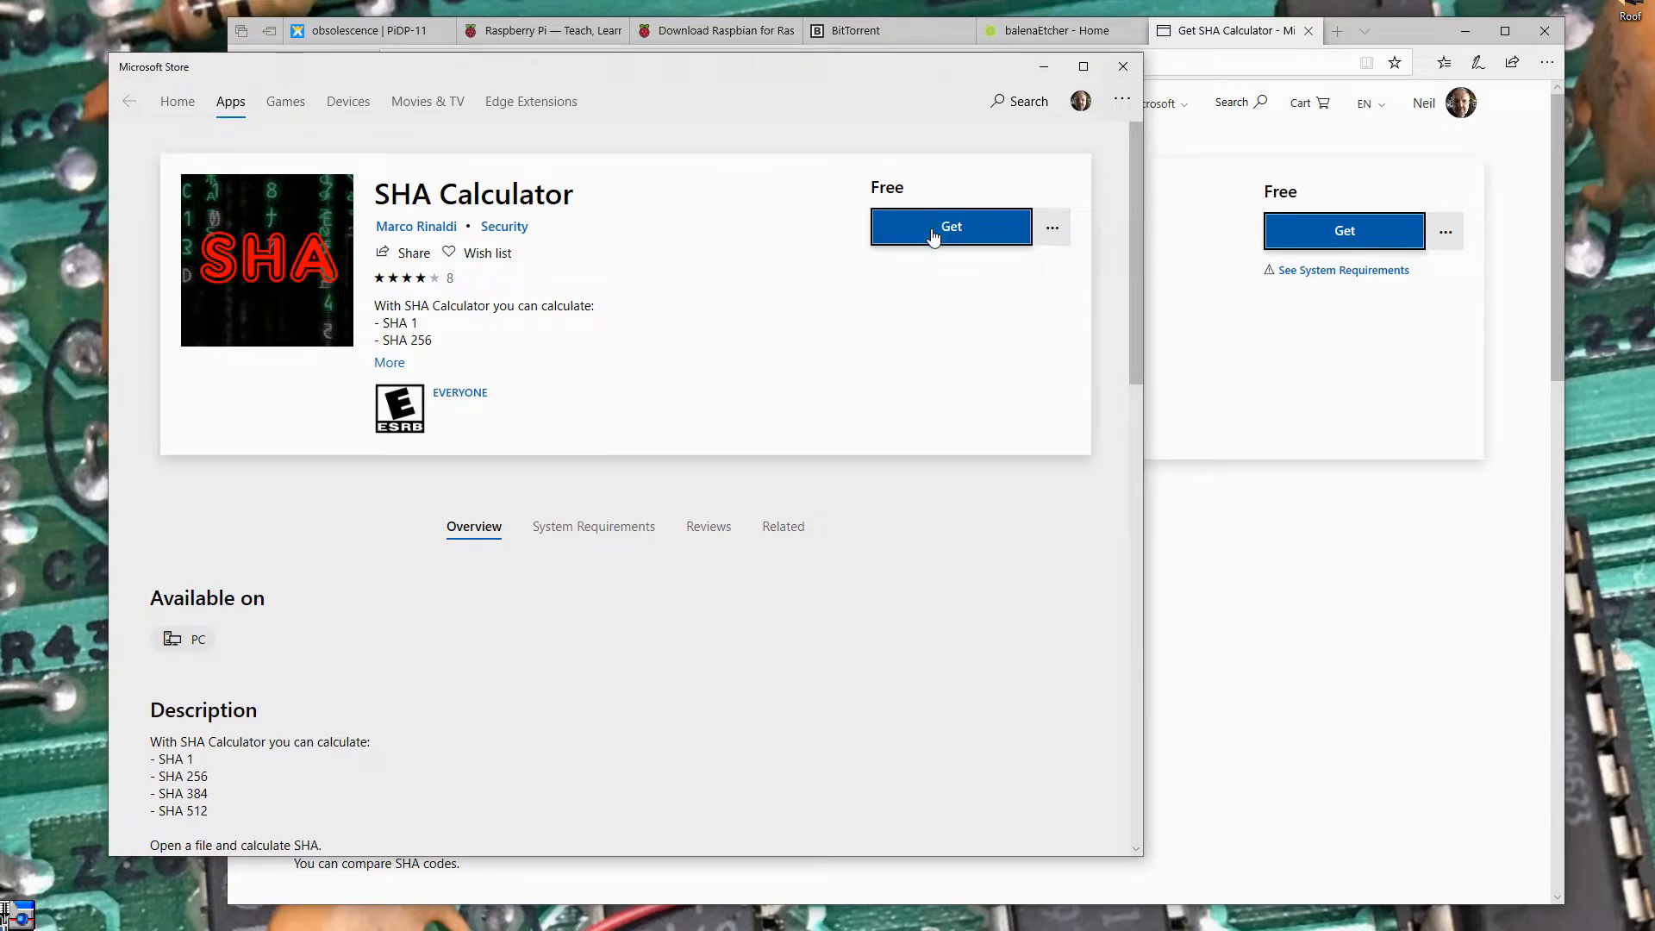
click(952, 227)
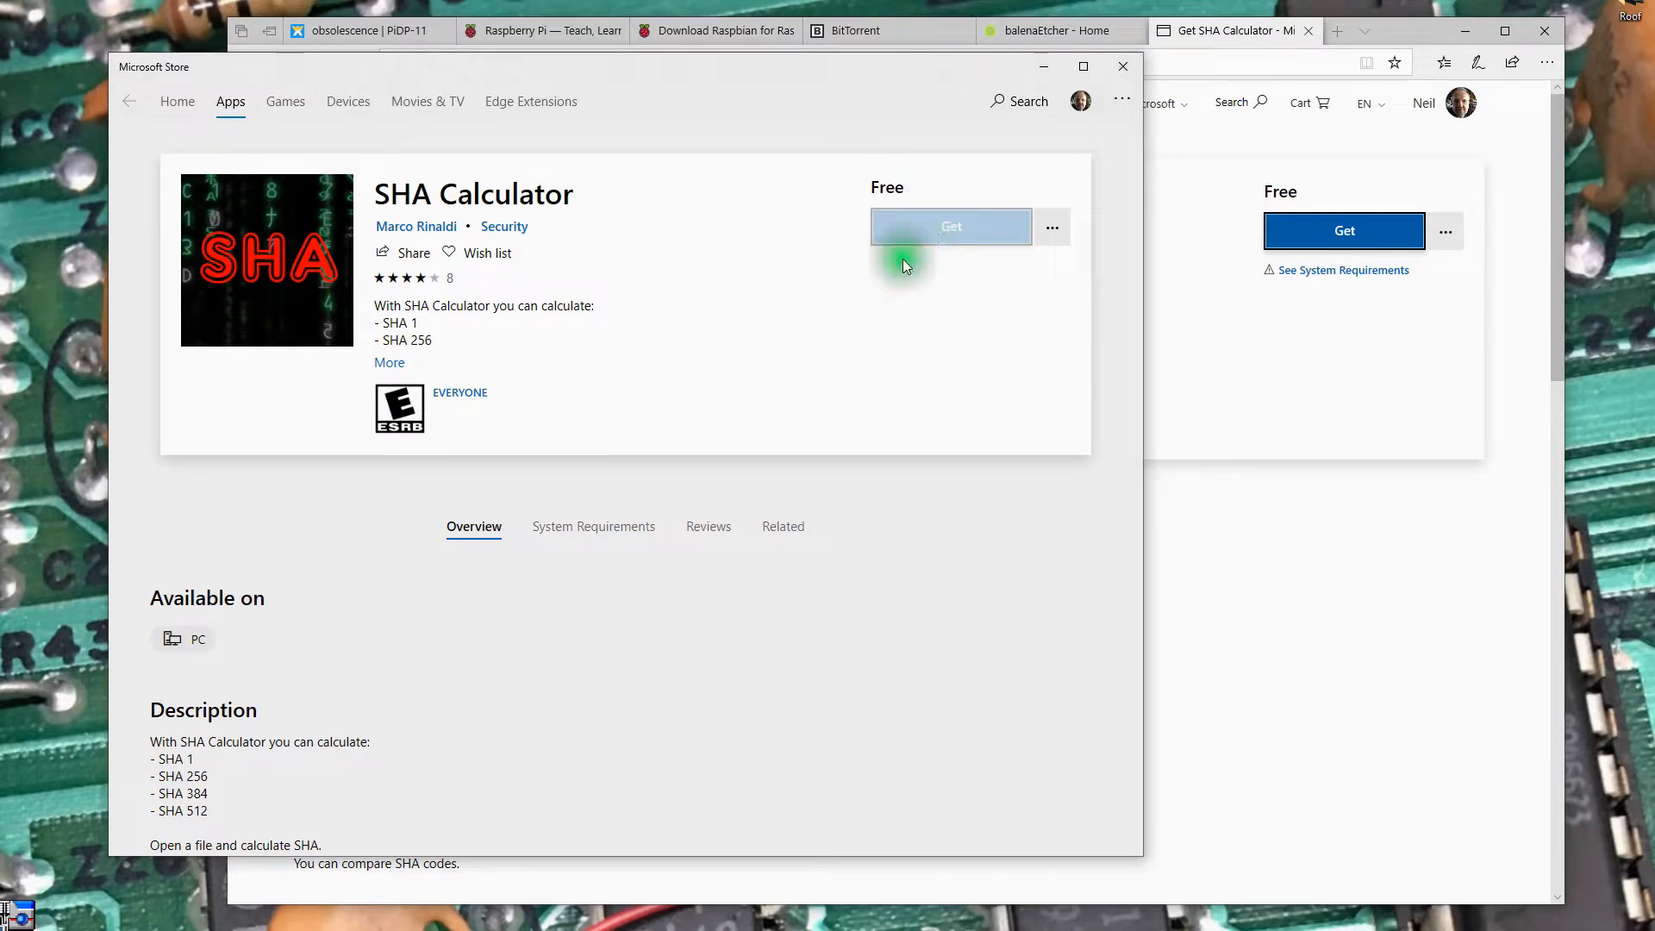
click(952, 227)
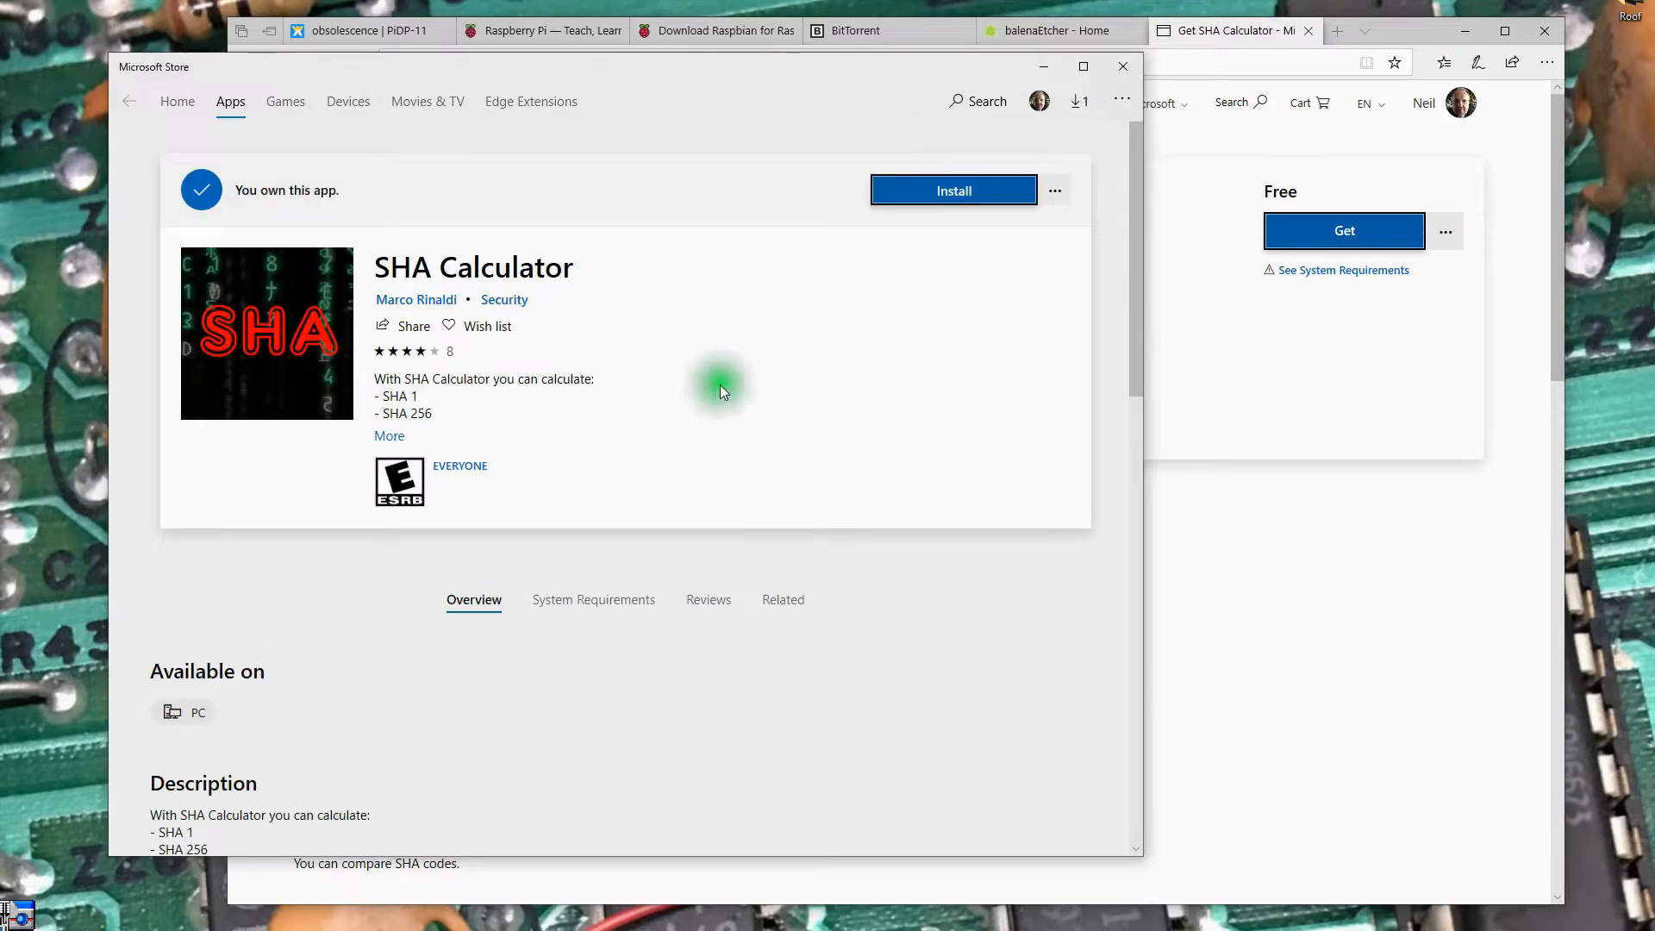
mouse_move(838, 383)
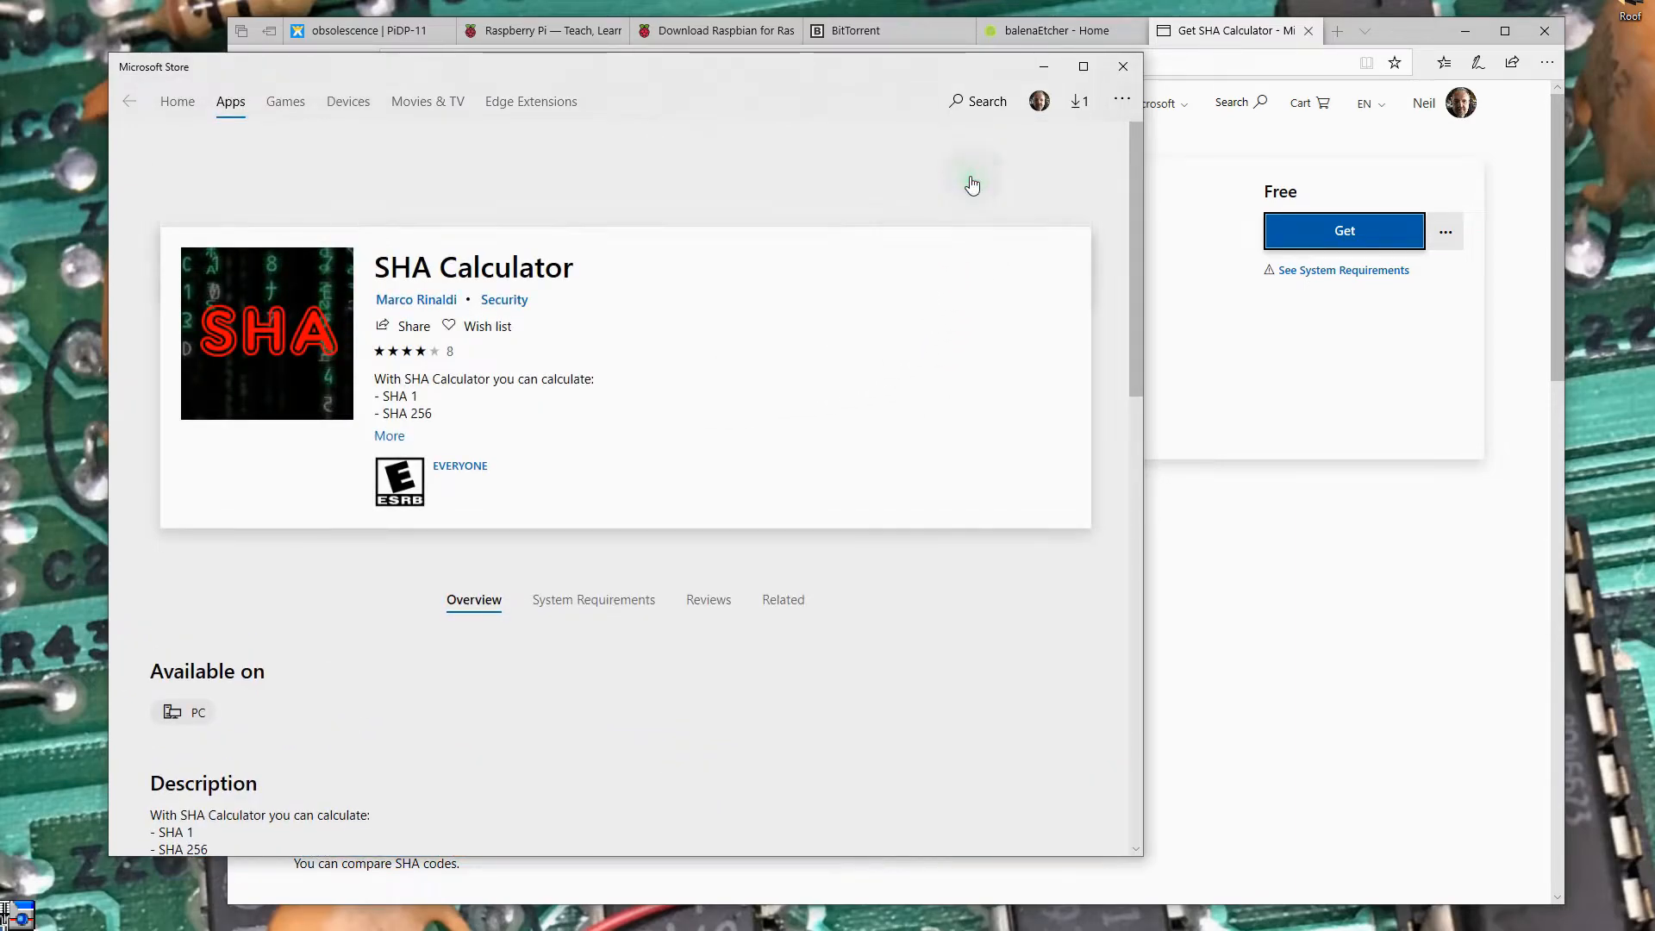
click(1345, 231)
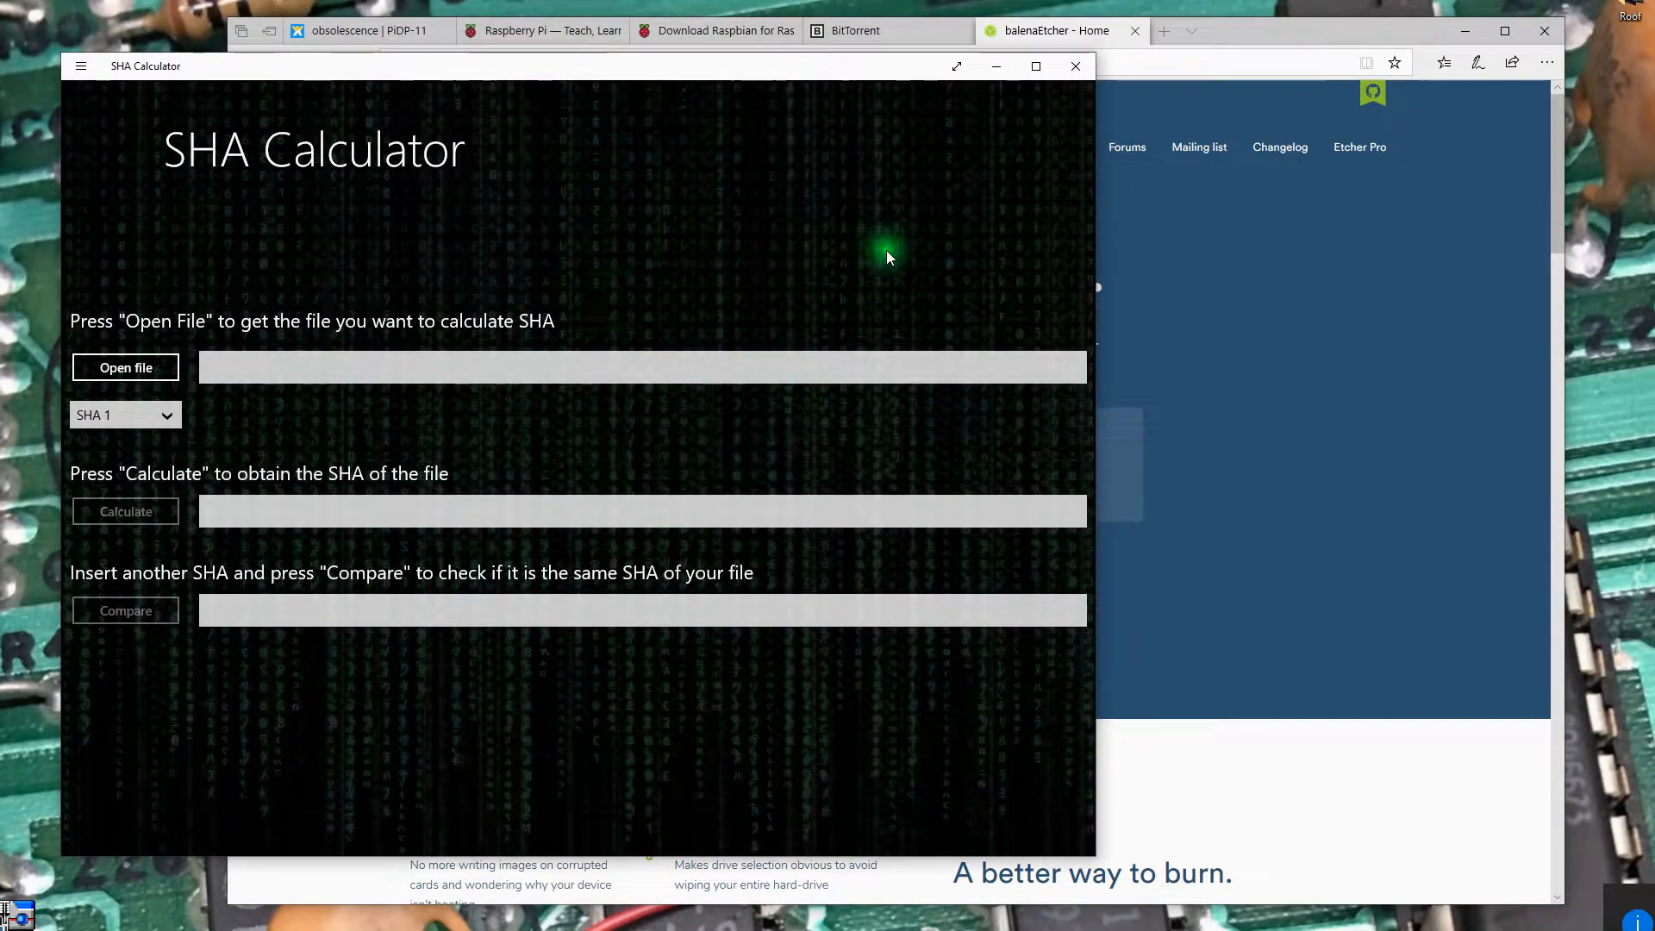
click(1076, 66)
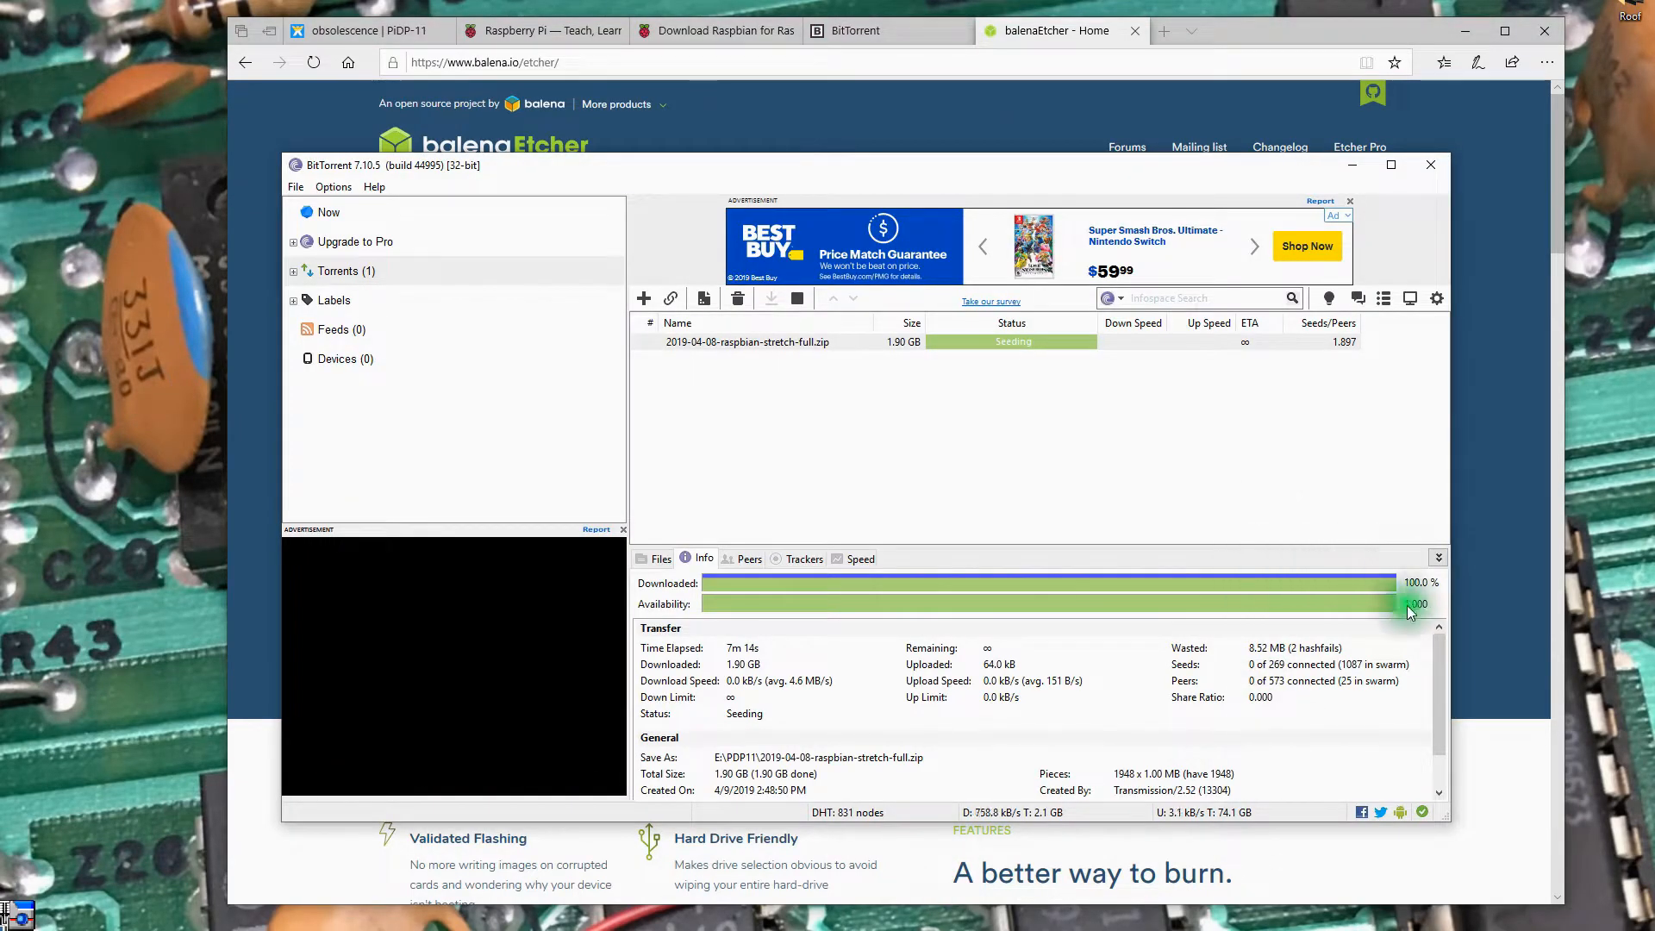
mouse_move(1241, 593)
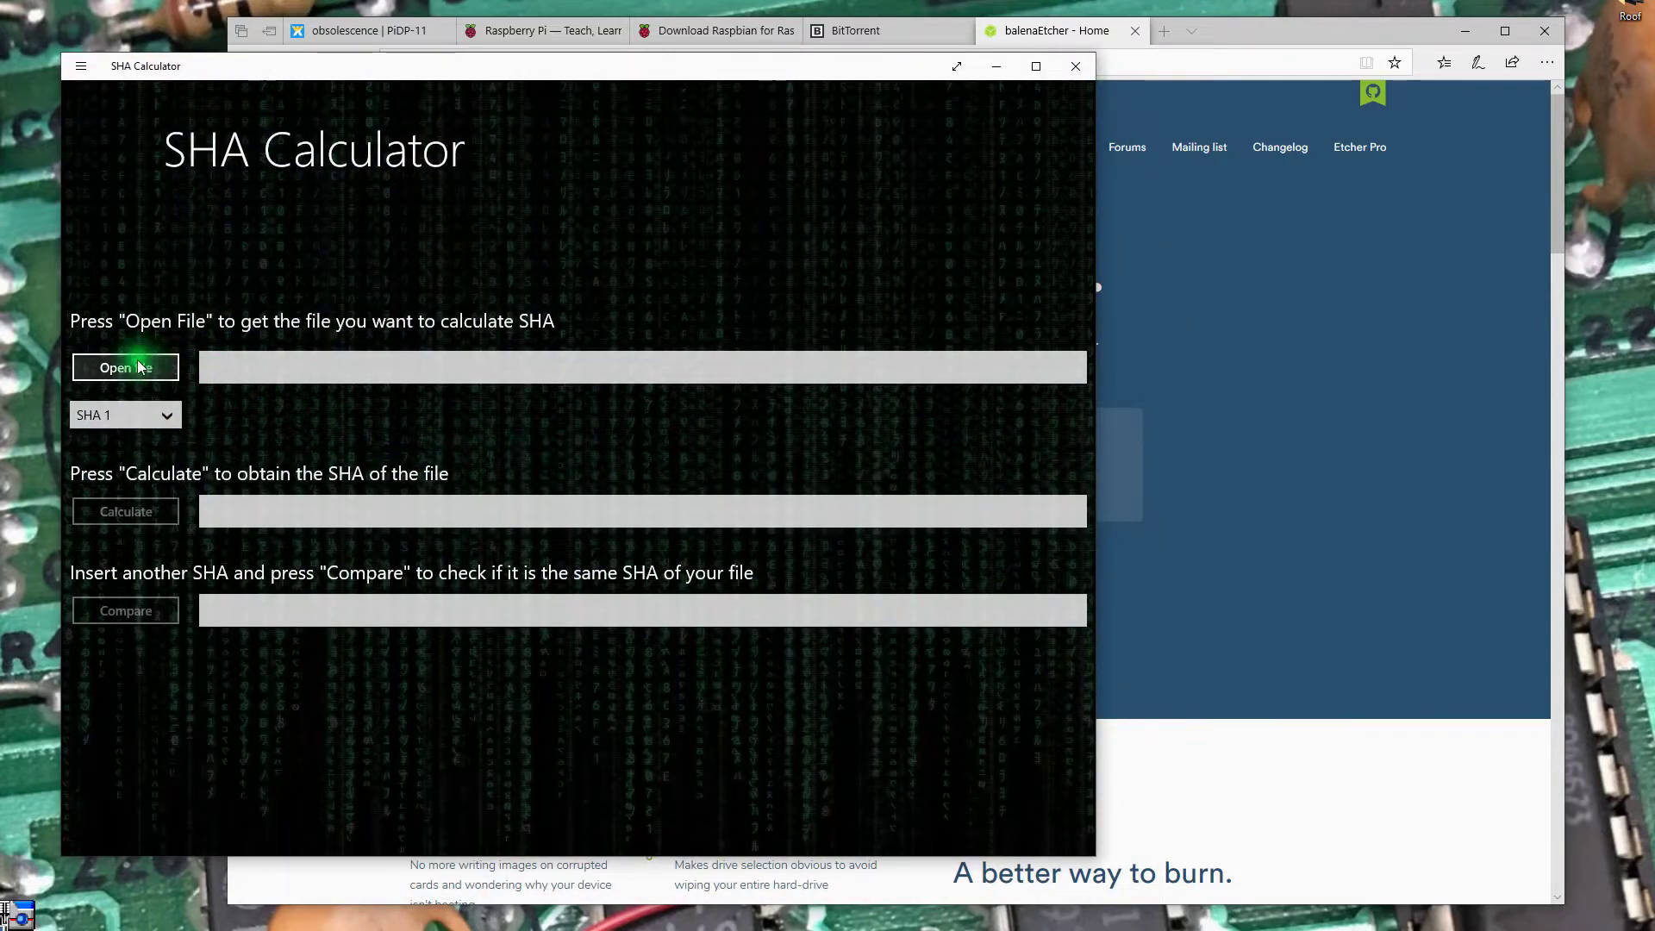
Hash 2019-04-08-raspbian-stretch-full.zip from E:\PDP11 with SHA 256 selected.
click(124, 414)
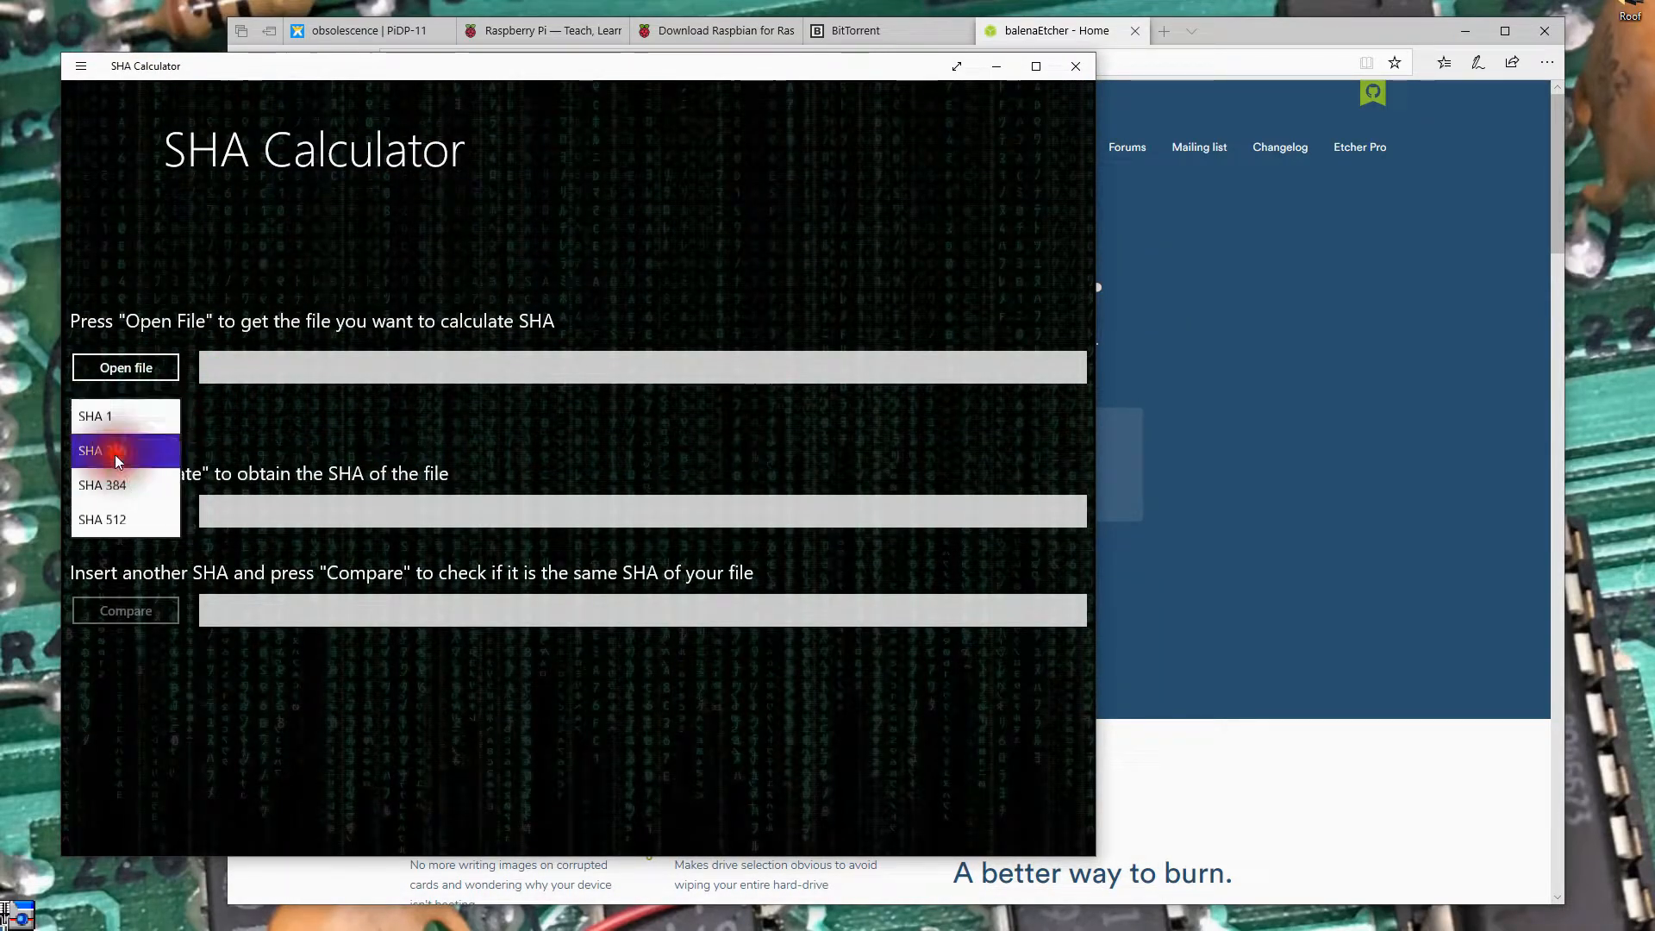
click(124, 367)
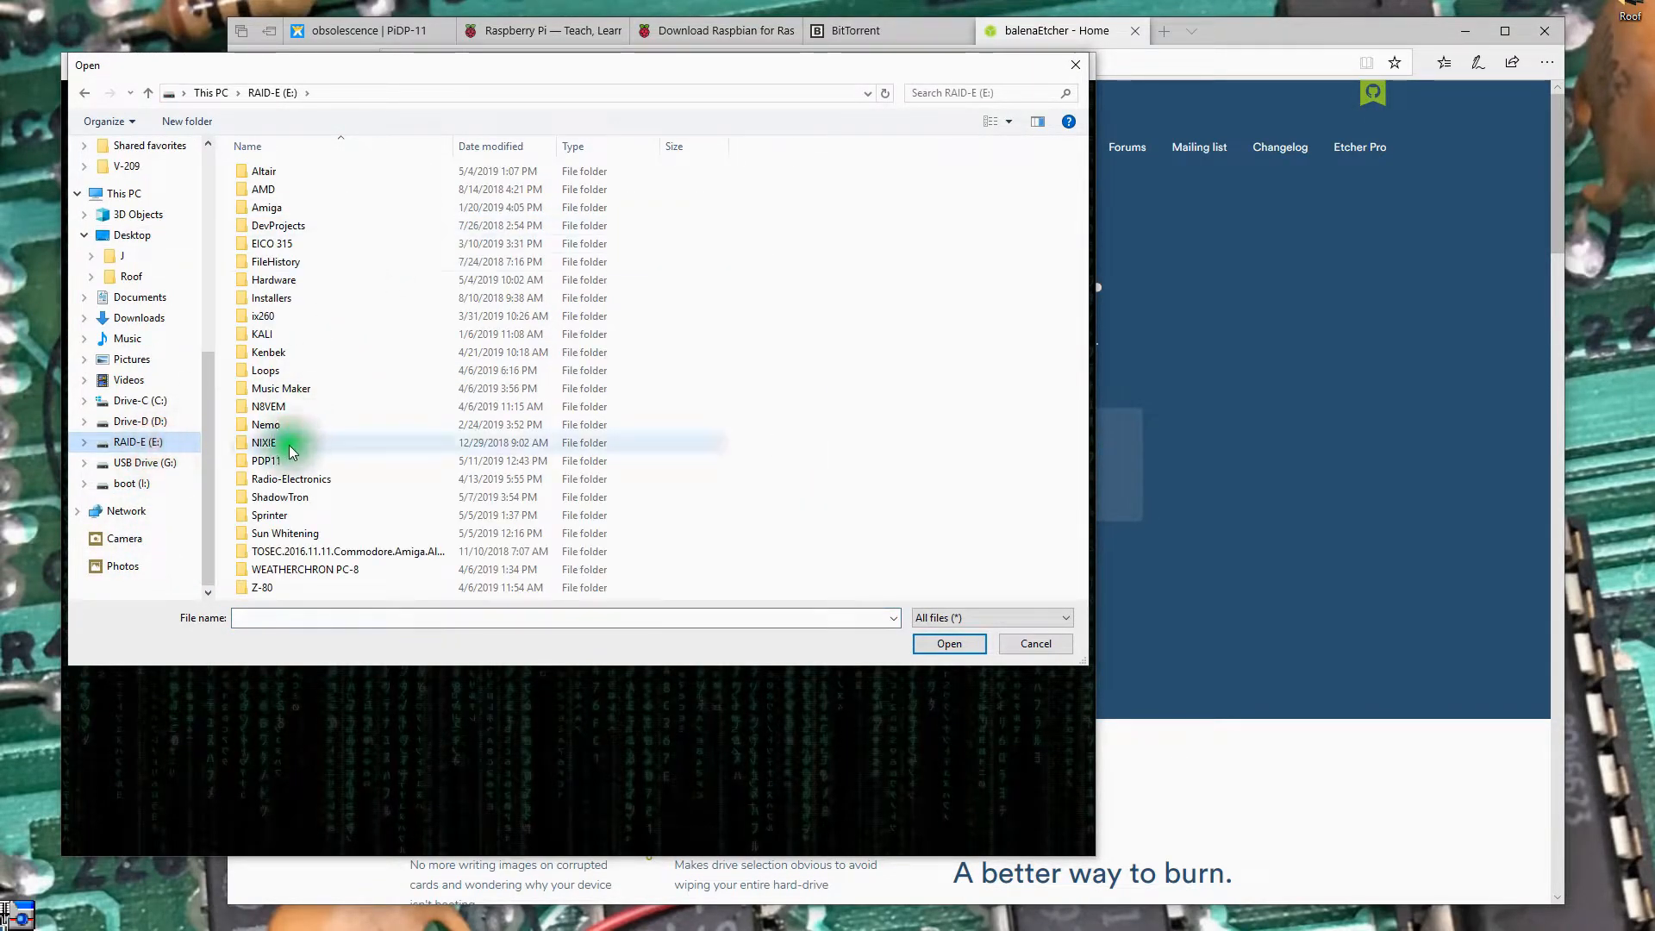
double_click(266, 461)
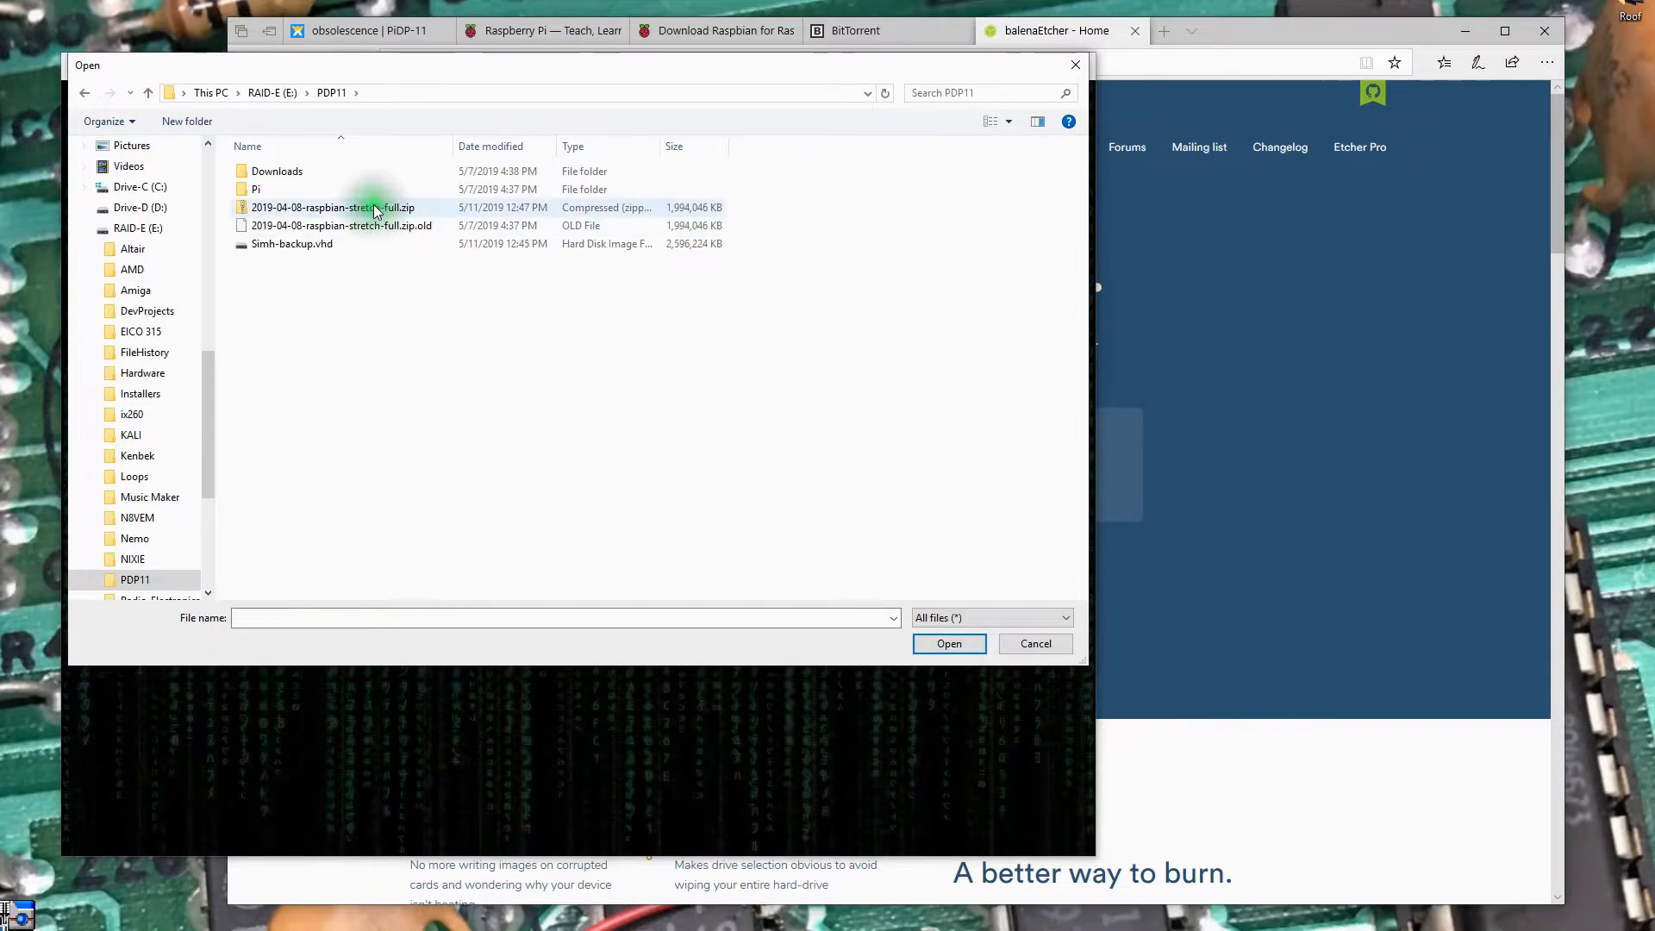
click(948, 645)
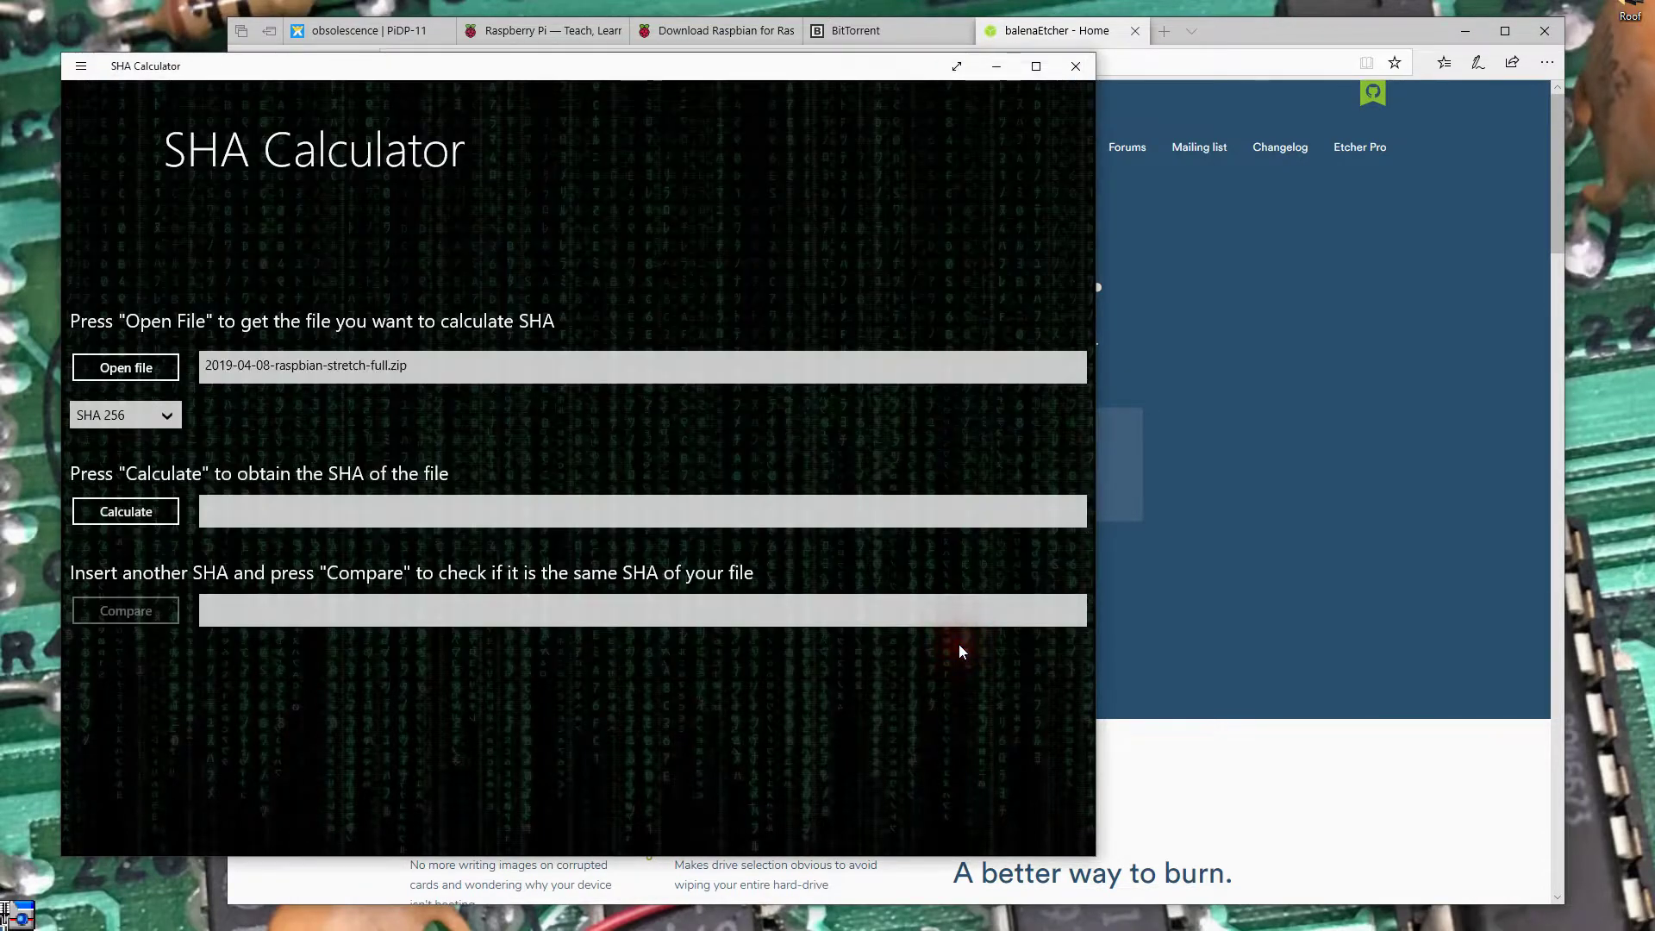
click(226, 520)
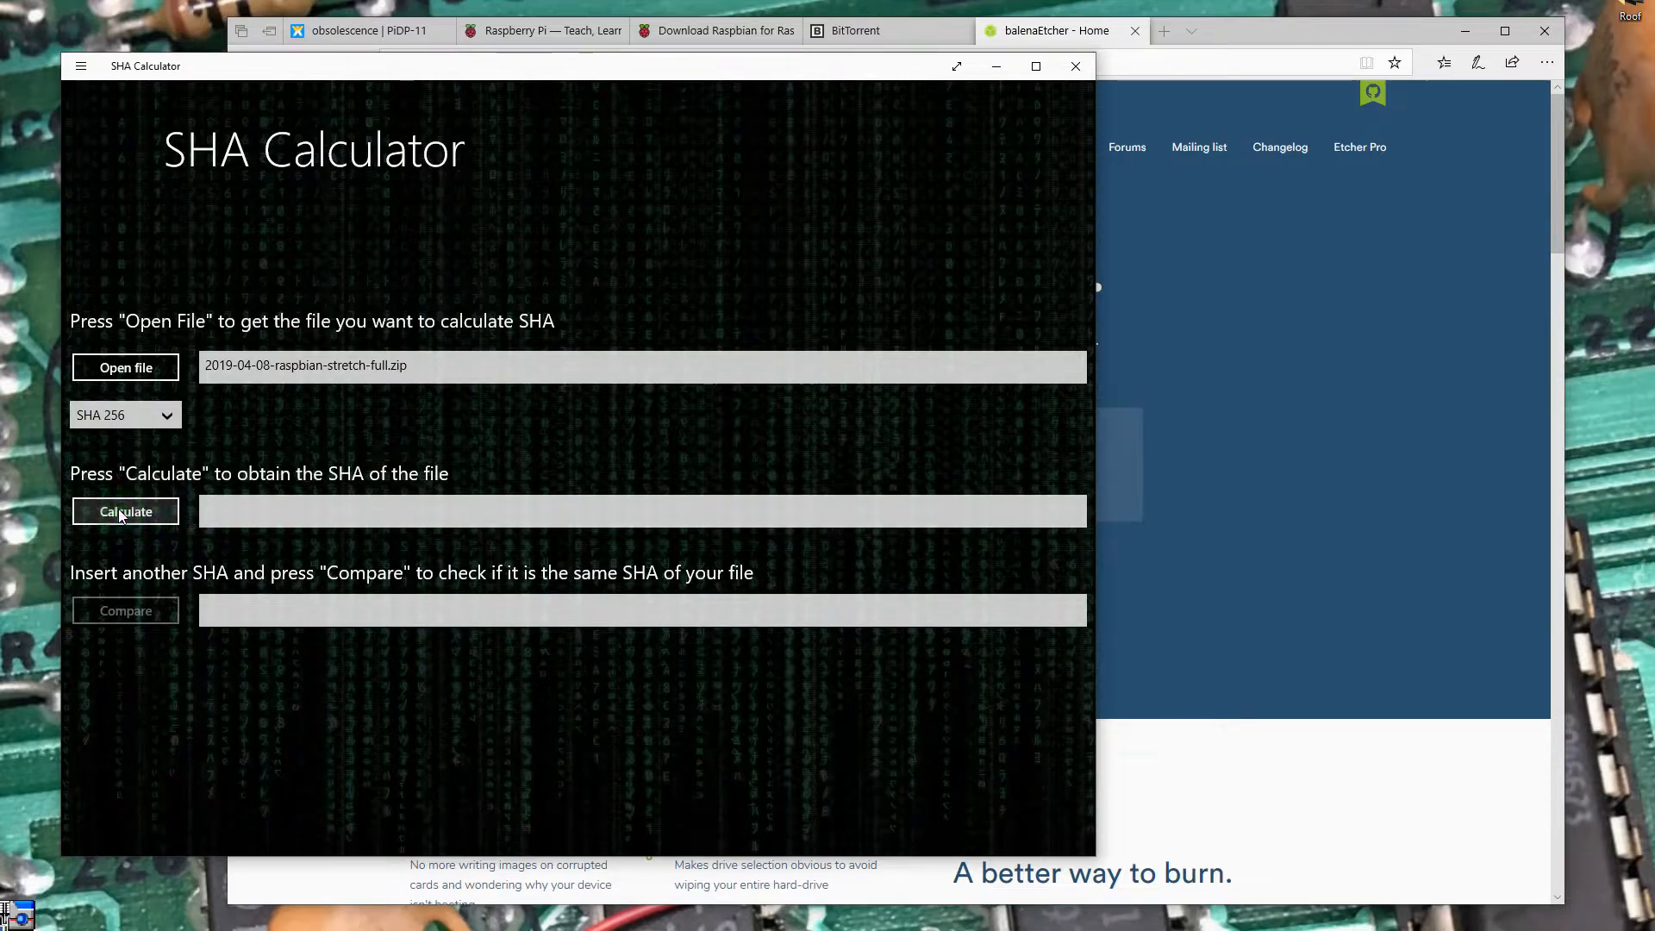
click(124, 510)
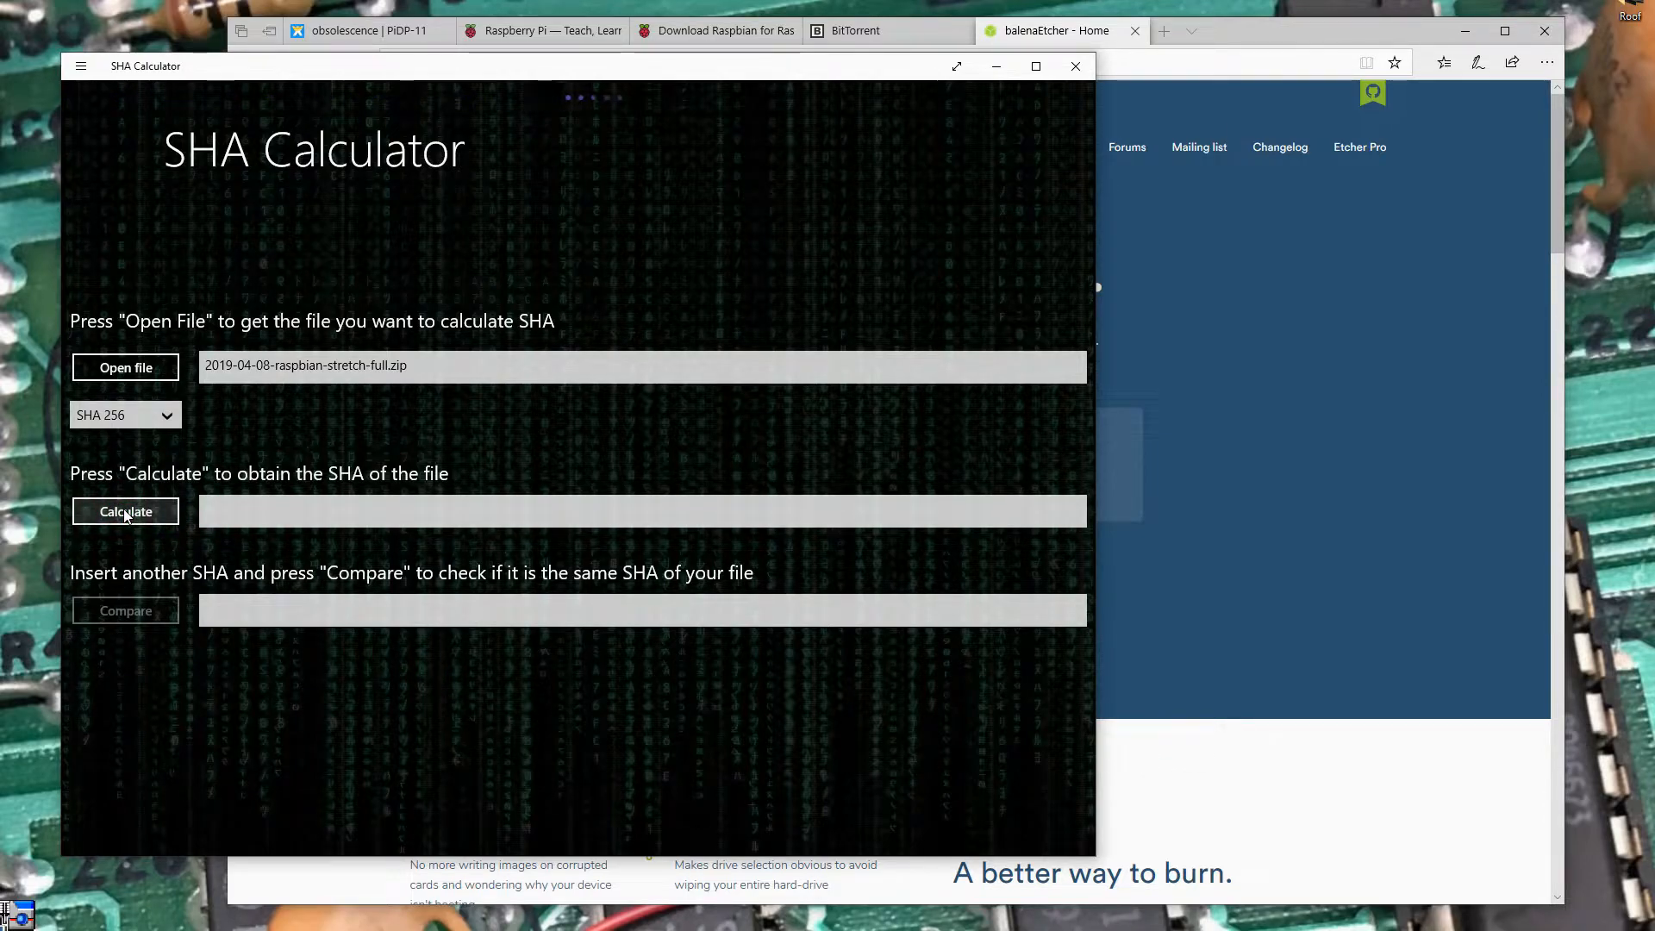
click(124, 510)
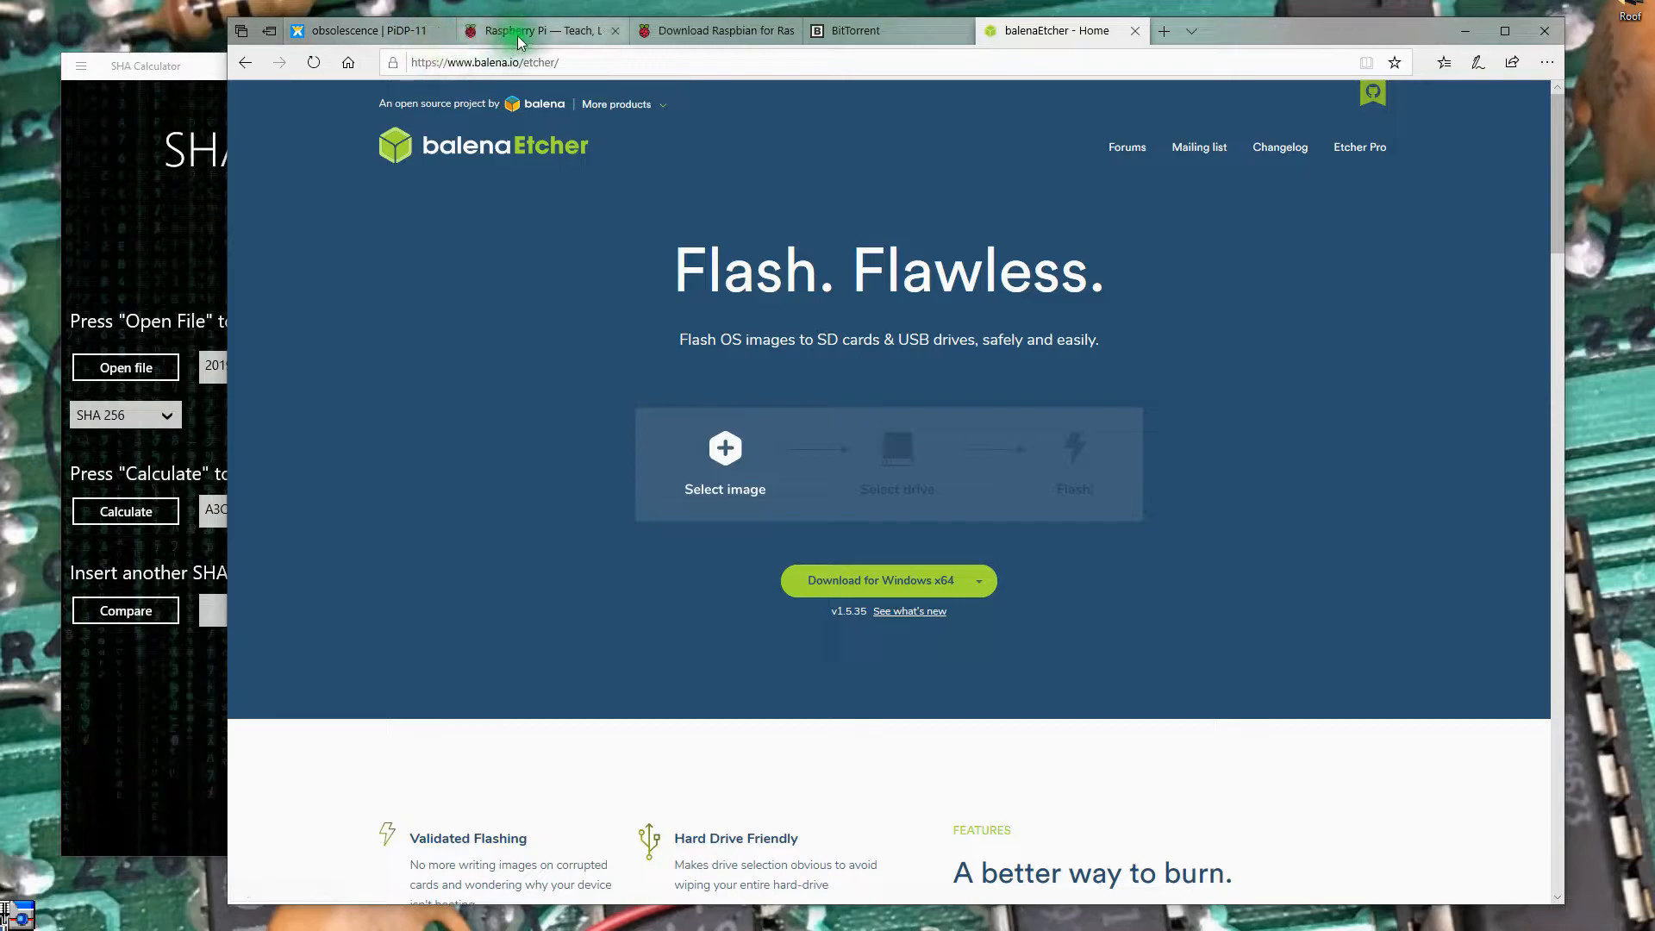
Compare the computed hash with the published checksum, confirming an Equals result.
click(717, 31)
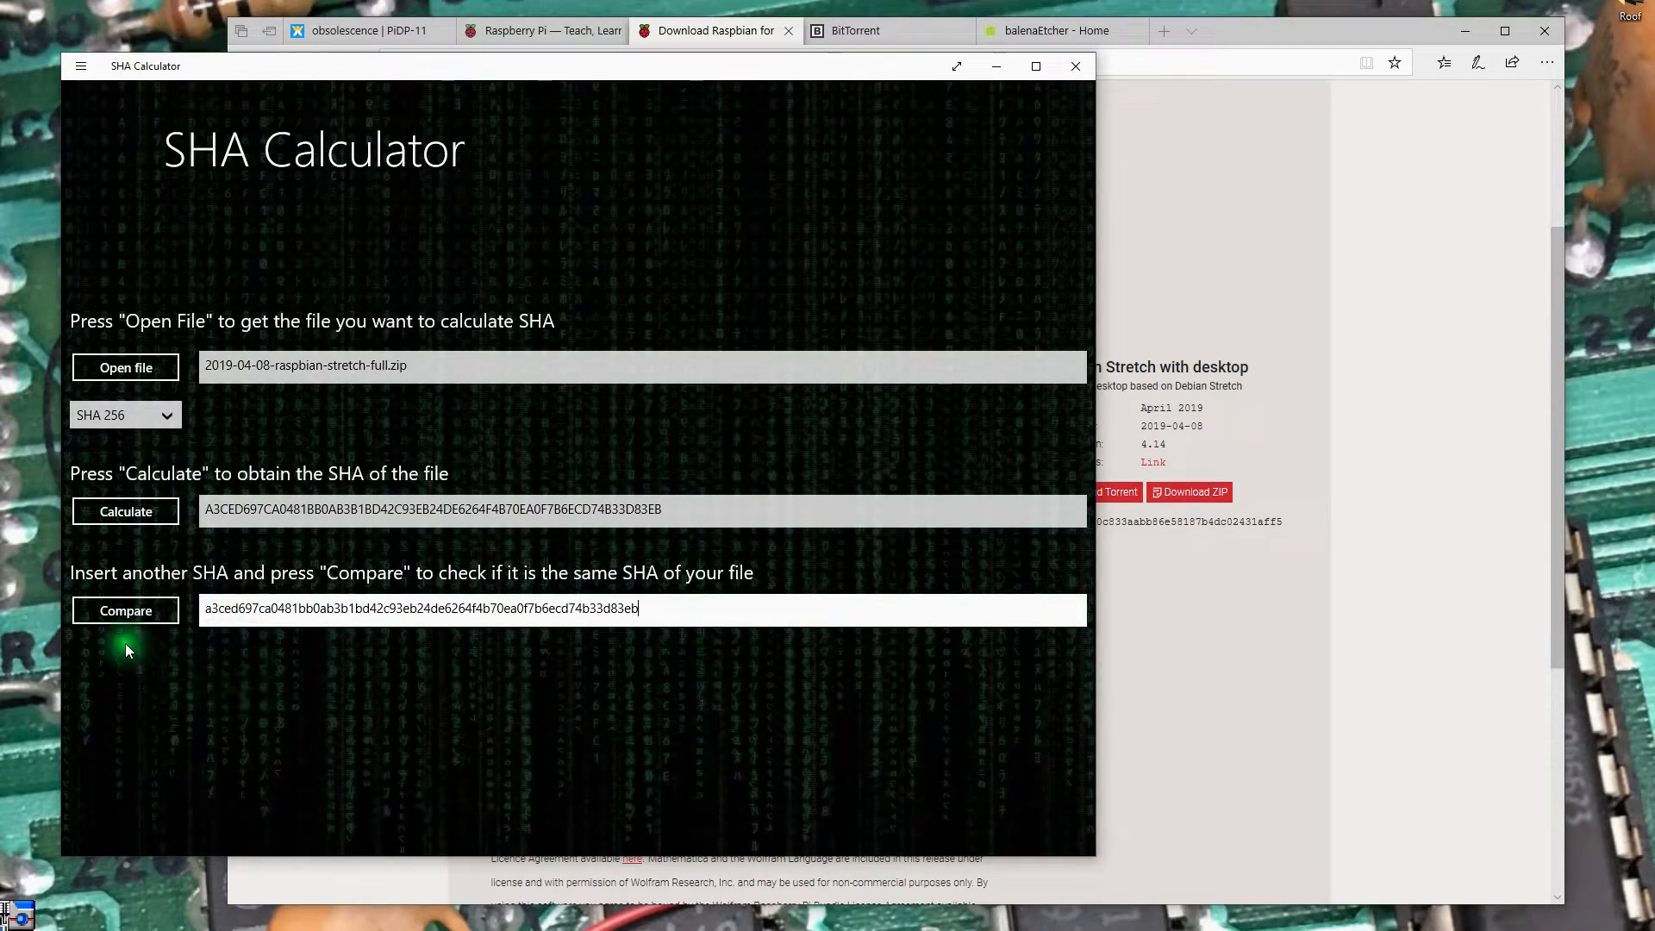
click(125, 611)
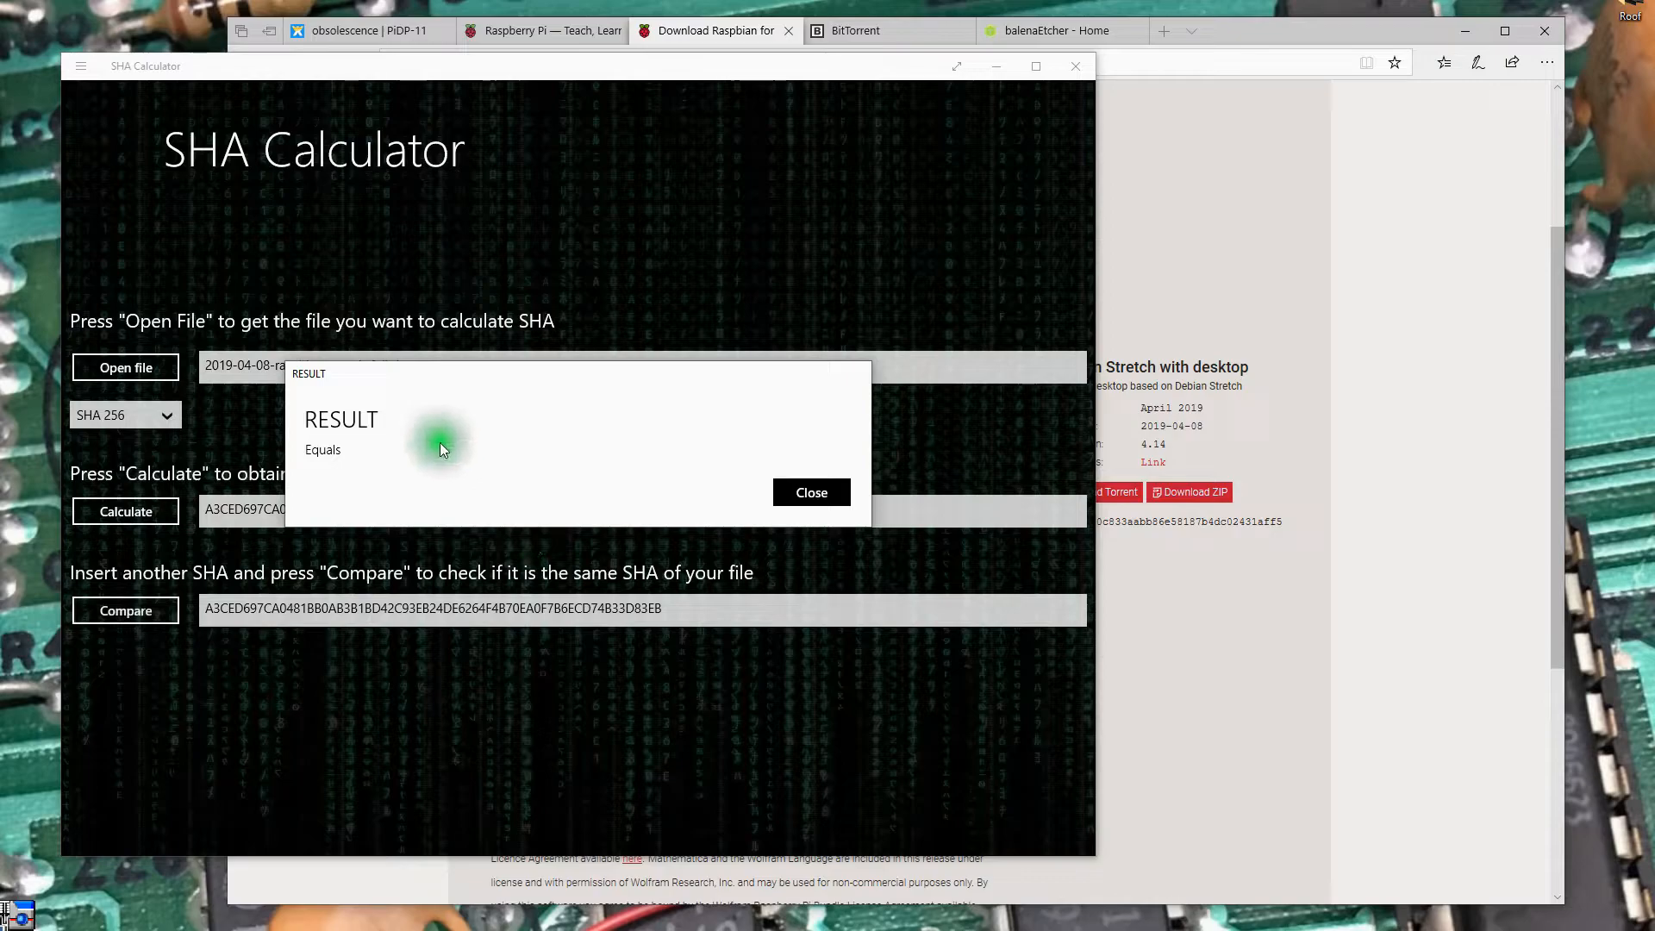
click(810, 493)
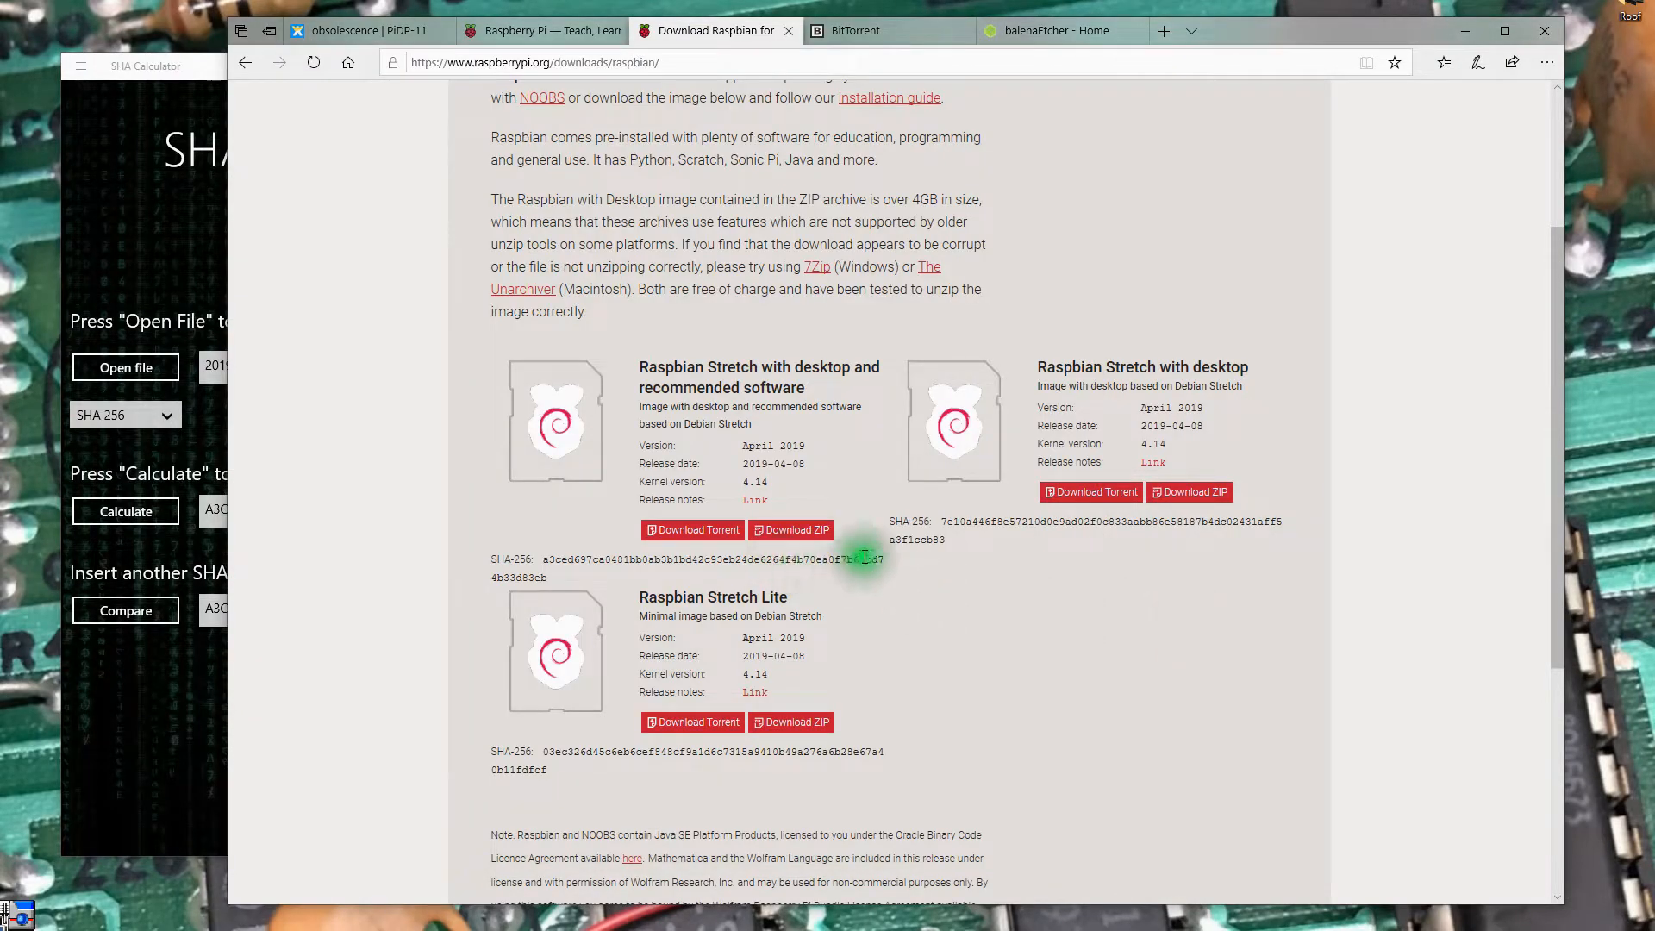
mouse_move(431, 652)
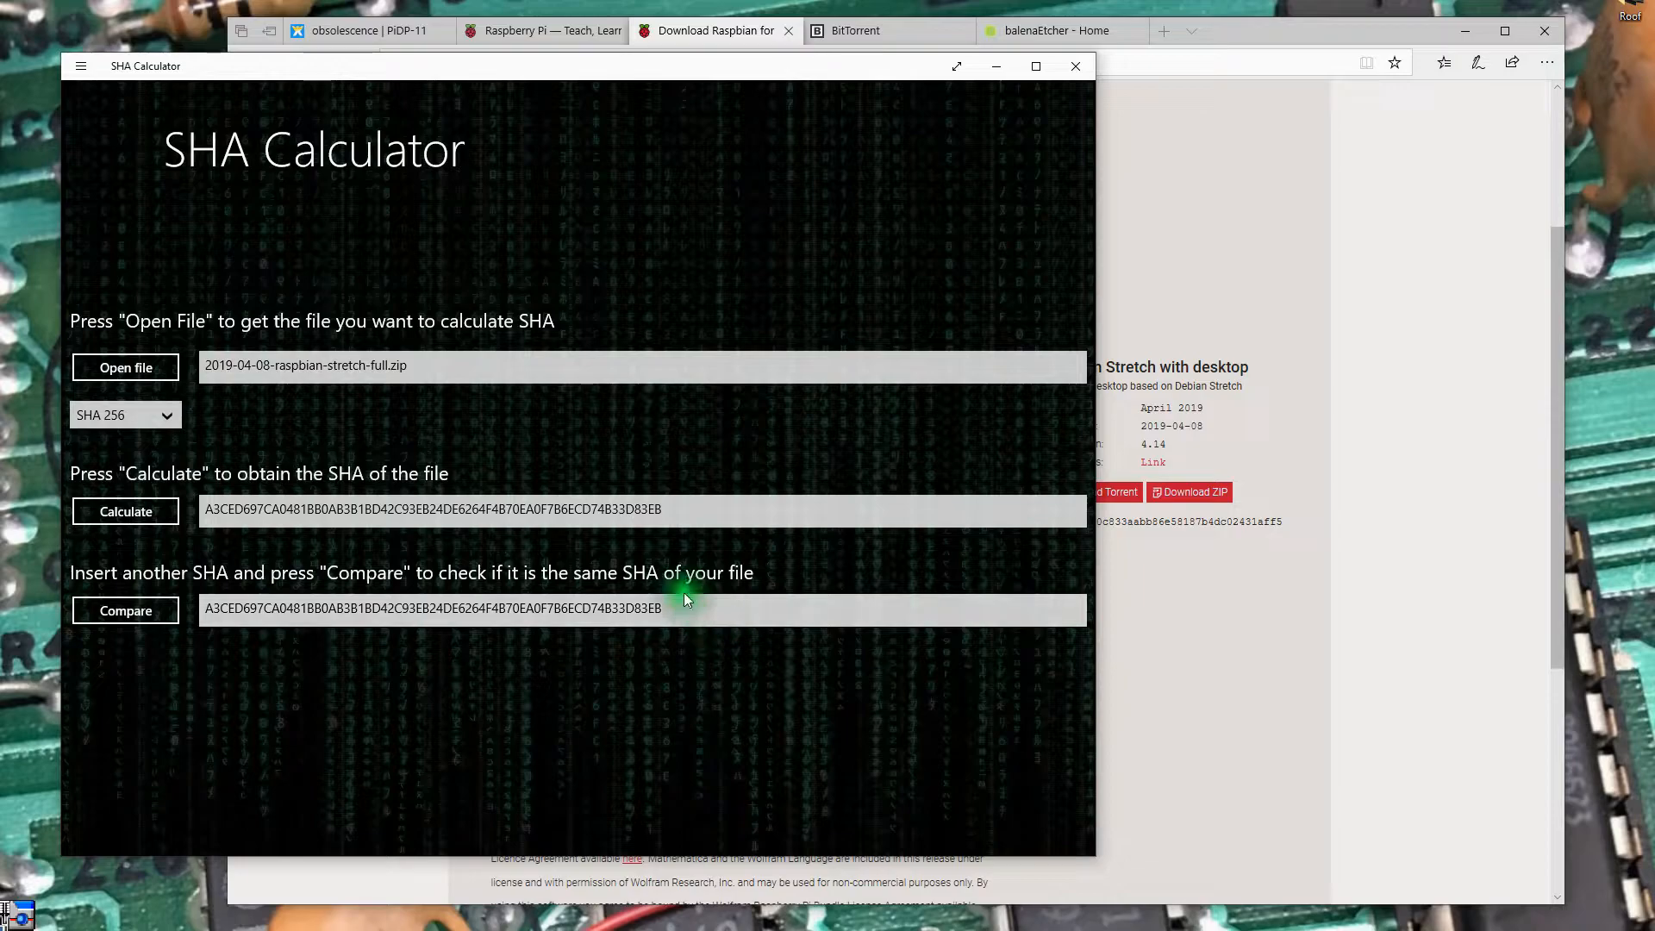
click(1076, 66)
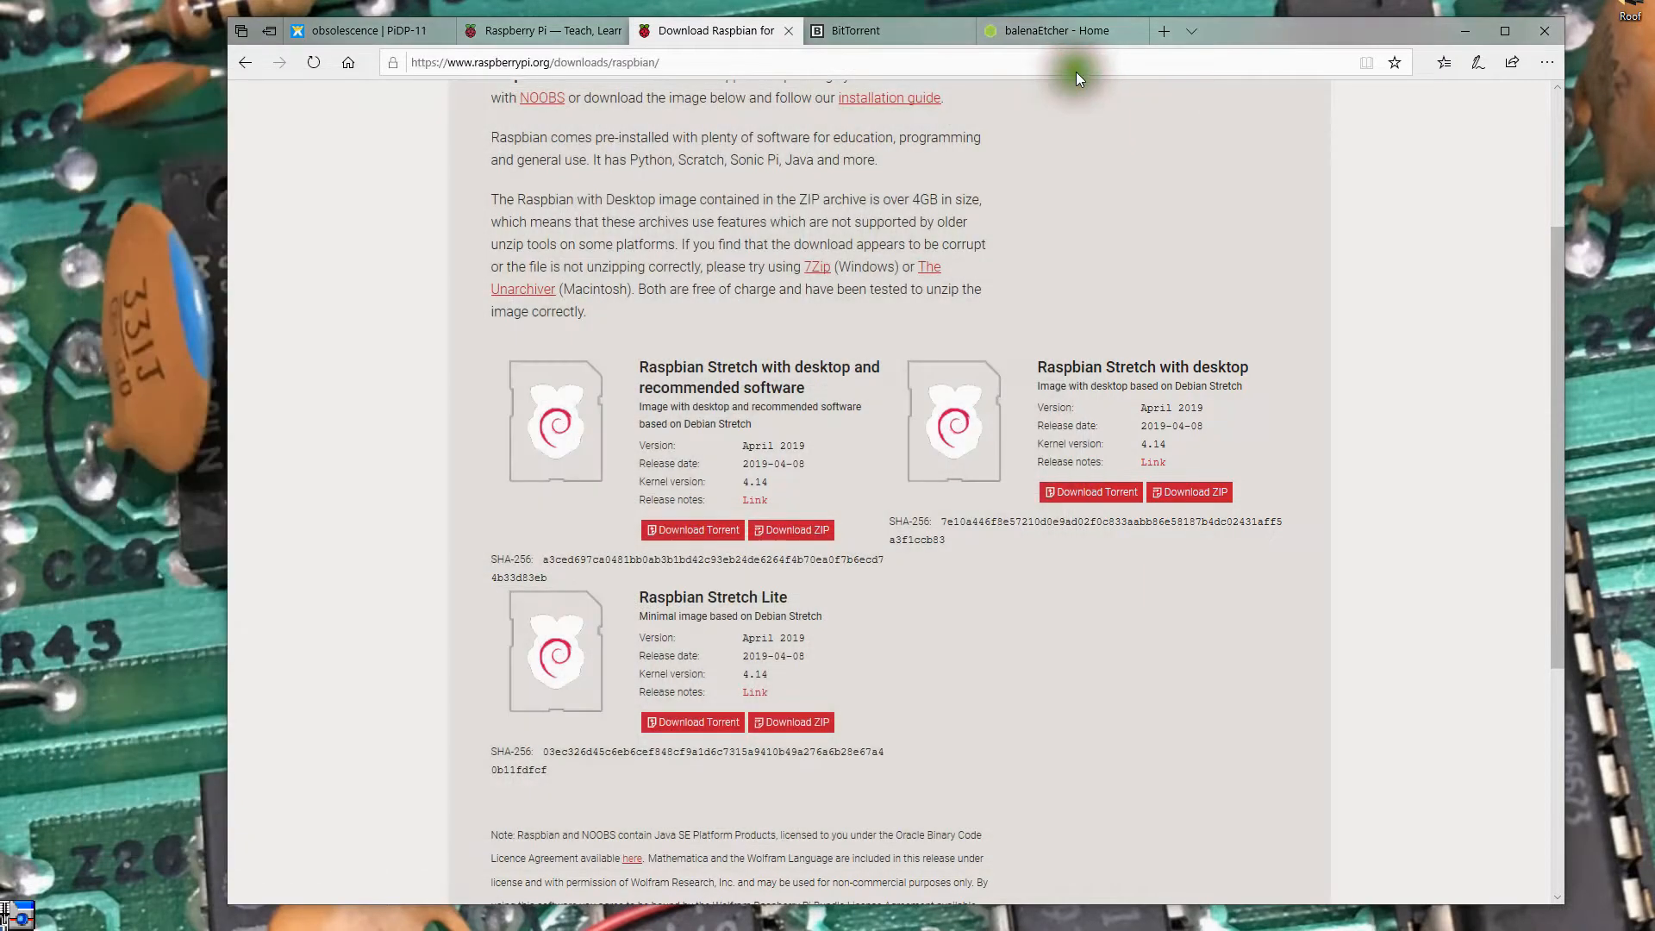
mouse_move(765, 505)
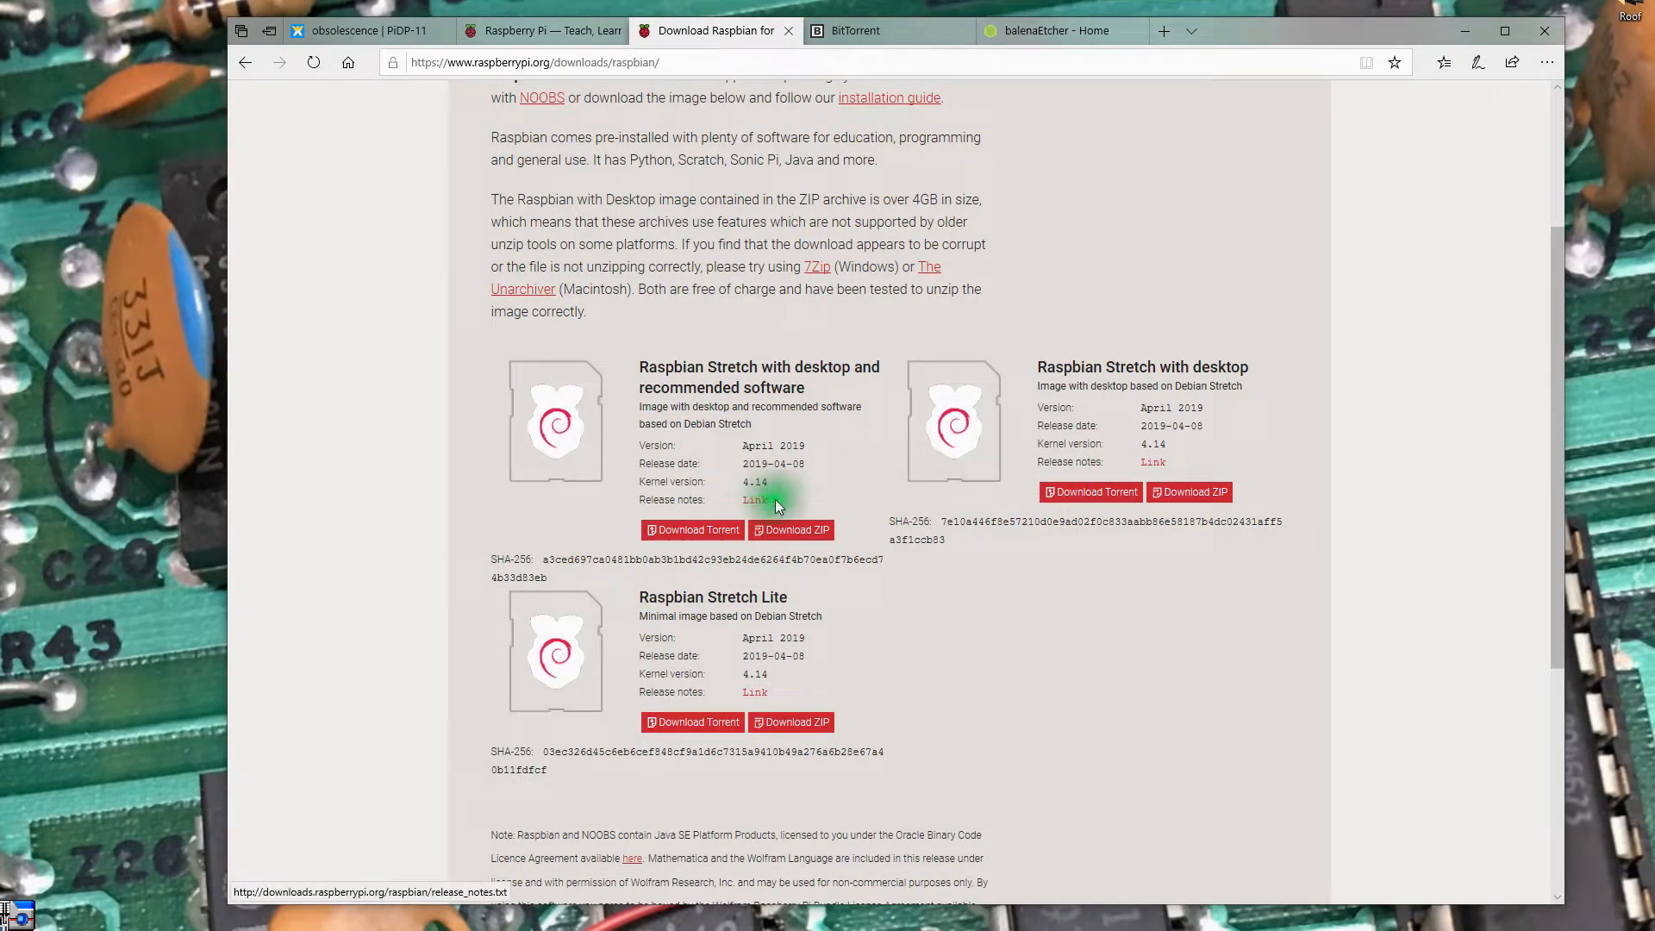
mouse_move(1181, 214)
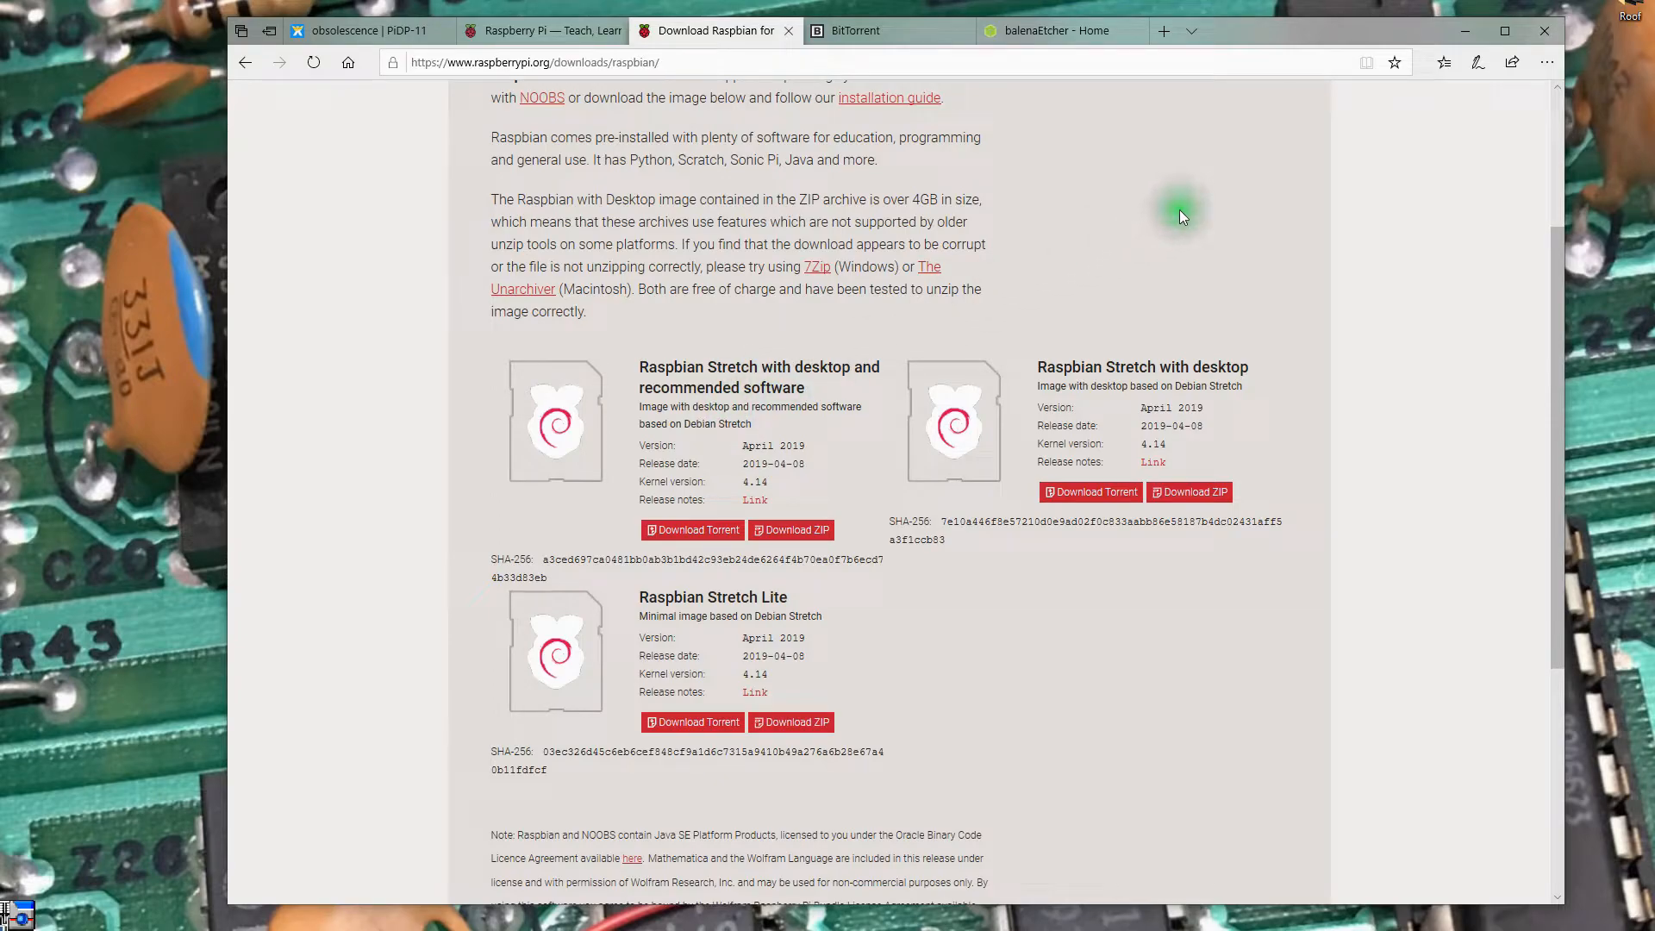
mouse_move(1358, 118)
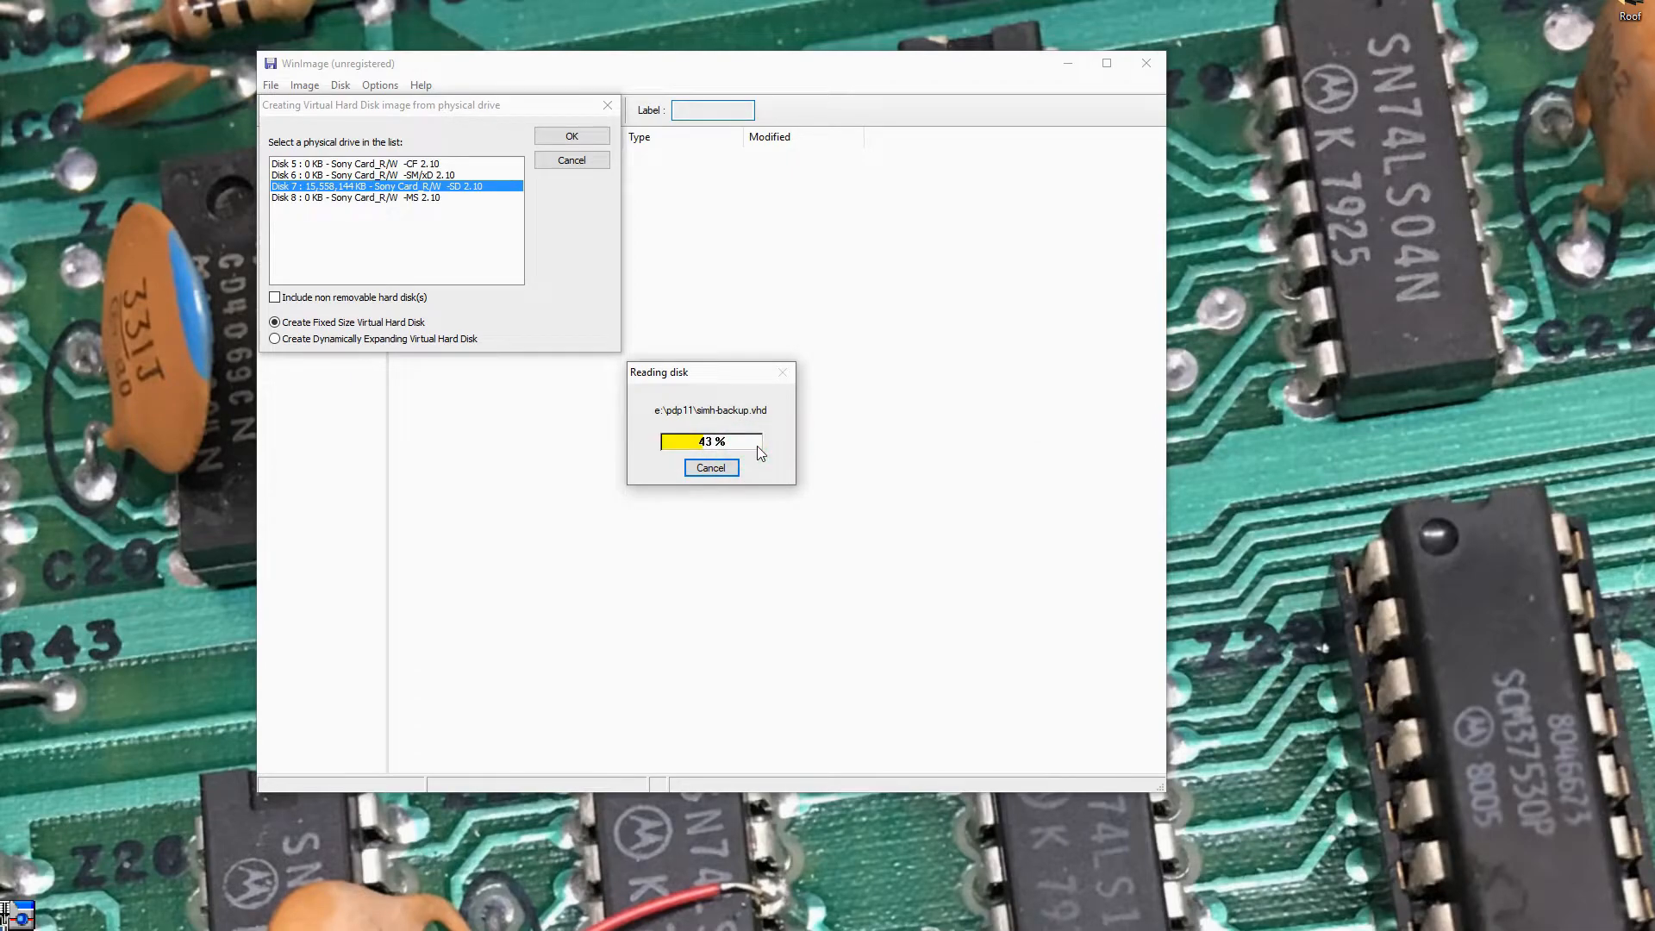
mouse_move(735, 842)
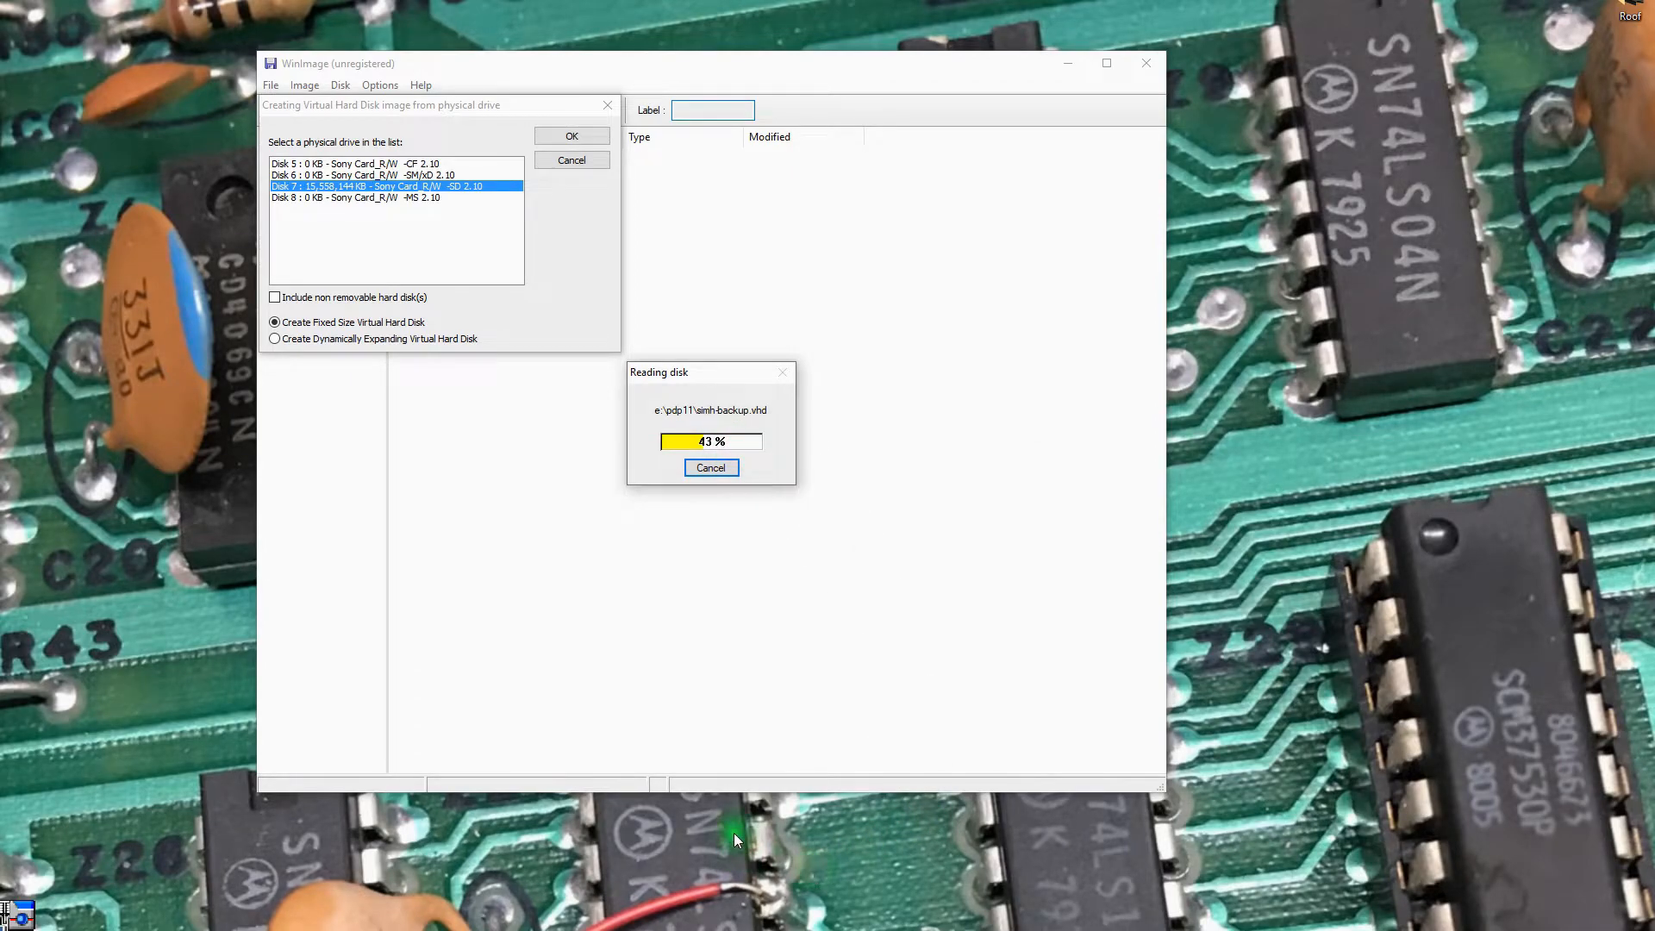
mouse_move(742, 834)
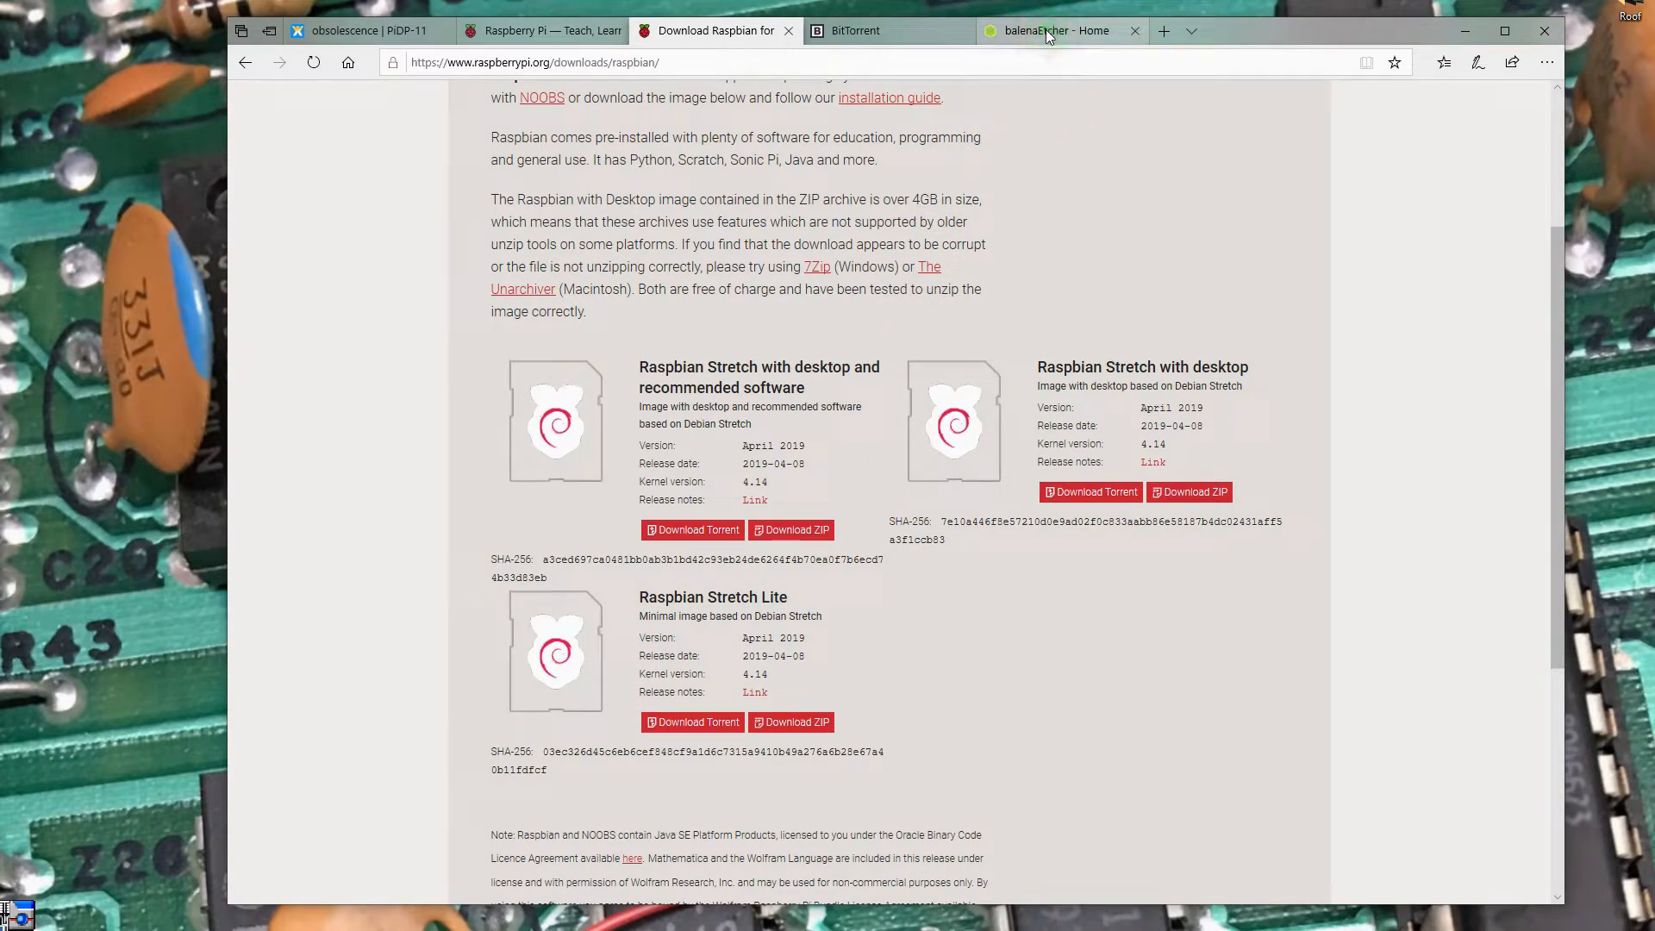
click(1046, 31)
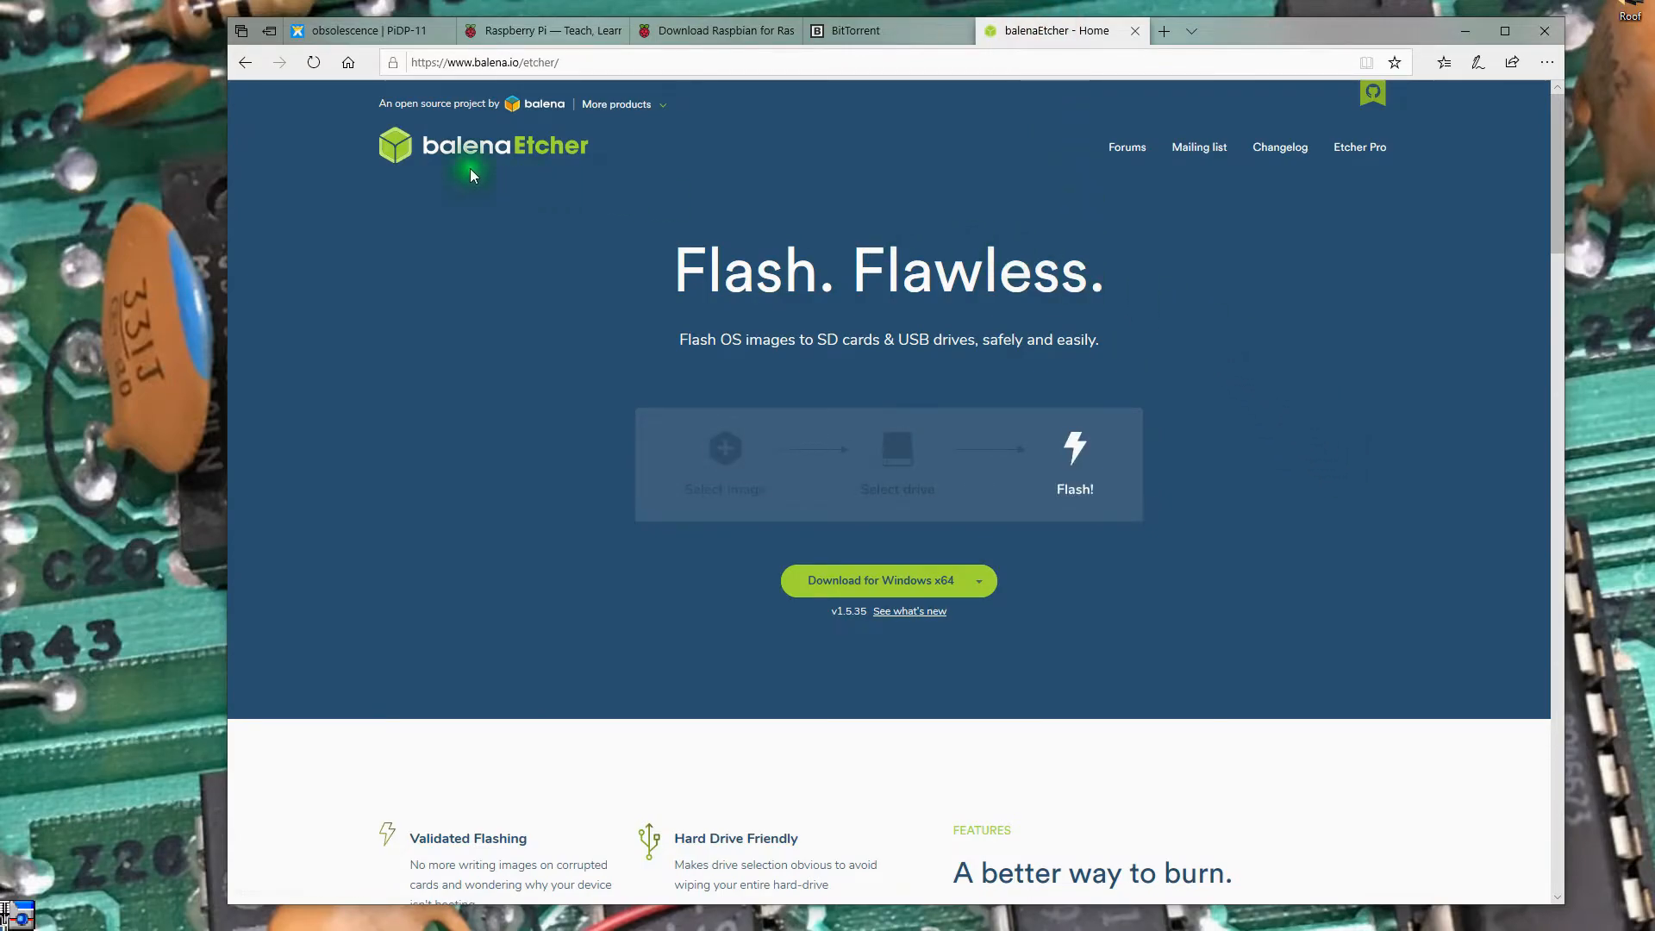
mouse_move(573, 169)
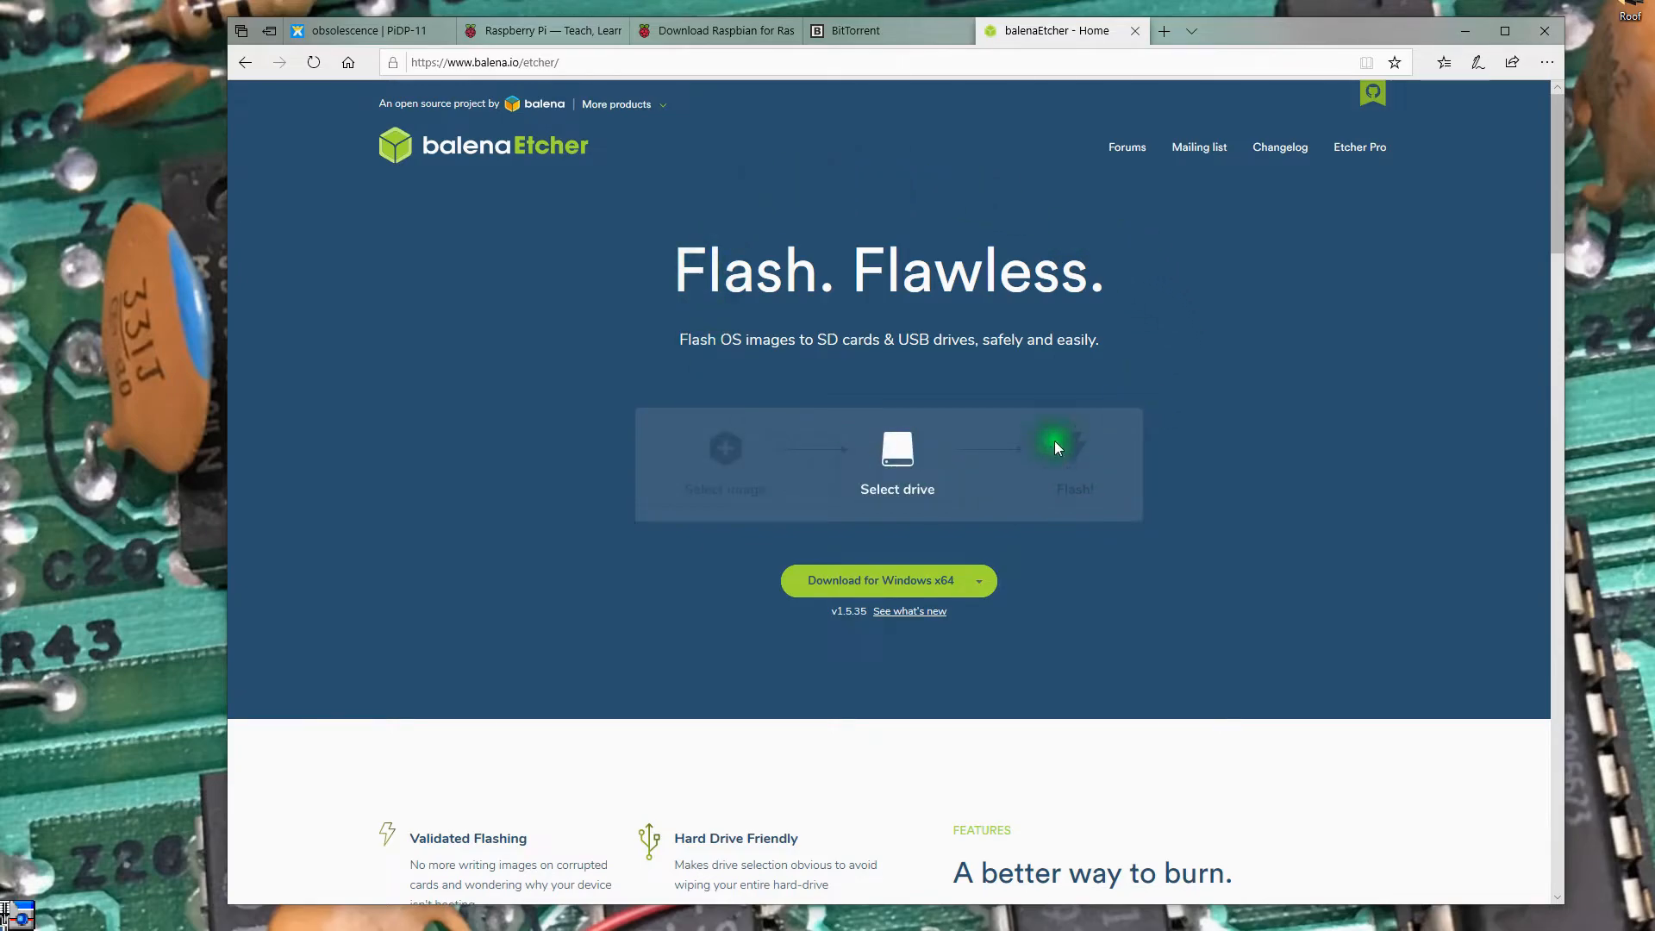
mouse_move(1344, 134)
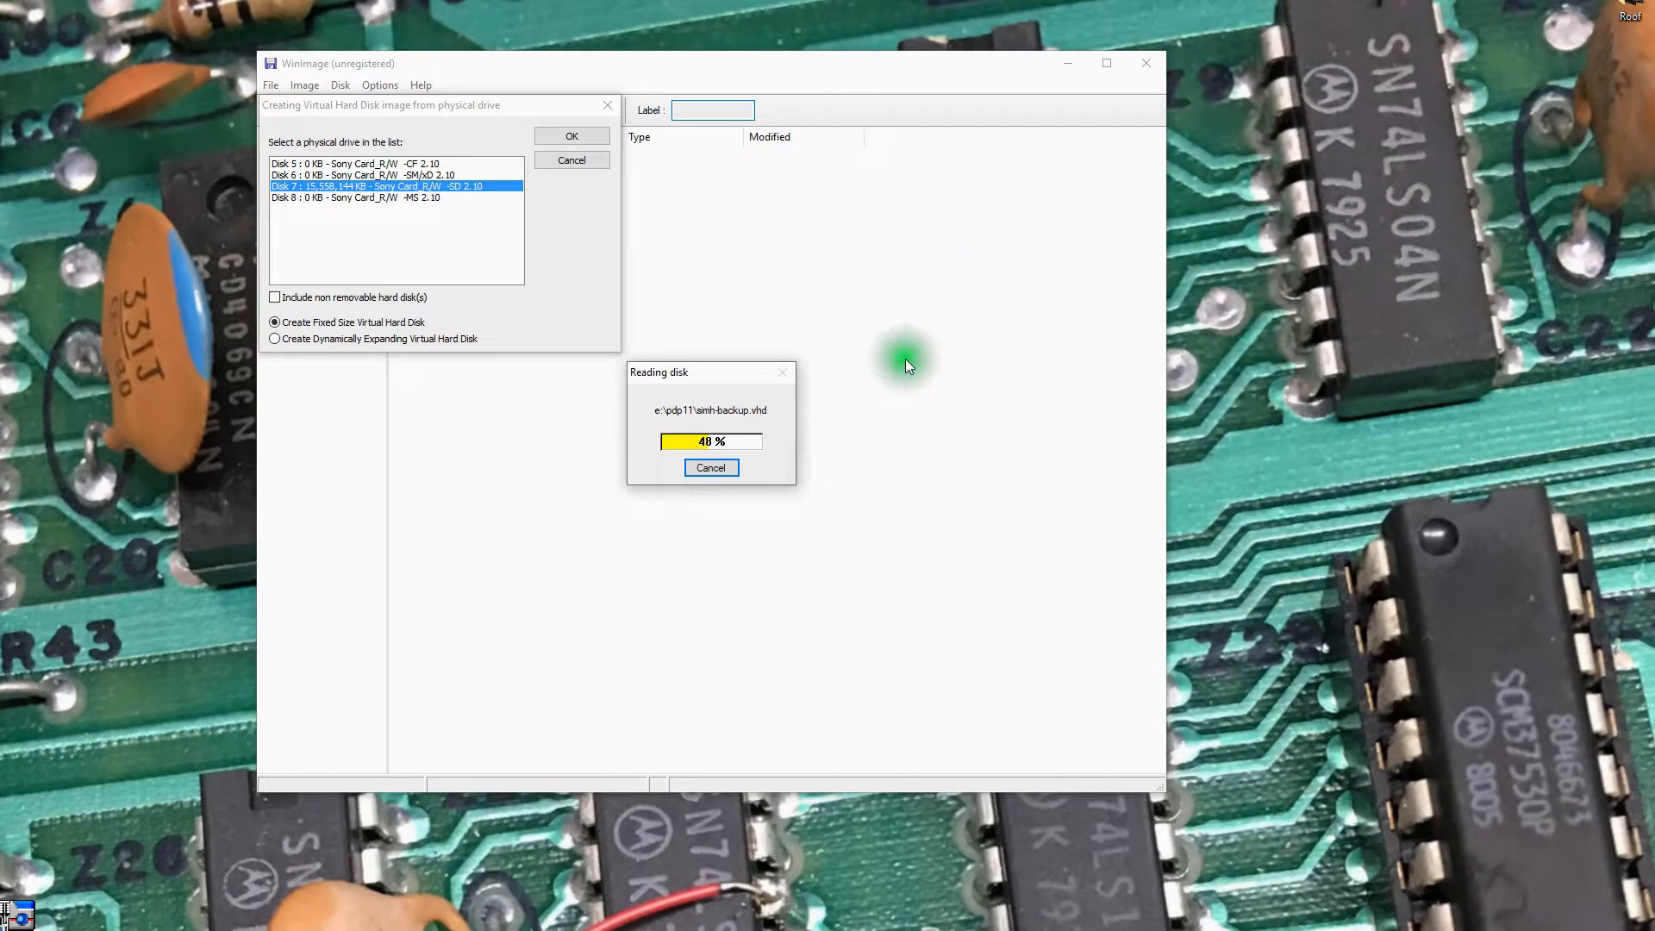
mouse_move(840, 496)
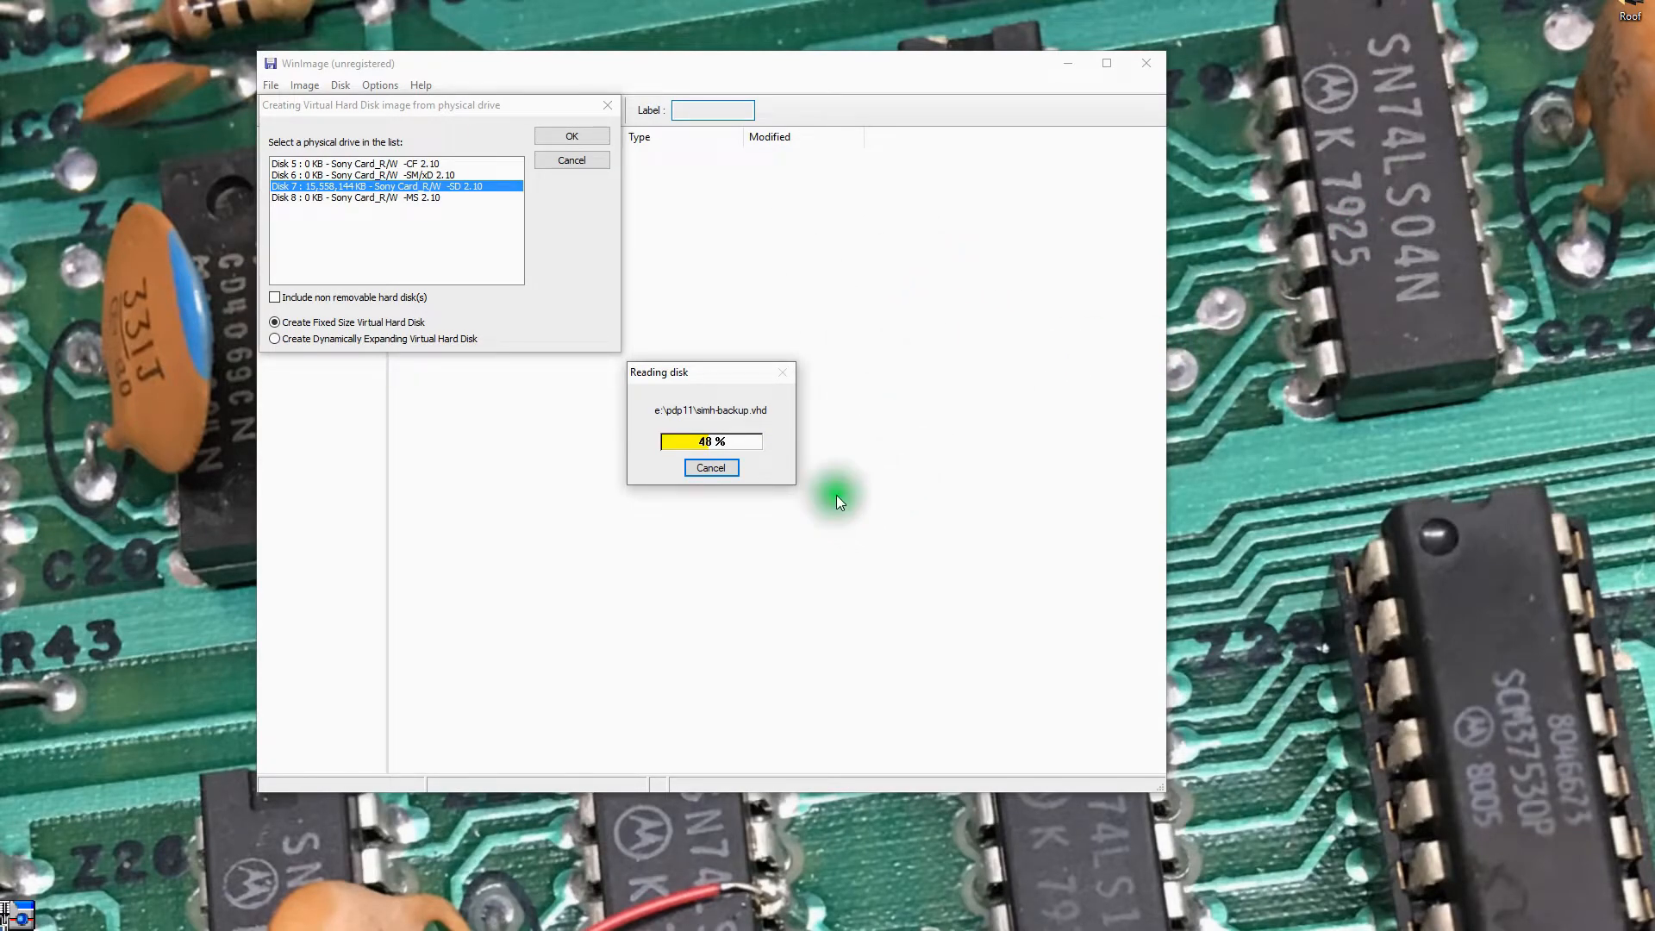
mouse_move(881, 550)
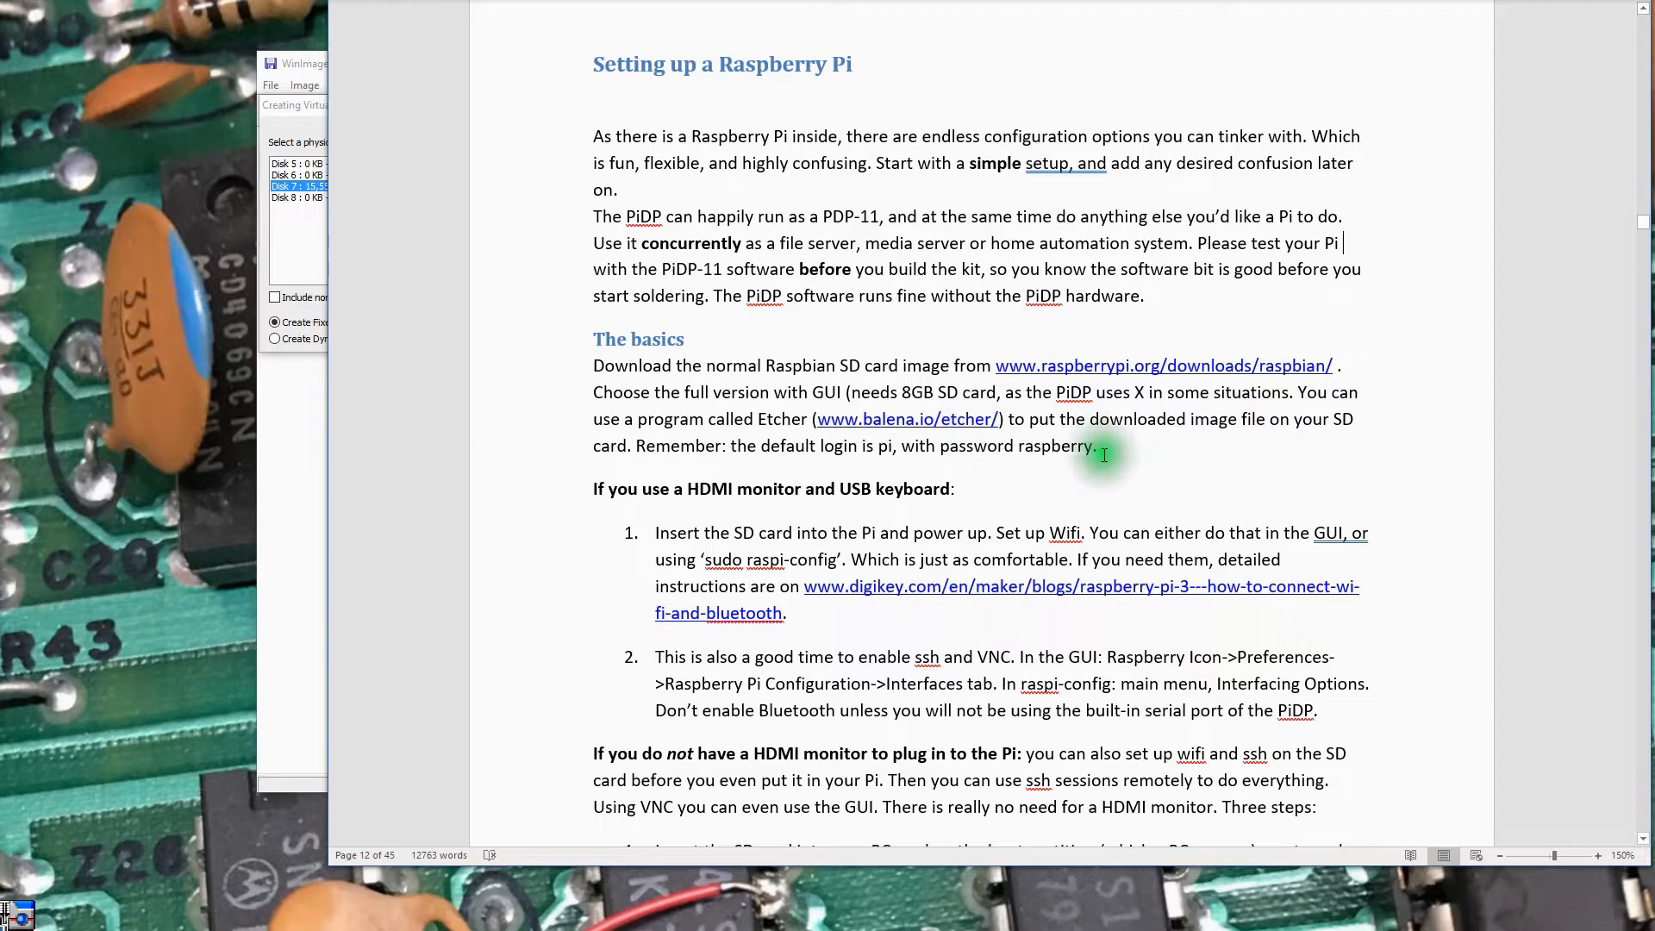
mouse_move(1104, 462)
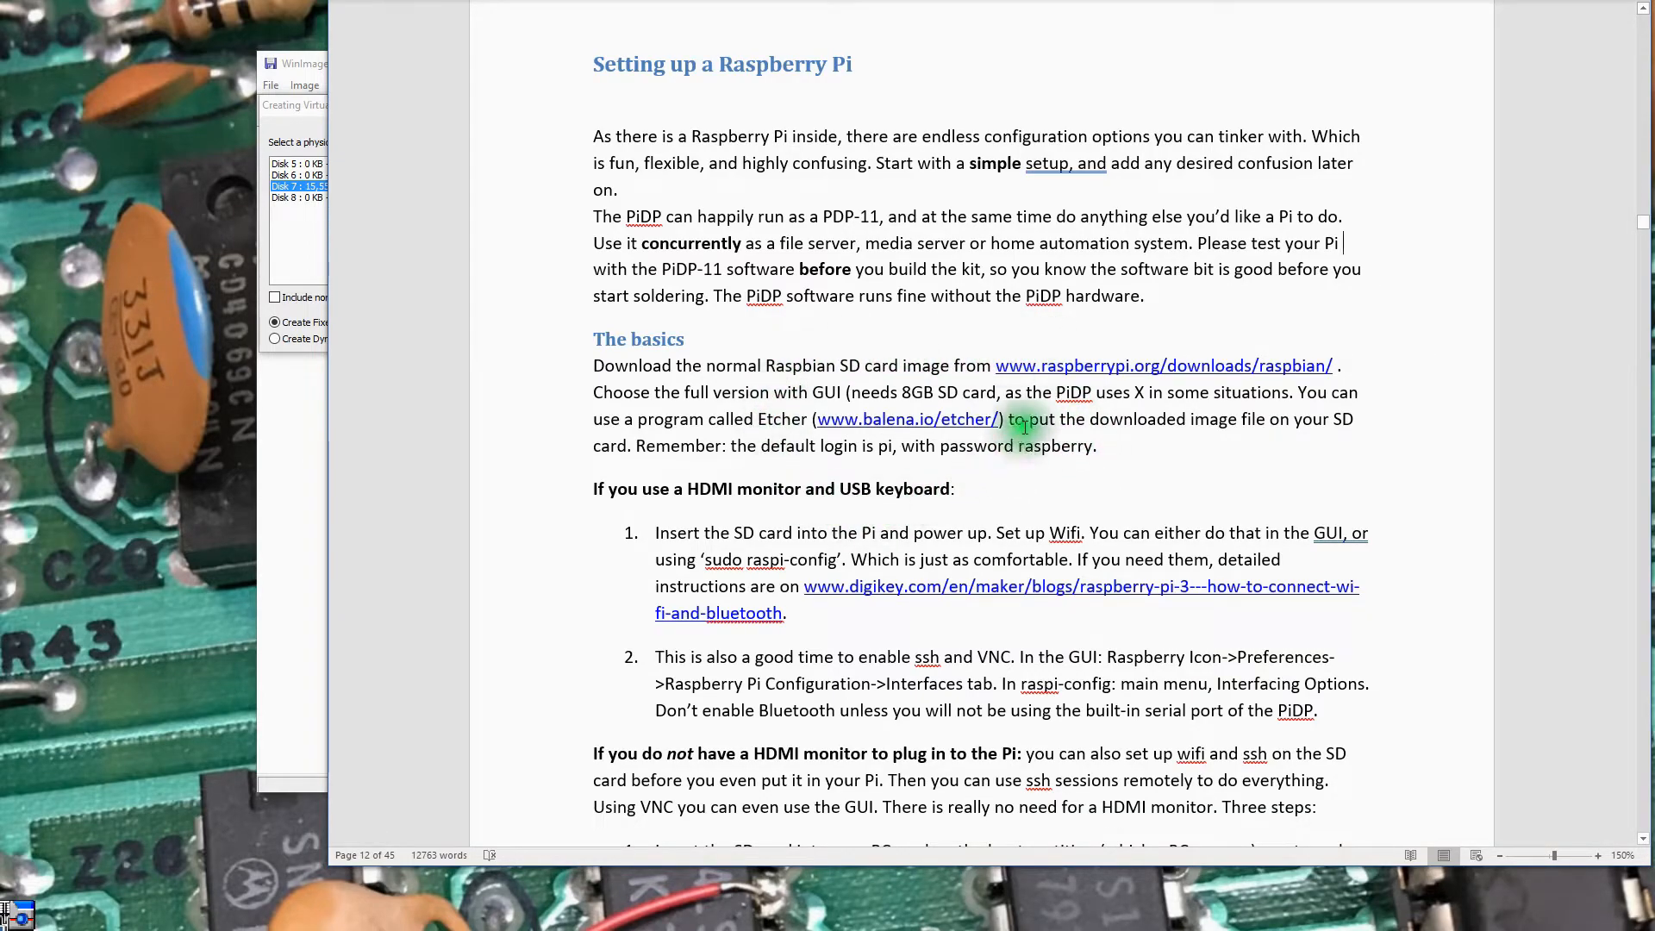
mouse_move(1325, 366)
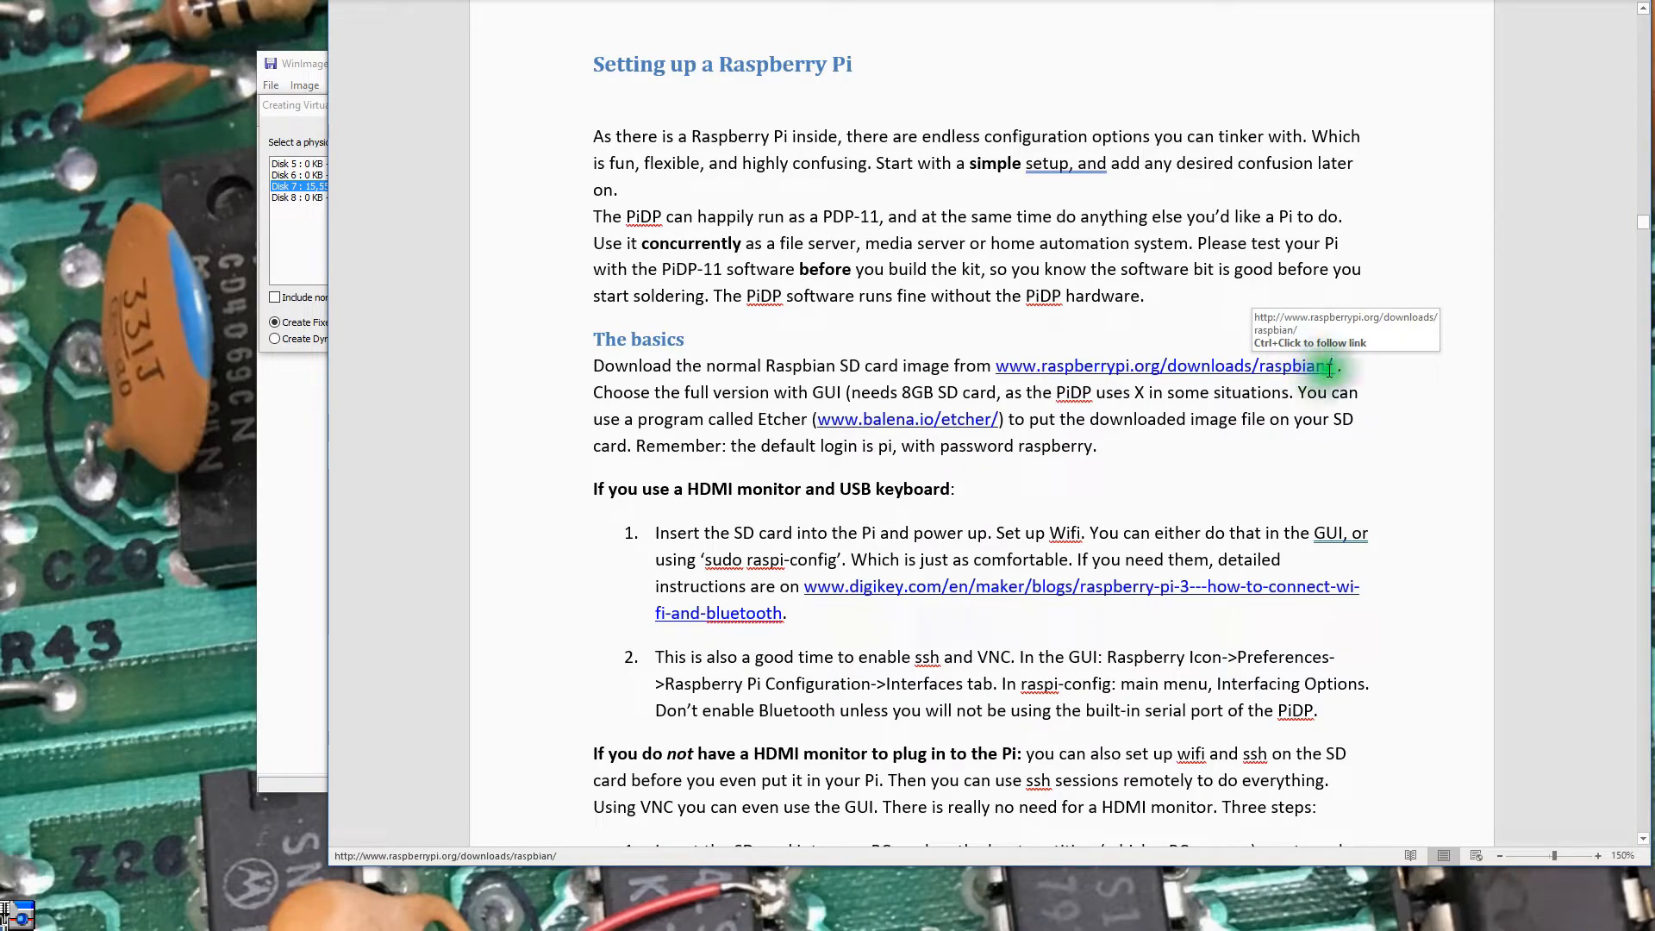
mouse_move(1226, 519)
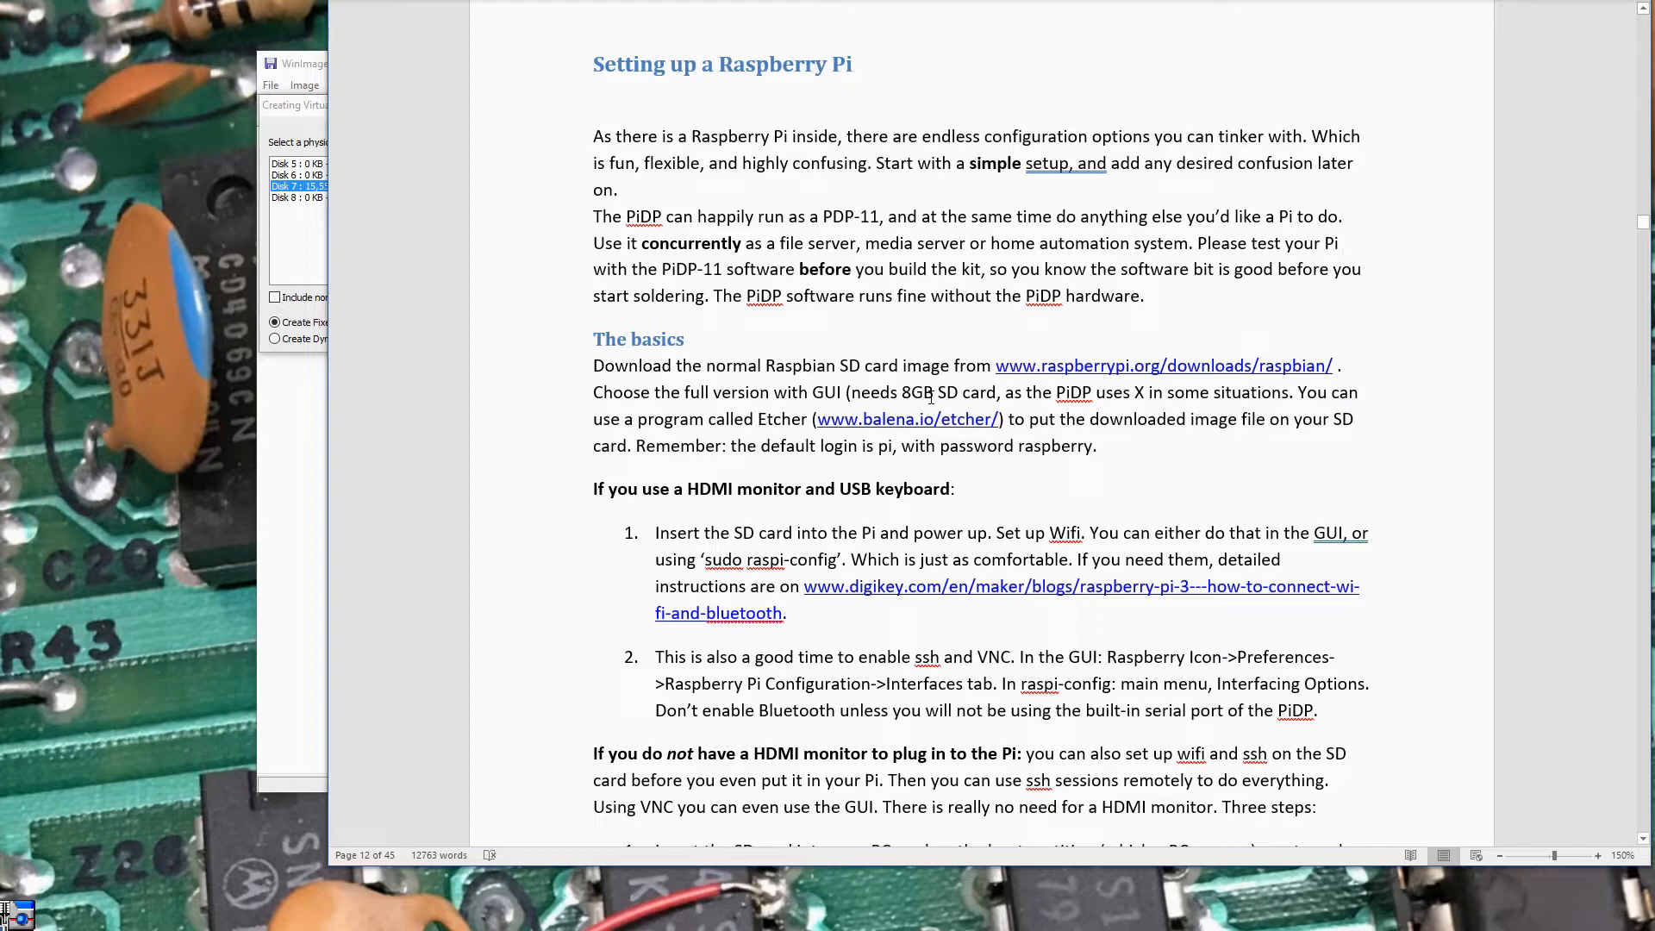
double_click(915, 393)
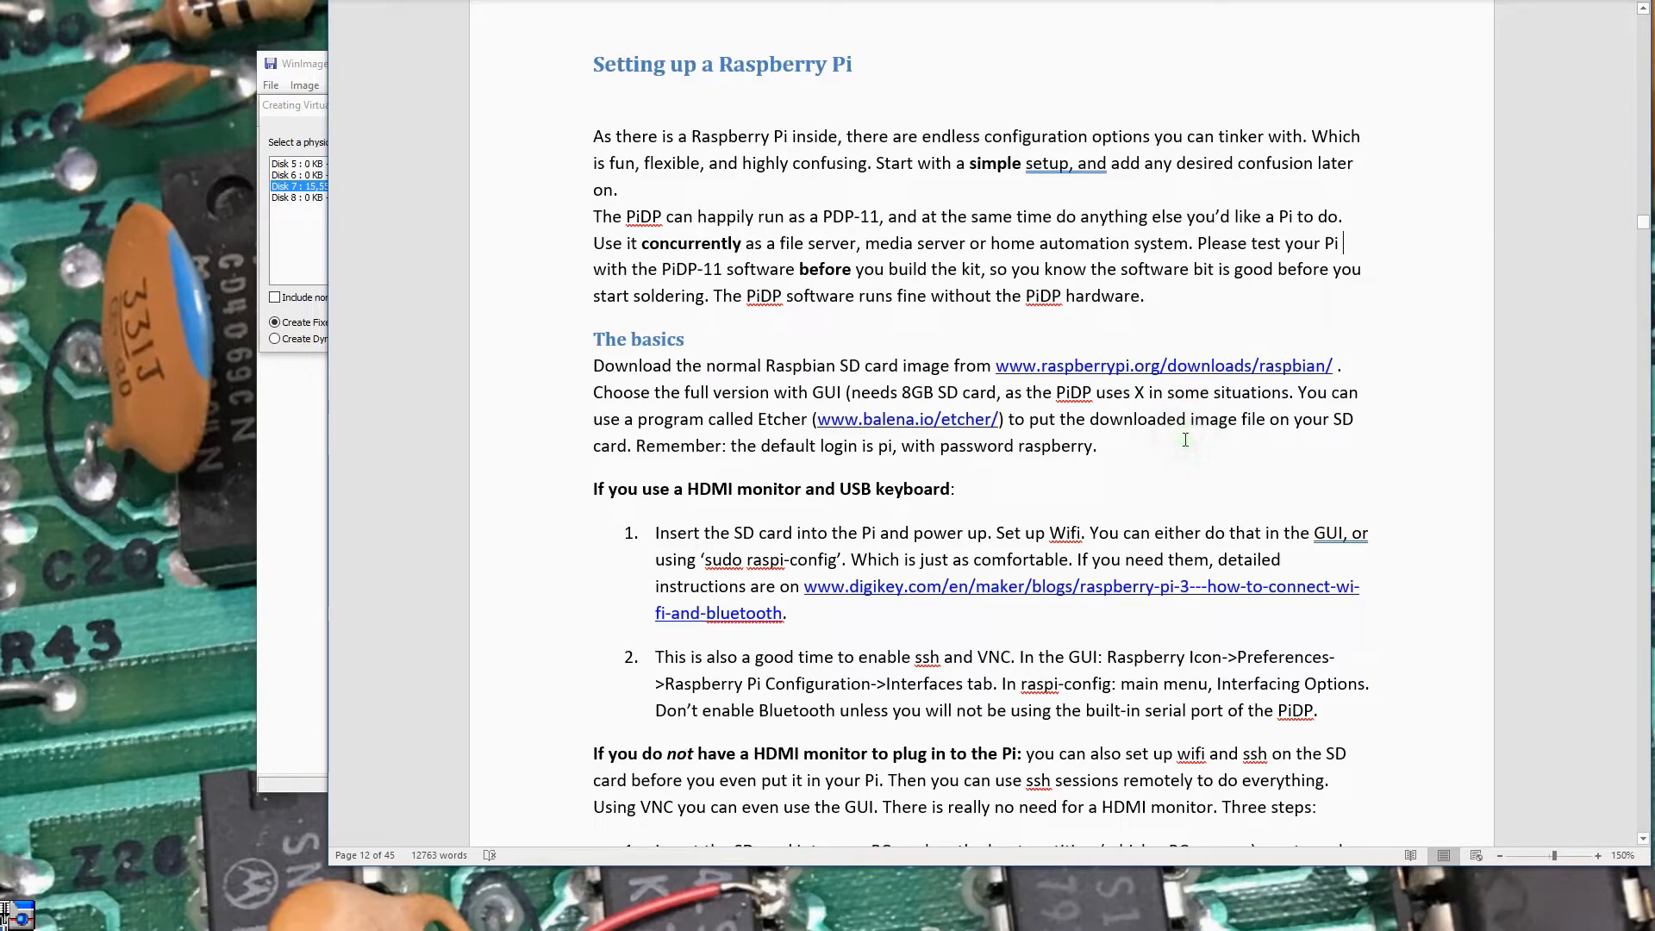
scroll(down, 3)
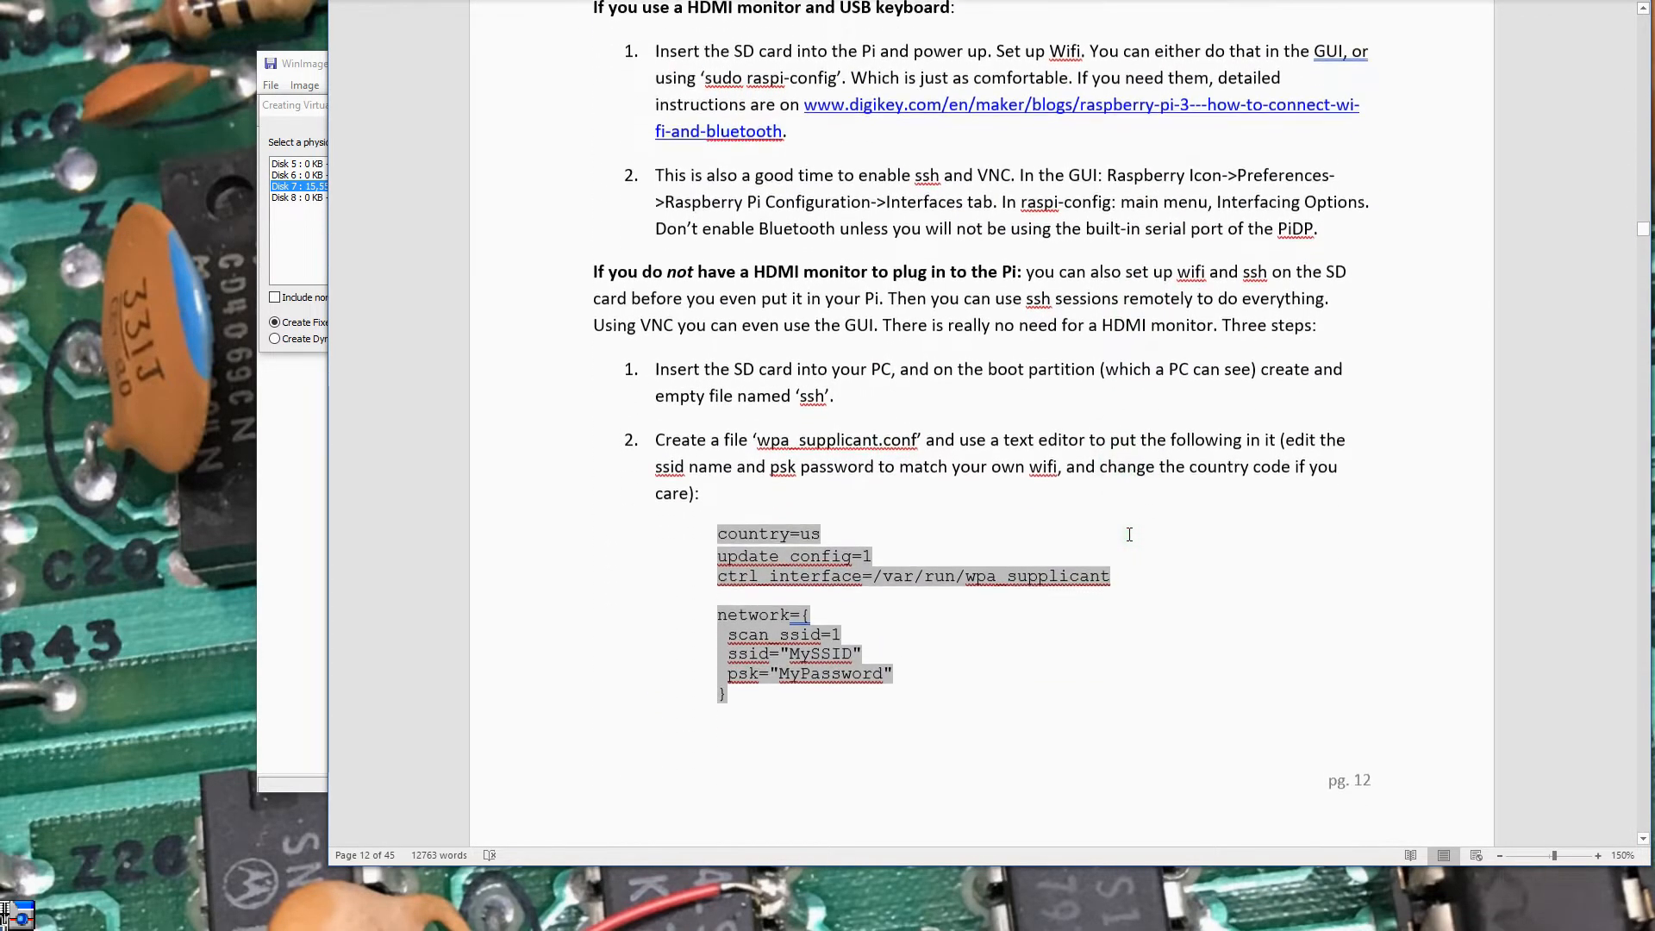
scroll(down, 3)
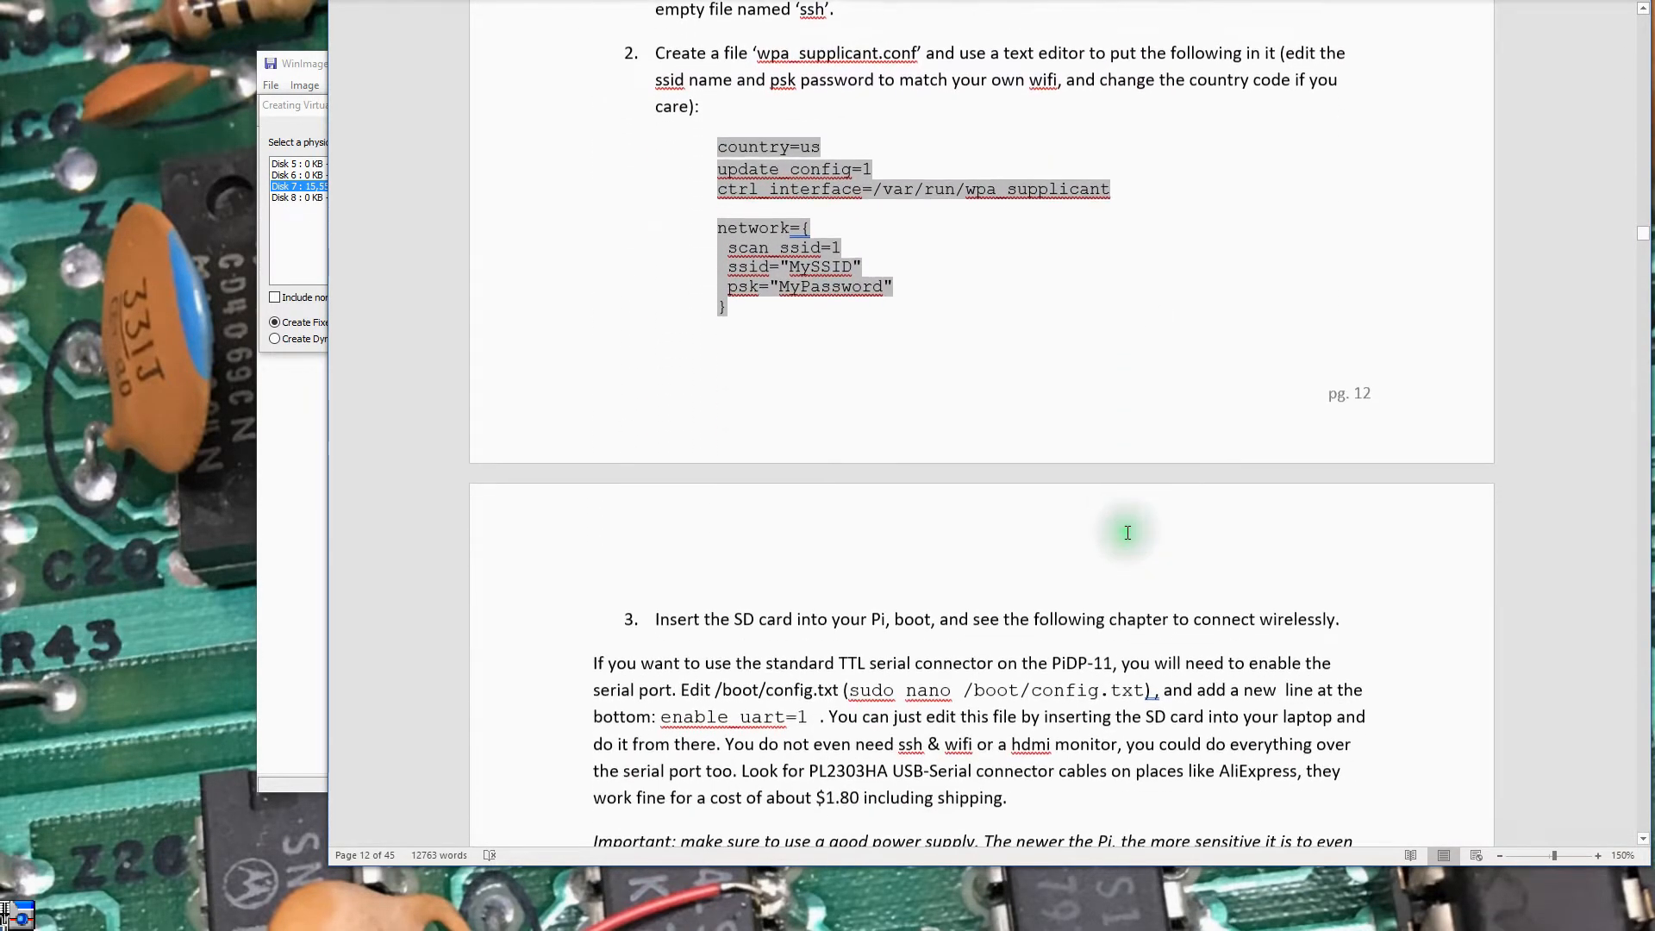
scroll(down, 3)
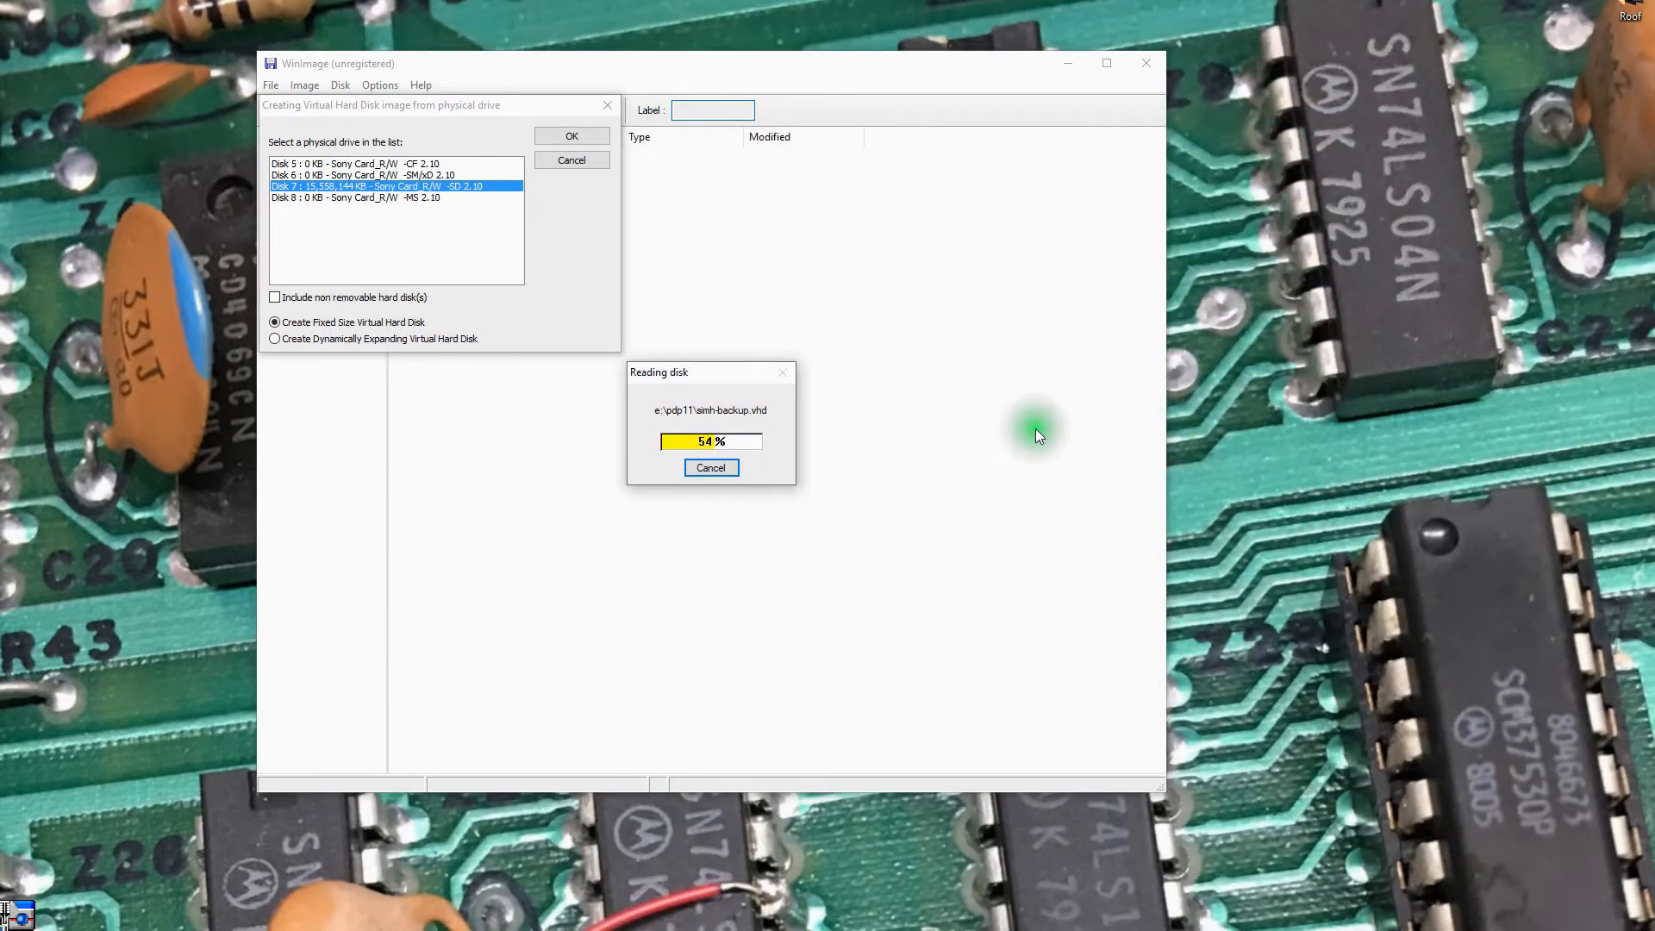
mouse_move(786, 570)
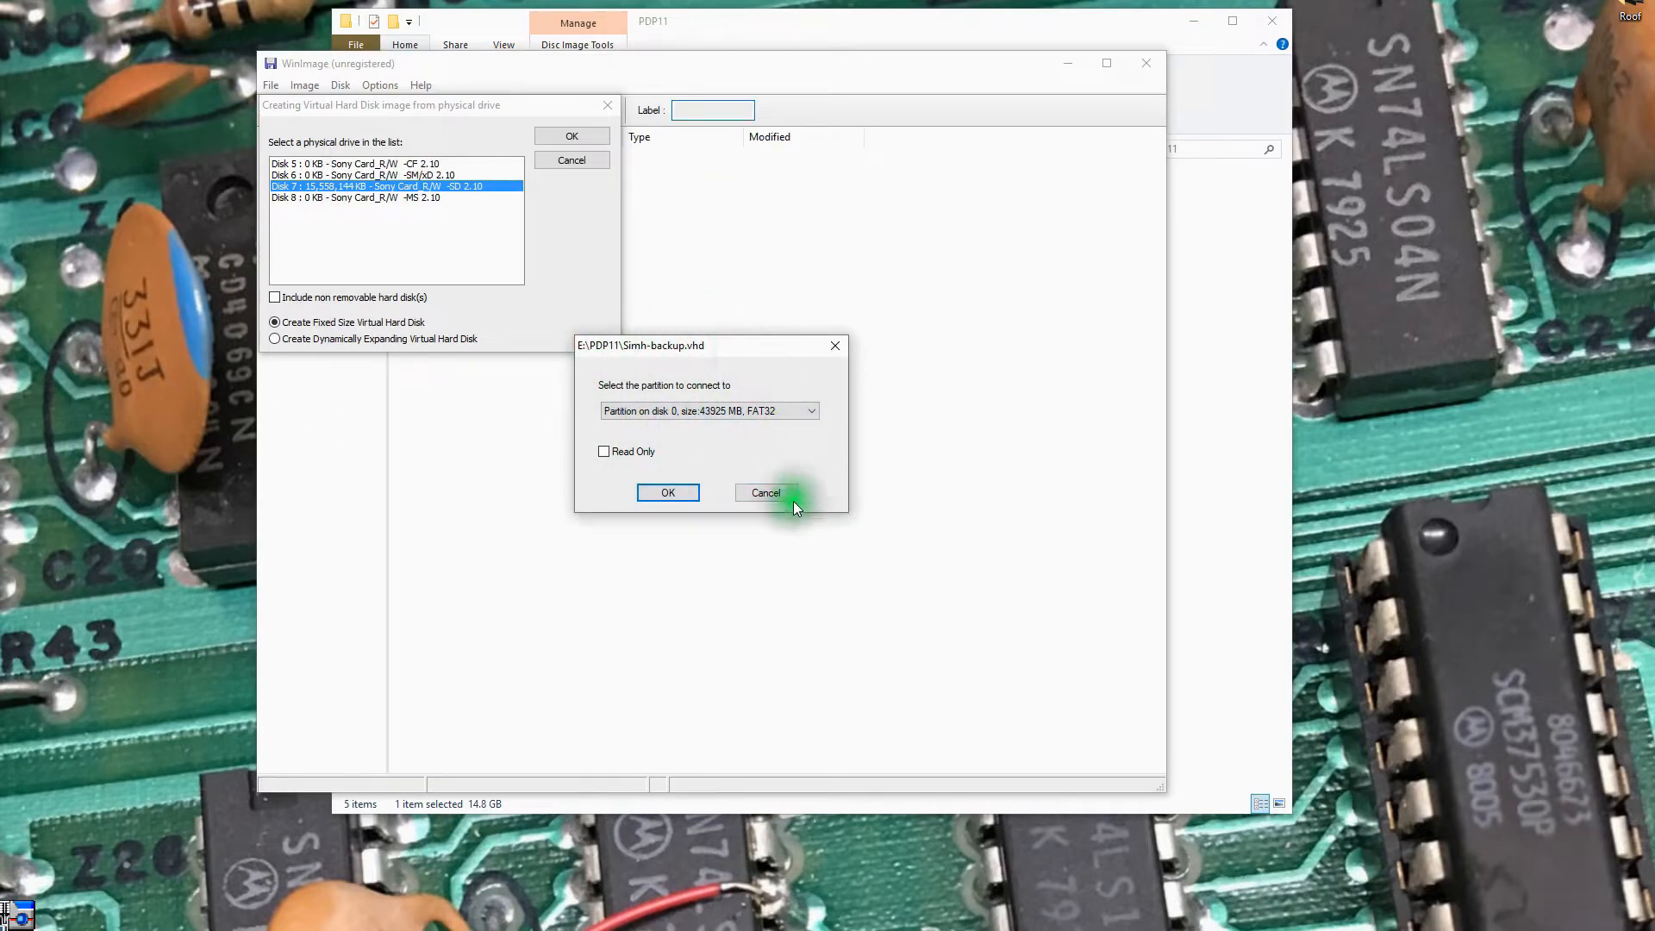
Decline mounting any partition of the finished Simh-backup.vhd backup.
click(765, 493)
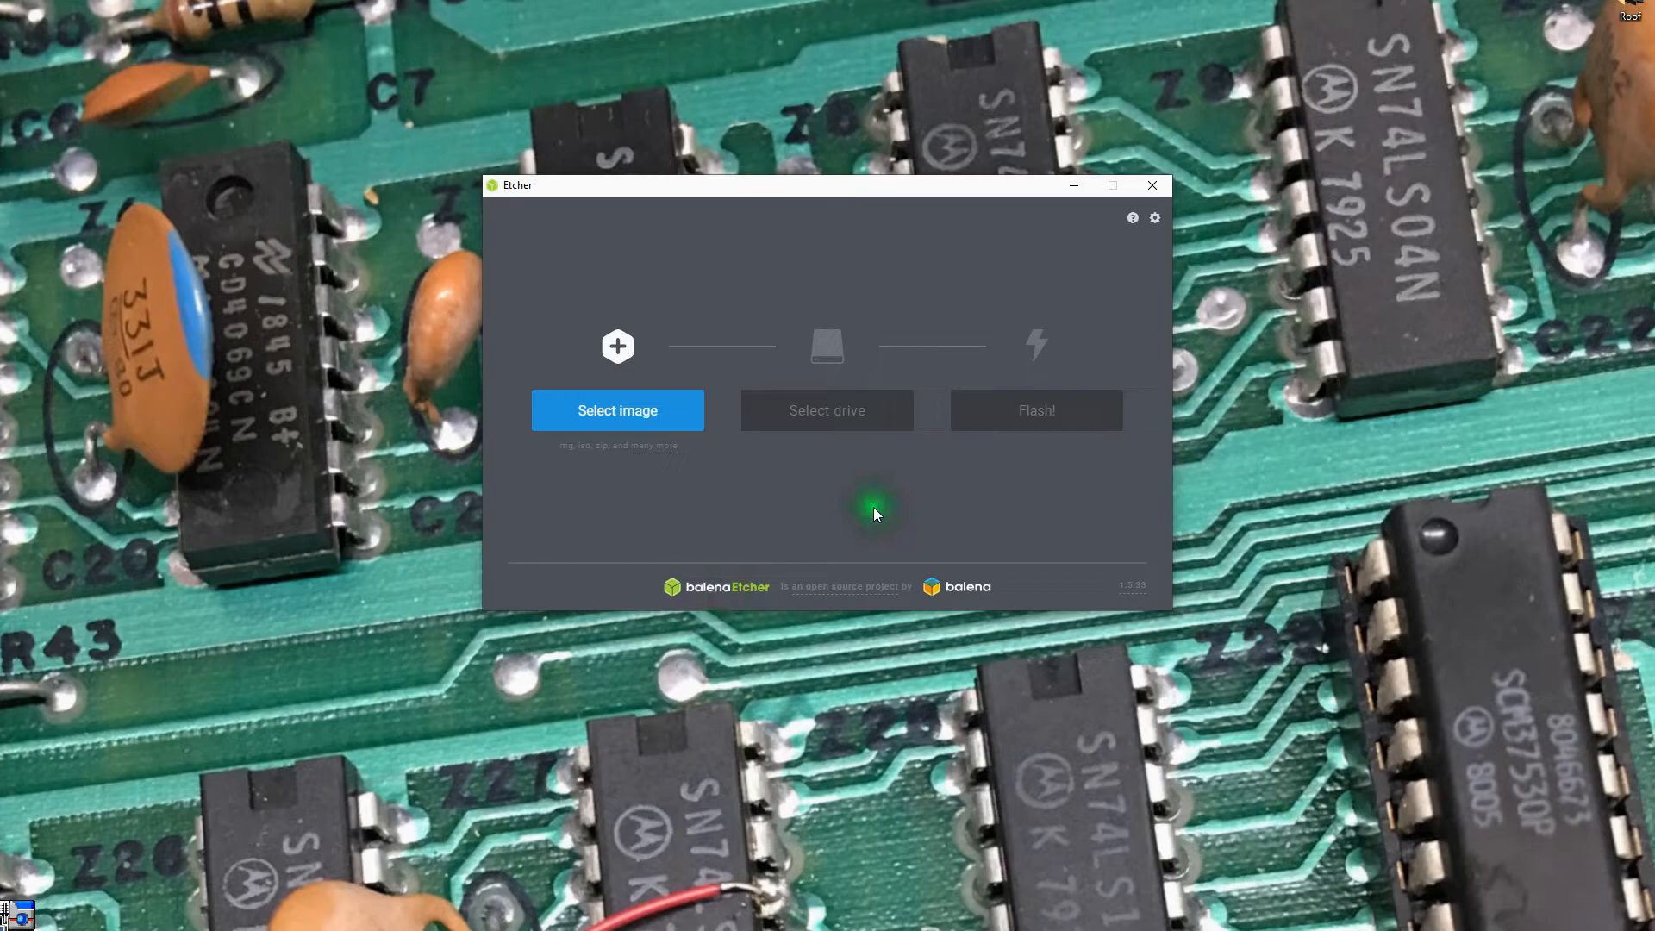
mouse_move(665, 510)
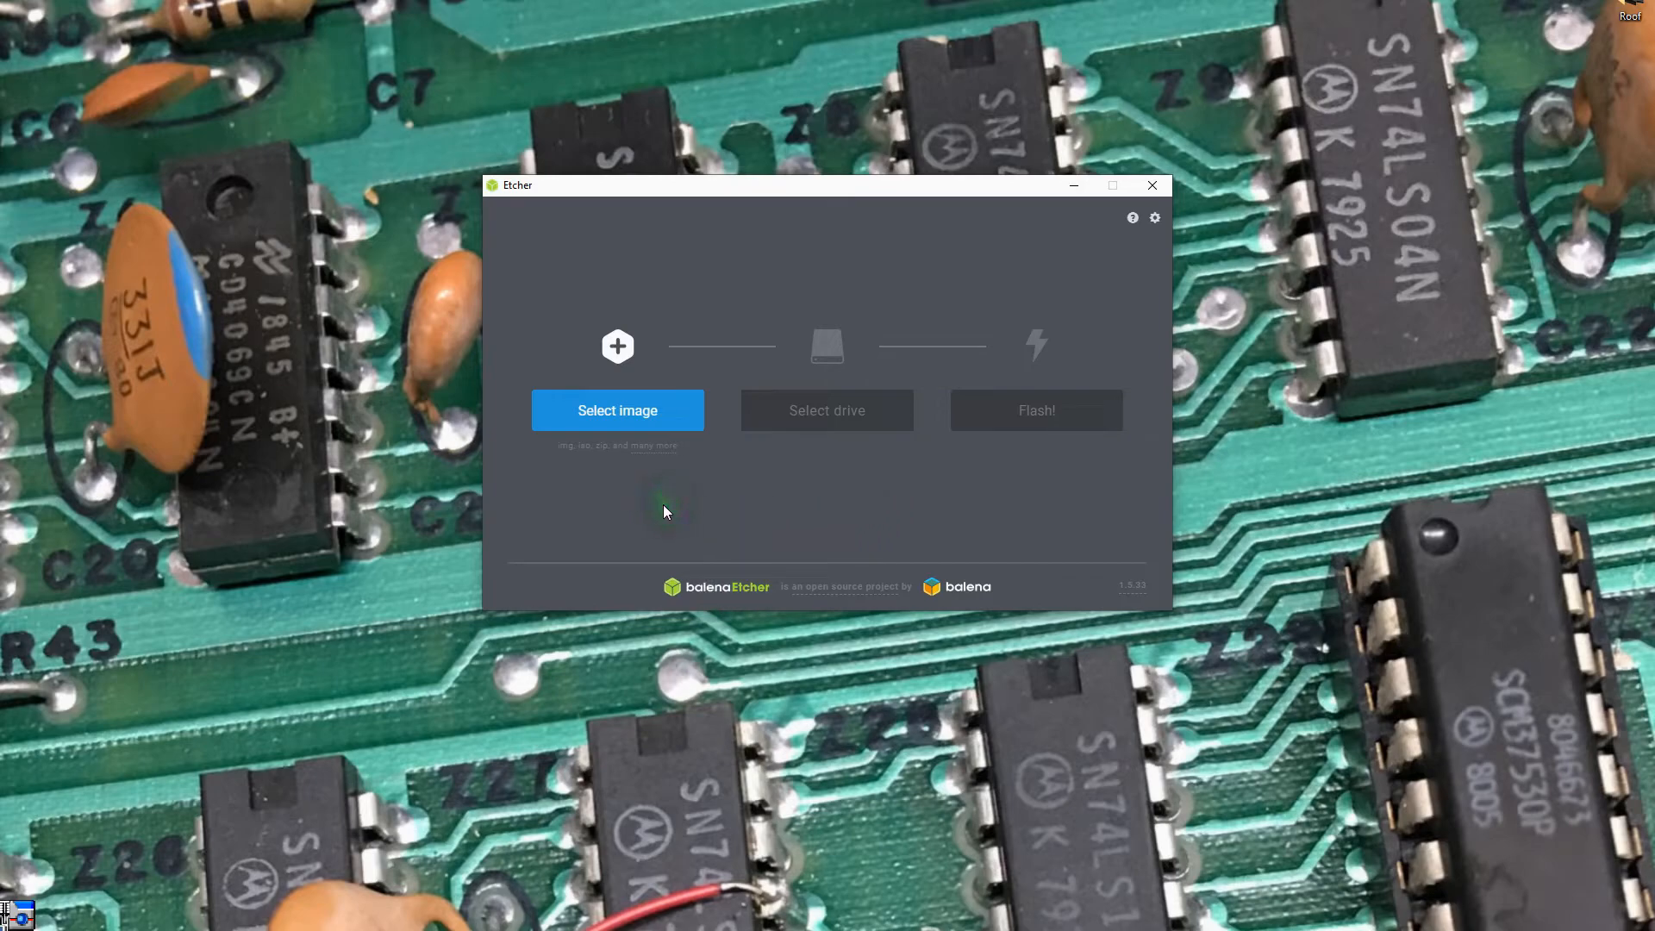
Load 2019-04-08-raspbian-stretch-full.zip from the PDP11 folder as the image to flash.
click(617, 411)
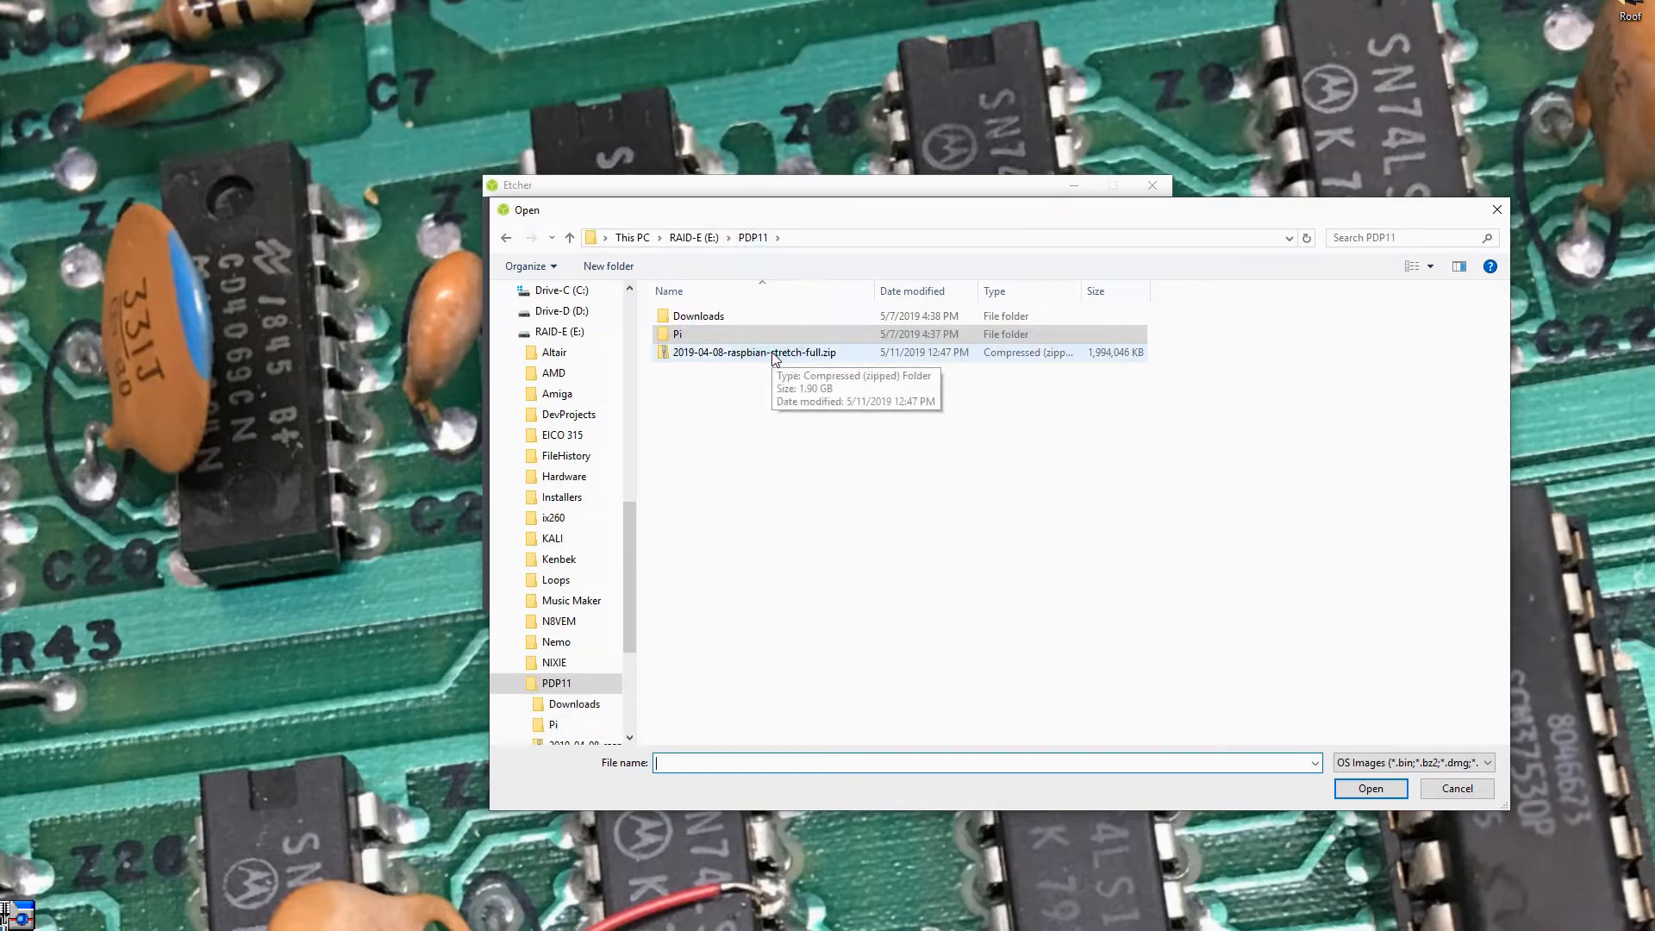
click(755, 352)
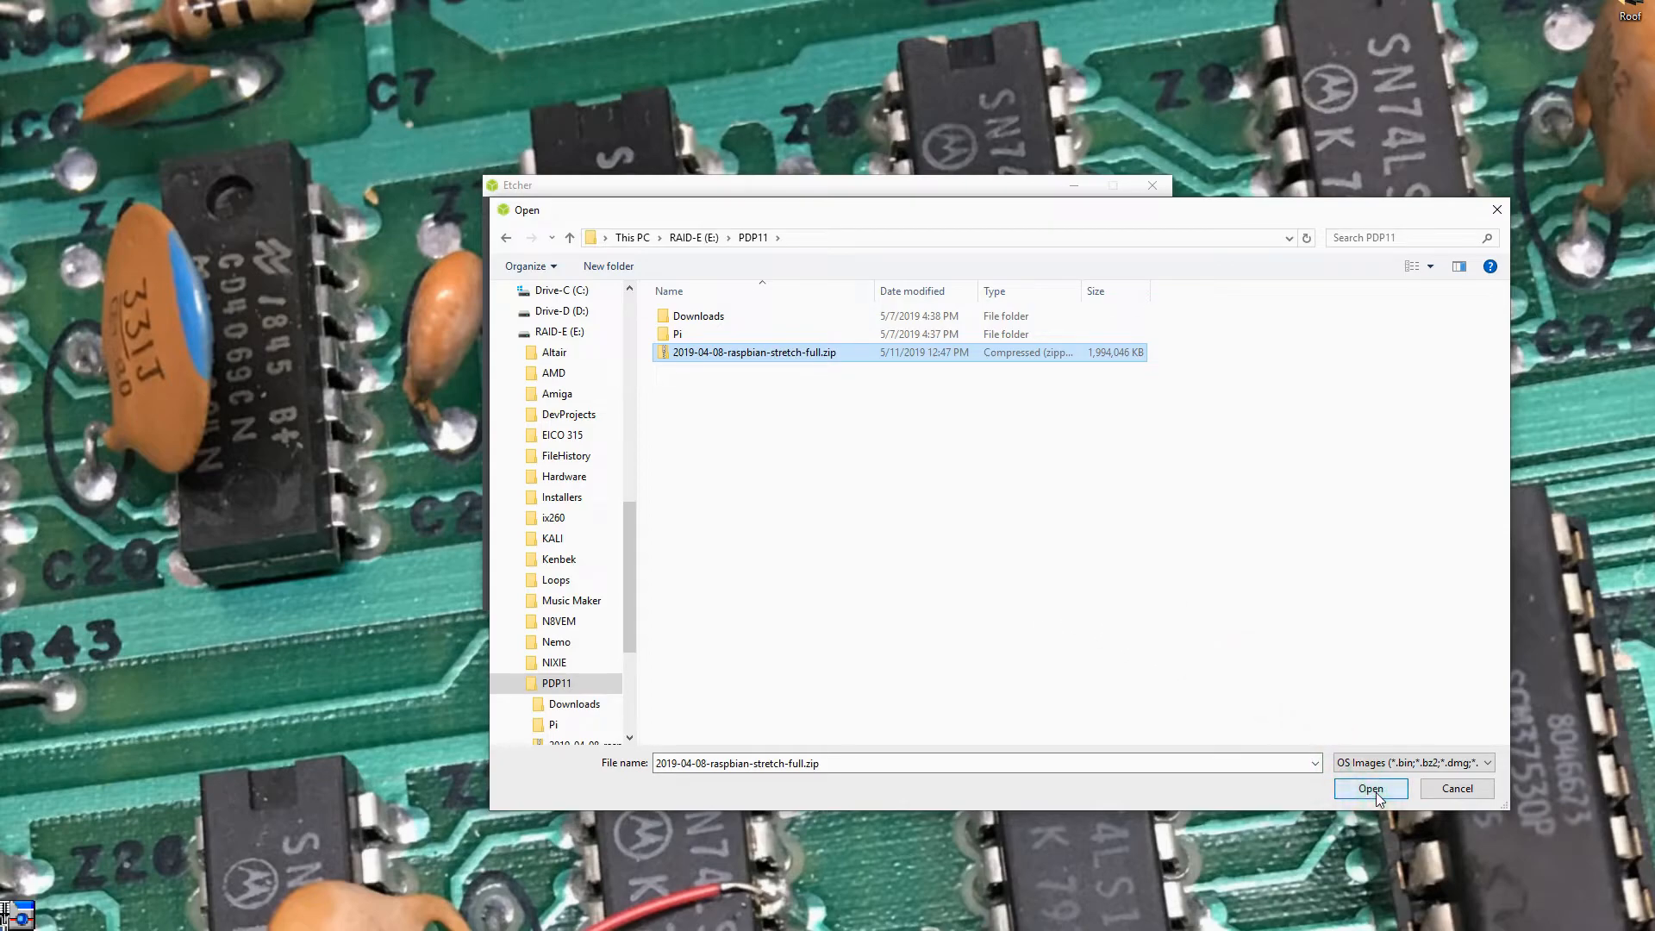
click(1486, 762)
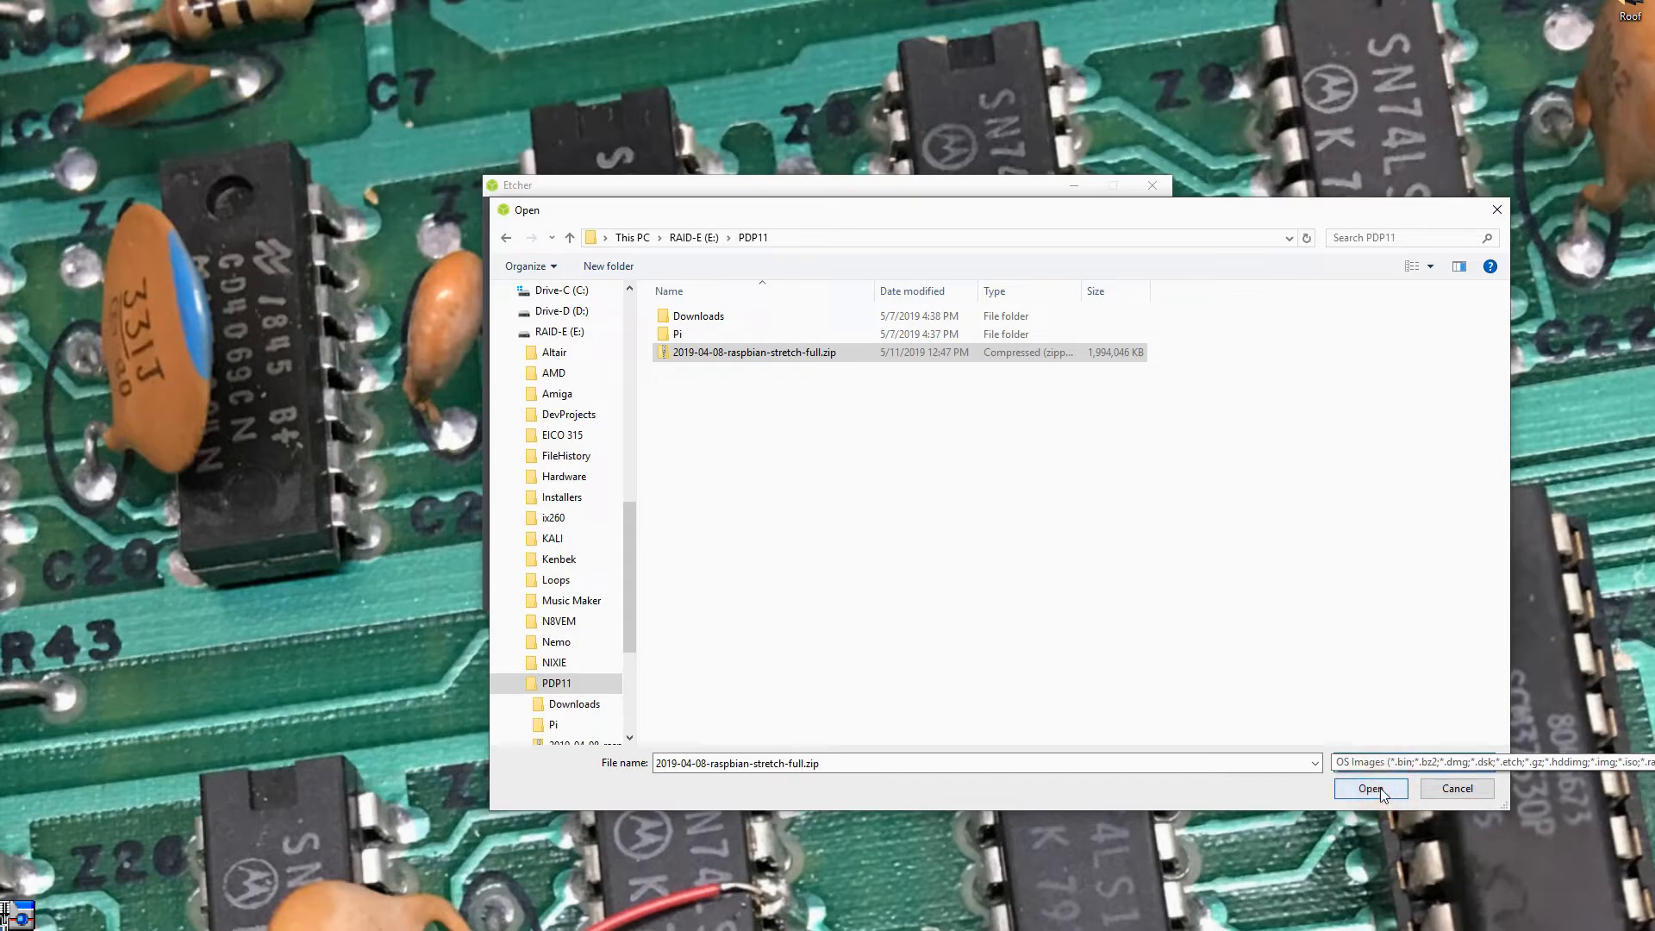
click(1371, 789)
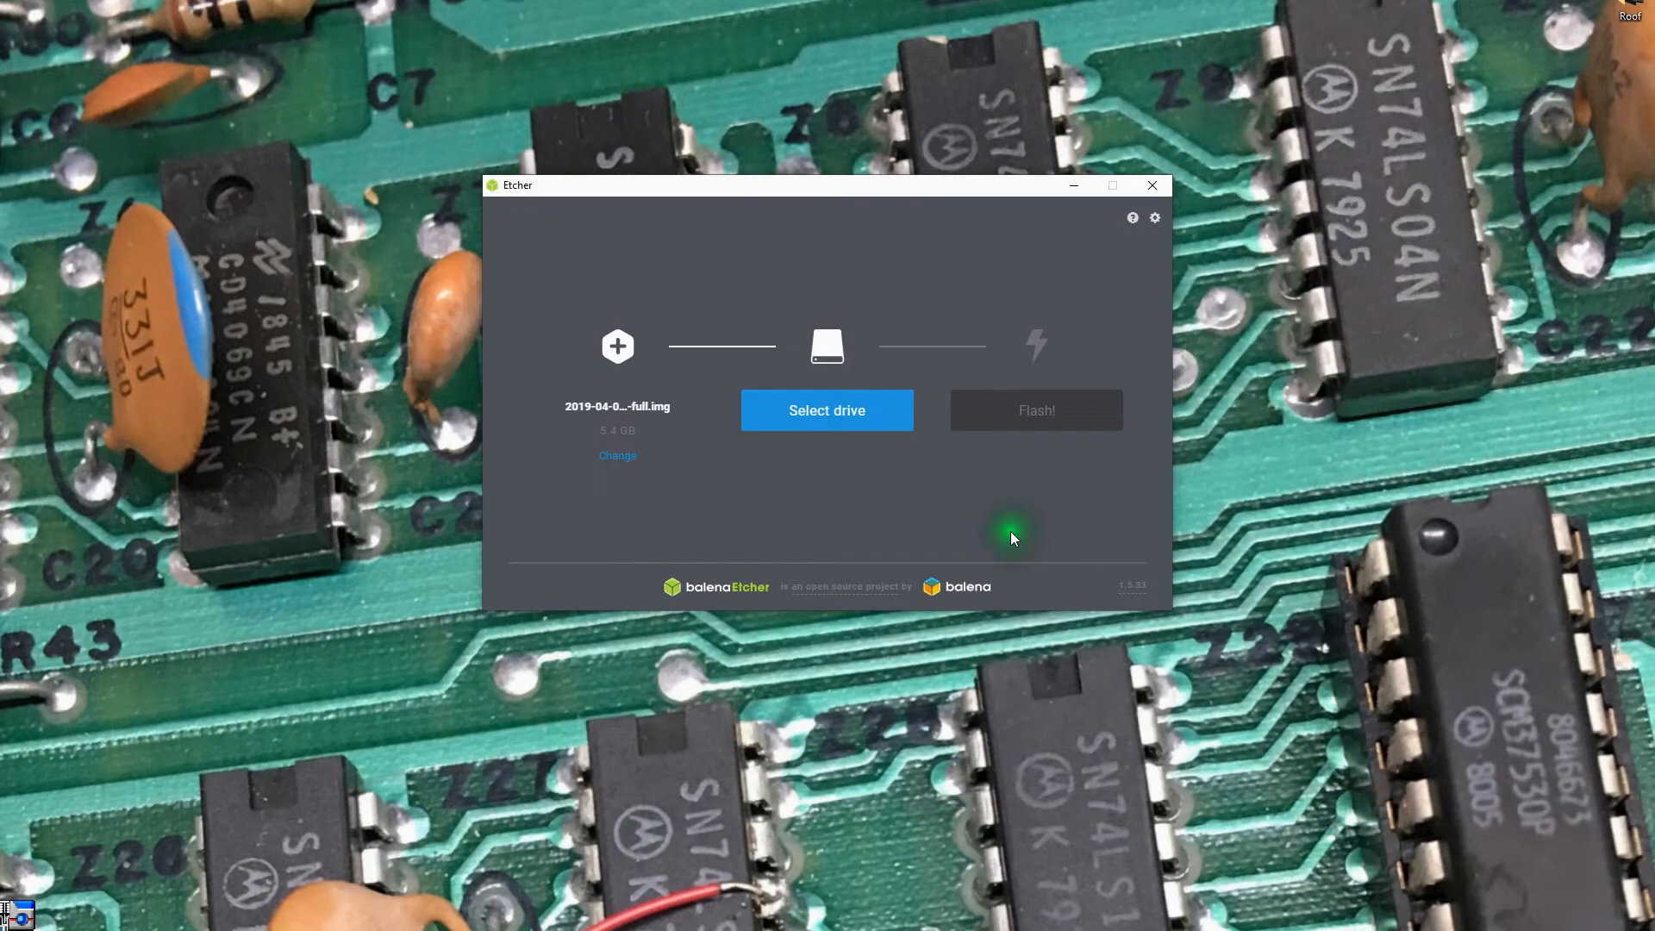
Choose the Sony Card_R/W -SD USB Device (15.93 GB) as the target and confirm with Continue.
click(827, 410)
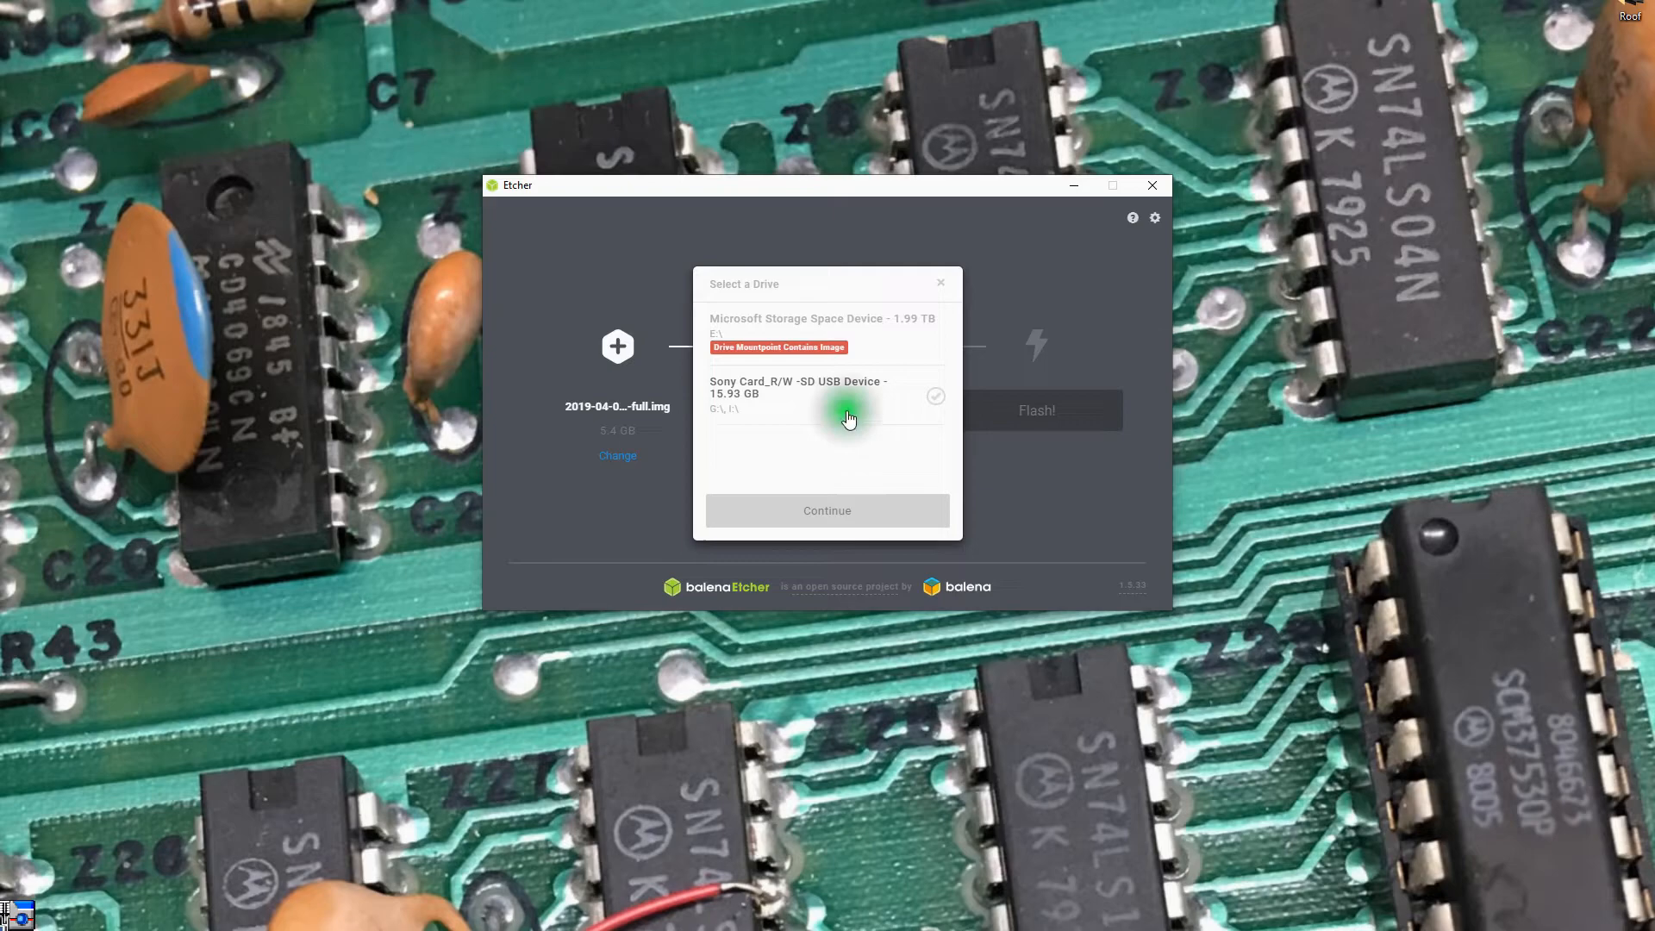
mouse_move(785, 404)
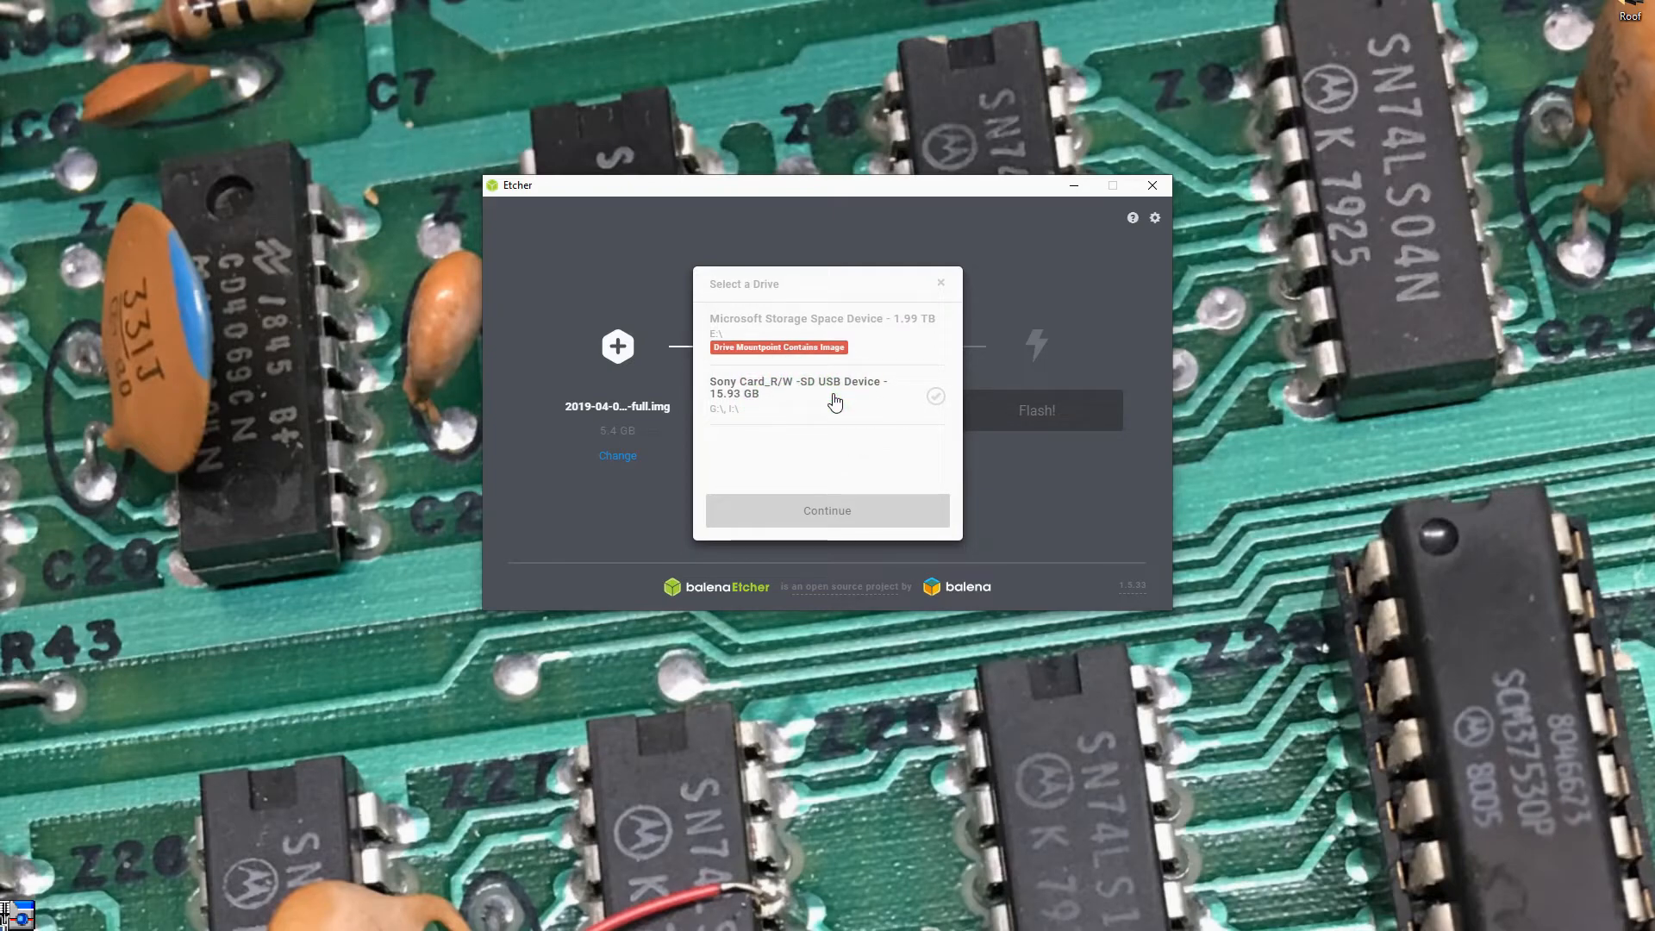
click(759, 400)
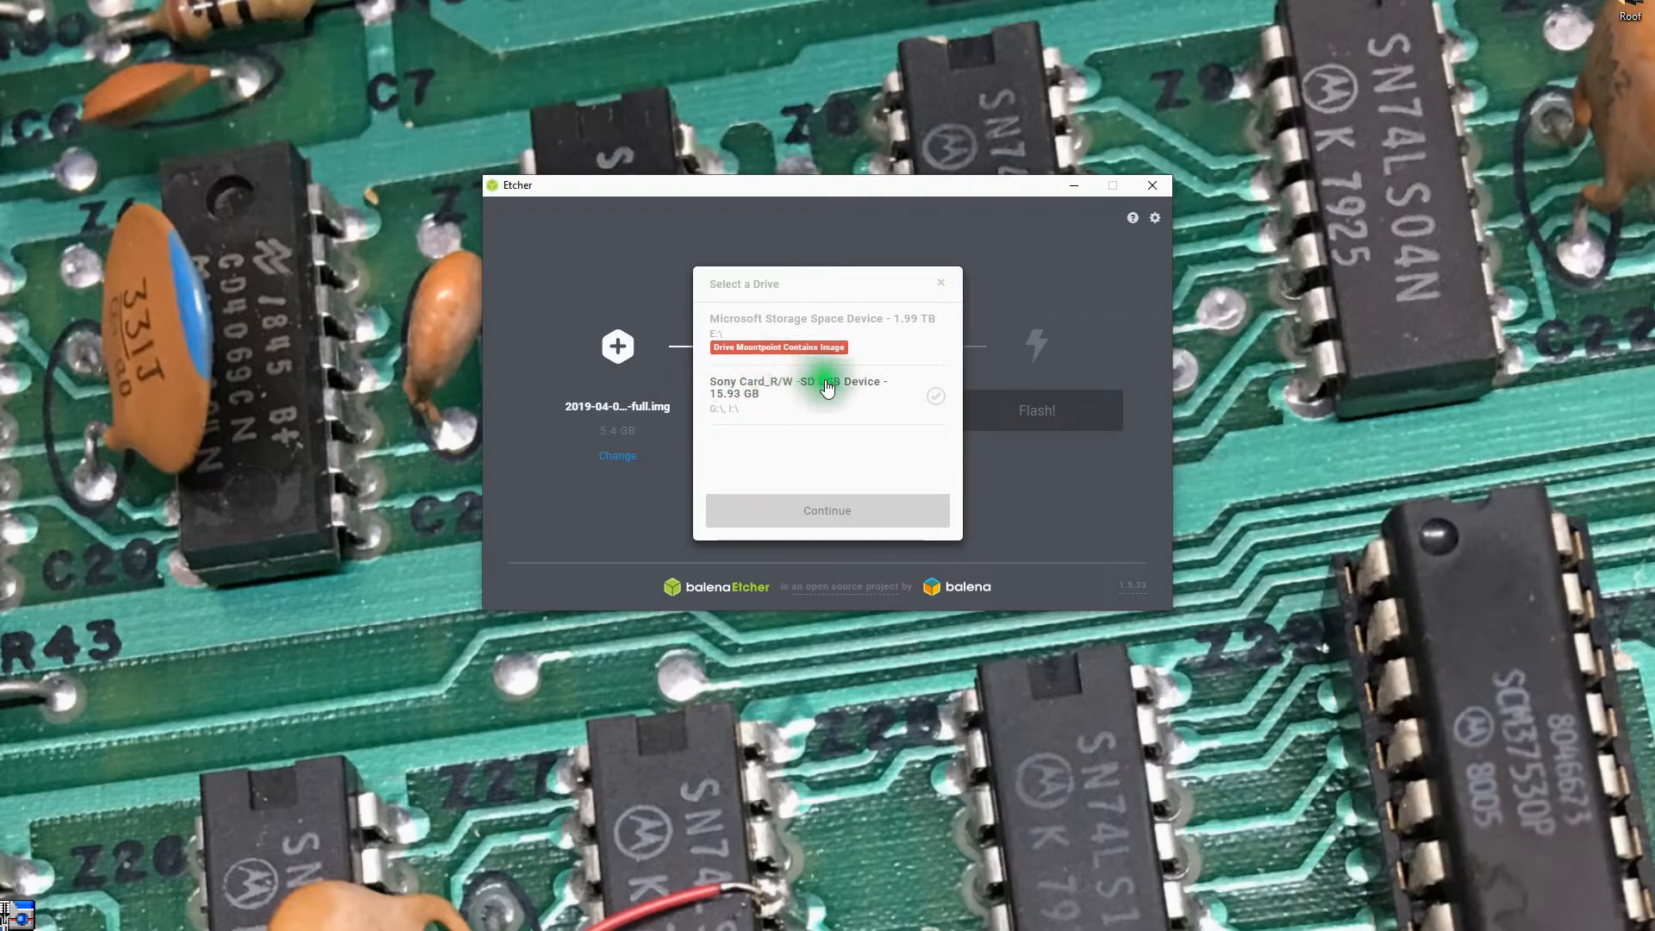
click(827, 393)
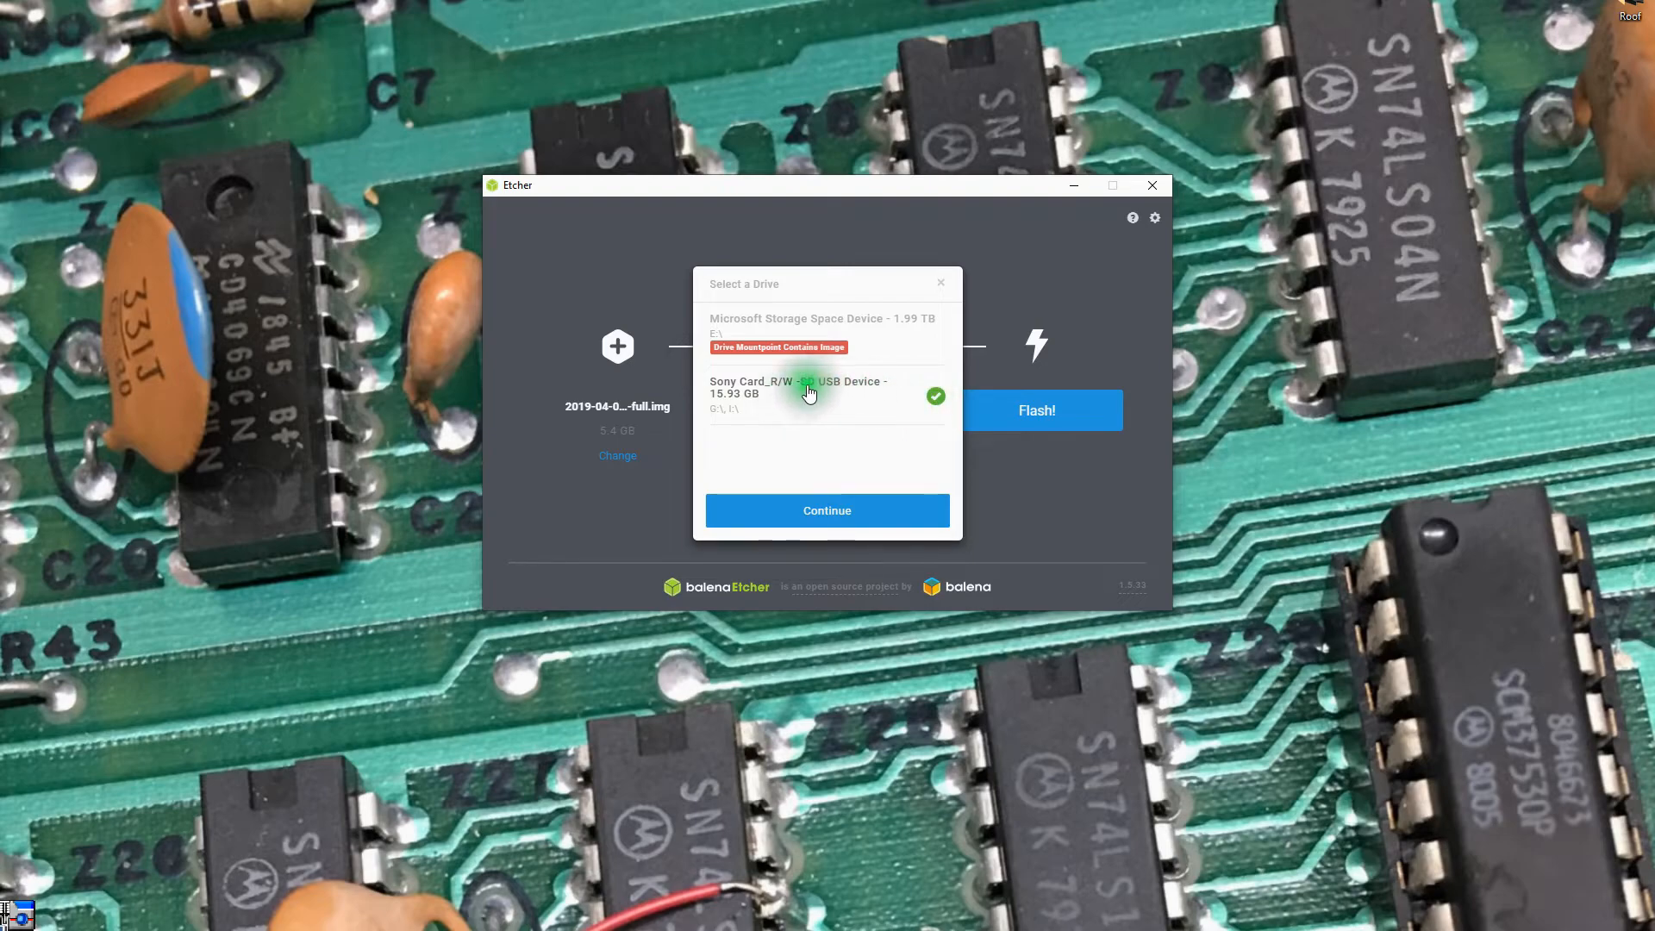
click(828, 510)
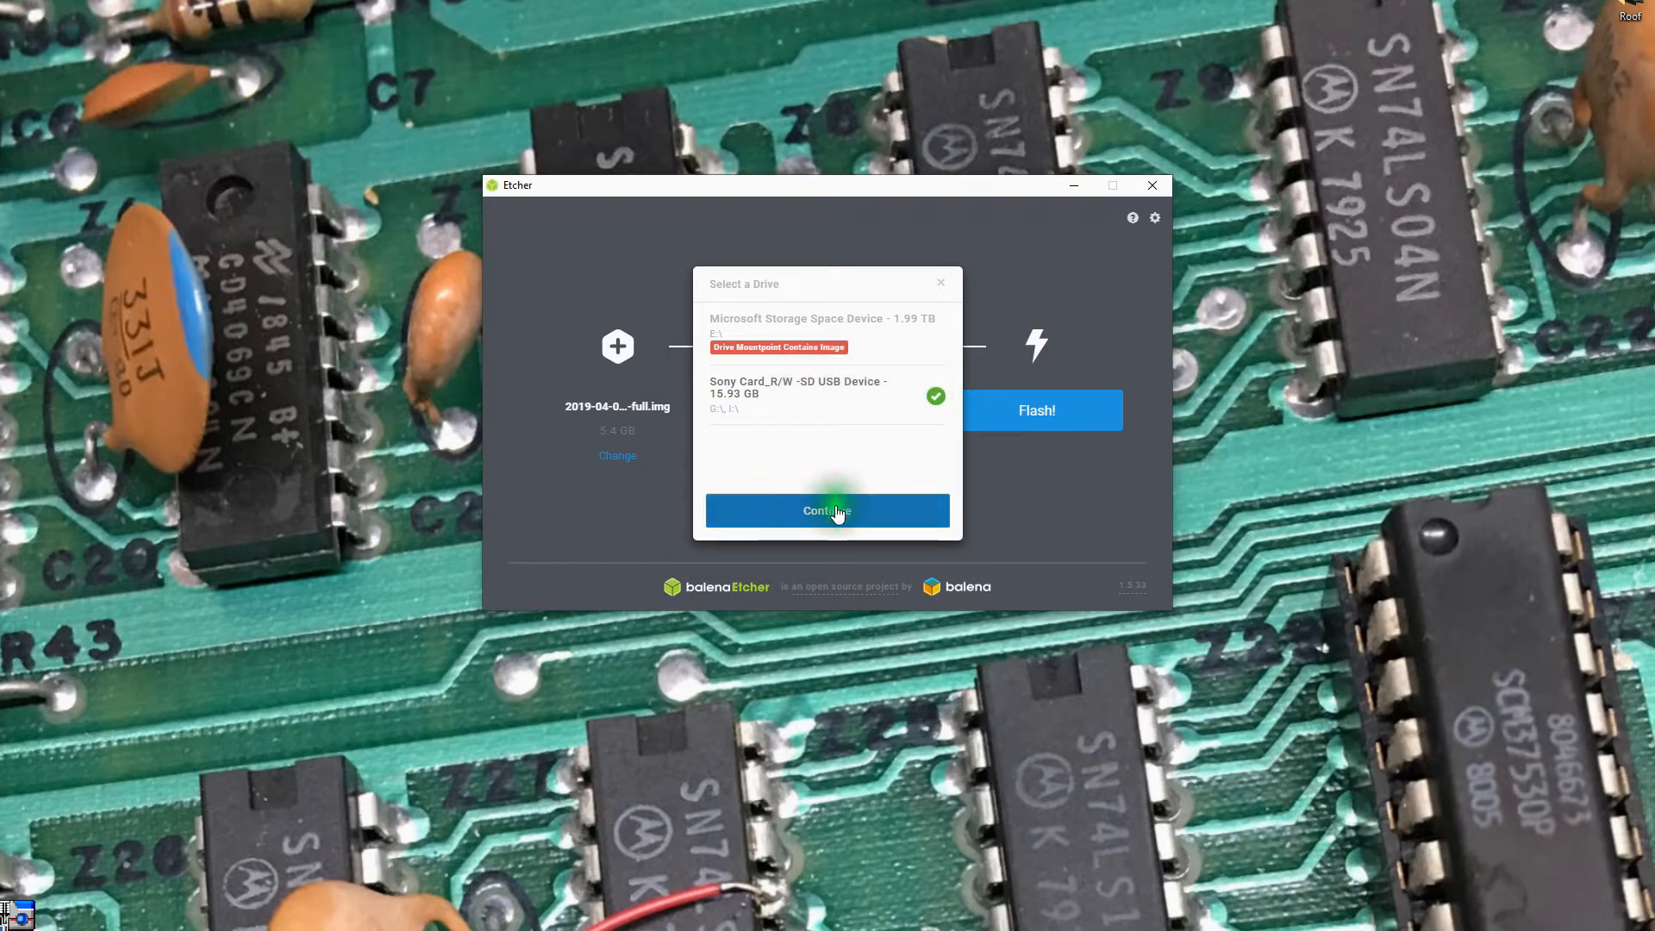
click(827, 510)
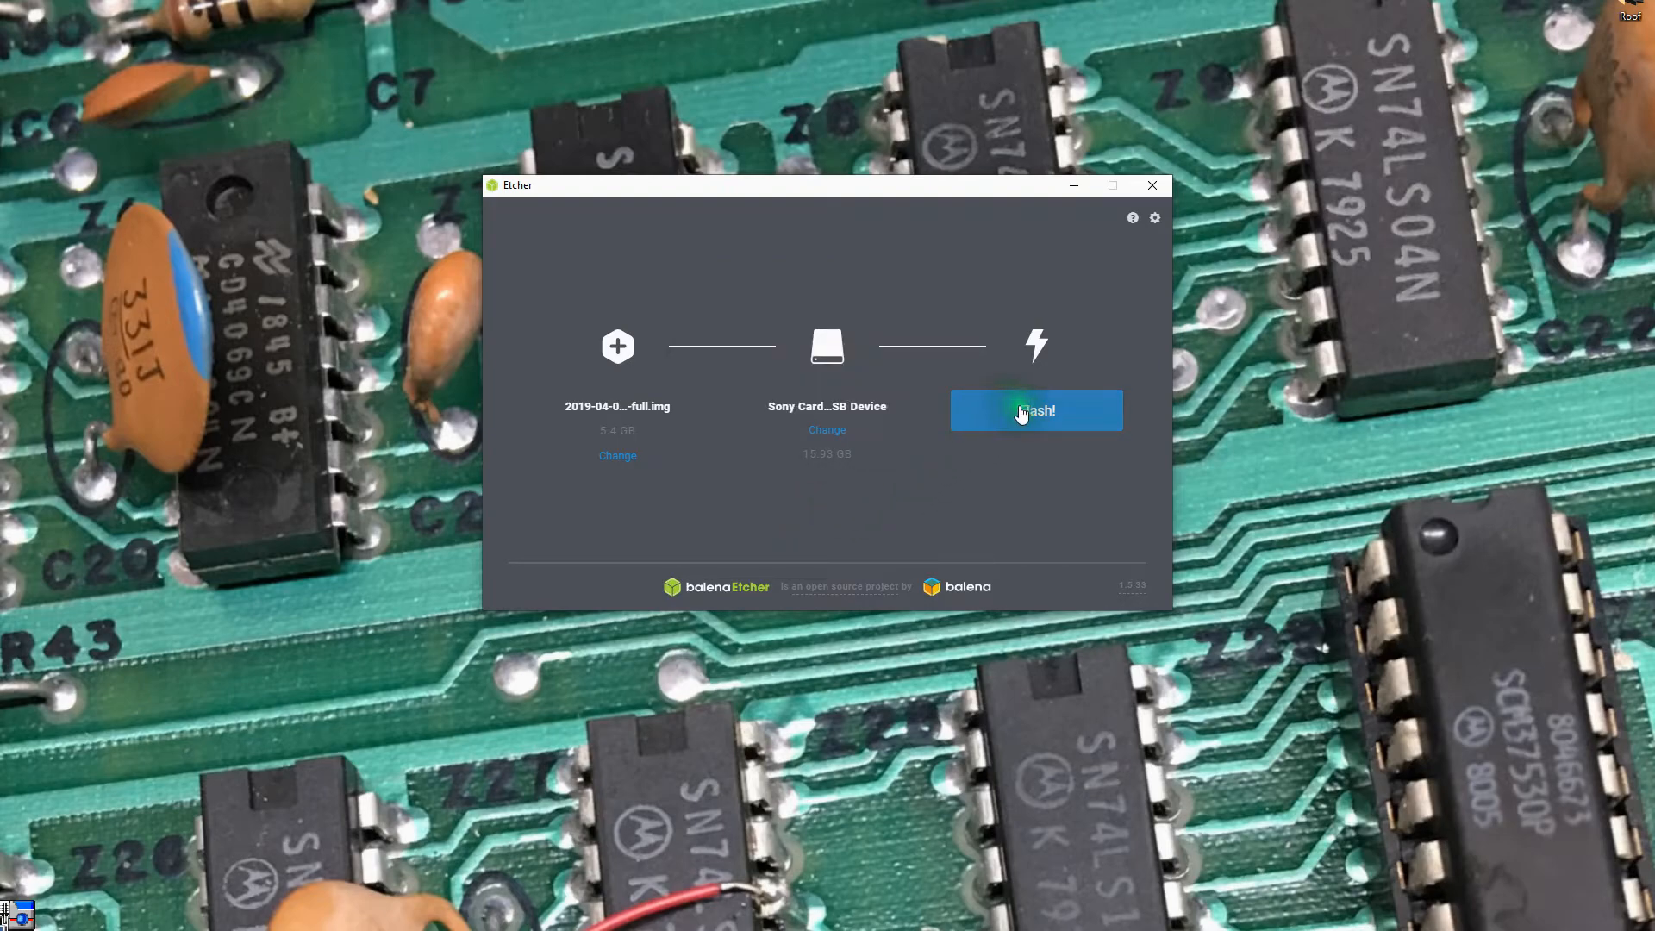
Start flashing the Raspbian image to the Sony SD card with Flash!
click(1036, 411)
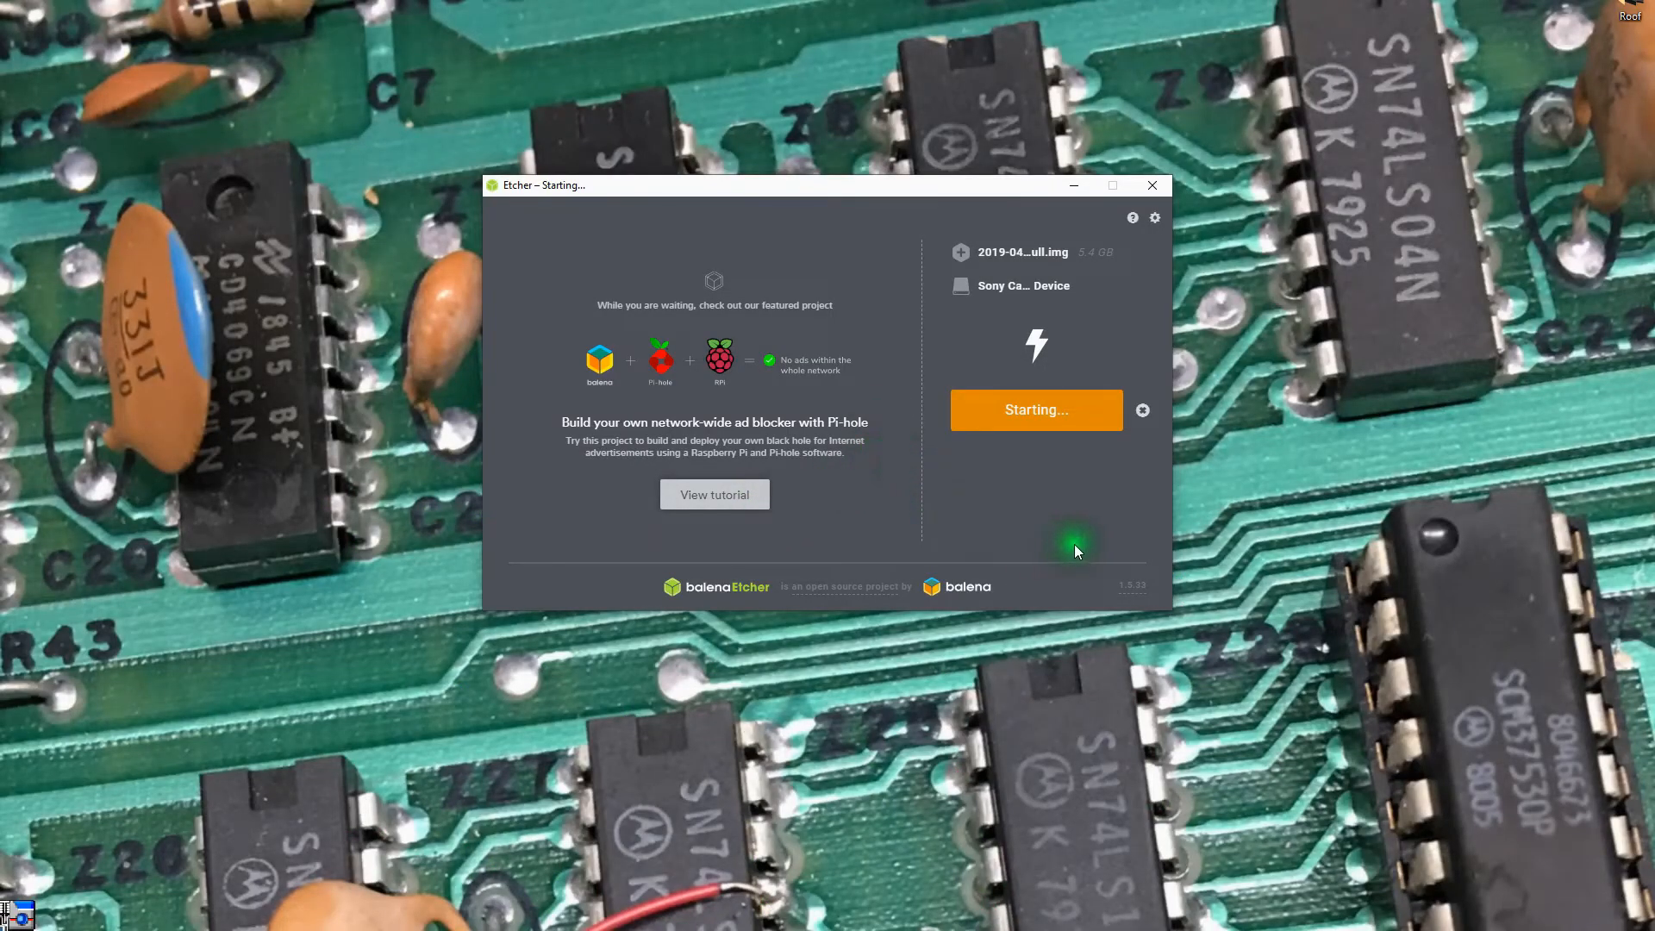
mouse_move(1040, 510)
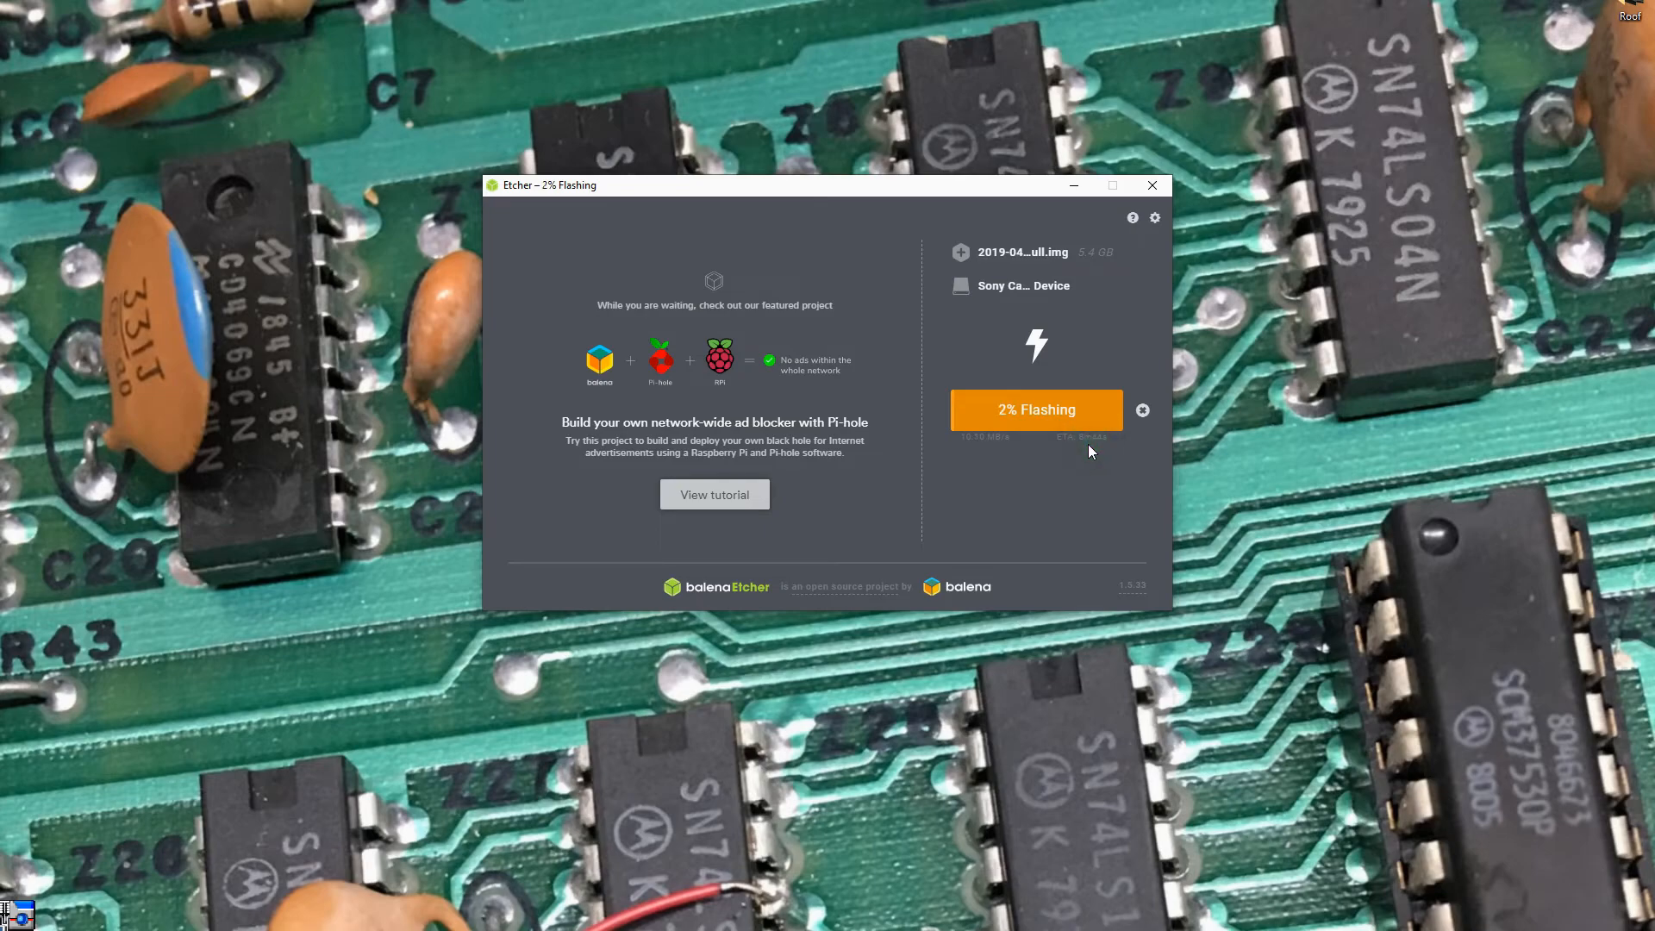
mouse_move(1076, 459)
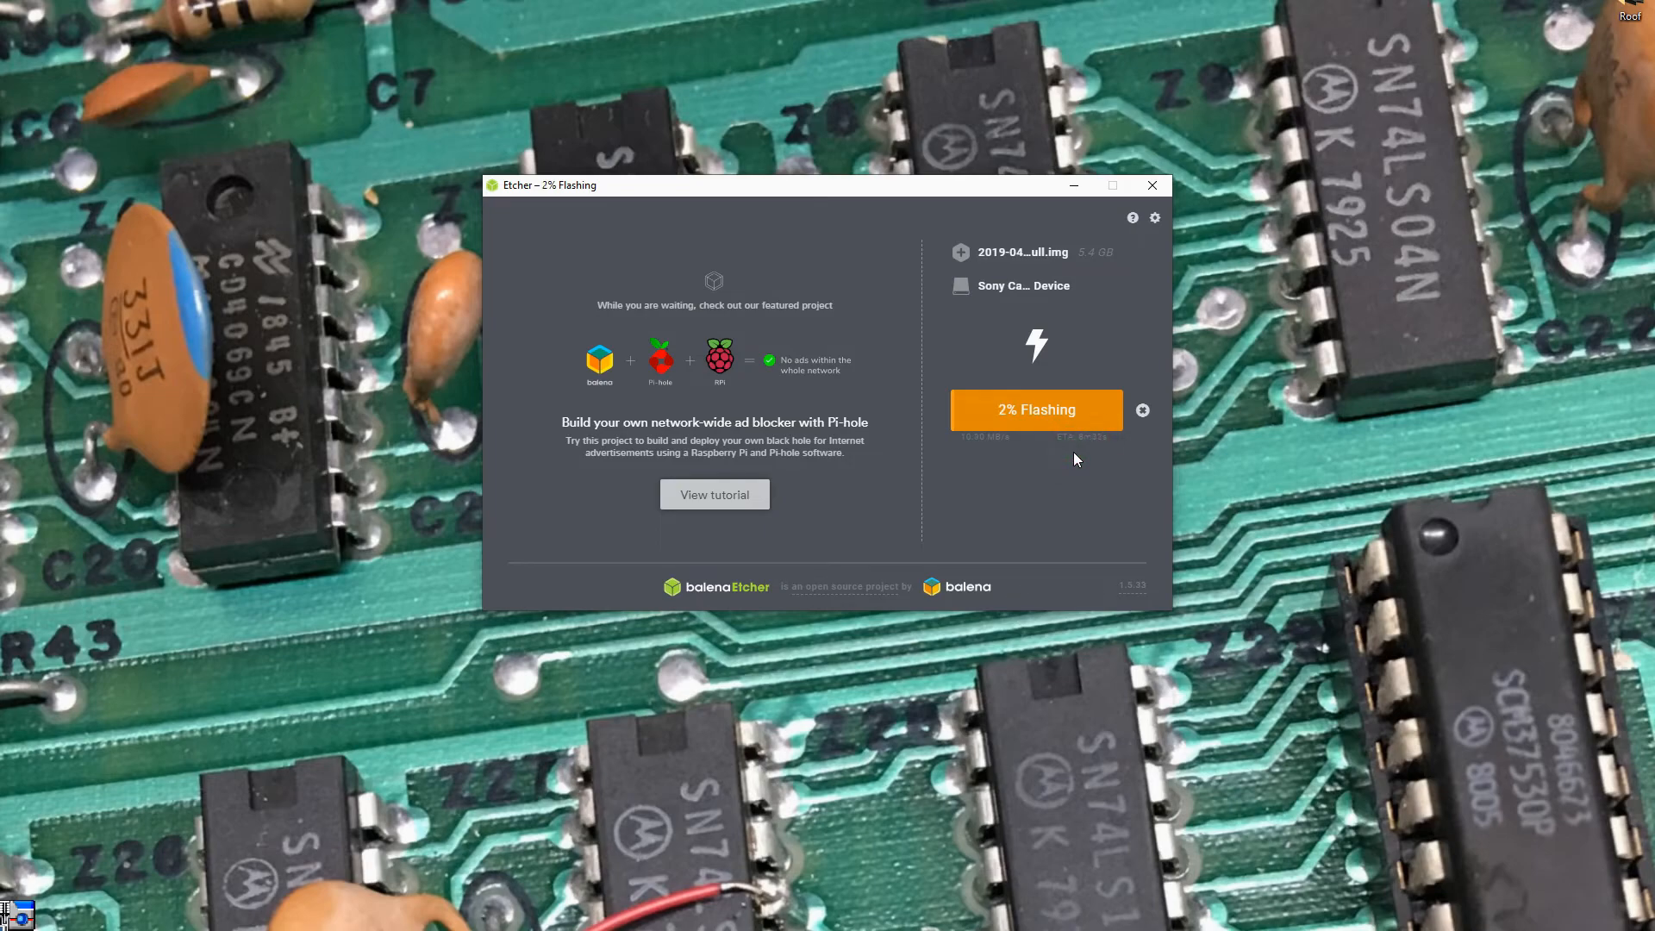